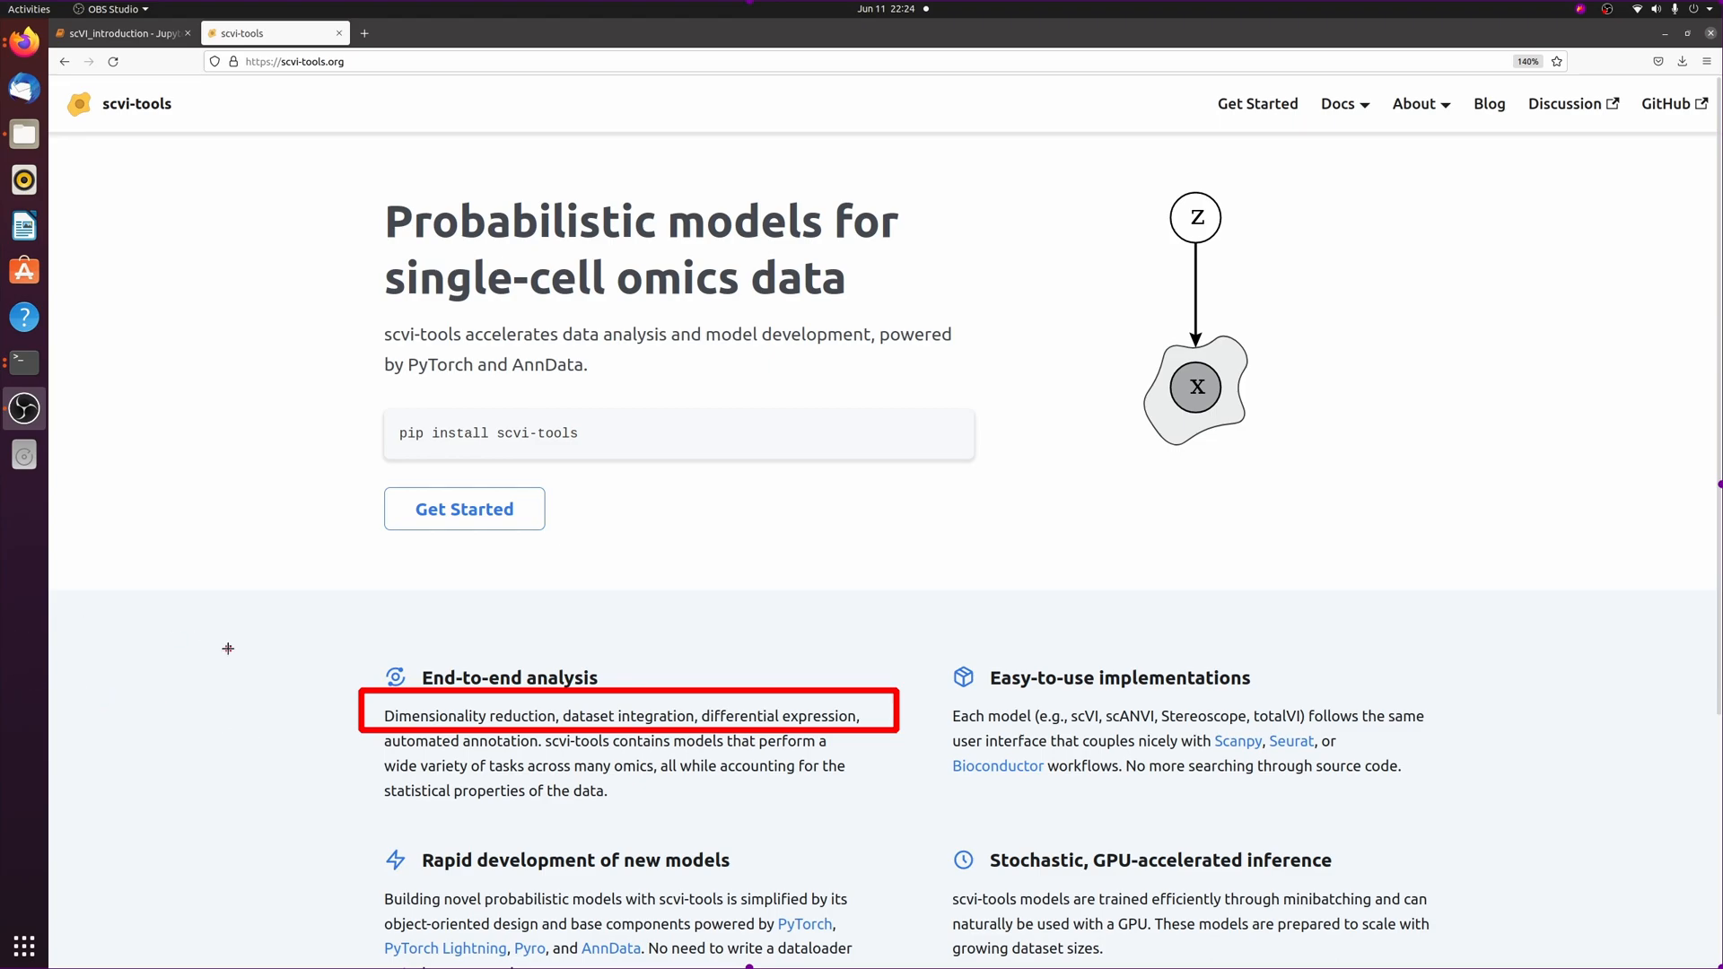
# Step: Switch from the scvi-tools website to the scVI_introduction notebook with its dependencies cell
pyautogui.click(122, 33)
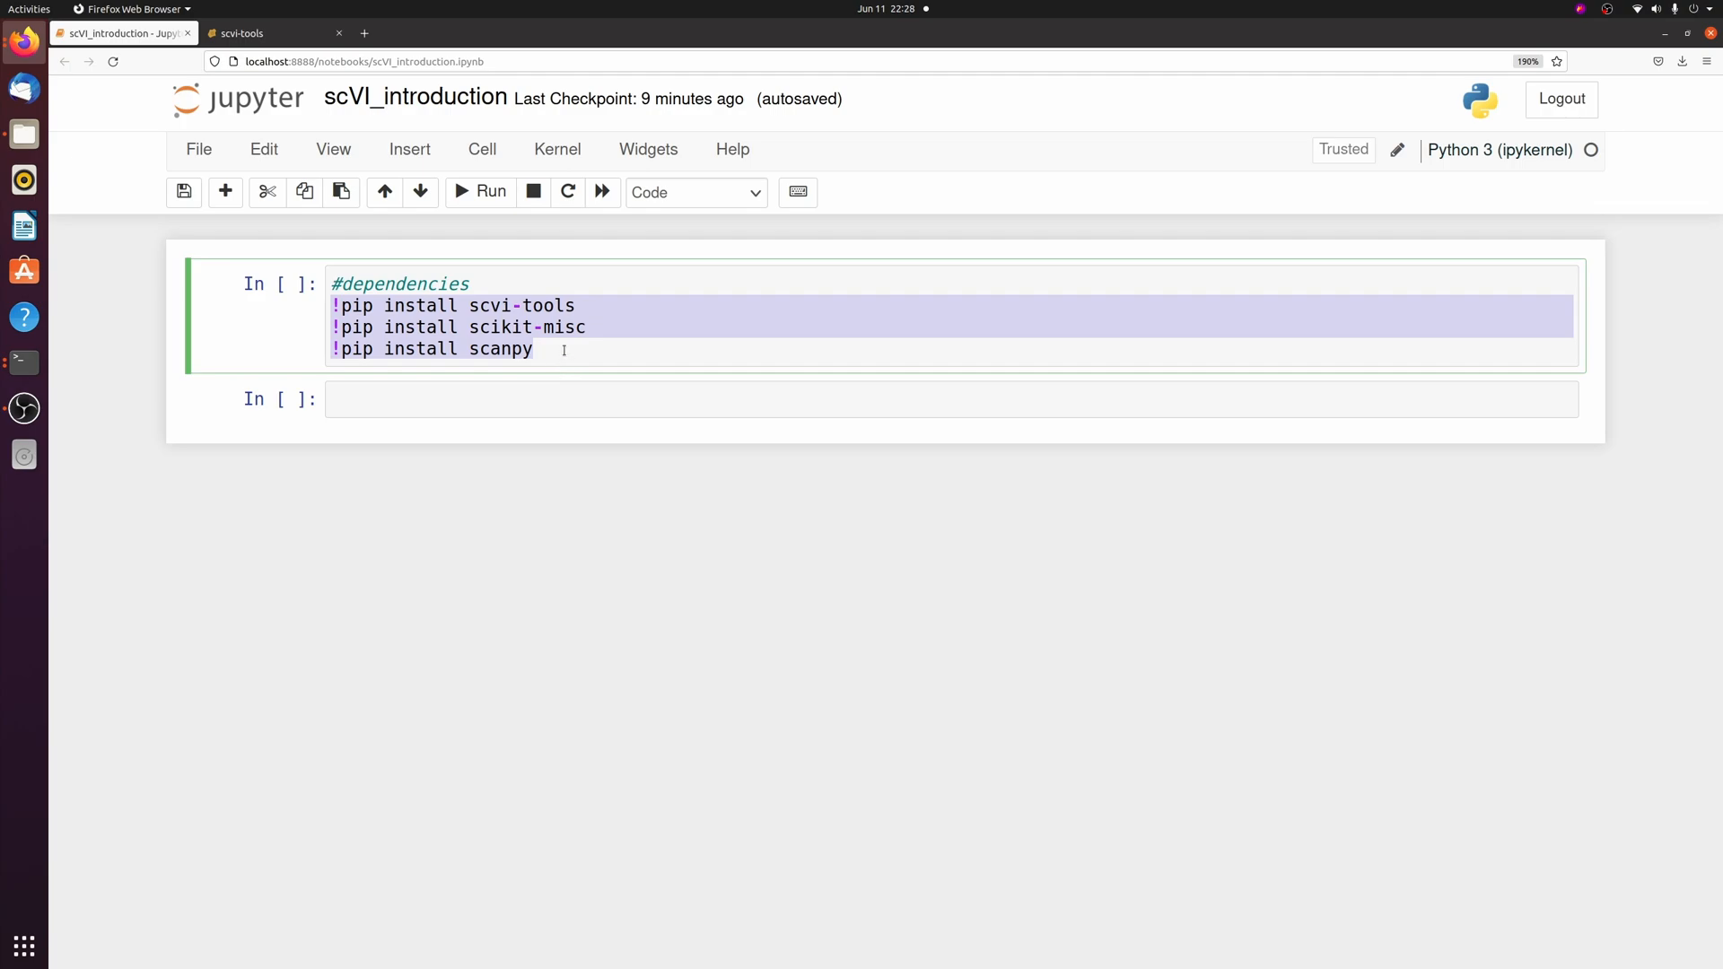
# Step: Import scvi and scanpy, then list the lung1.h5, lung2.h5 and lung3.h5 files with ls
pyautogui.click(789, 398)
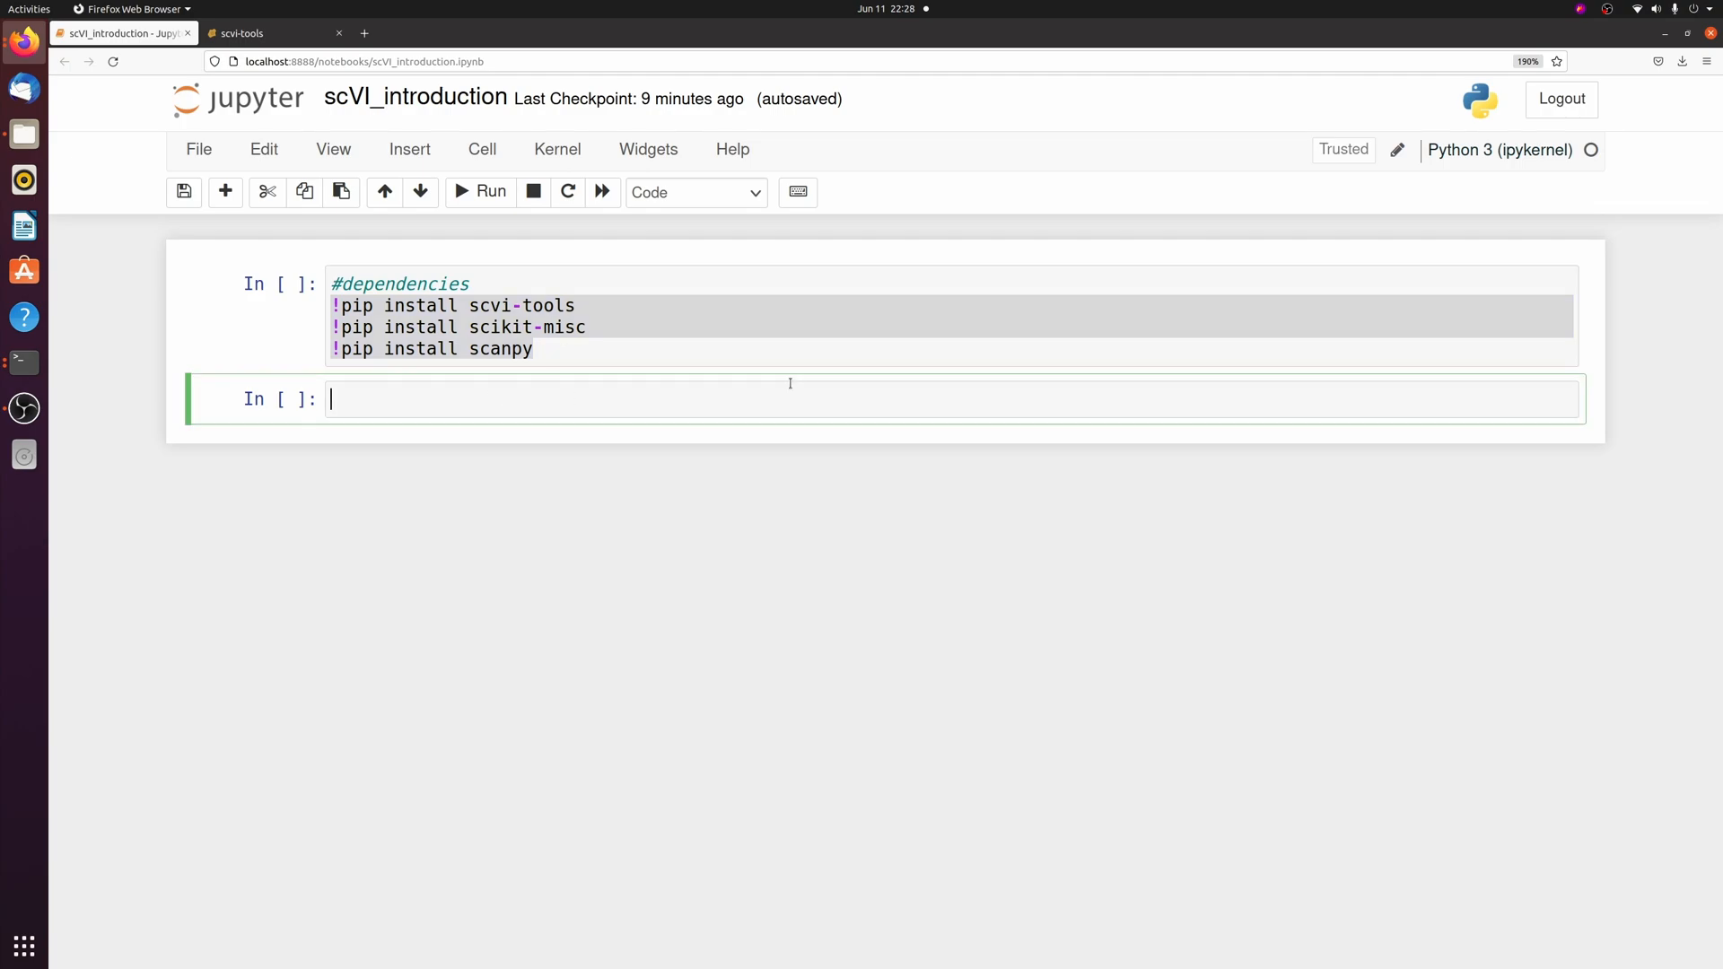
pyautogui.write('import scvi')
pyautogui.write('import scanpy as sc')
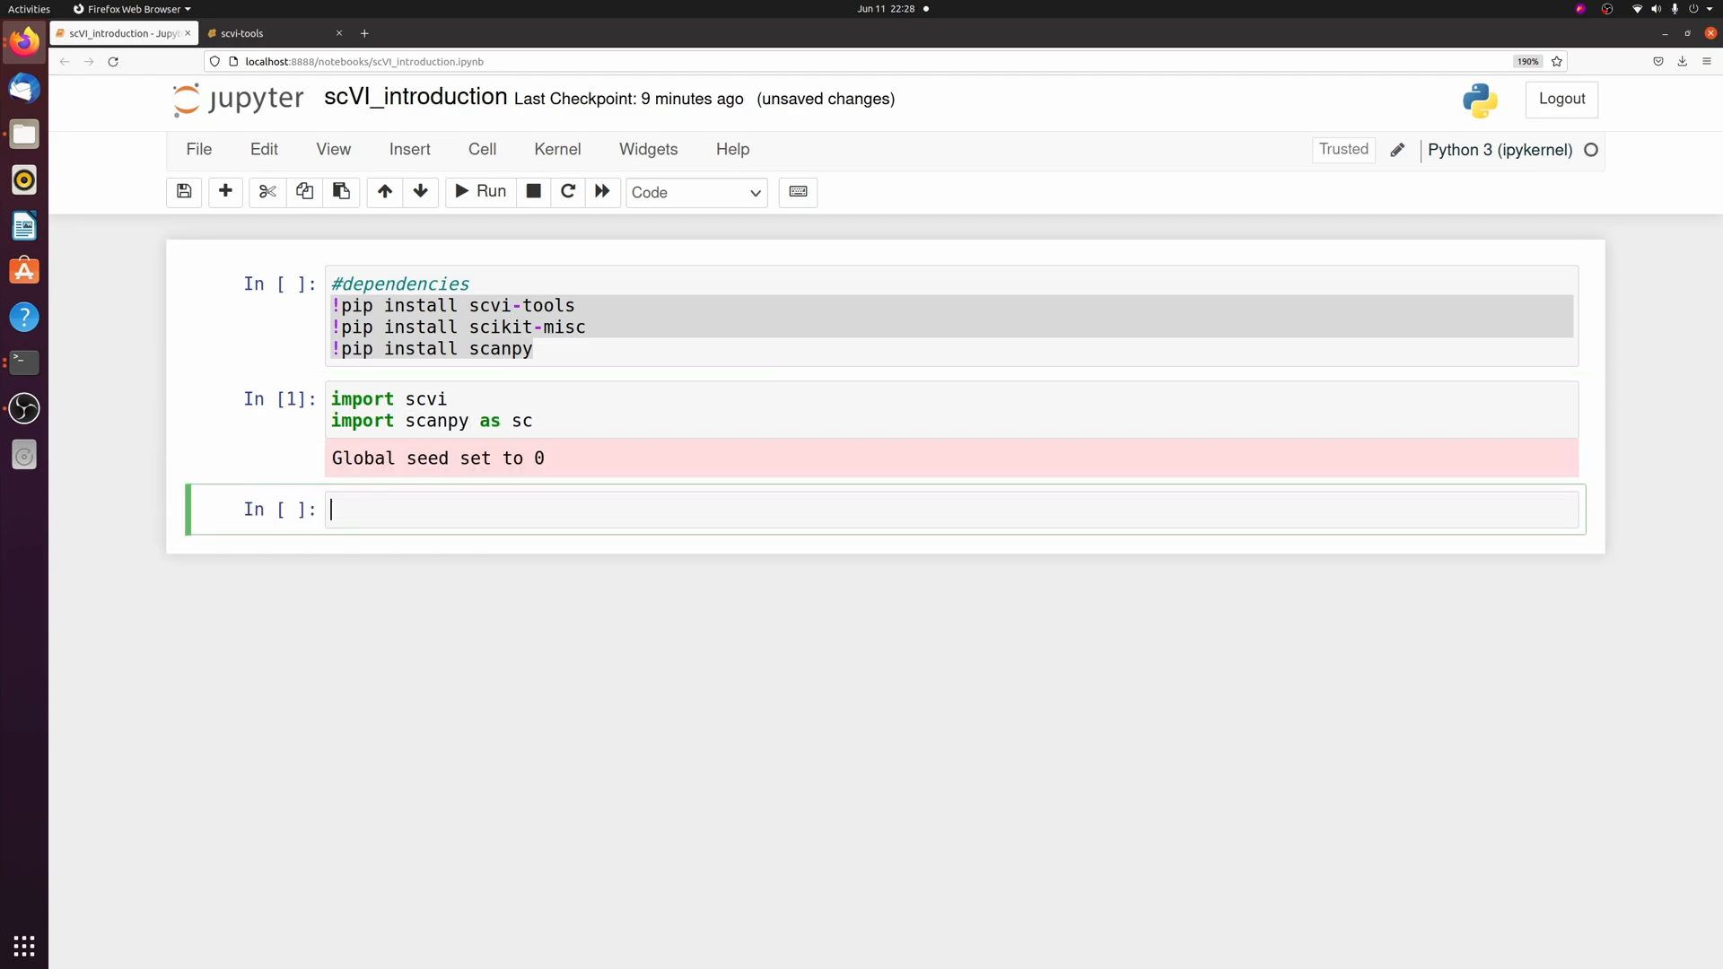
pyautogui.write('ls lung*')
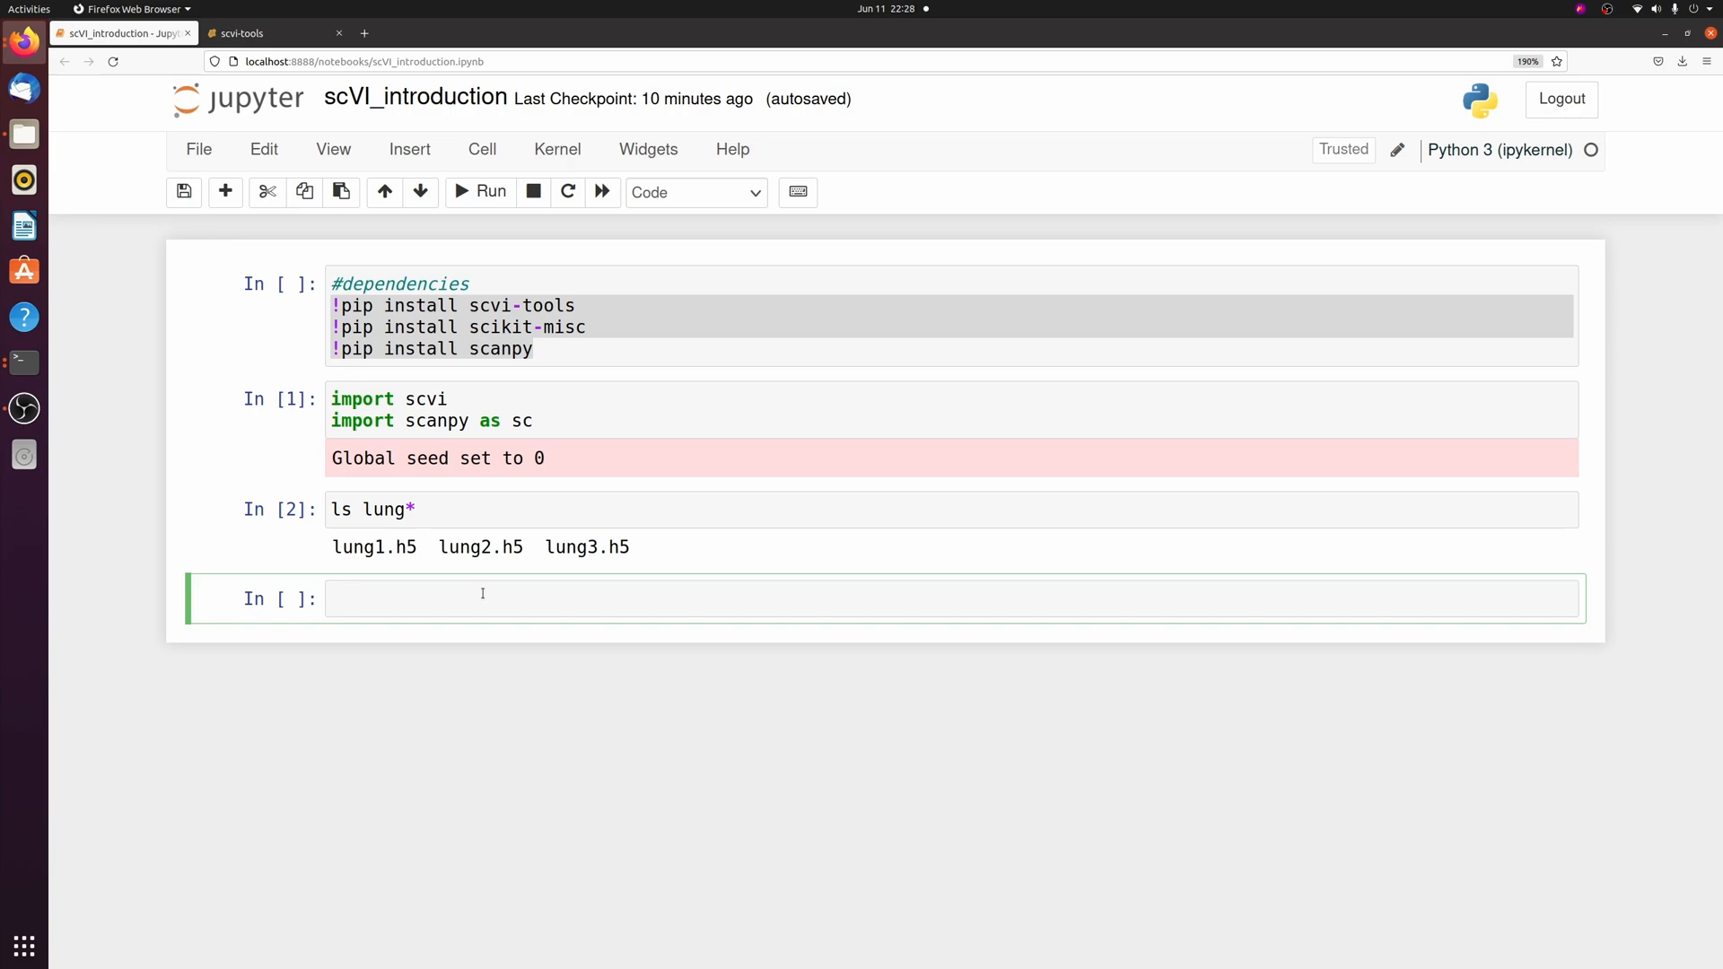
# Step: Read lung .h5 files into data1–data3, make gene names unique, and check data1 is 12324 × 32286
pyautogui.write("data1 = sc.read_10x_h5('lung1.h5")
pyautogui.write("data2 = sc.read_10x_h5('lung2.h5')")
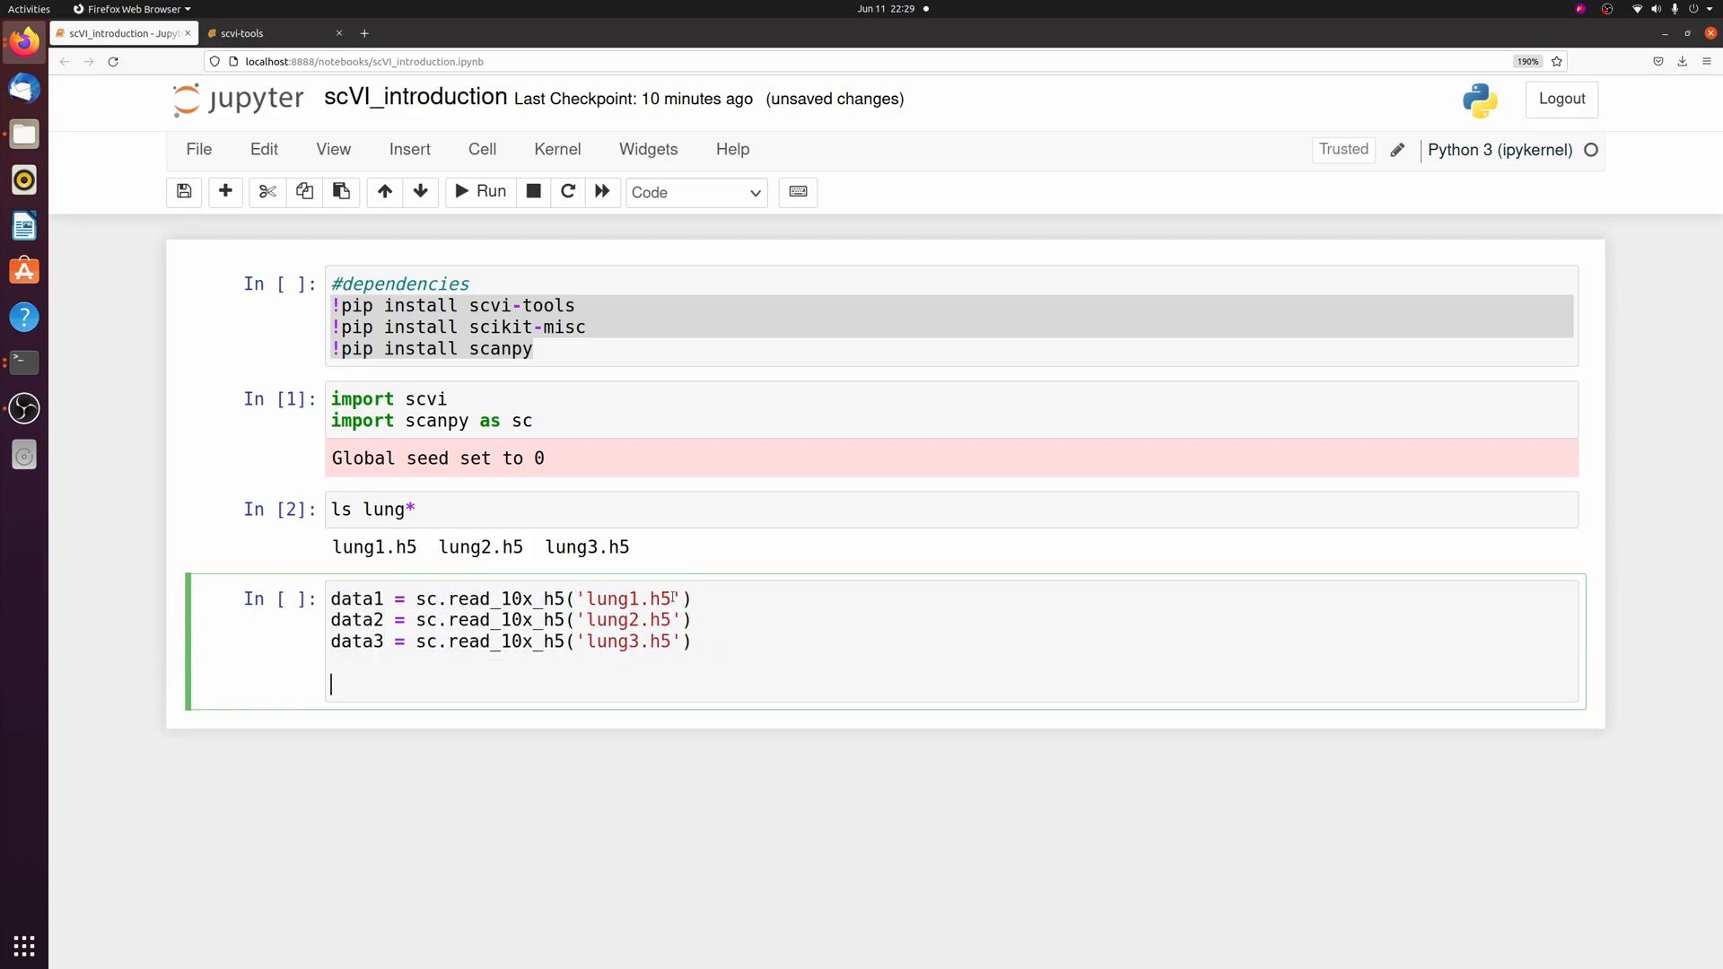
pyautogui.doubleClick(629, 599)
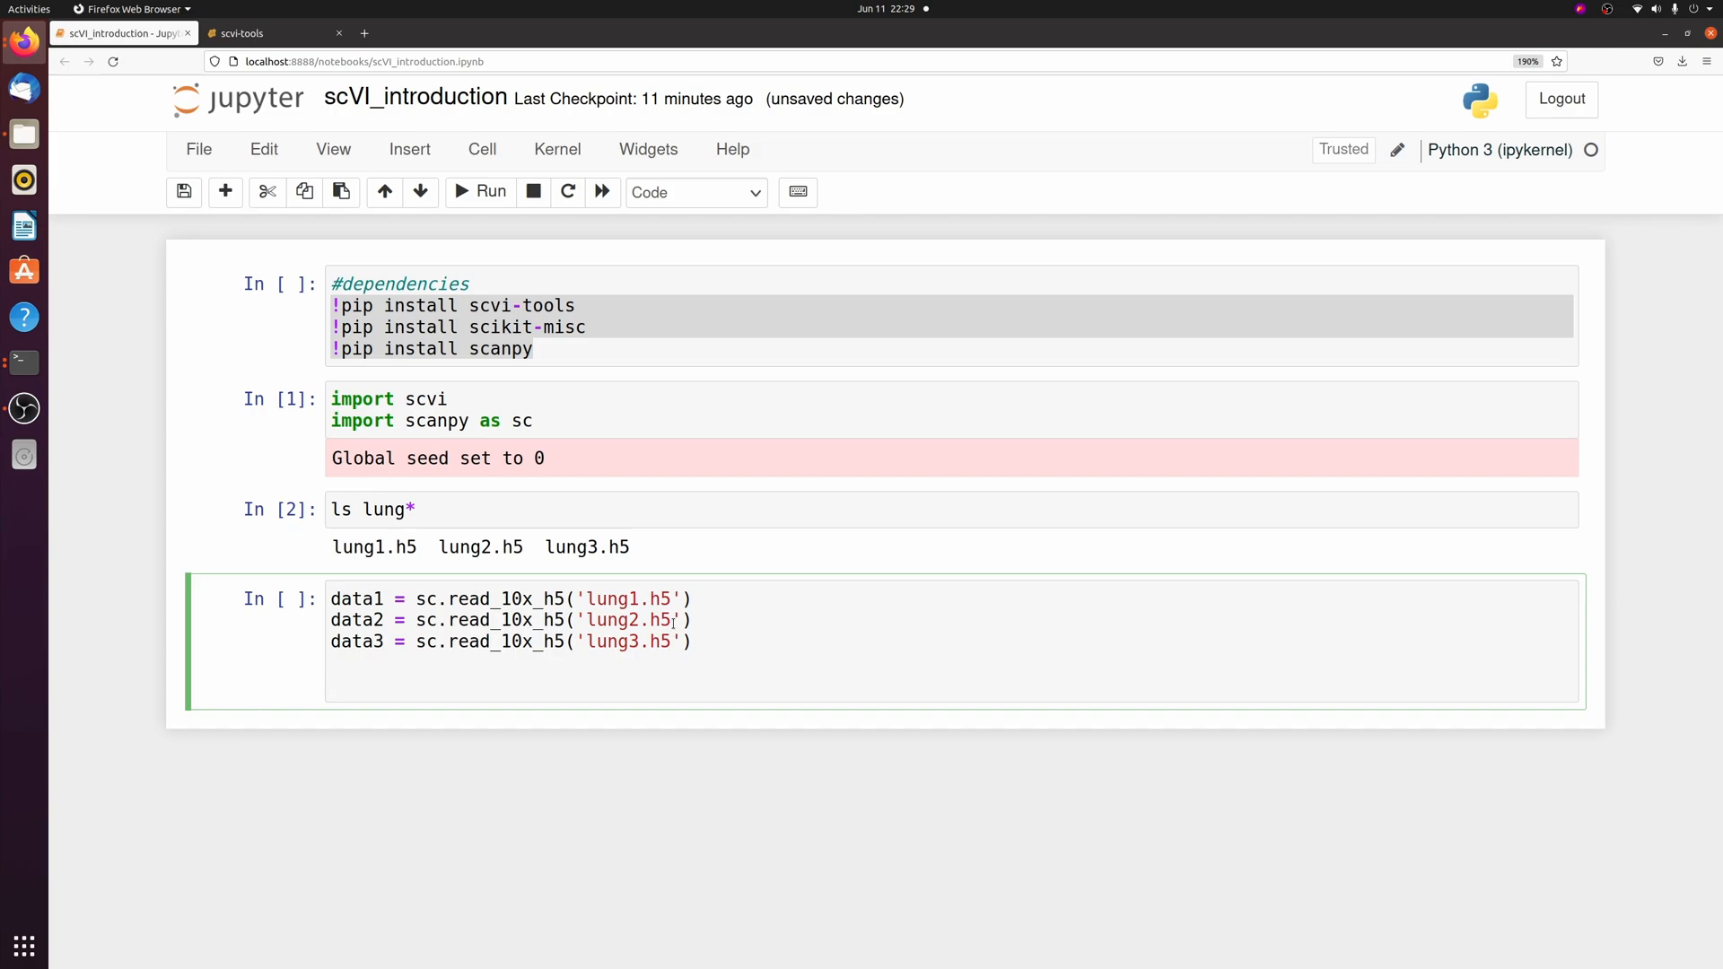
pyautogui.write('data')
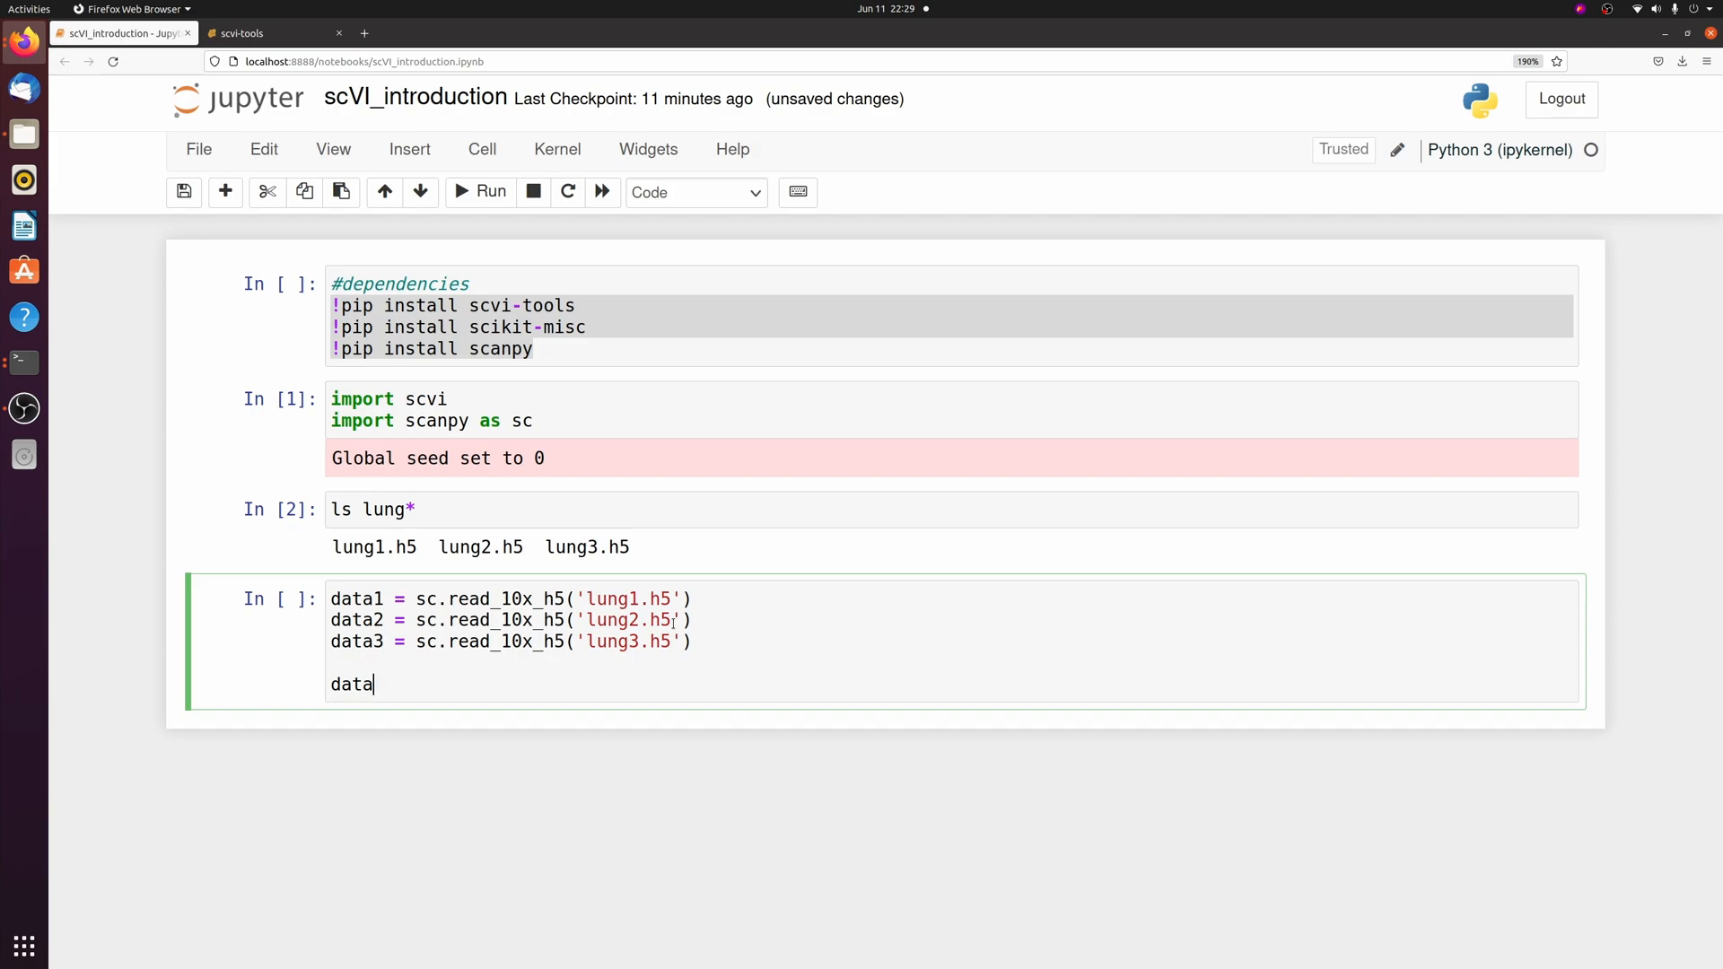
pyautogui.write('1.var_names_make_unique()')
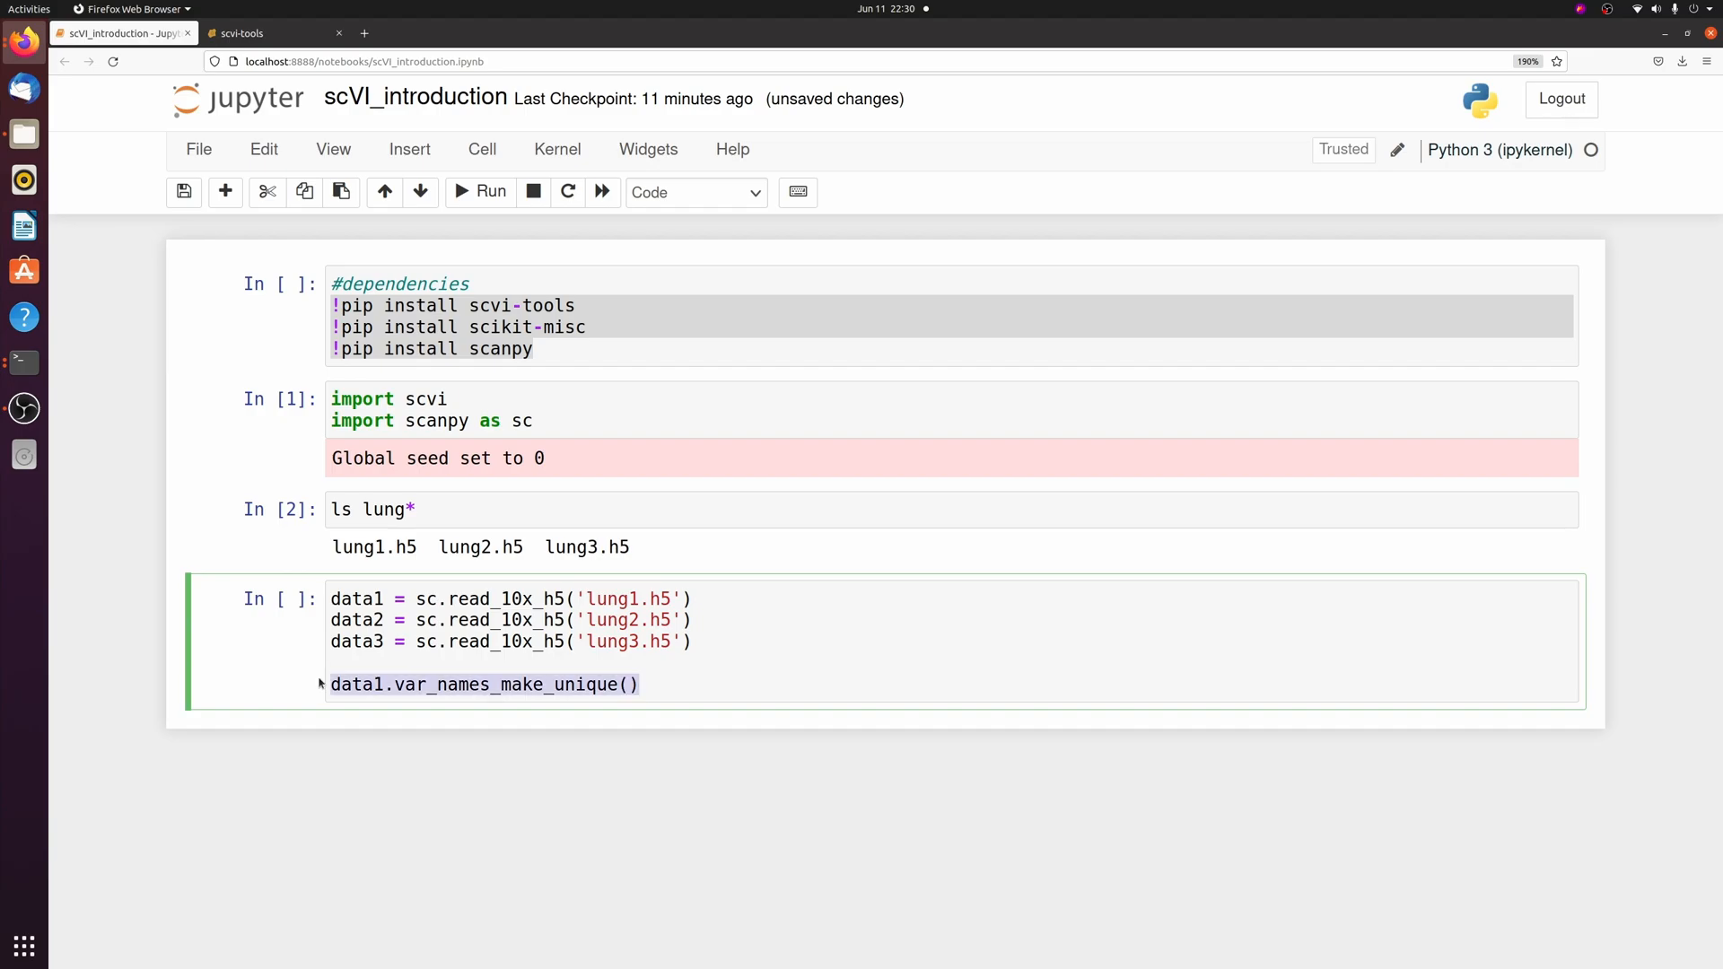
pyautogui.write('data2.var_names_make_unique()')
pyautogui.write('data1')
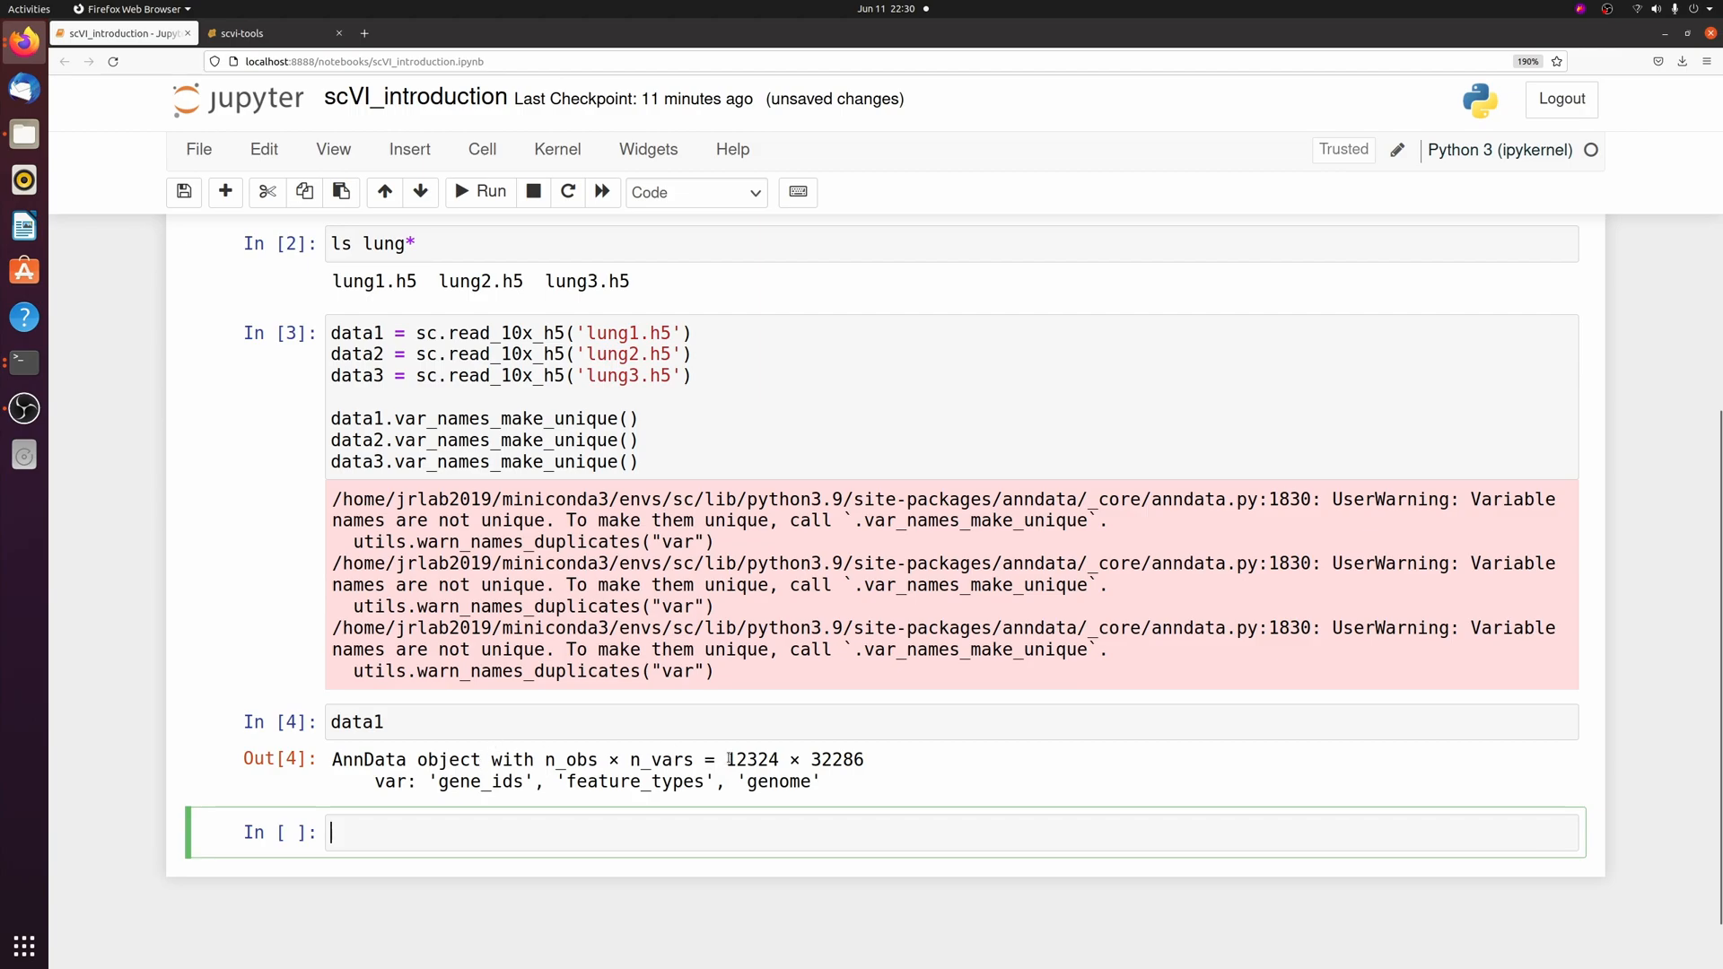
pyautogui.doubleClick(751, 759)
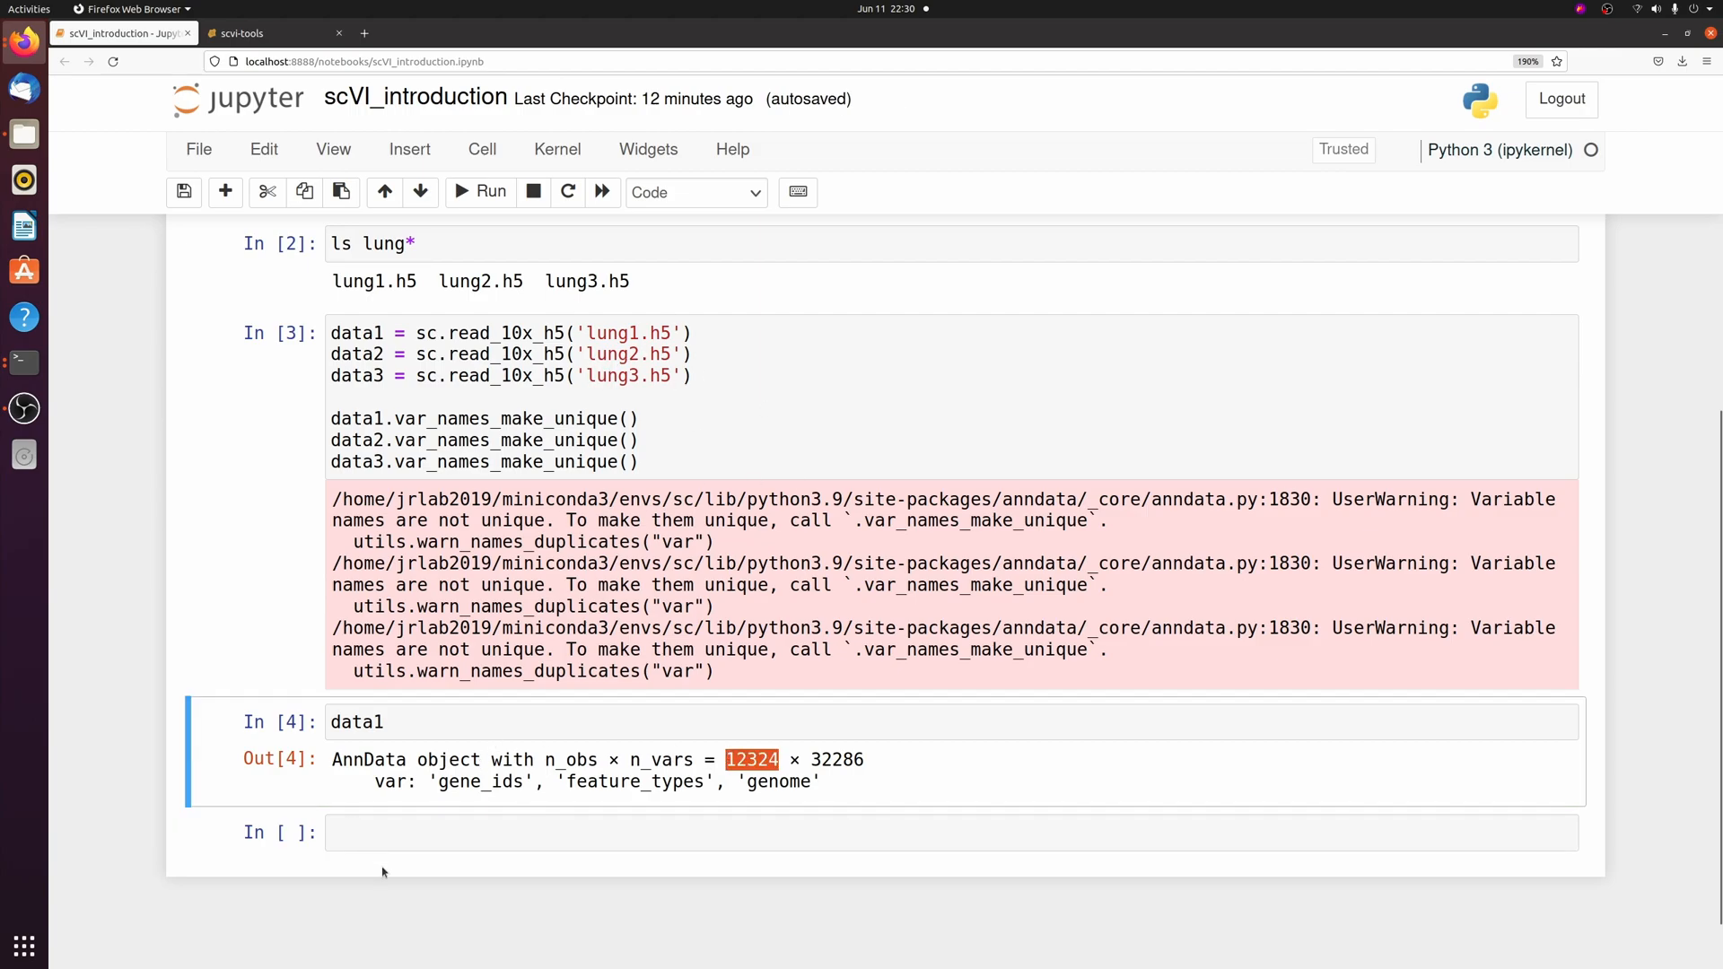
pyautogui.click(769, 832)
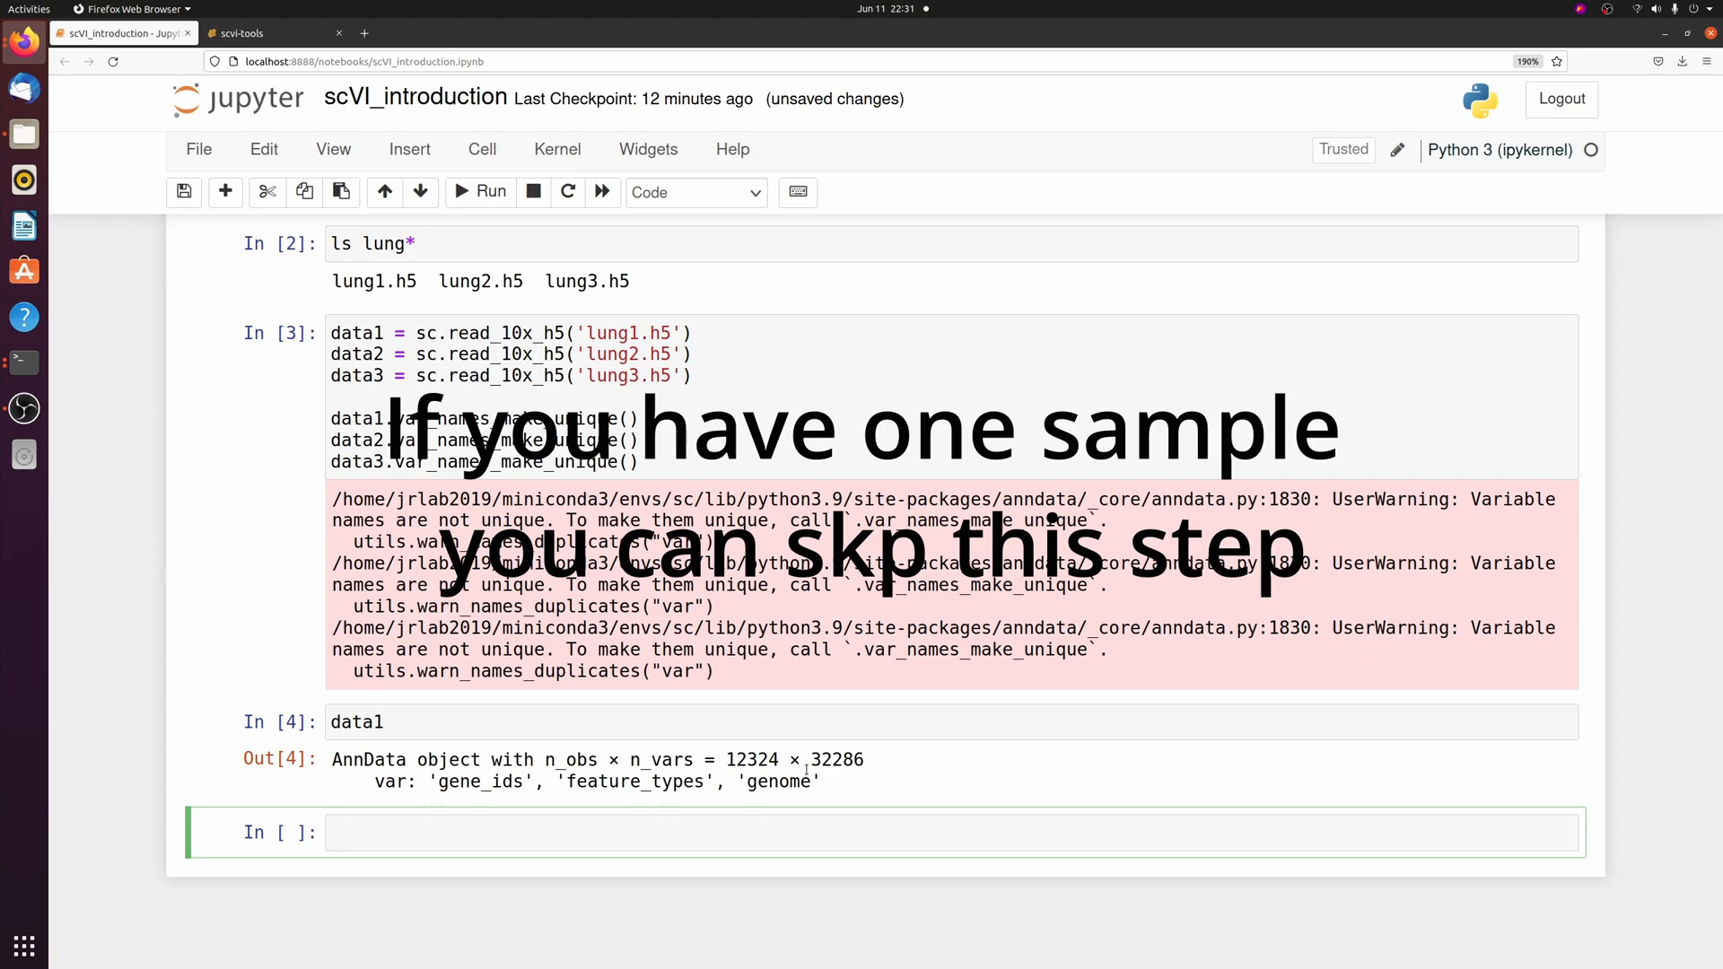
# Step: Concatenate data1, data2 and data3 into adata with batch_key 'Sample', totalling 34521 × 32286
pyautogui.write('adata')
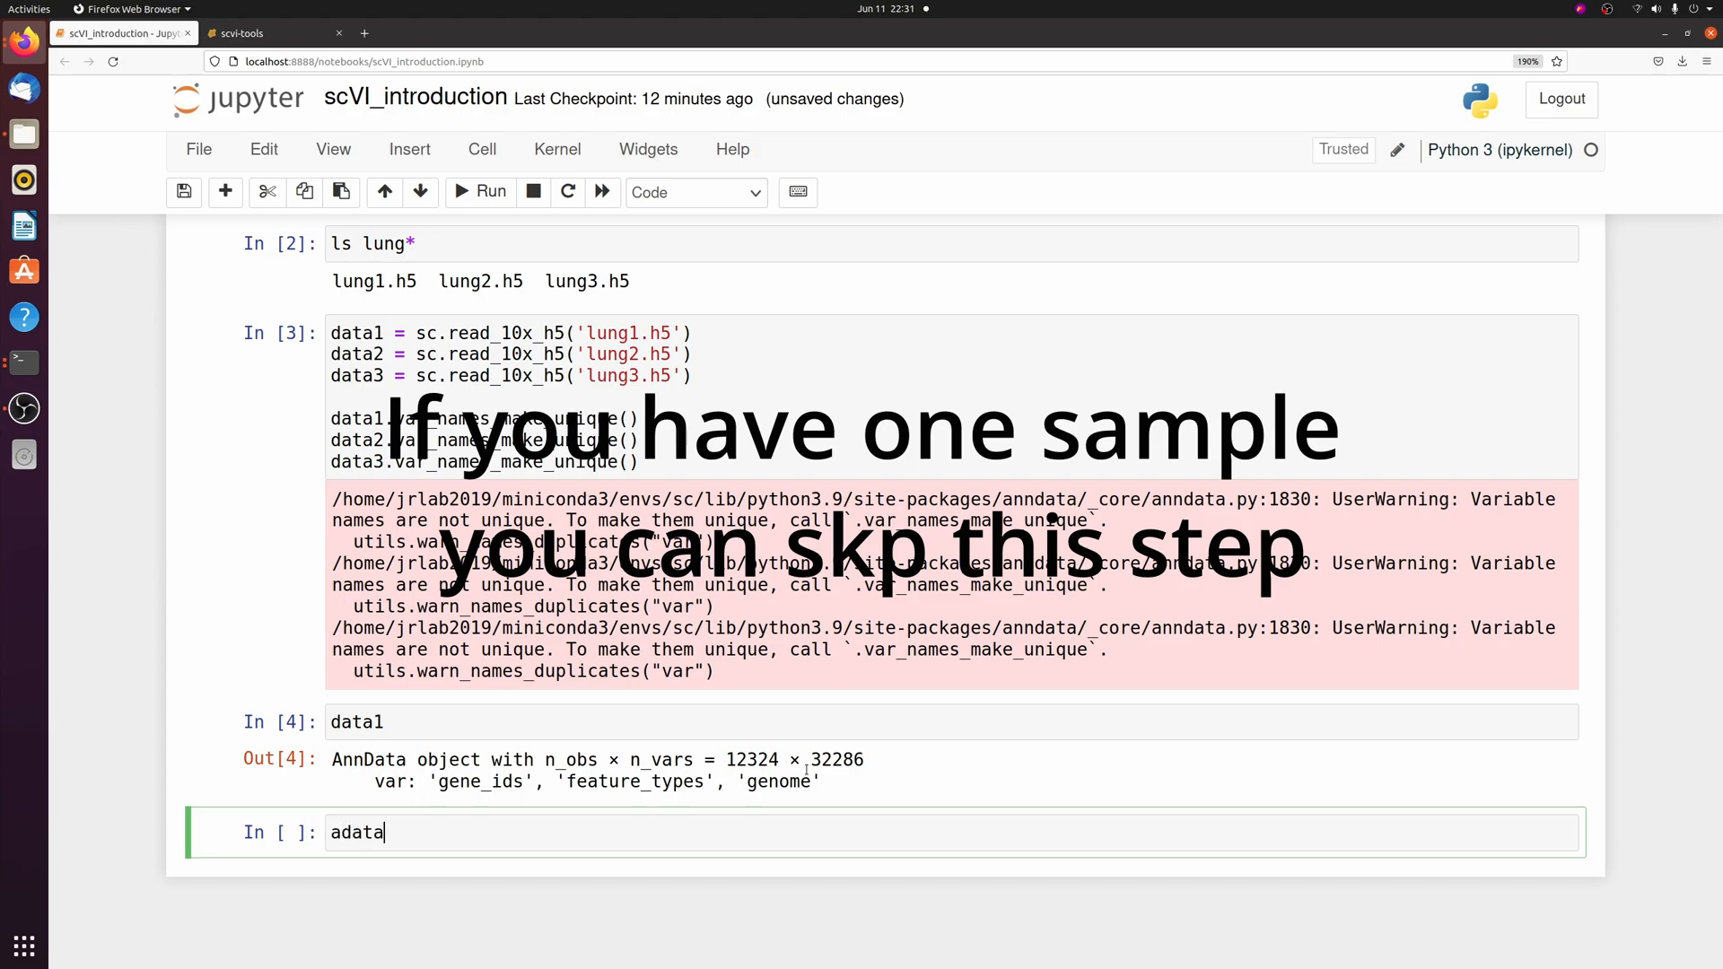
pyautogui.write('= dat')
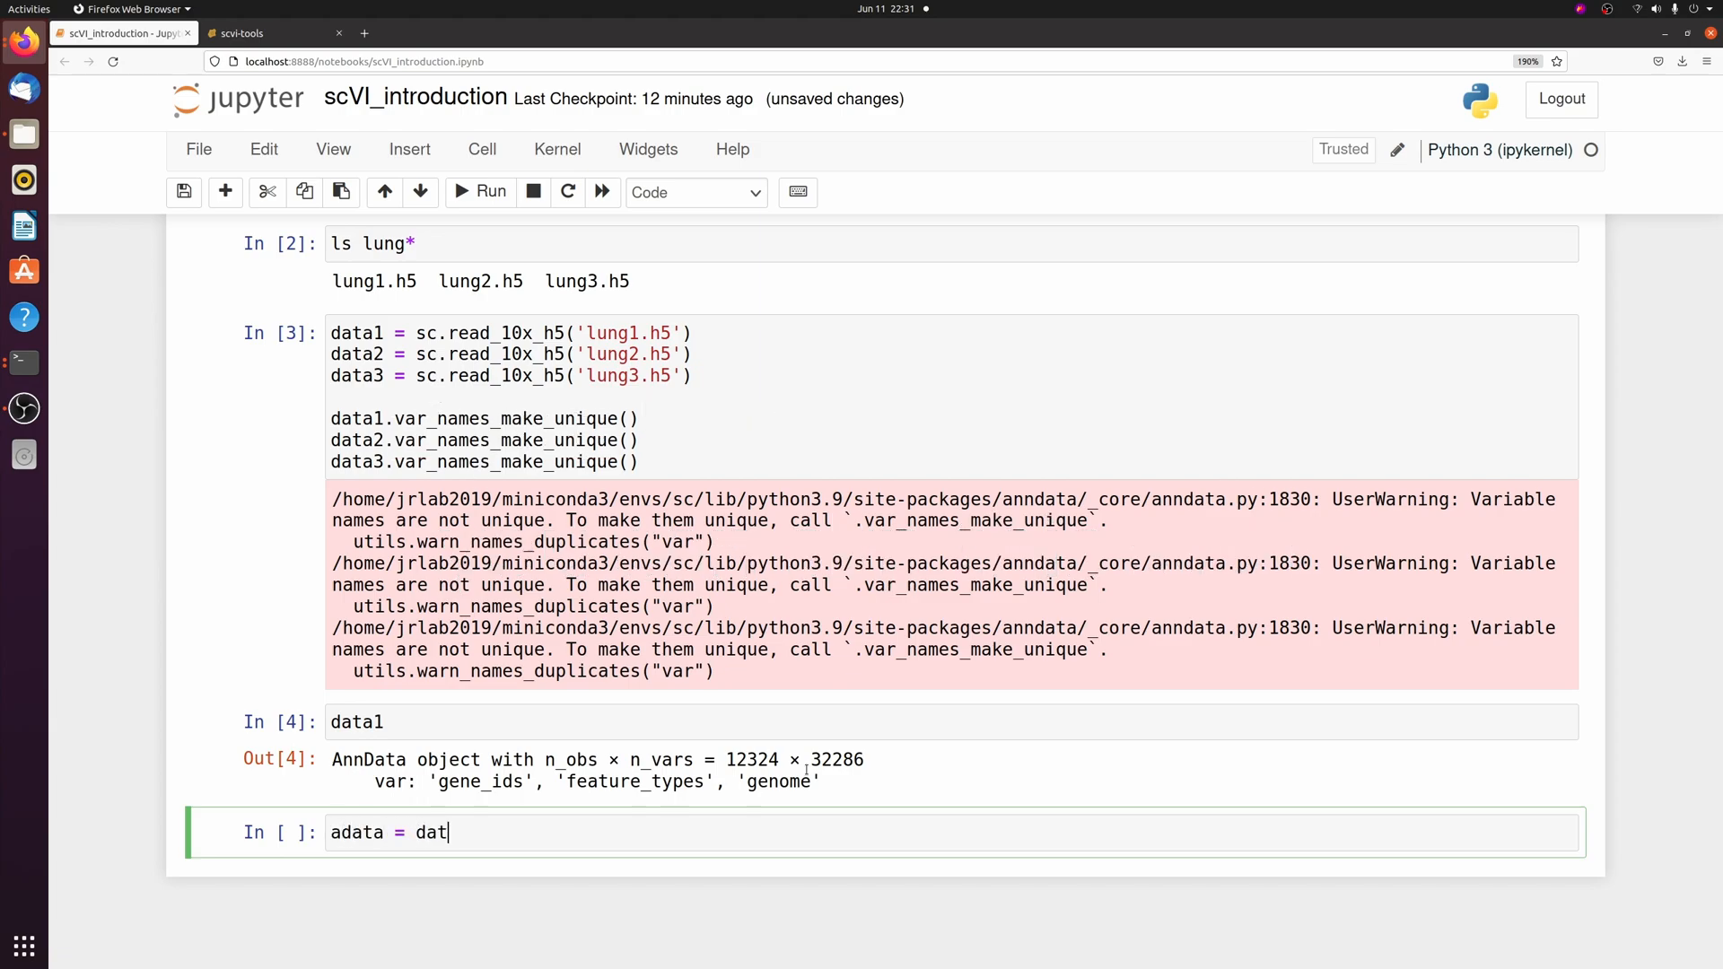
pyautogui.write('a1.concatenate(data2, data3, )')
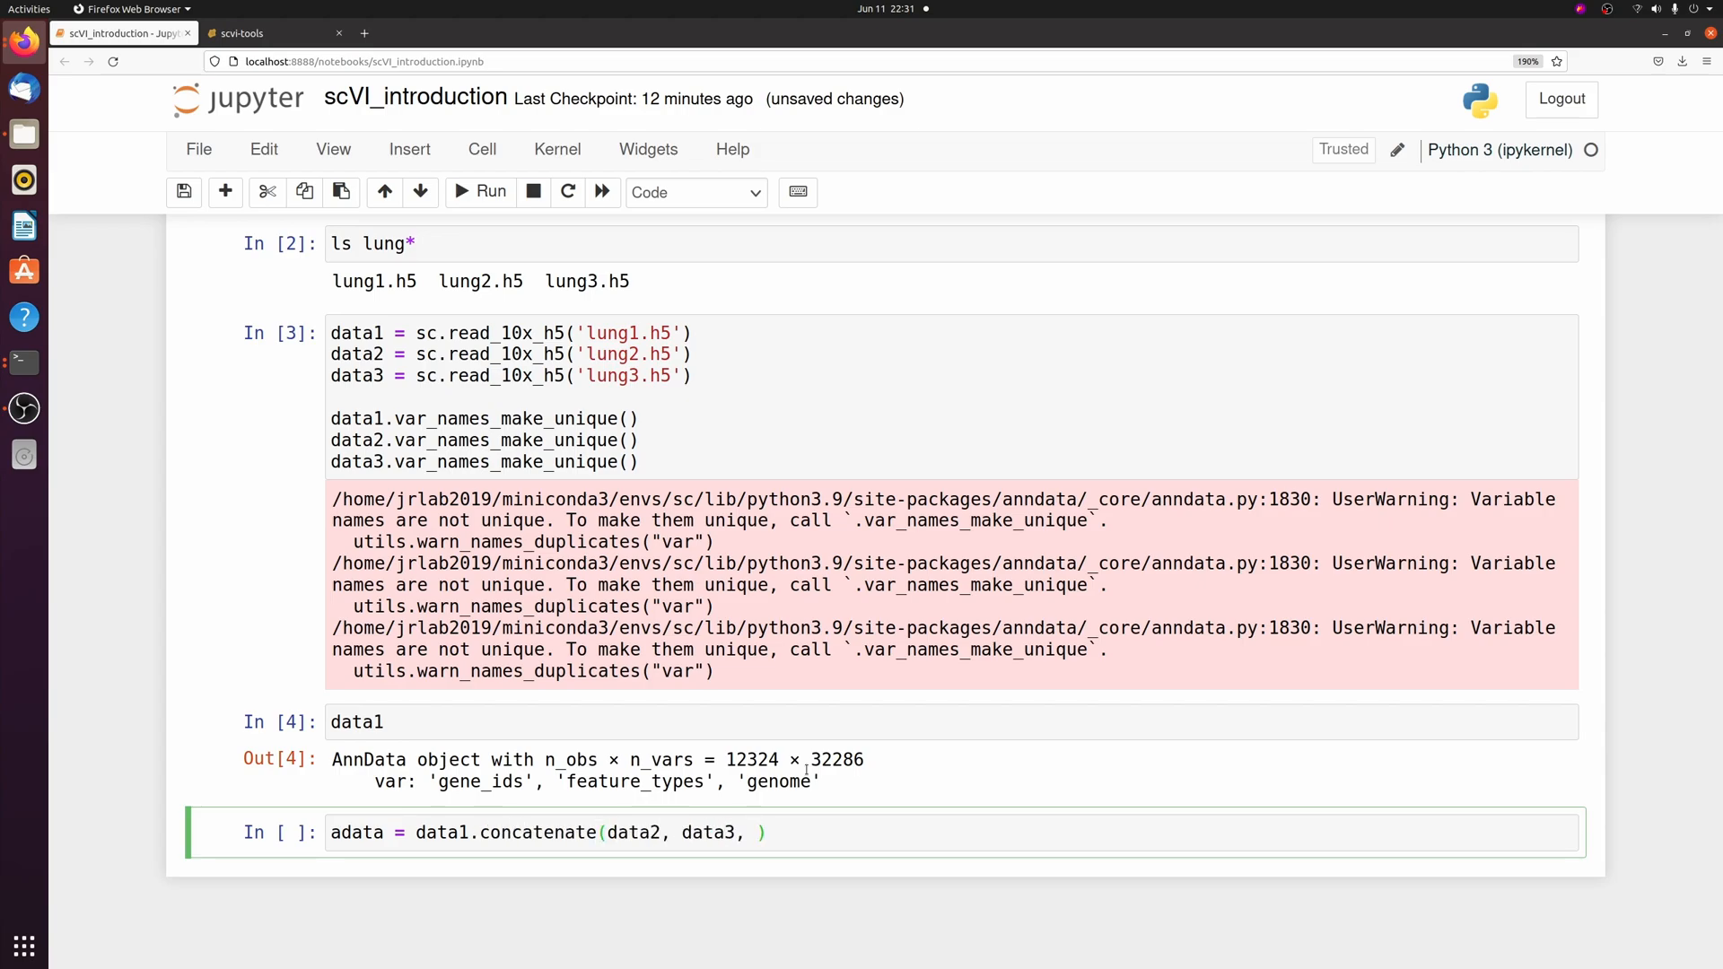
pyautogui.write('batch_key = "Sample')
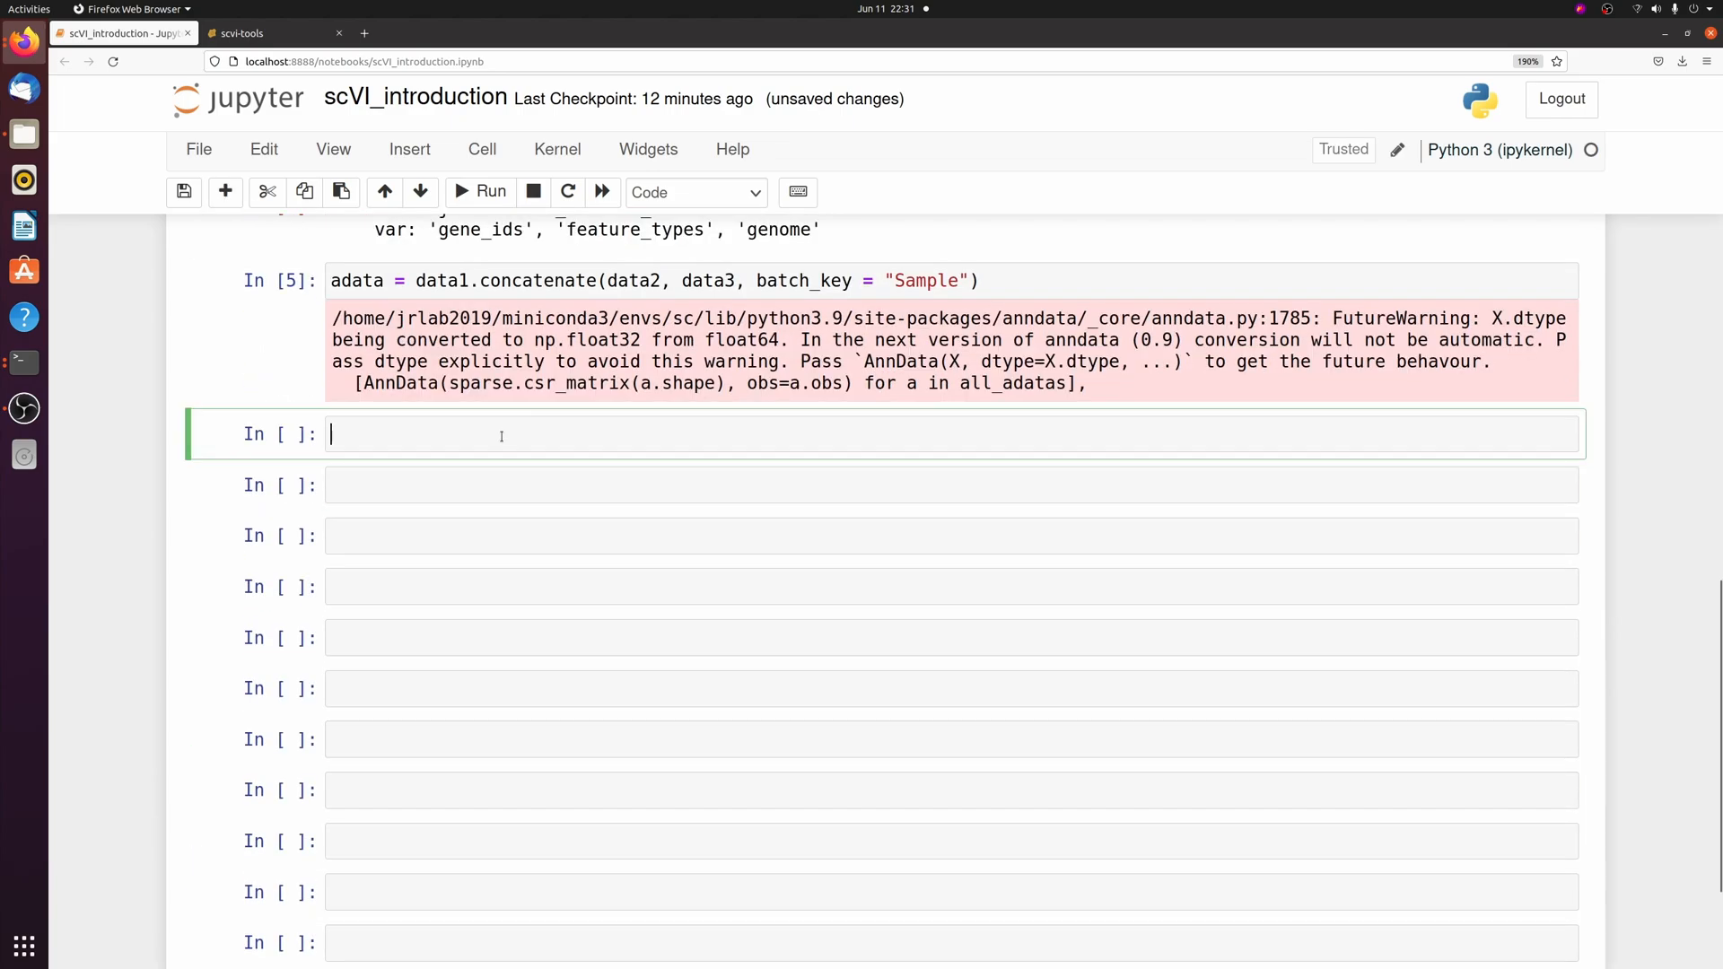
pyautogui.write('adata.obs')
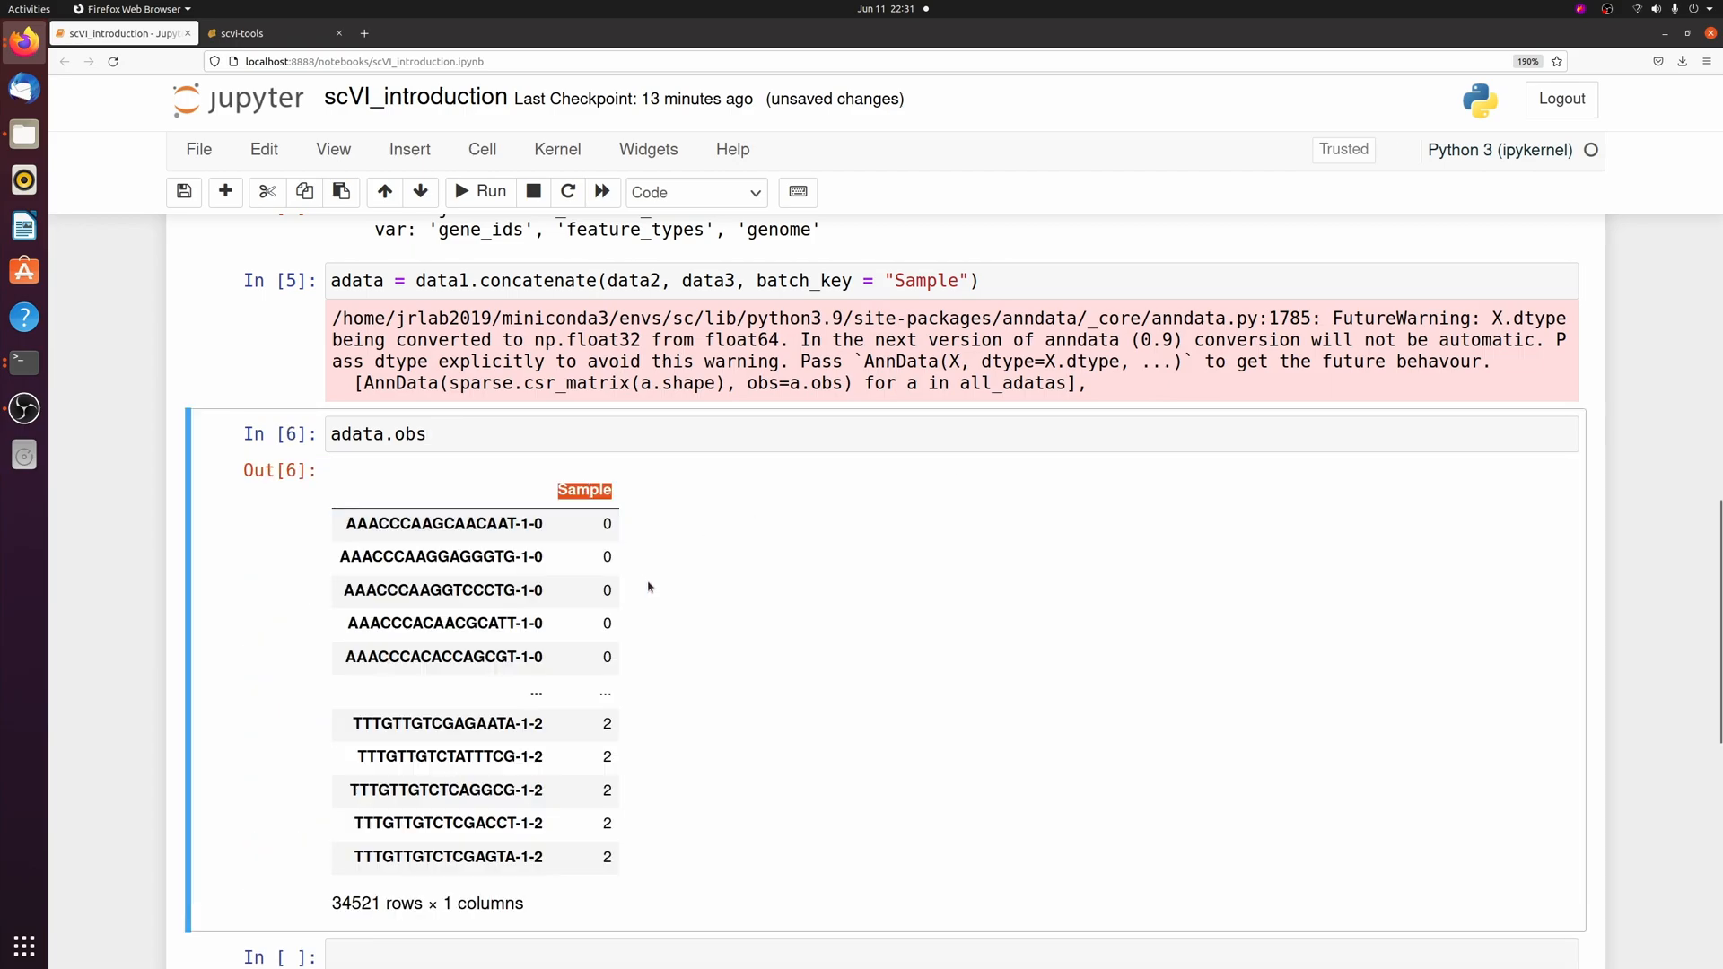
pyautogui.moveTo(628, 549)
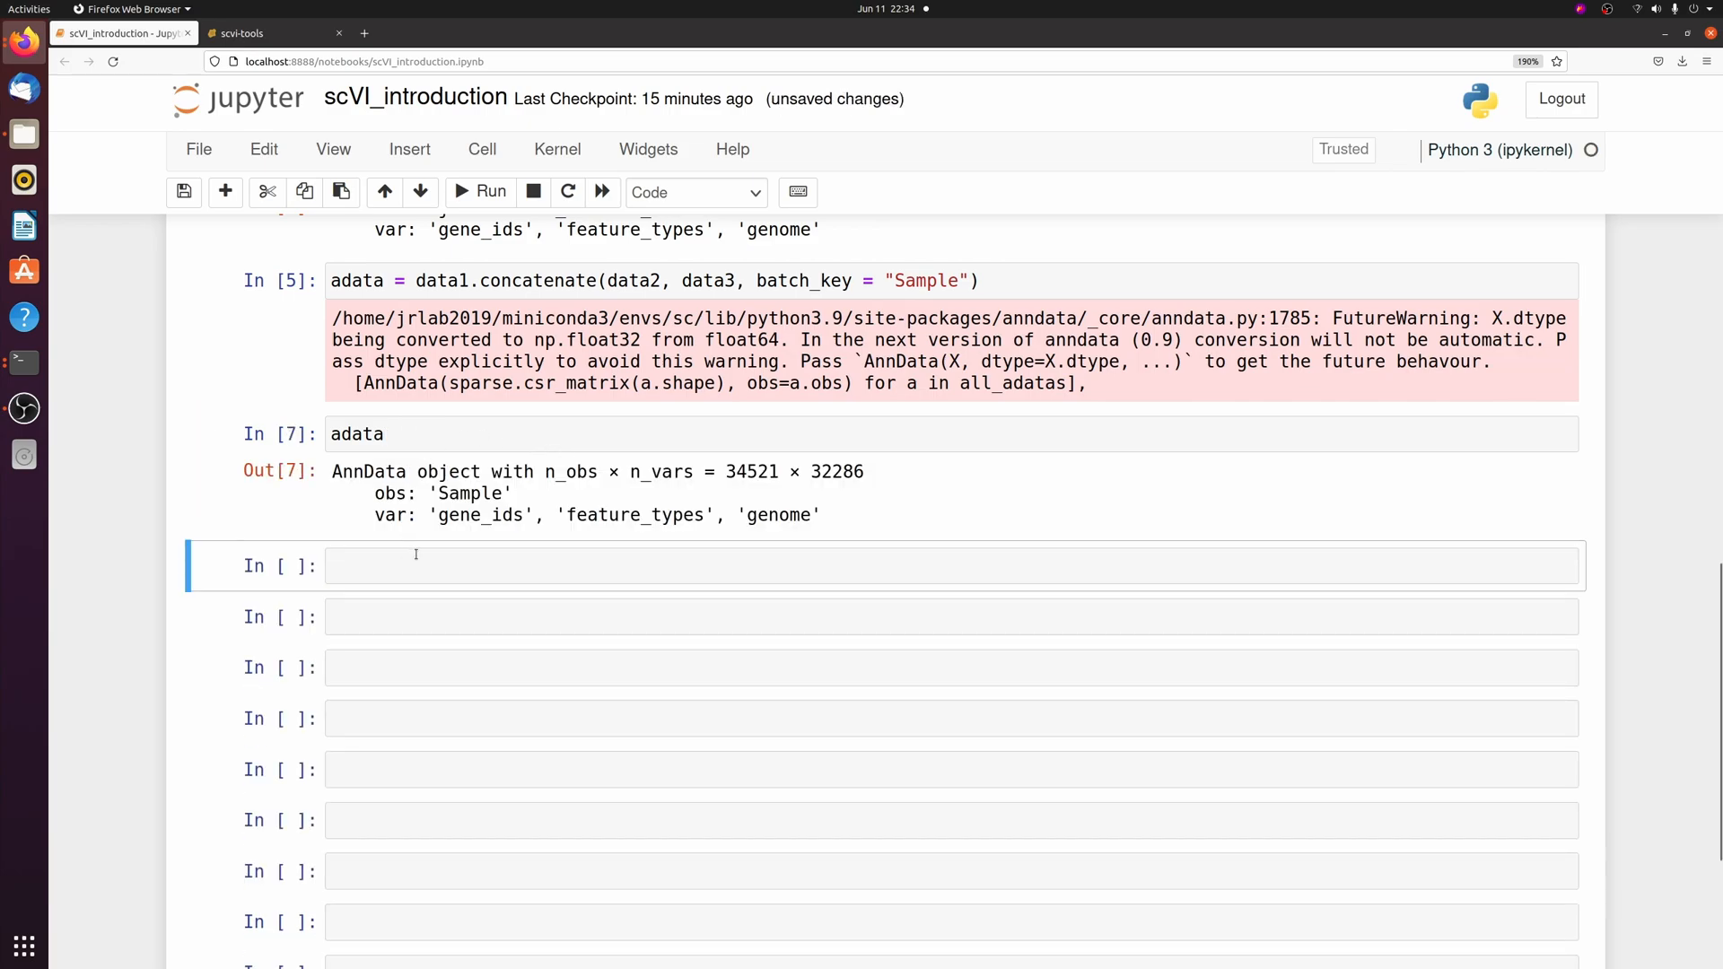
pyautogui.doubleClick(750, 471)
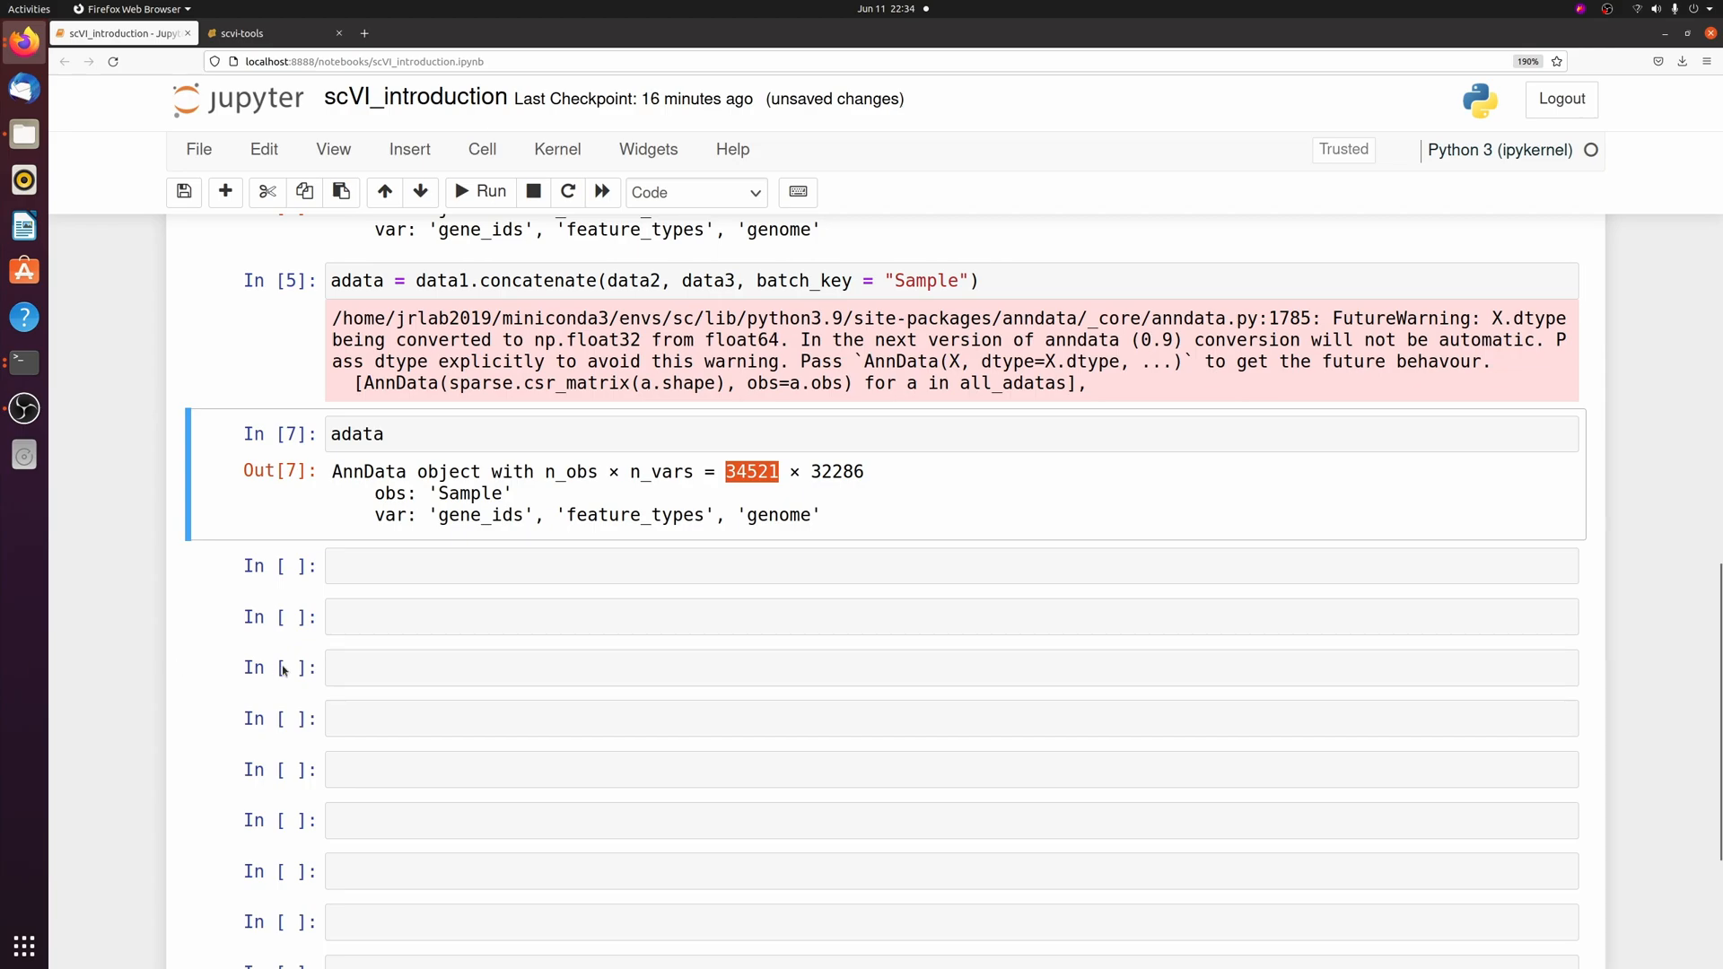
# Step: Filter out cells with under 200 genes and genes in under 3 cells; start the mt flag line
pyautogui.click(710, 564)
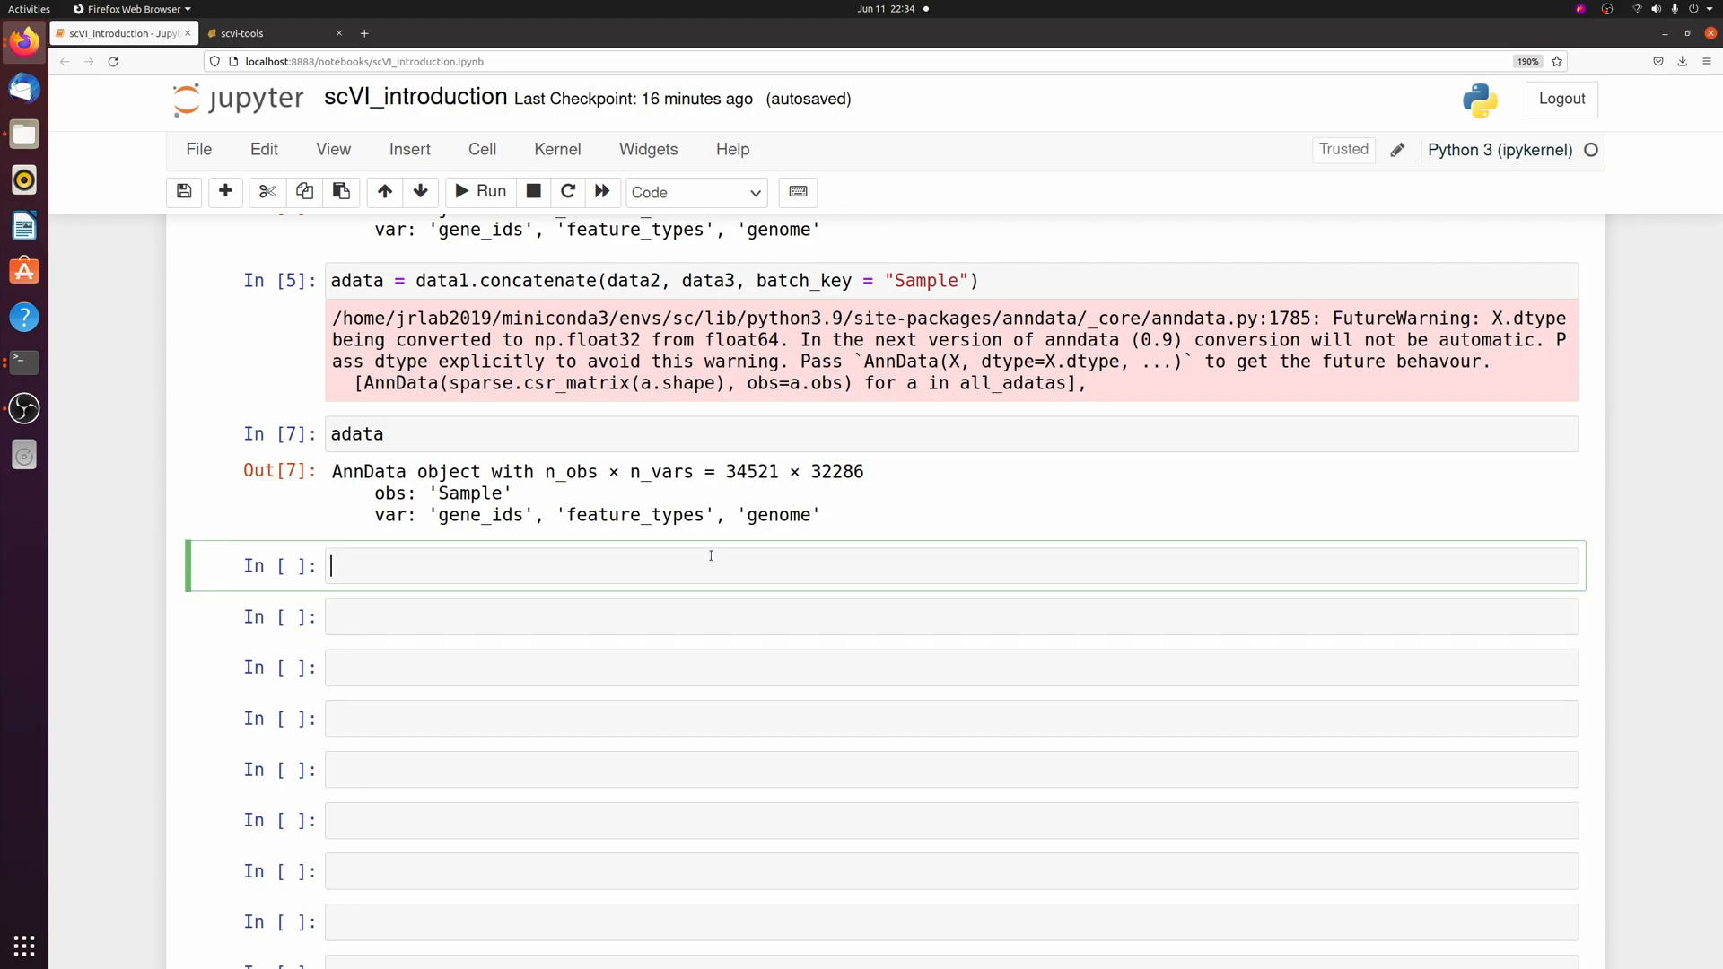
pyautogui.write('sc.pp.filter')
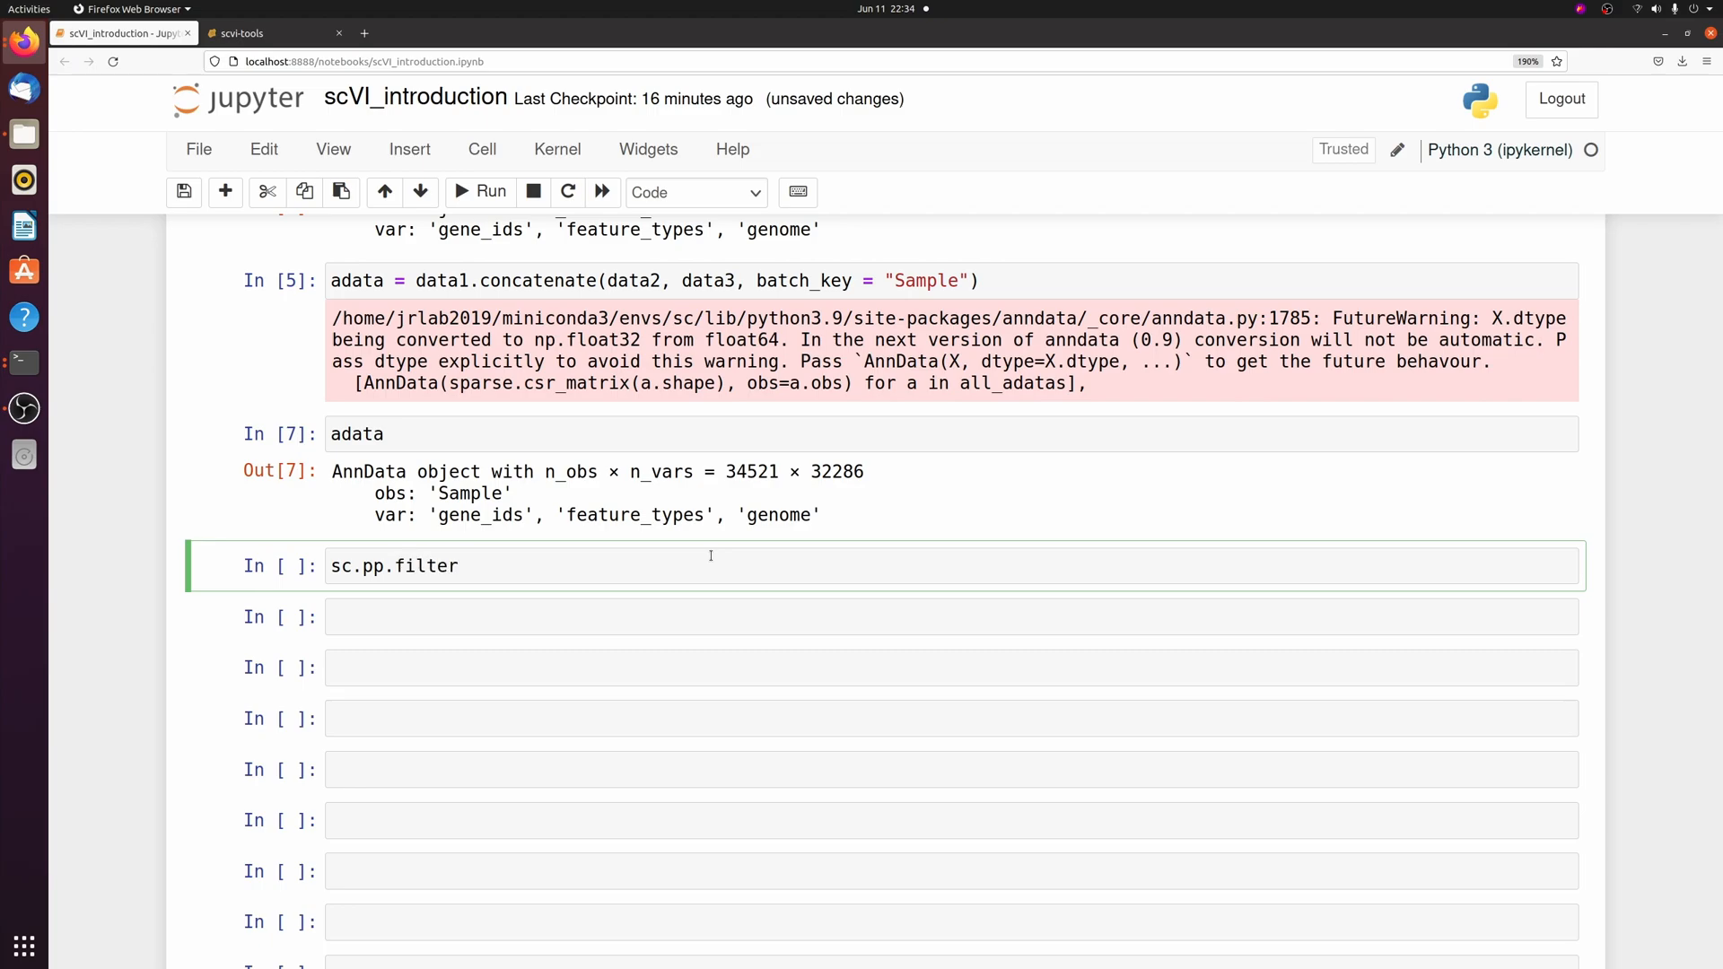
pyautogui.write('_cells(adata, min_genes = 200)')
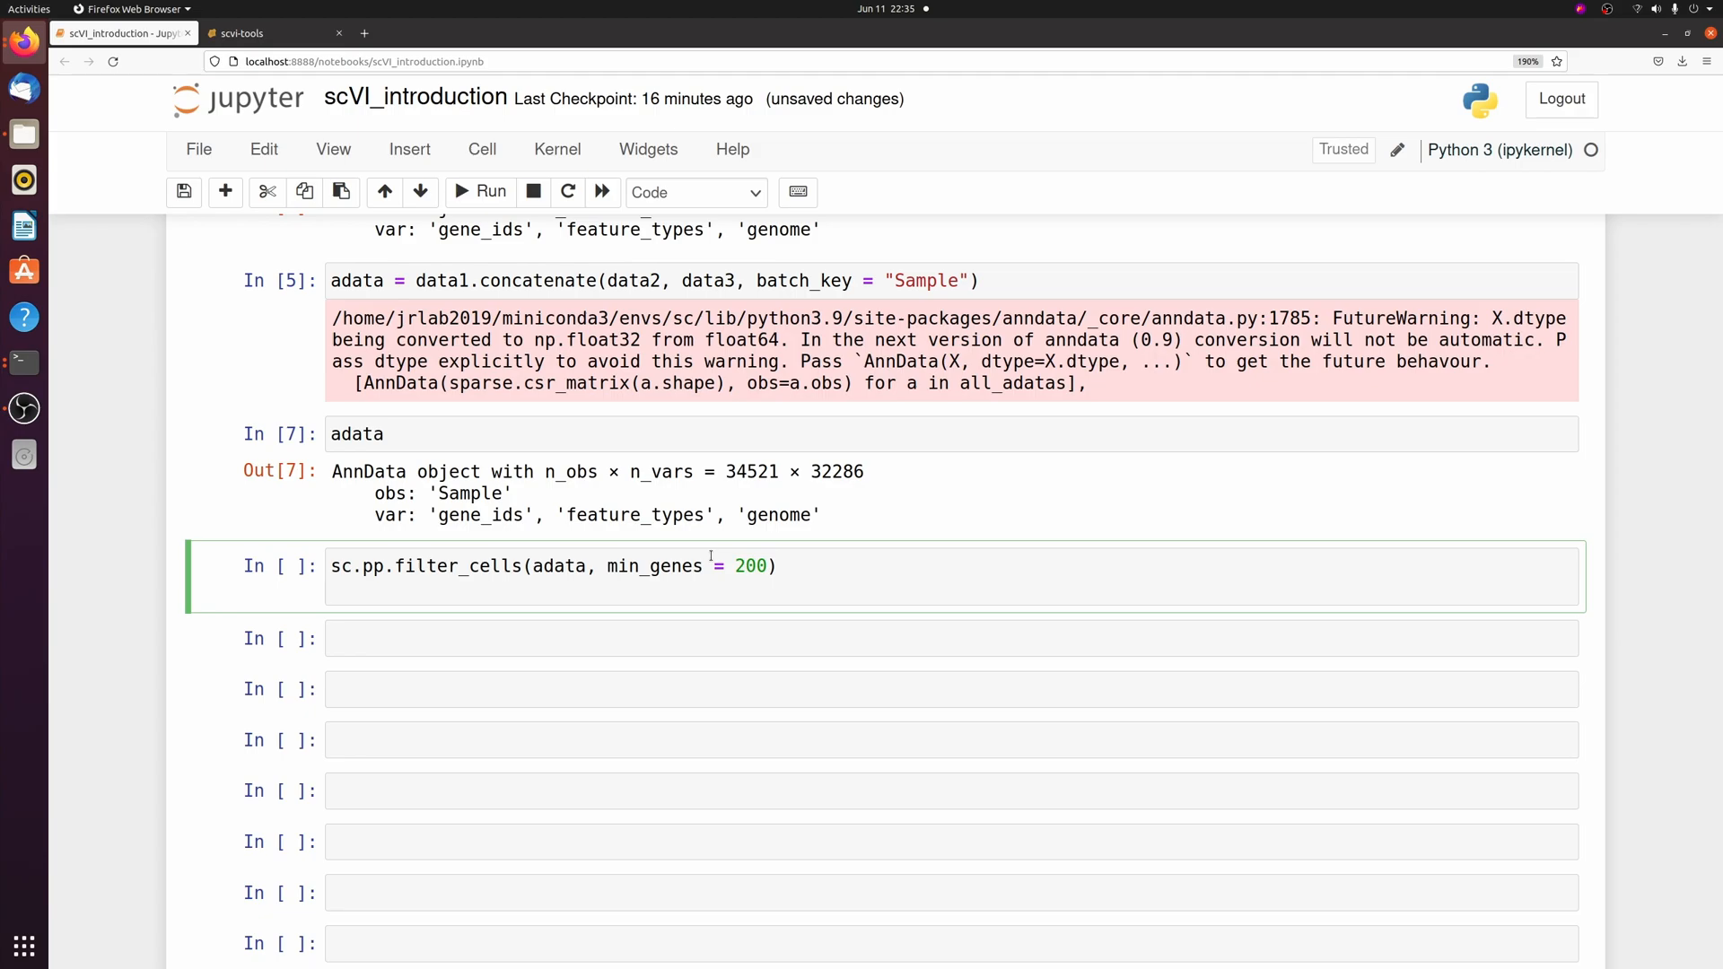
pyautogui.write('sc.pp.filter_genes(adata, min_cells = 3')
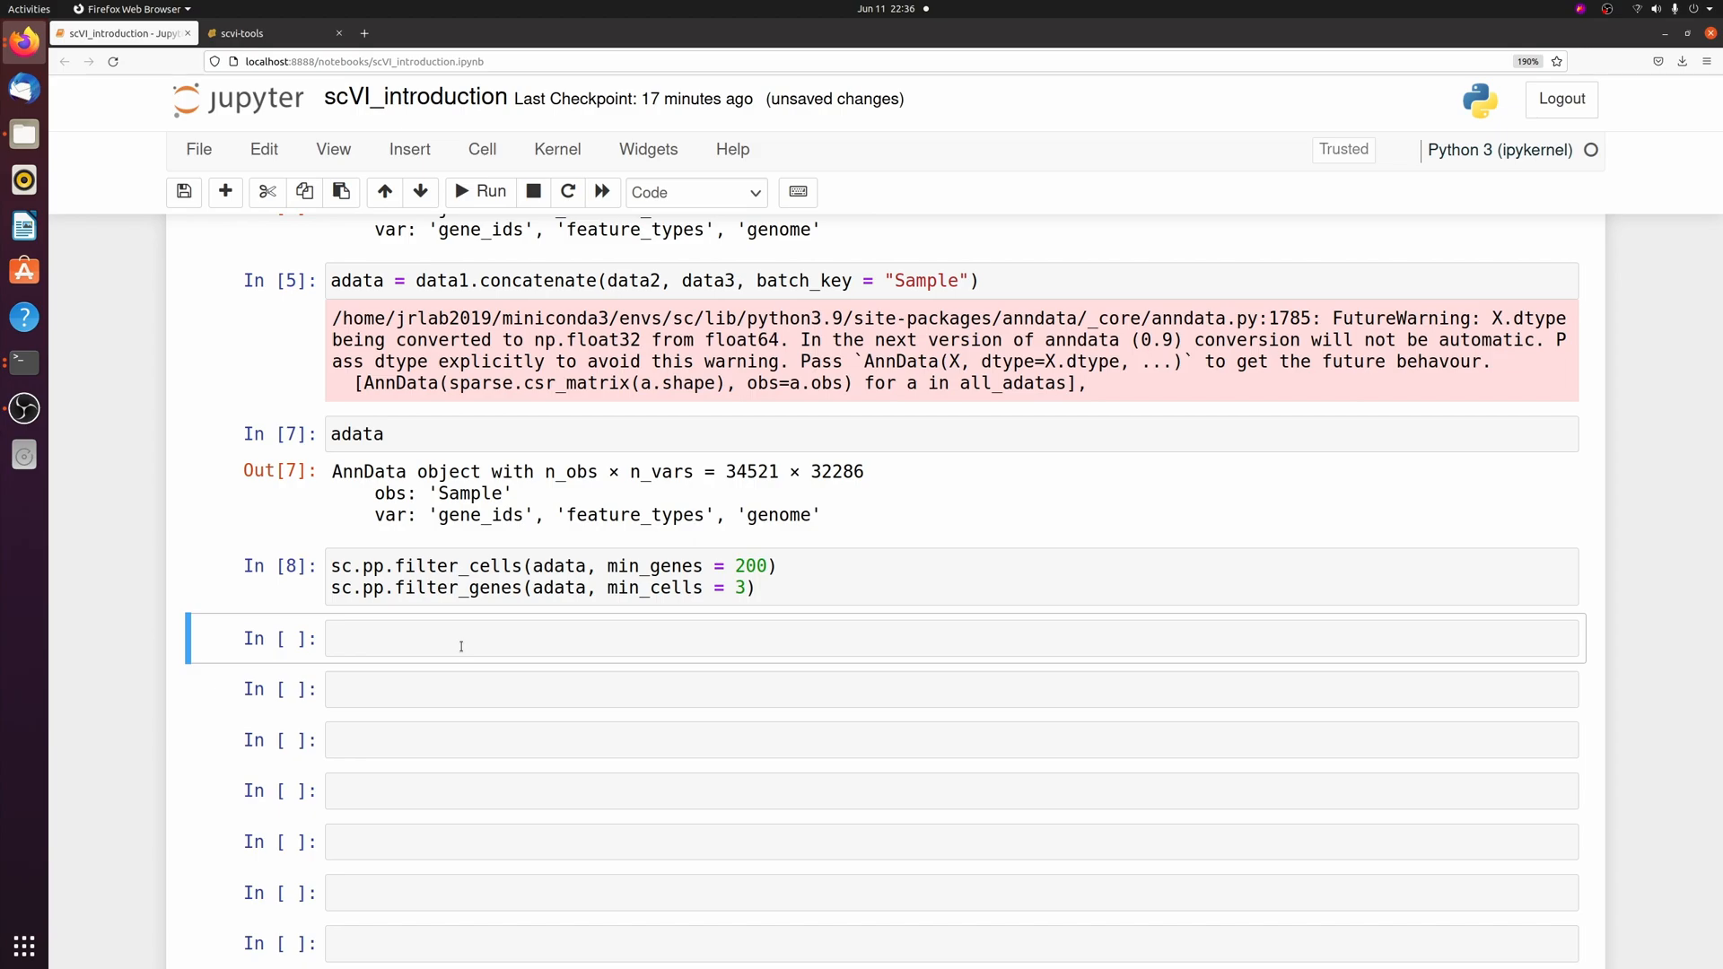
pyautogui.write('ada')
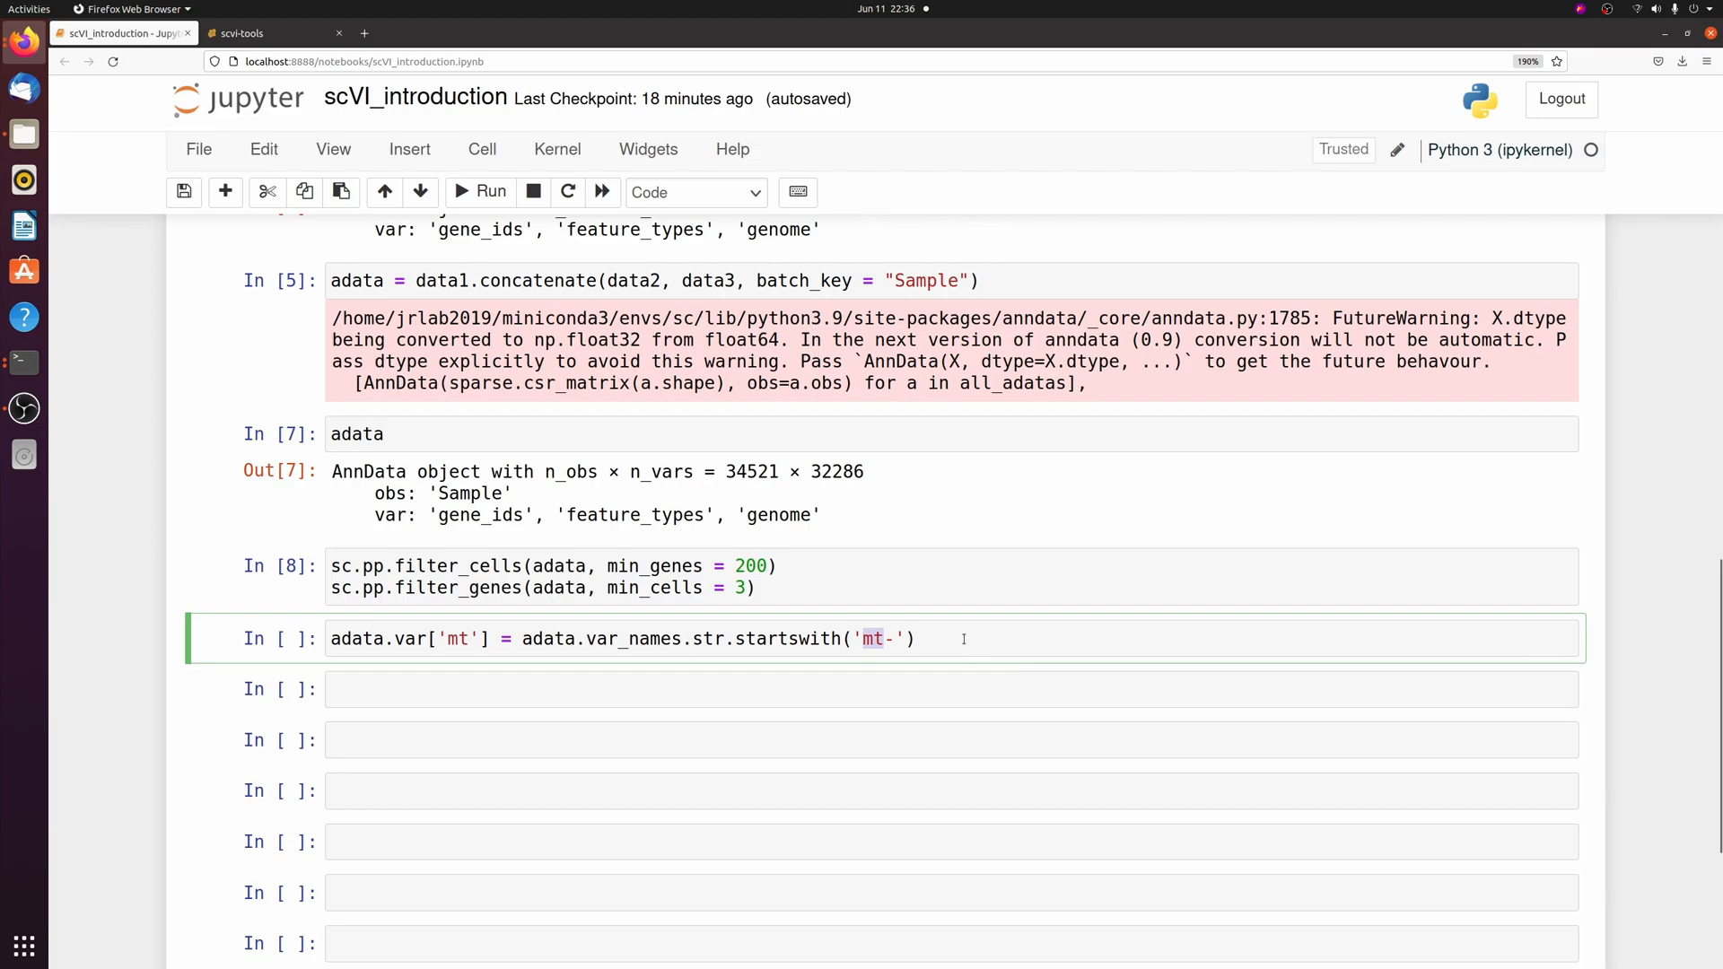
# Step: Compute QC metrics with qc_vars ['mt'], keep cells under 15% mt counts, and view 32943 observations
pyautogui.write("sc.pp.calculate_qc_metrics(adata, qc_vars = [''])")
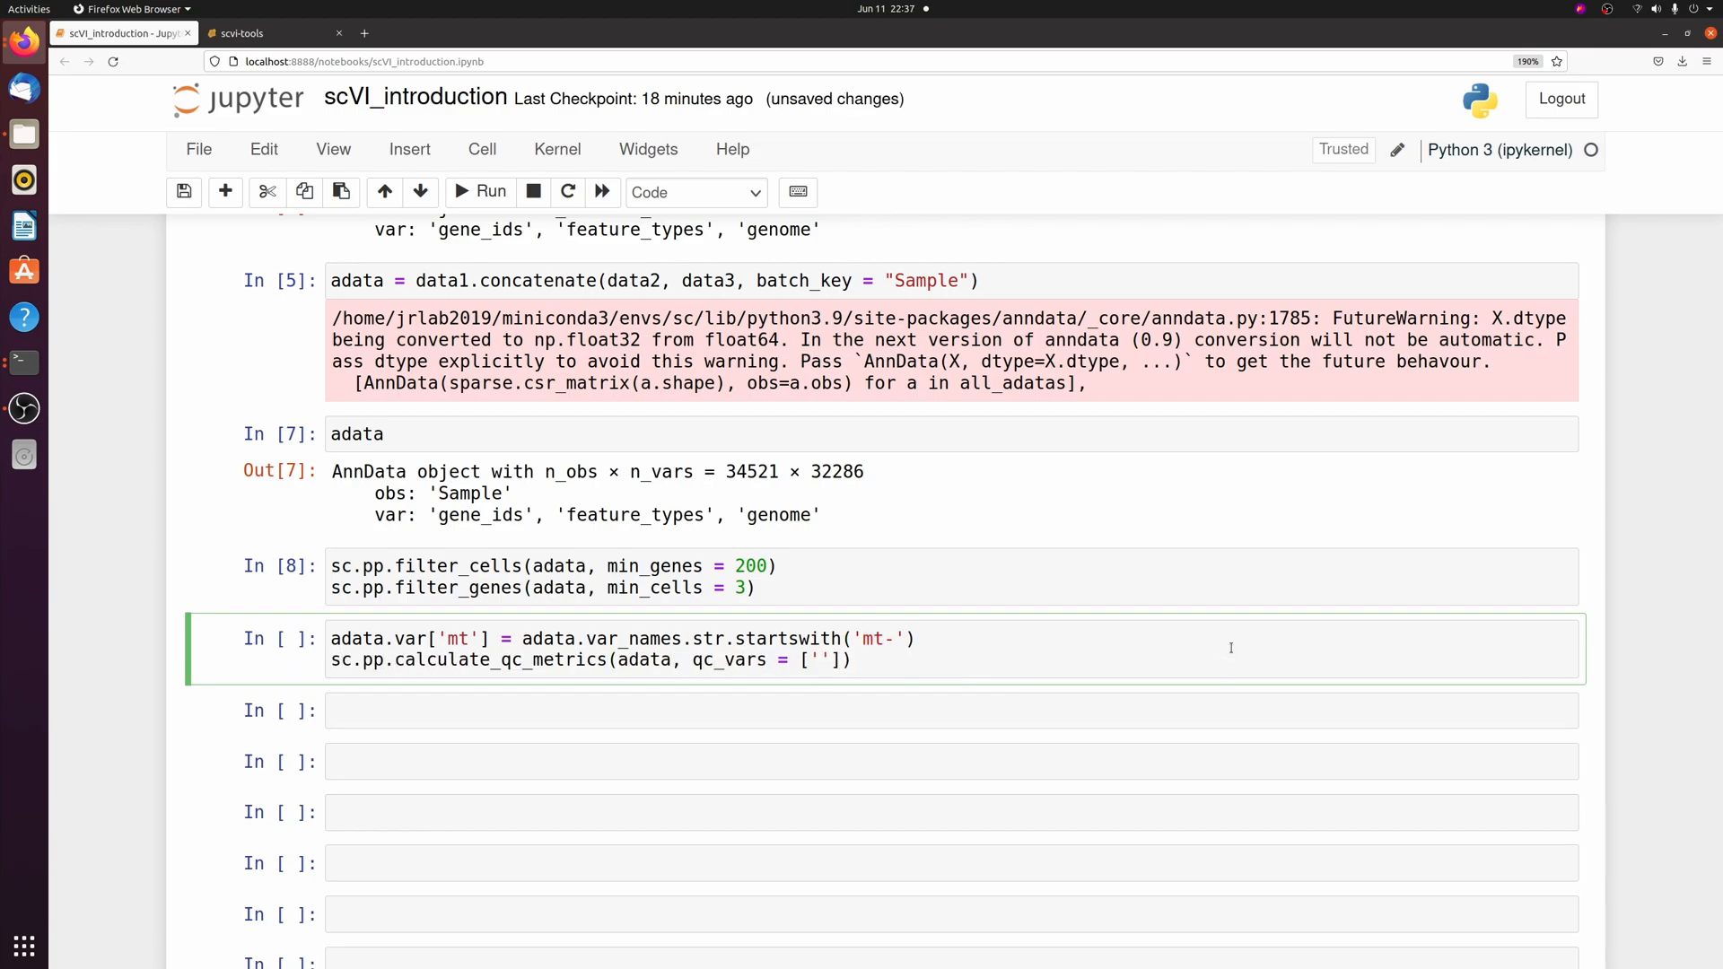
pyautogui.write("'mt'], percent_top = None, log1p = False, inplace = True")
pyautogui.write('adata = adata[')
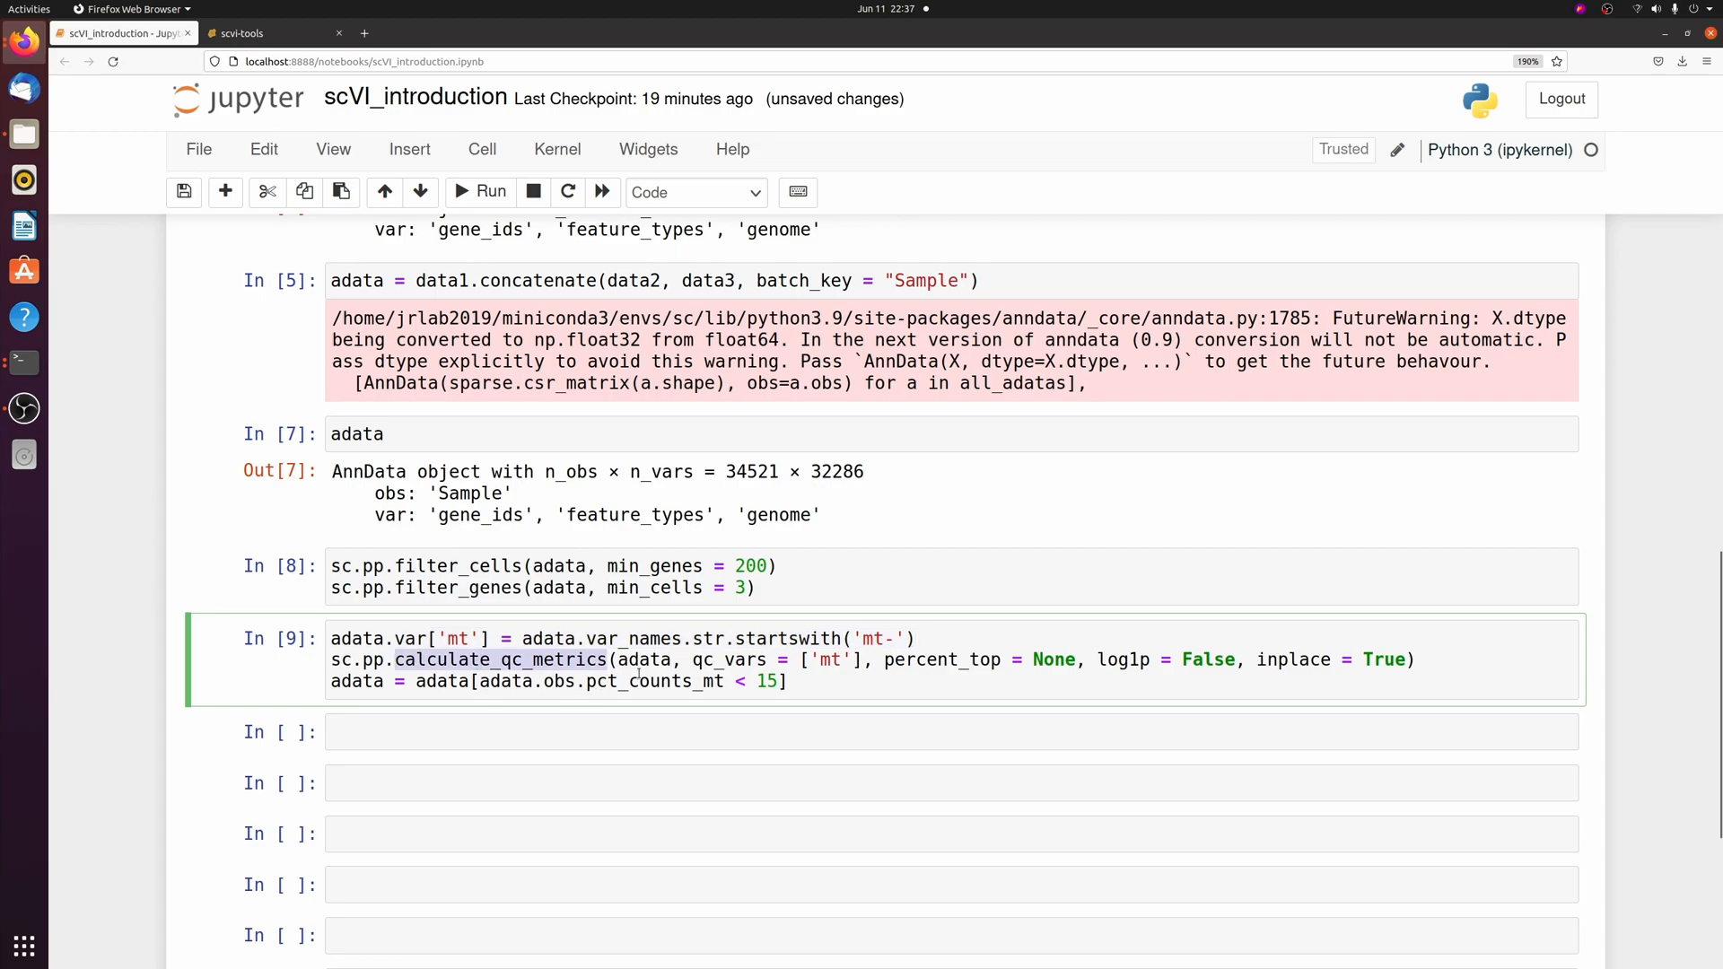
pyautogui.write('adata.obs')
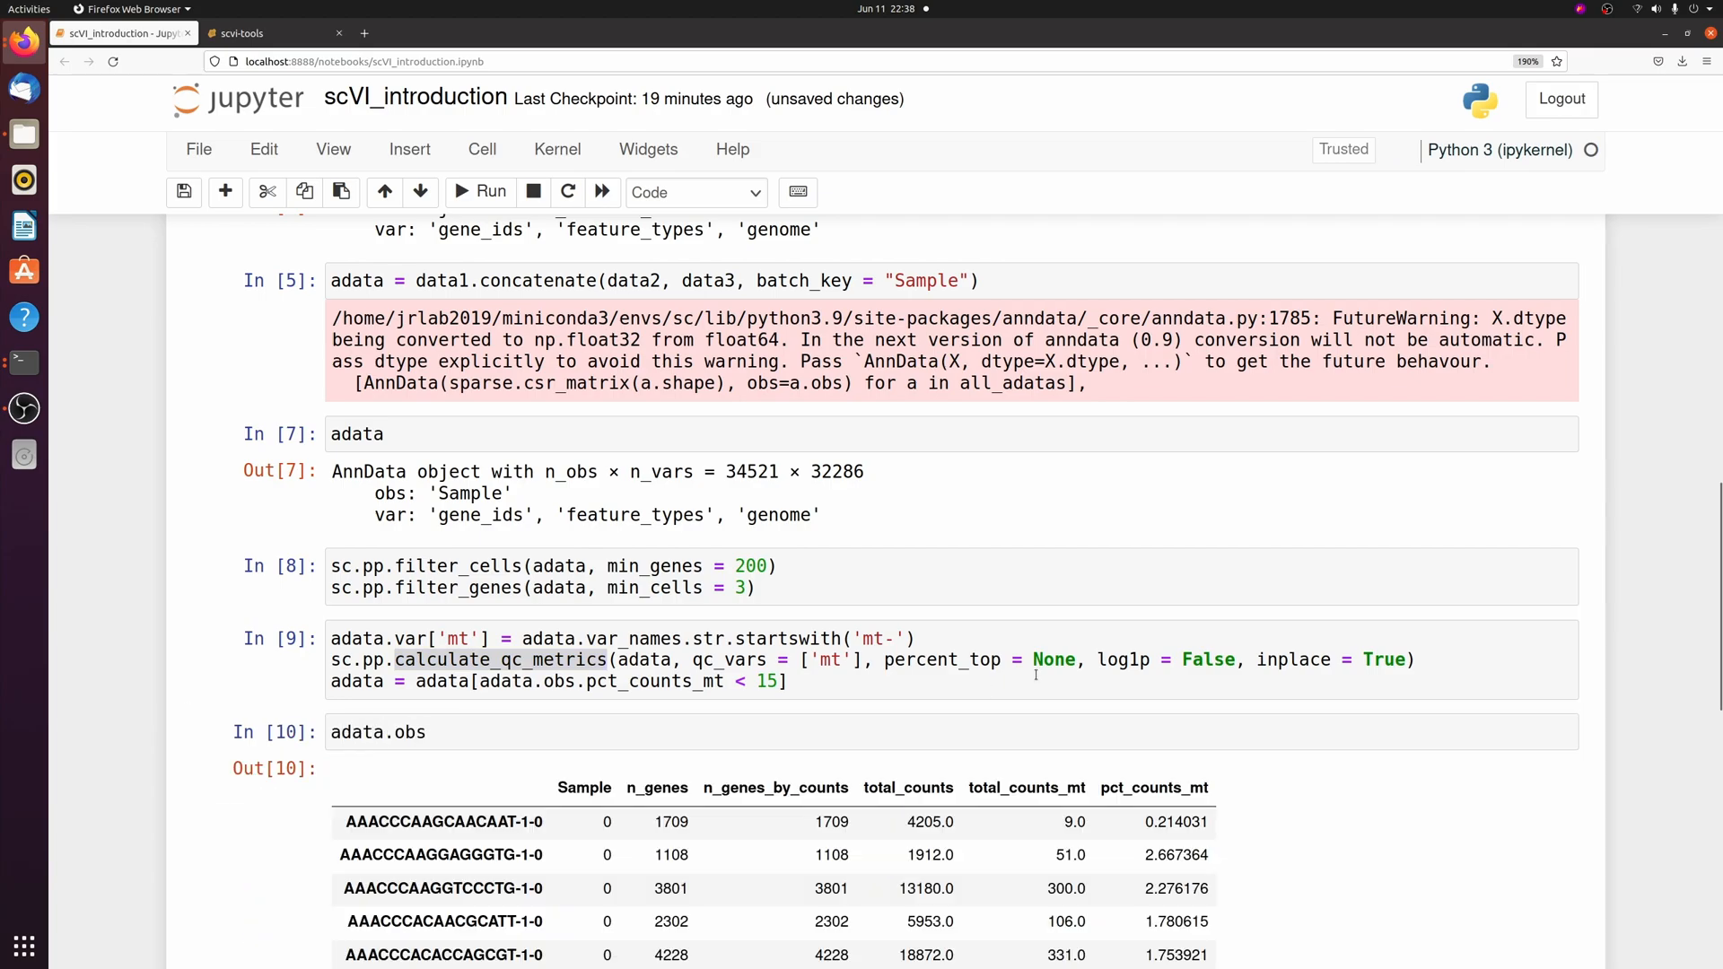
pyautogui.scroll(-3)
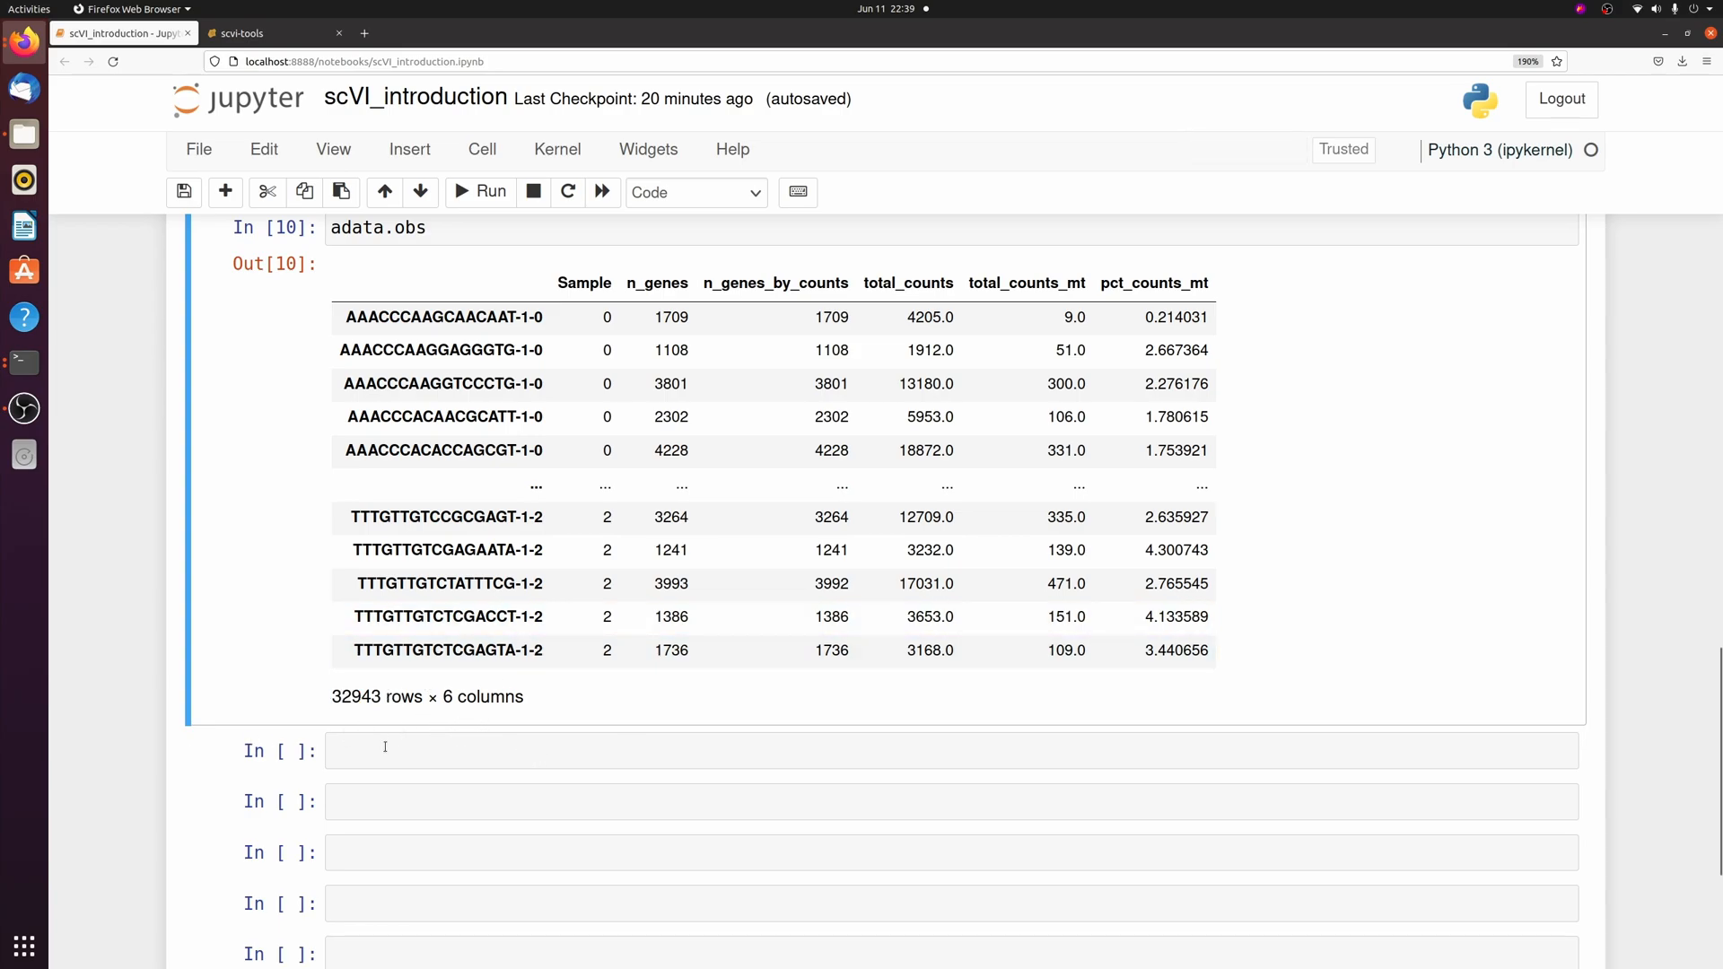
pyautogui.moveTo(396, 753)
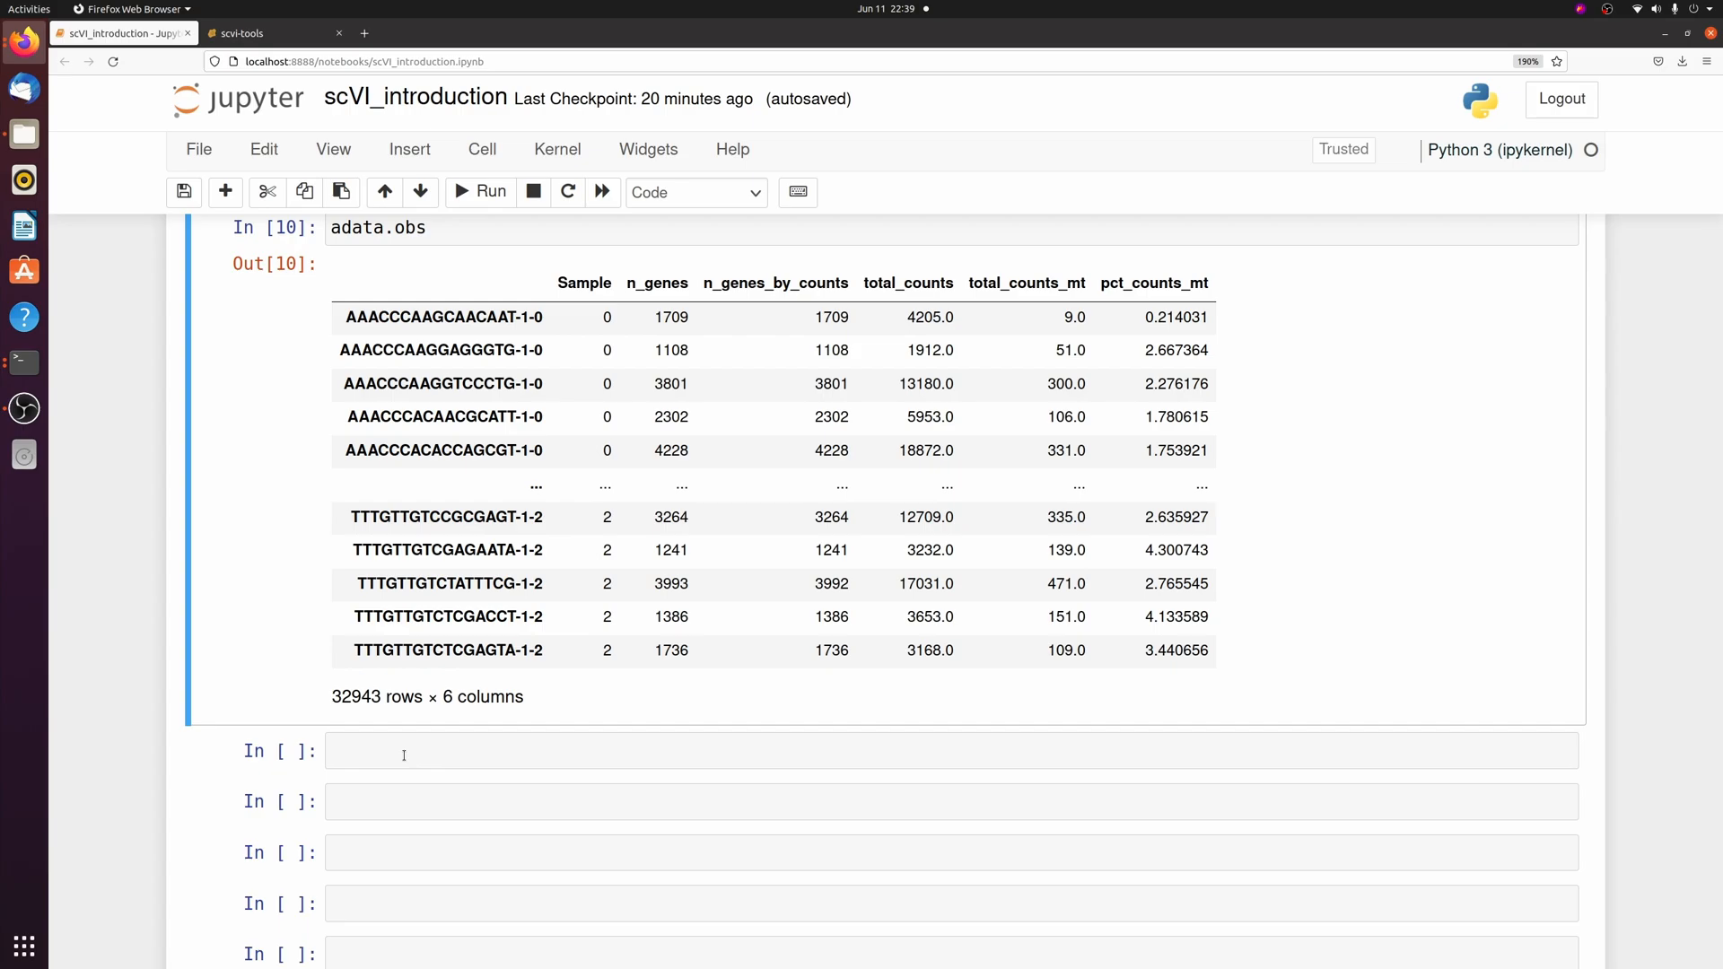
# Step: Save counts in a 'counts' layer, normalize totals to 1e4, log1p-transform, and store adata.raw
pyautogui.write("adata.layers['counts'] = adata.X.copy(")
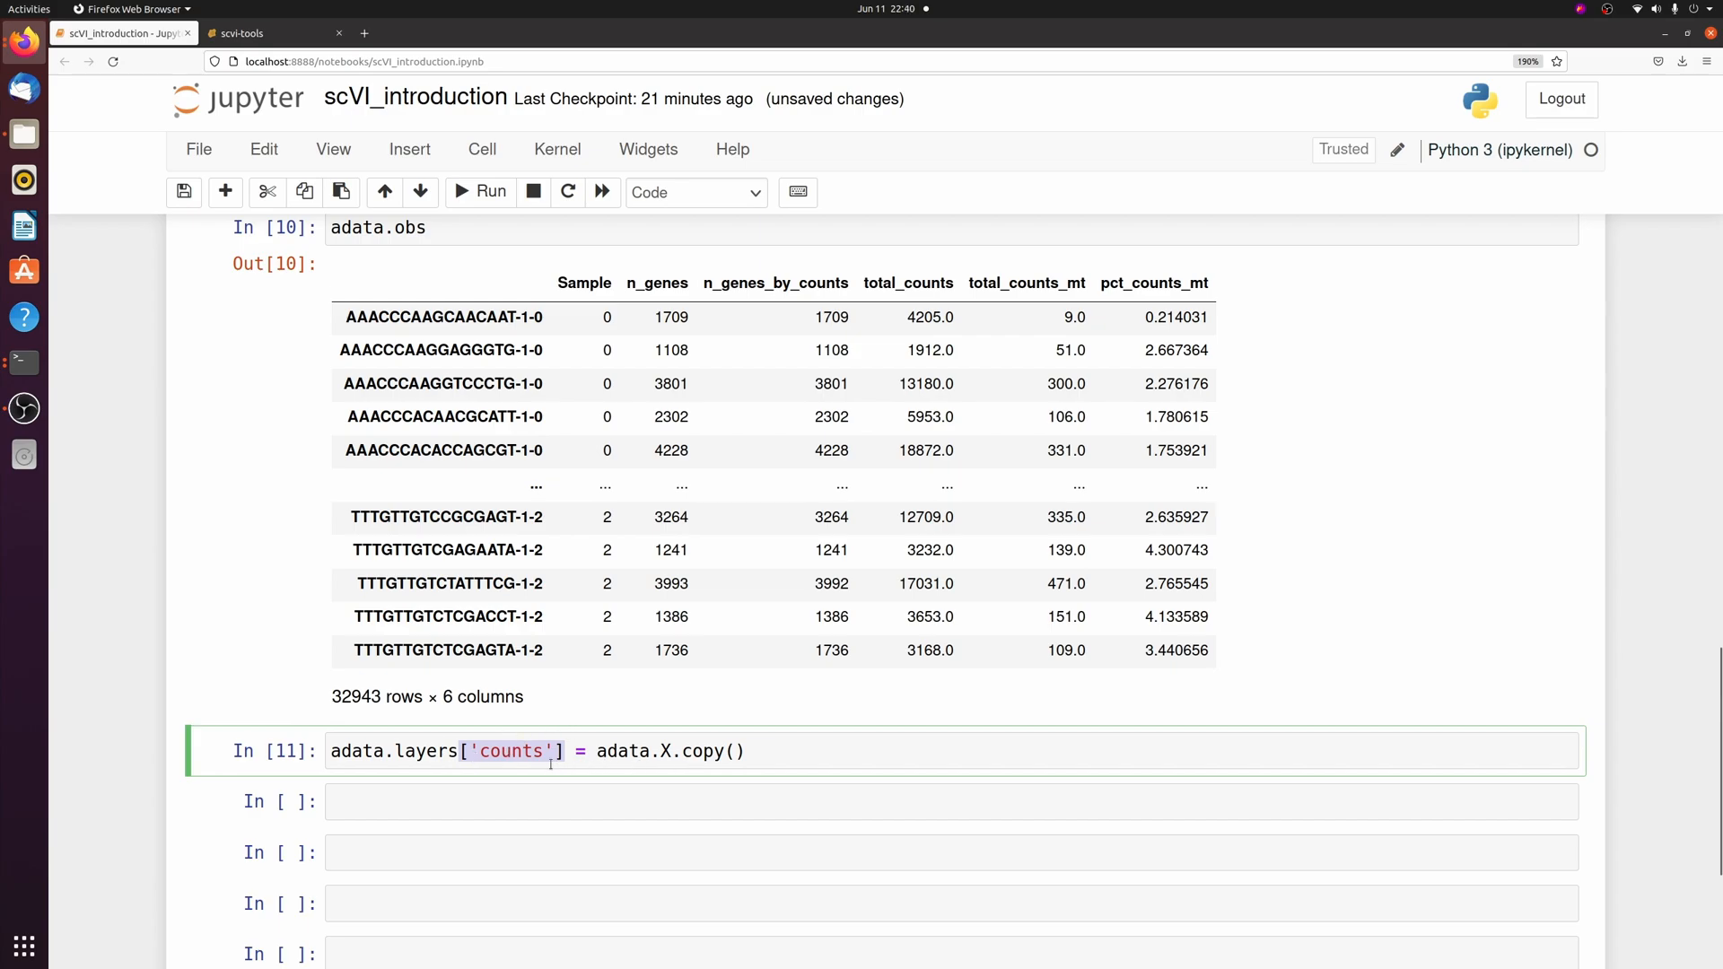
pyautogui.click(806, 801)
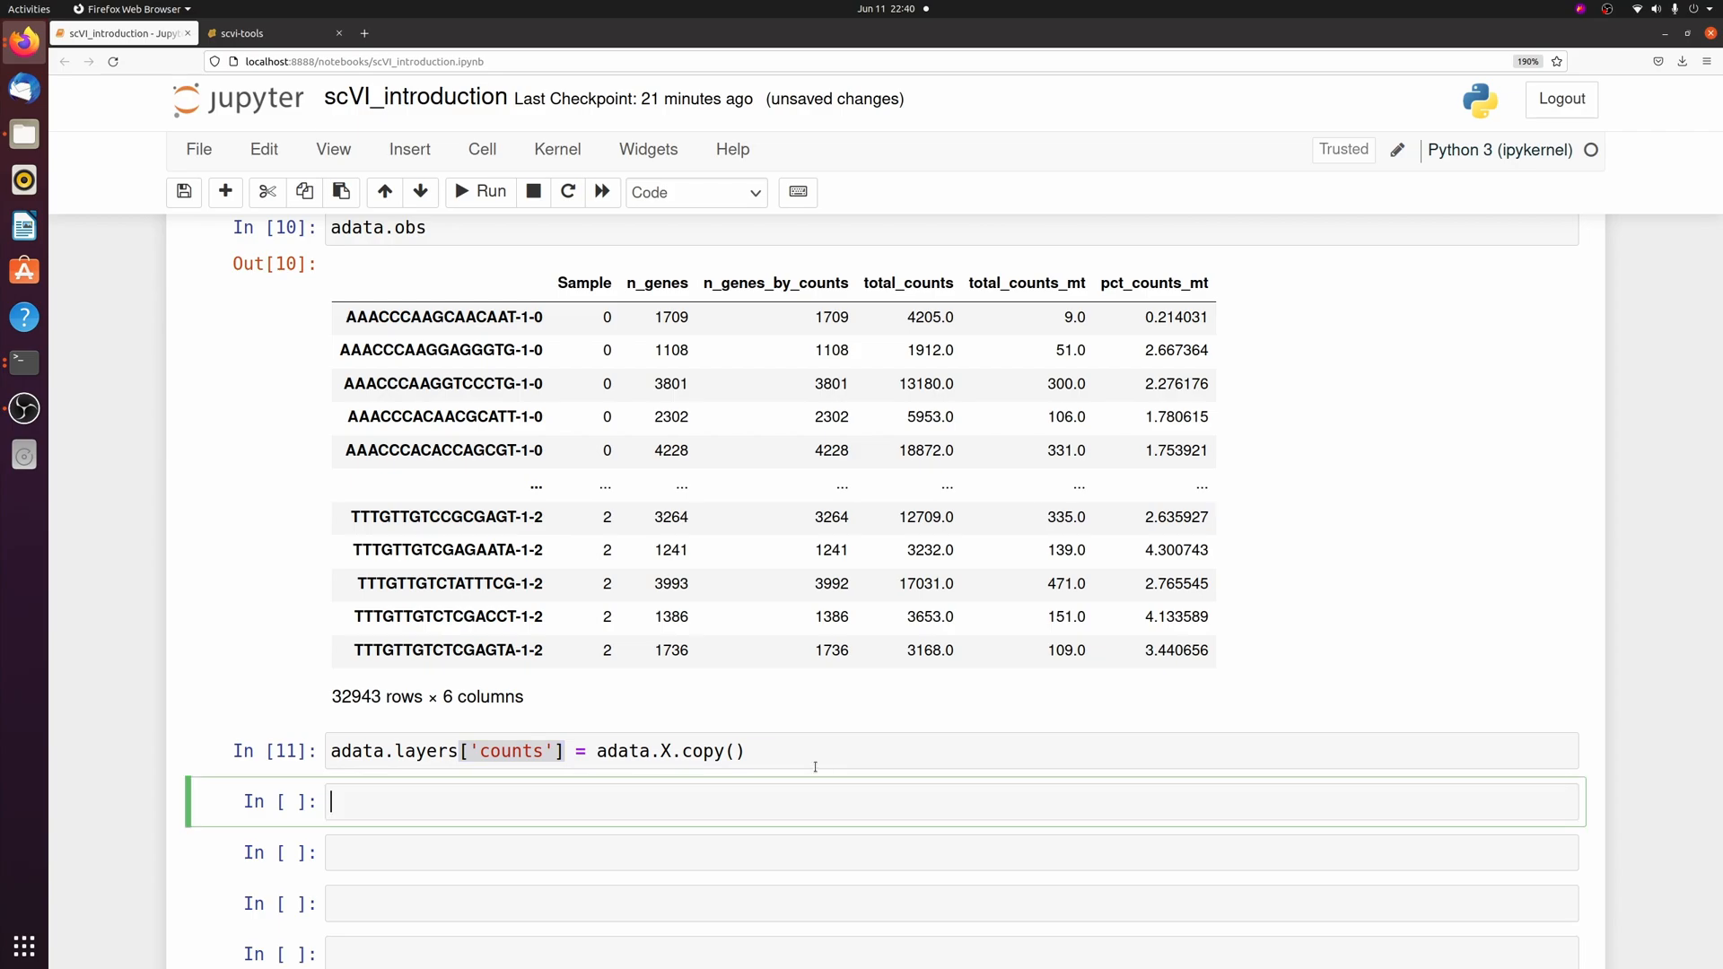
pyautogui.write('sc.pp.normalize_total(adata, target_sum = 1e4')
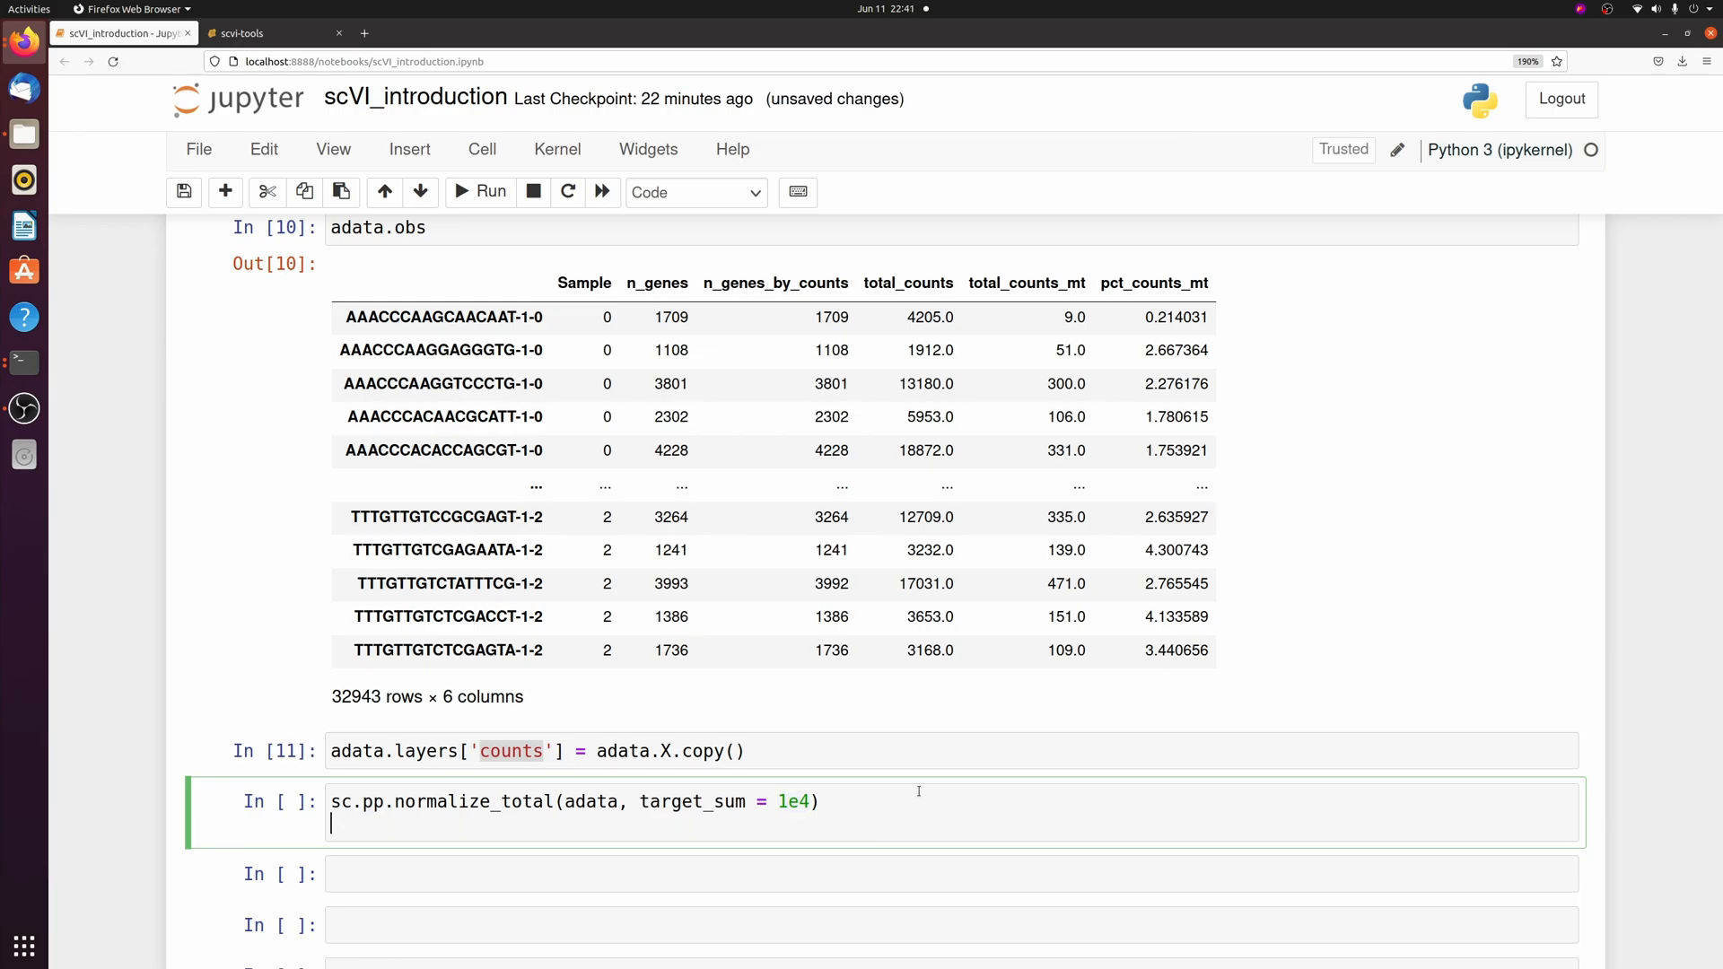
pyautogui.write('s')
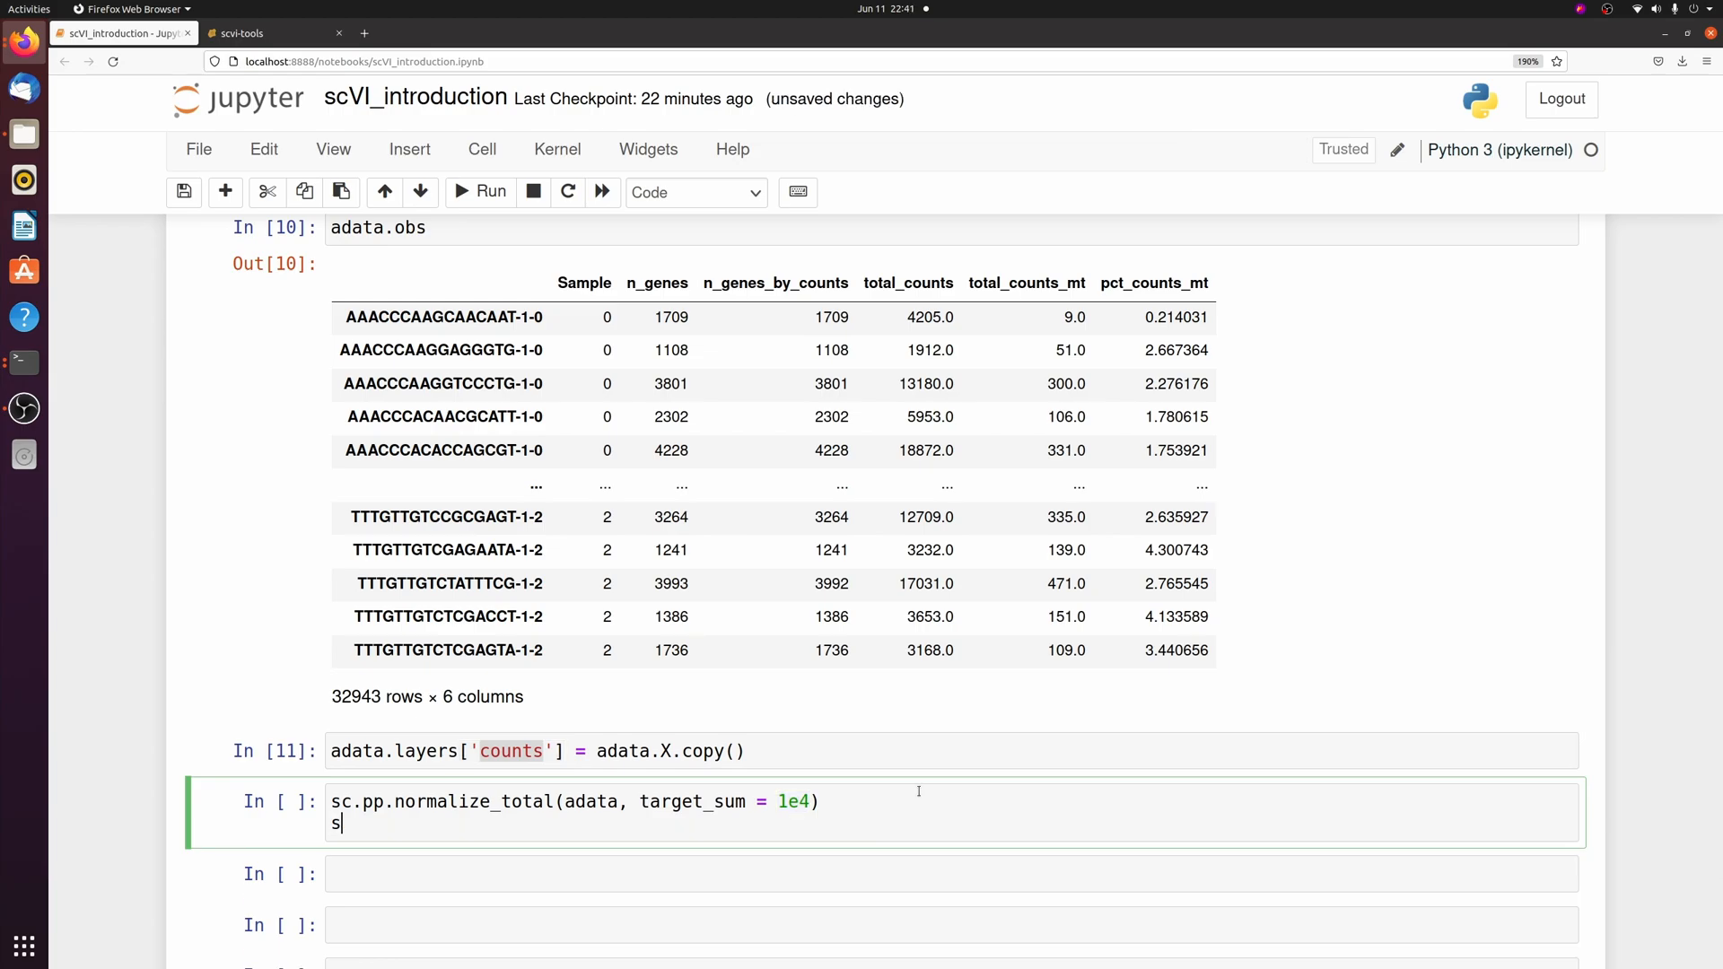
pyautogui.write('c.pp.log1p(adata)')
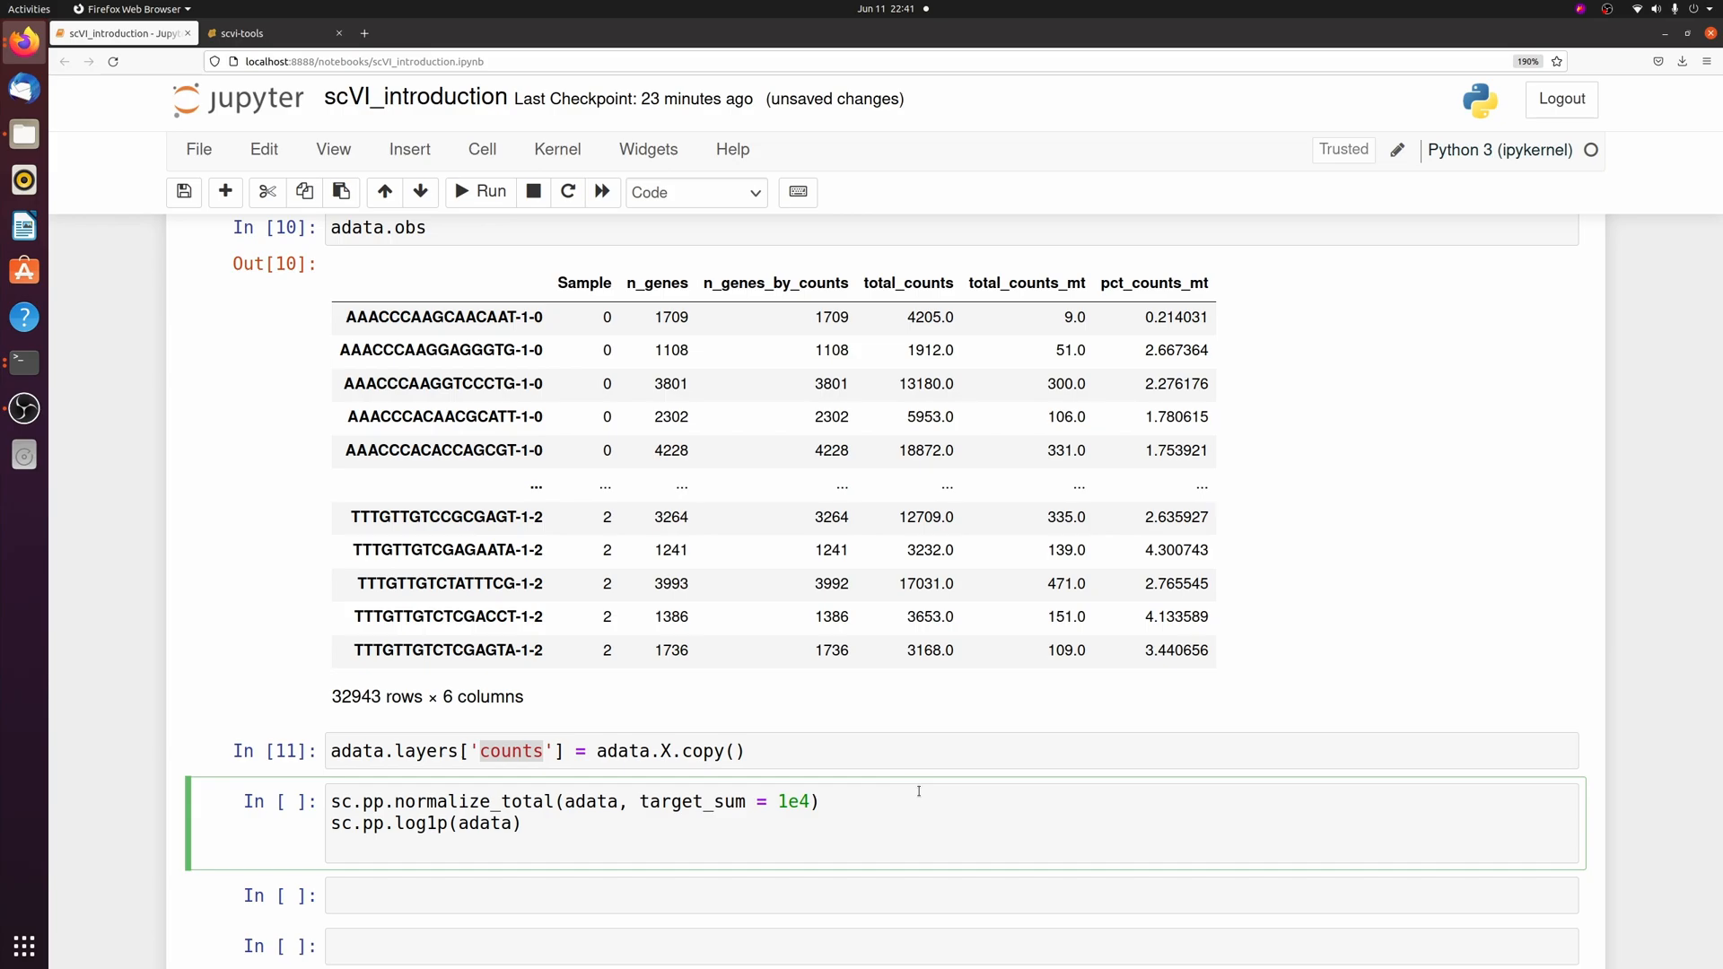
pyautogui.write('adata.raw =')
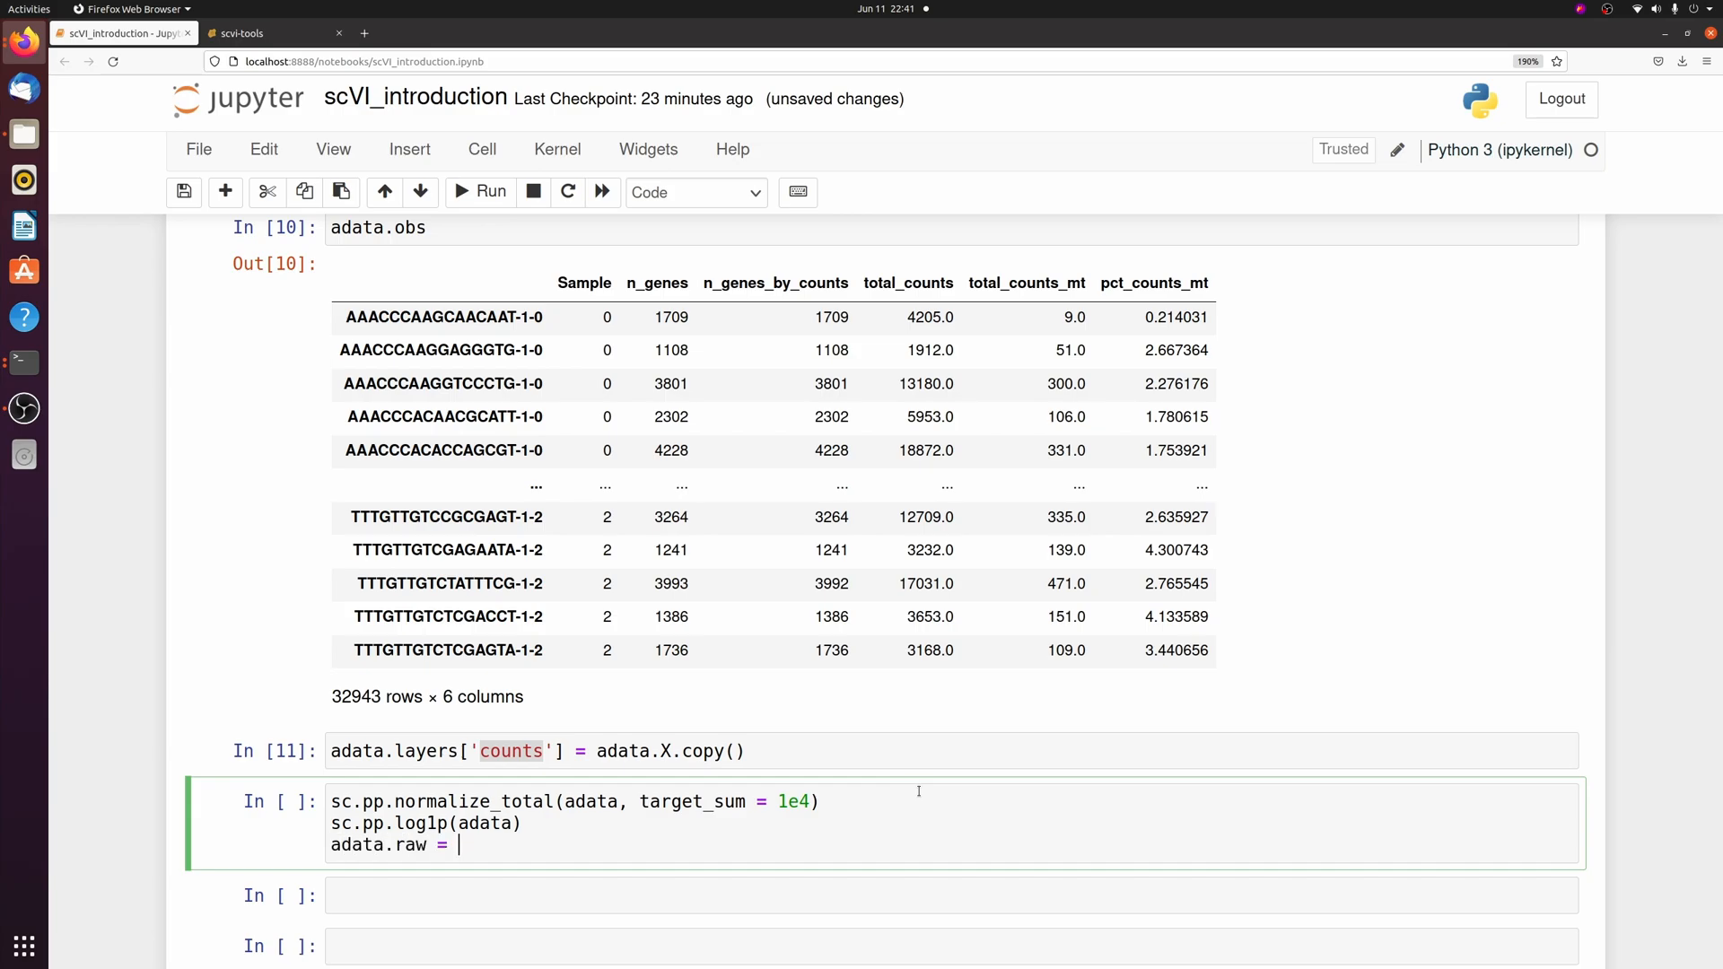
pyautogui.write('adata')
pyautogui.click(952, 229)
pyautogui.write('.head(')
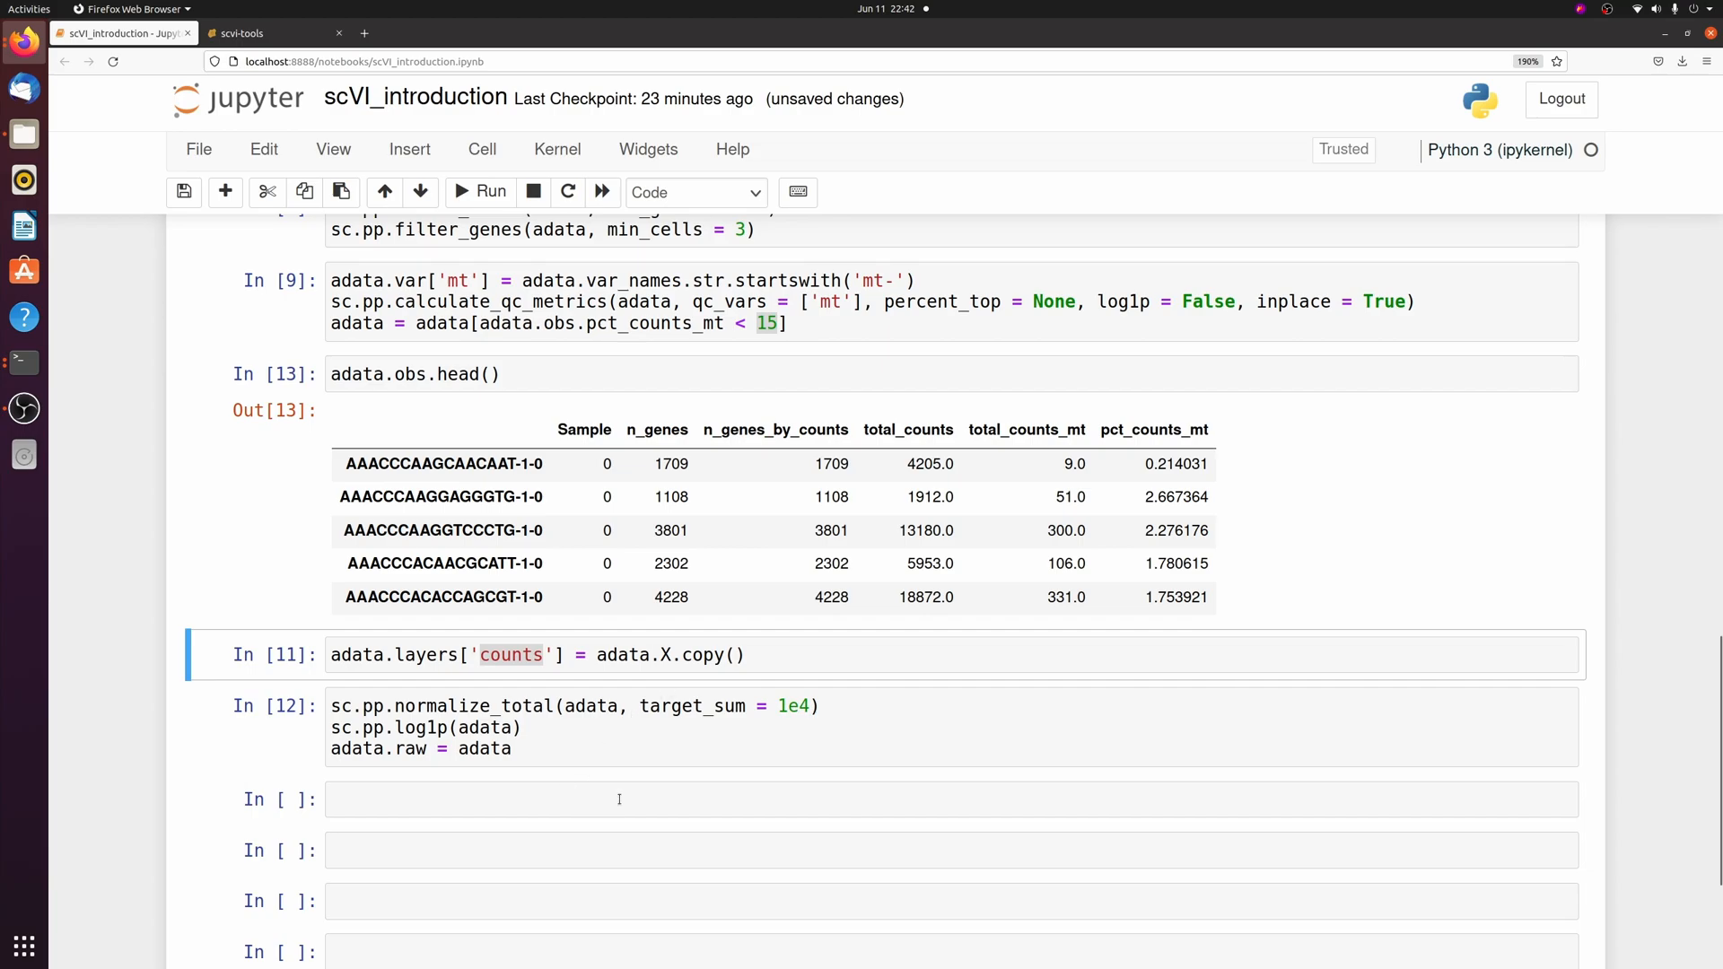
# Step: Subset adata to 3000 highly variable genes from 'counts' using seurat_v3, batched by Sample
pyautogui.write('sc.pp.highly_variable_genes(adata)')
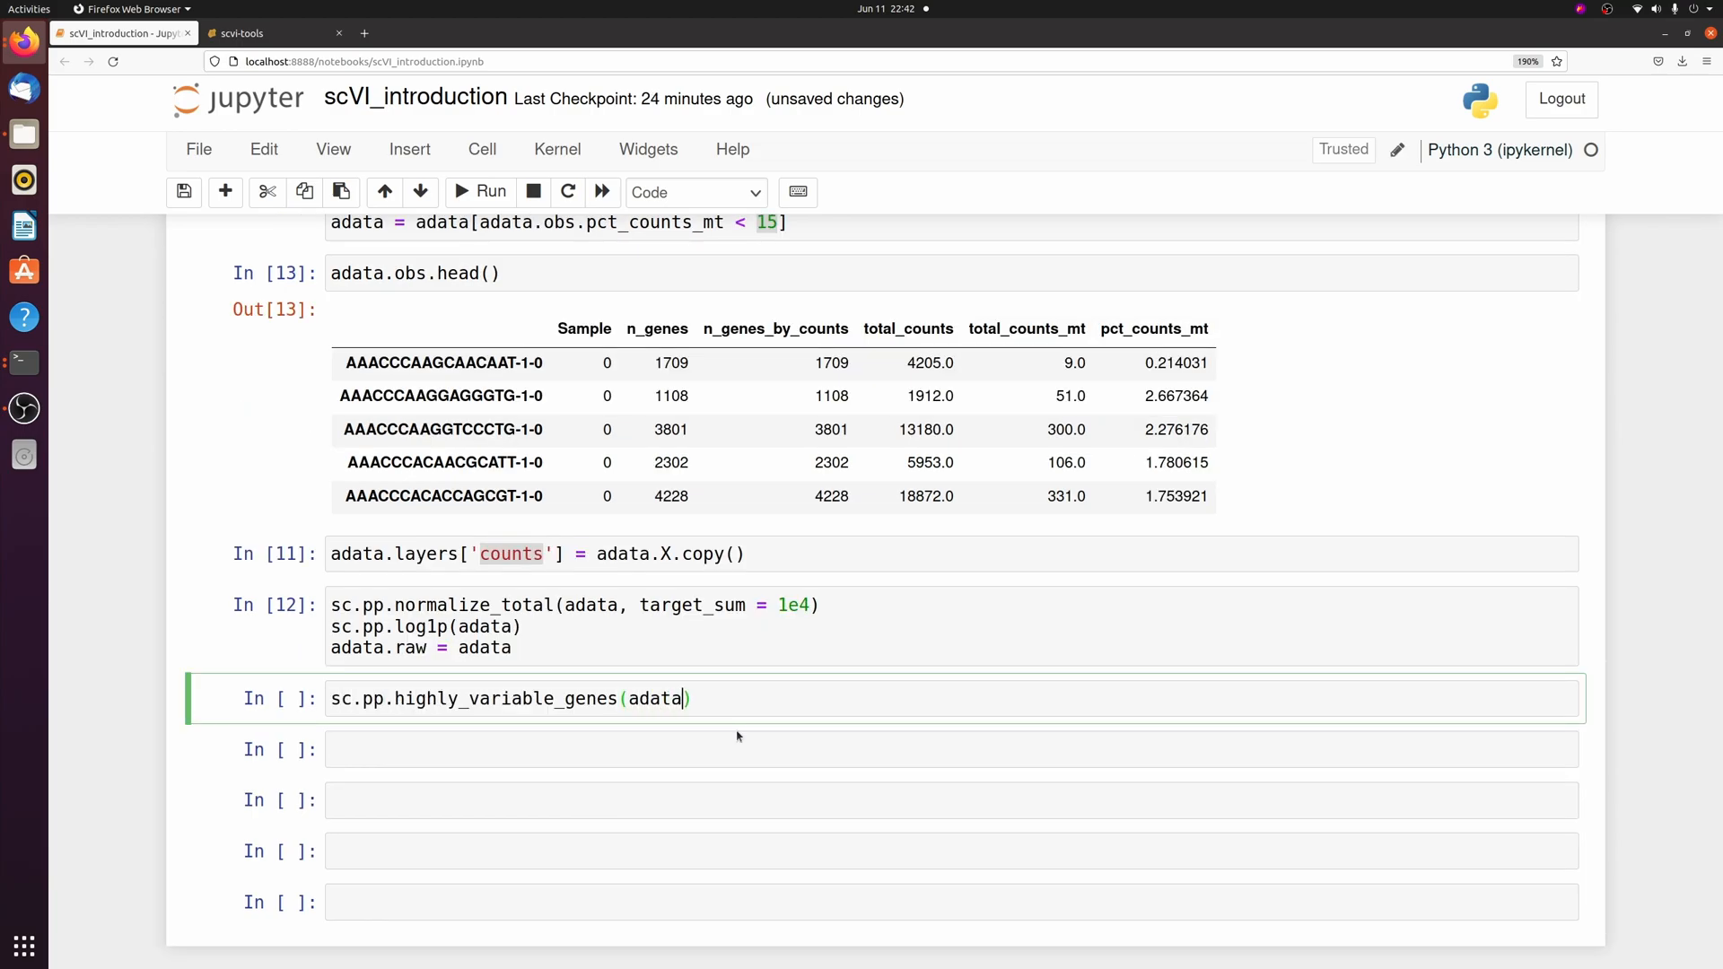
pyautogui.write(', n_top_genes=3000')
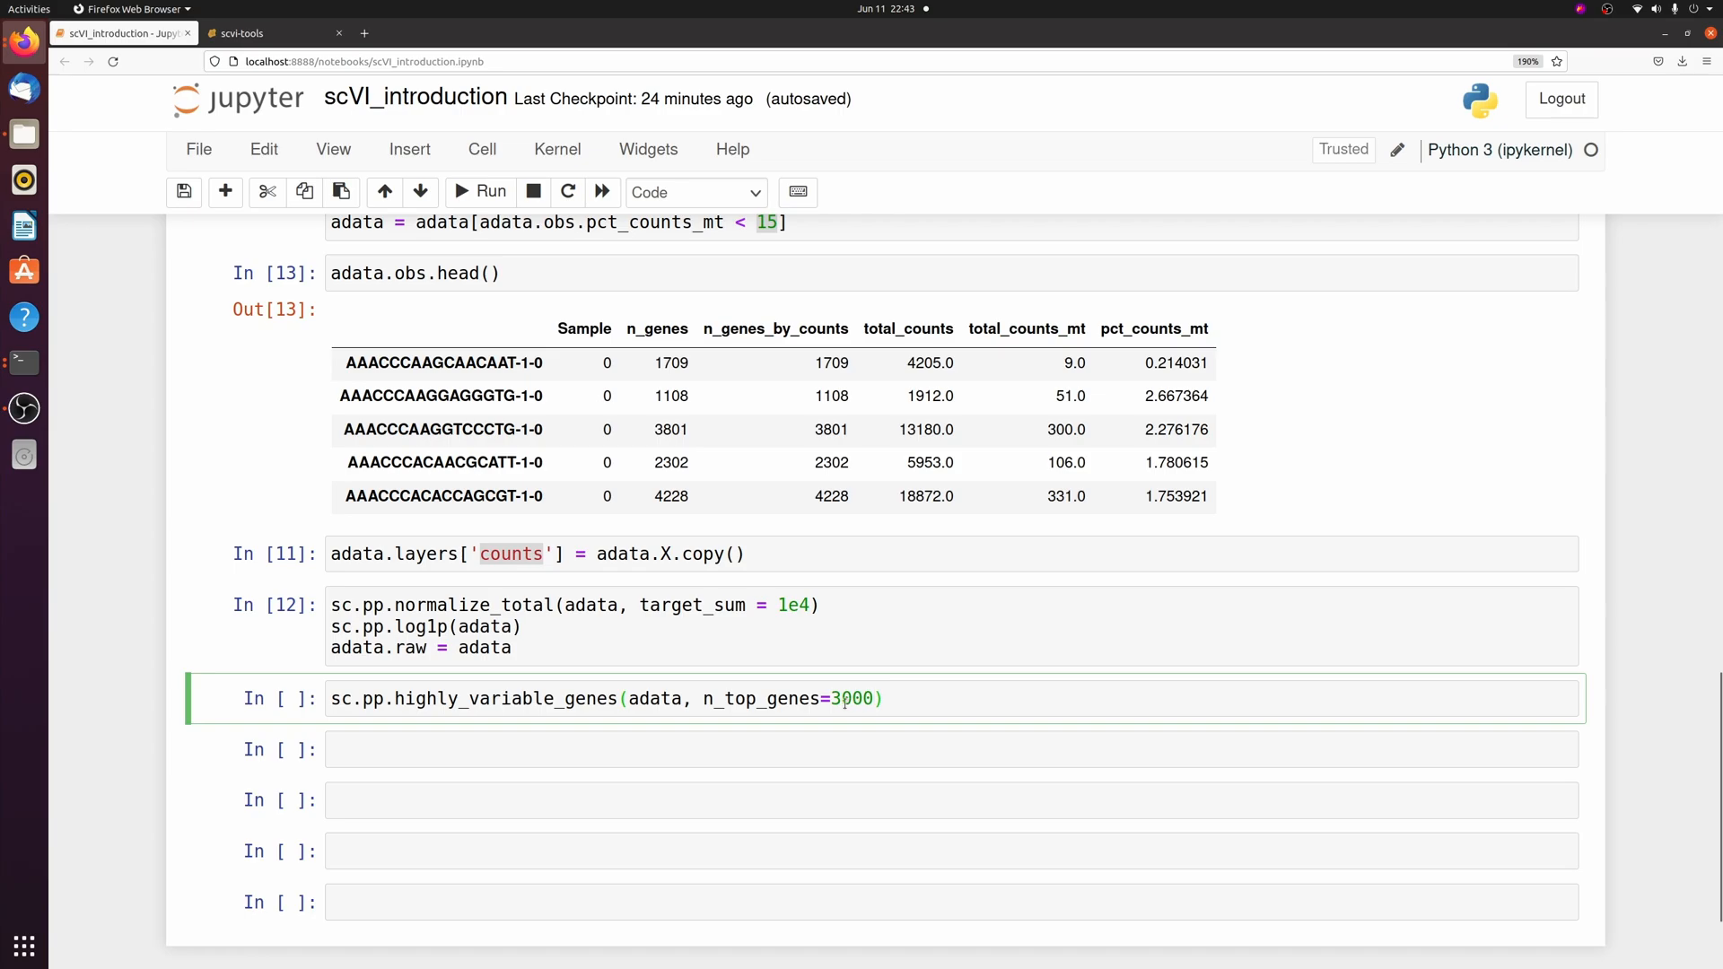
pyautogui.click(879, 699)
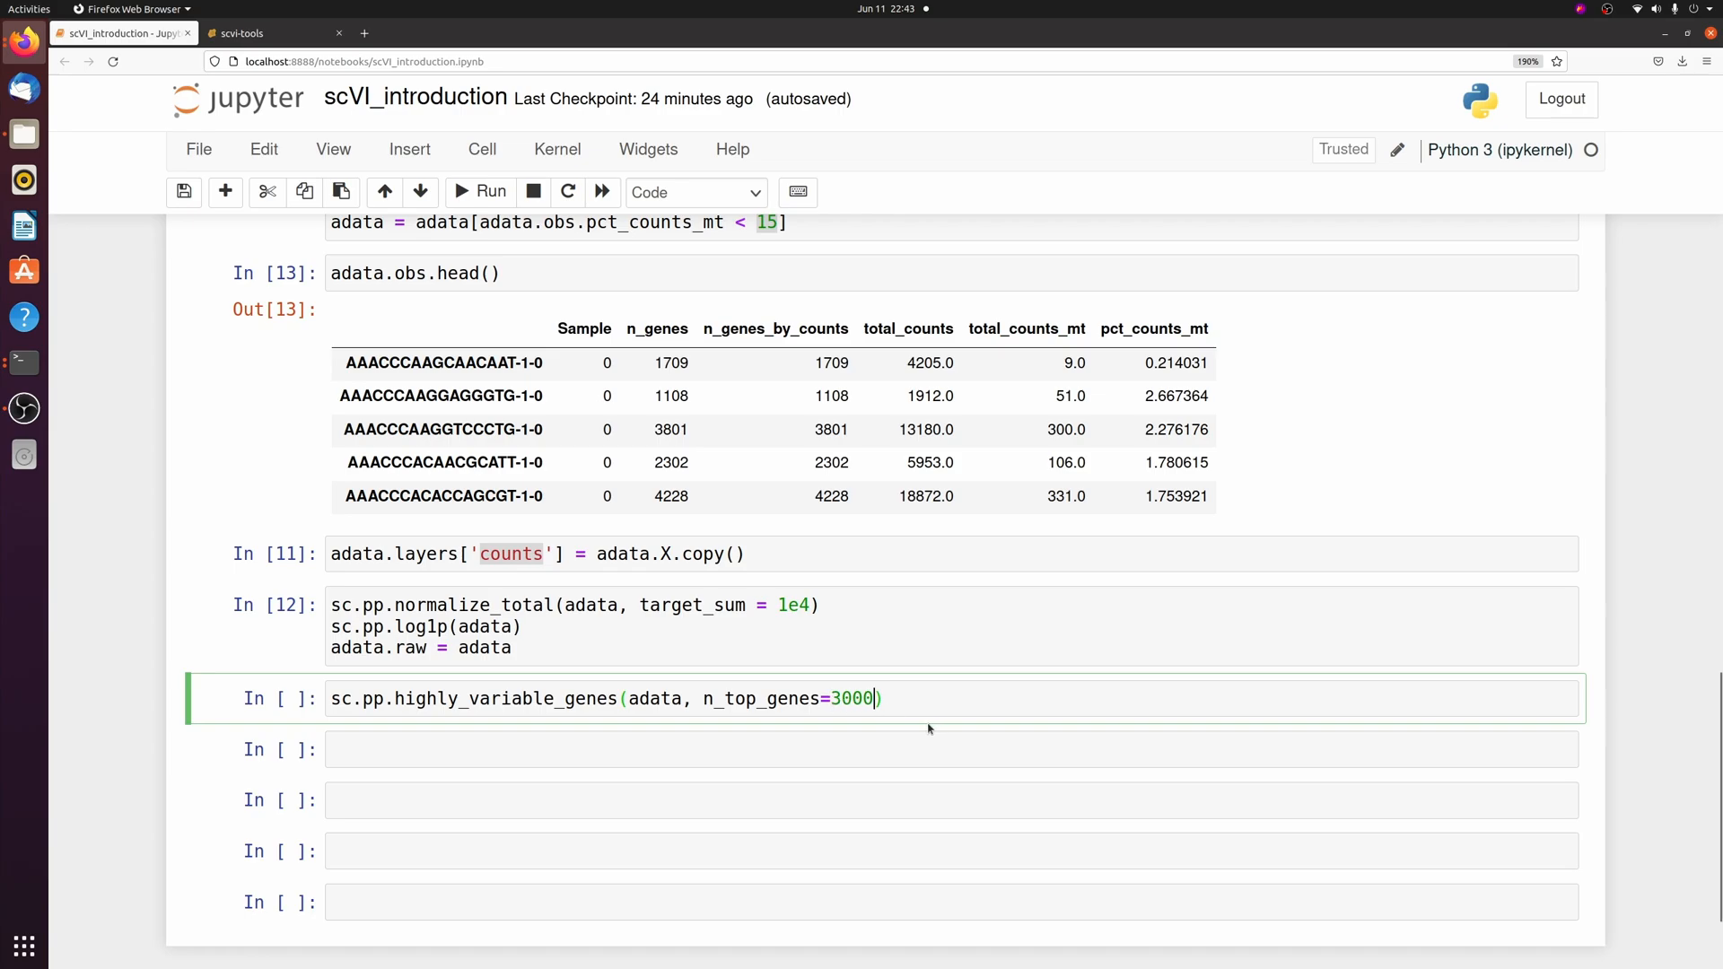
pyautogui.write(", subset = True, layer = 'counts',")
pyautogui.write('flavor = "seurat_v3", )')
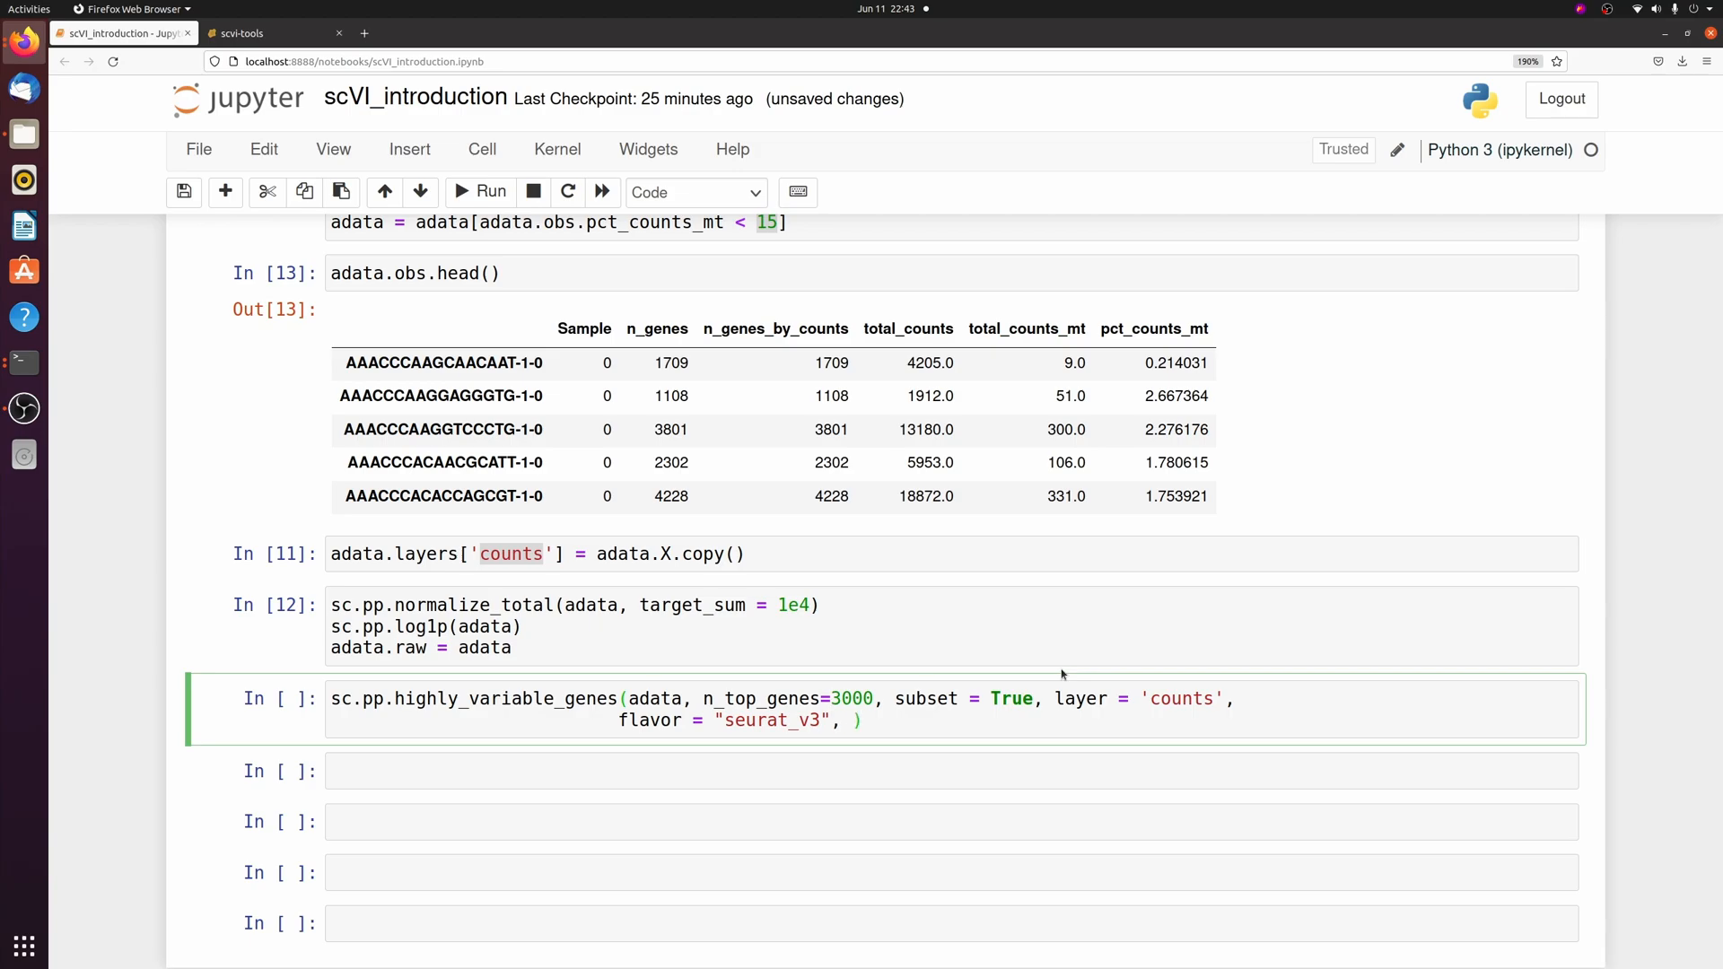
pyautogui.write('batch_key="Sample"')
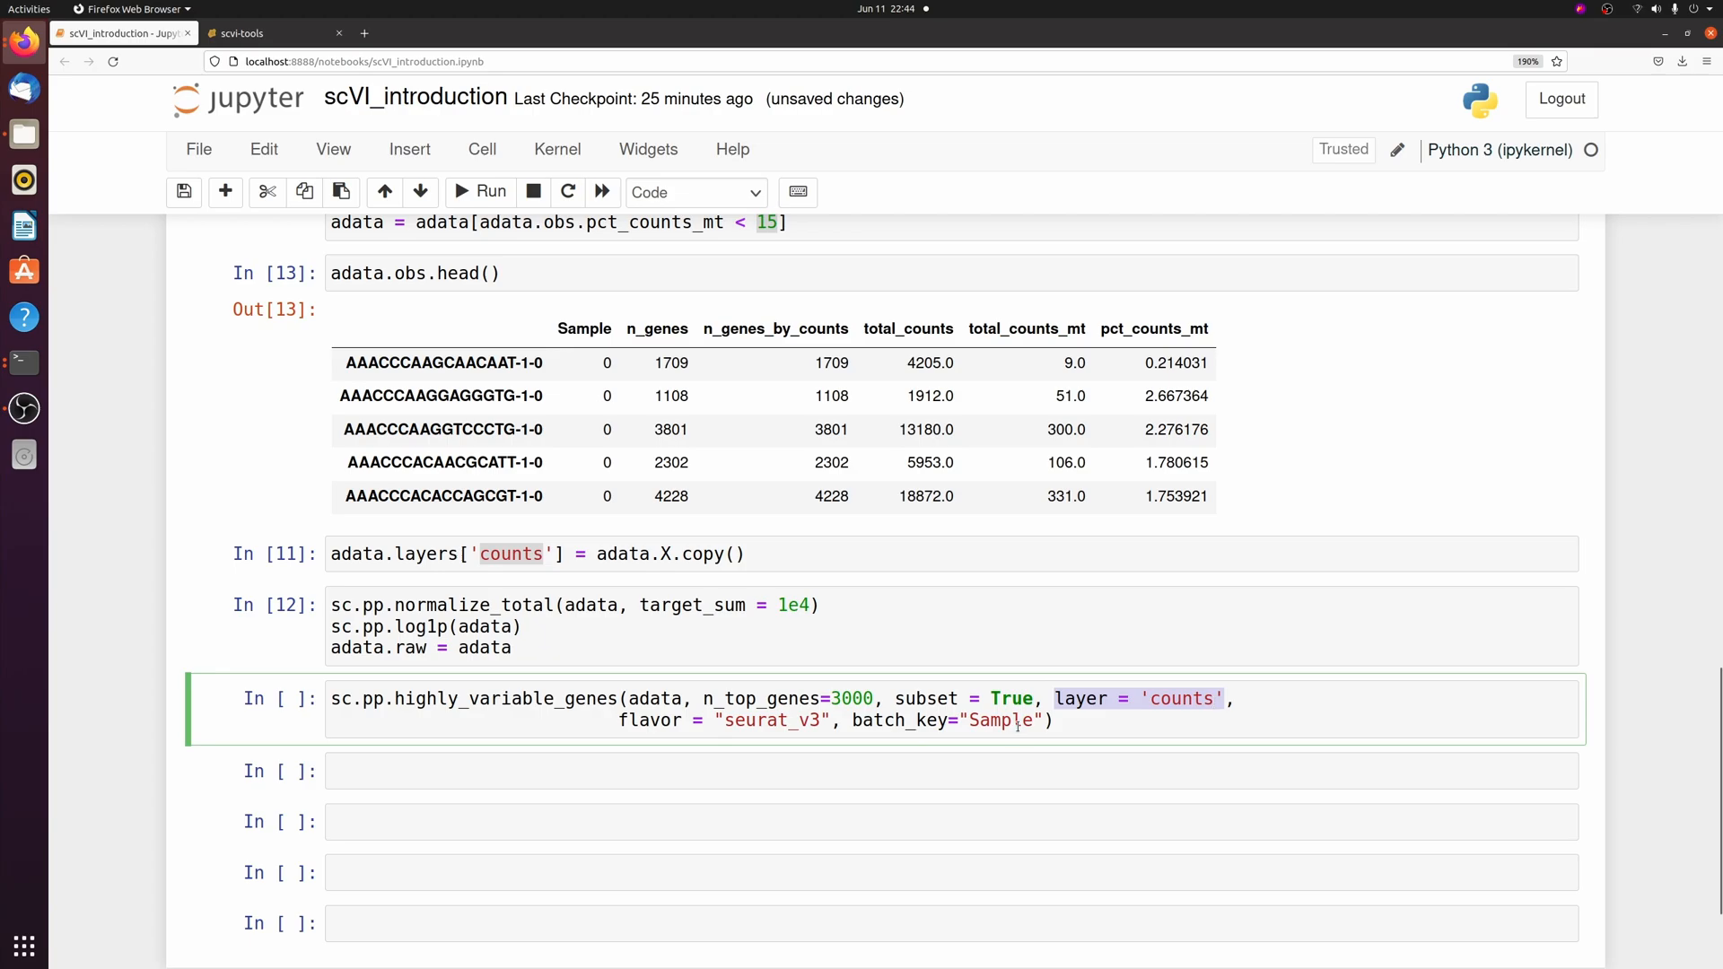
pyautogui.doubleClick(1001, 720)
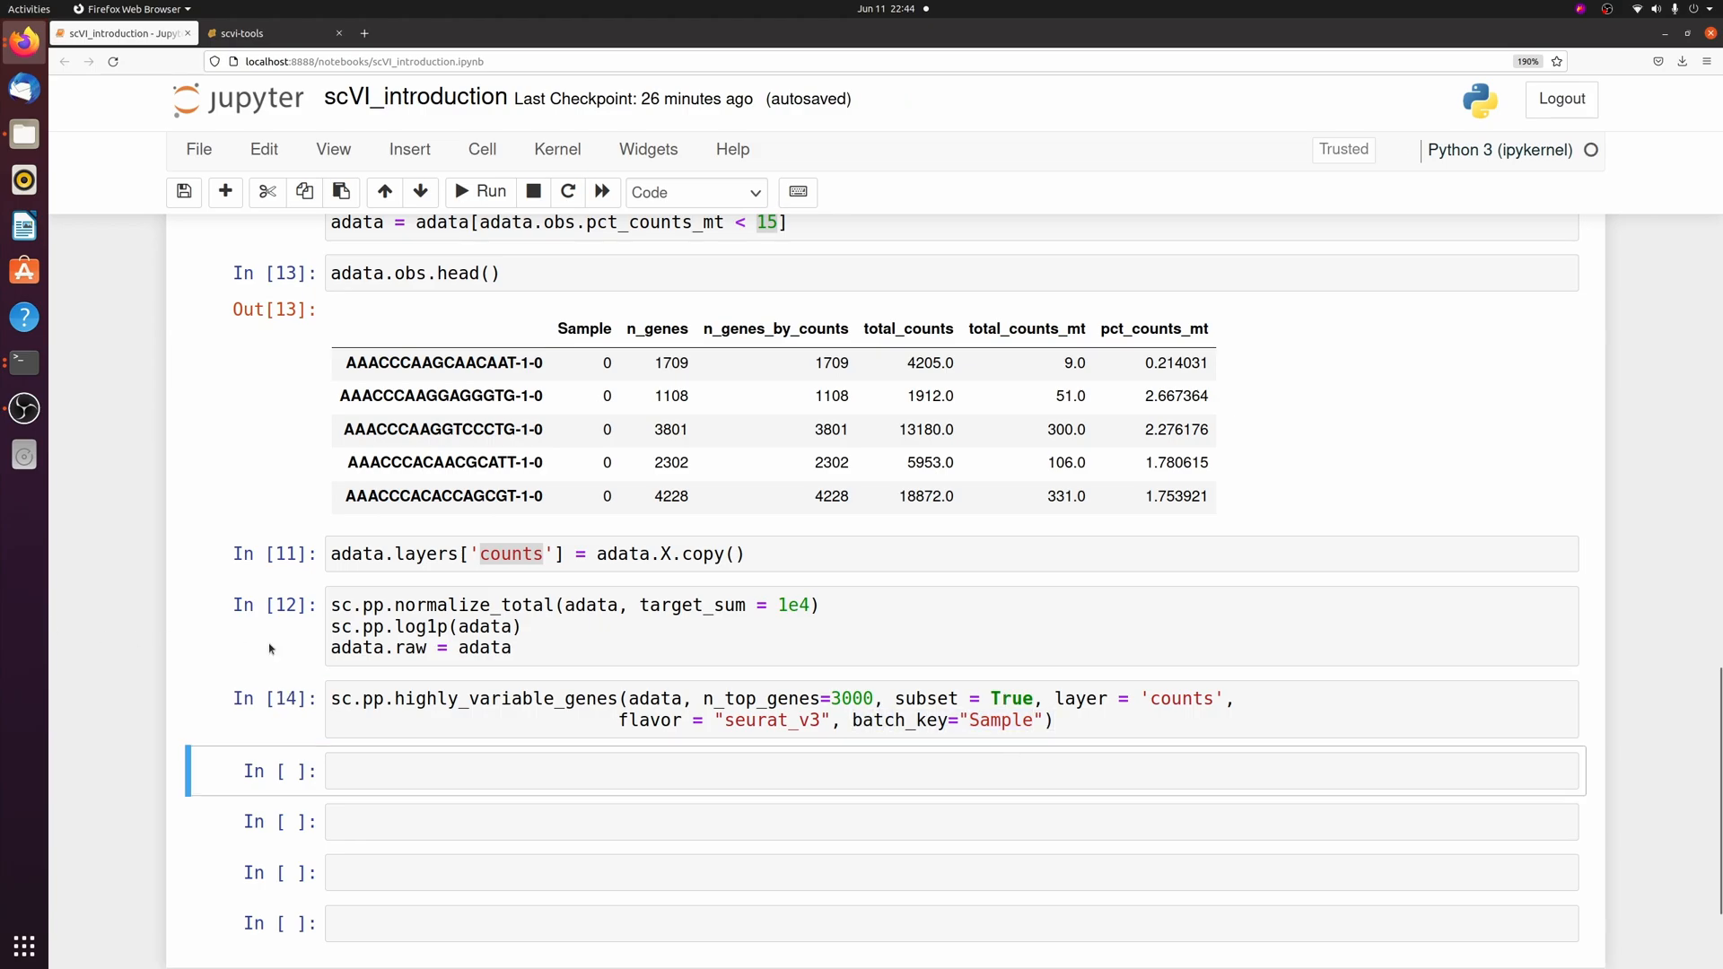
pyautogui.scroll(-3)
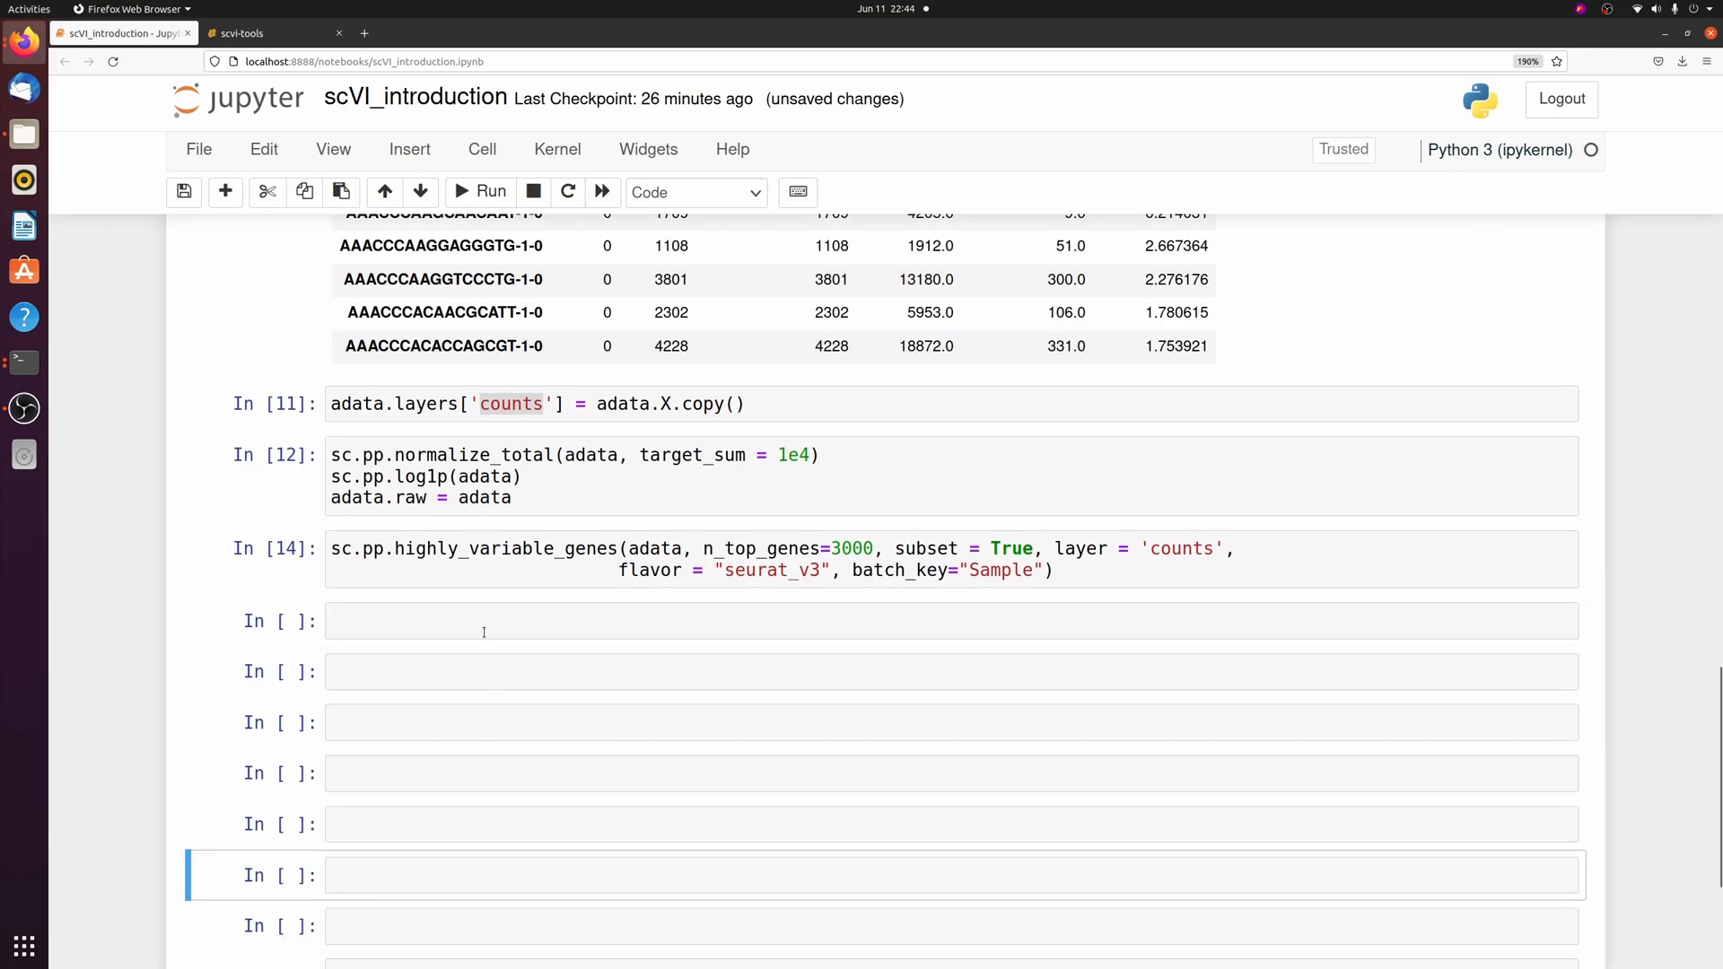
# Step: Run SCVI.setup_anndata with layer 'counts', Sample categorical, pct_counts_mt and total_counts continuous
pyautogui.write('scvi.model')
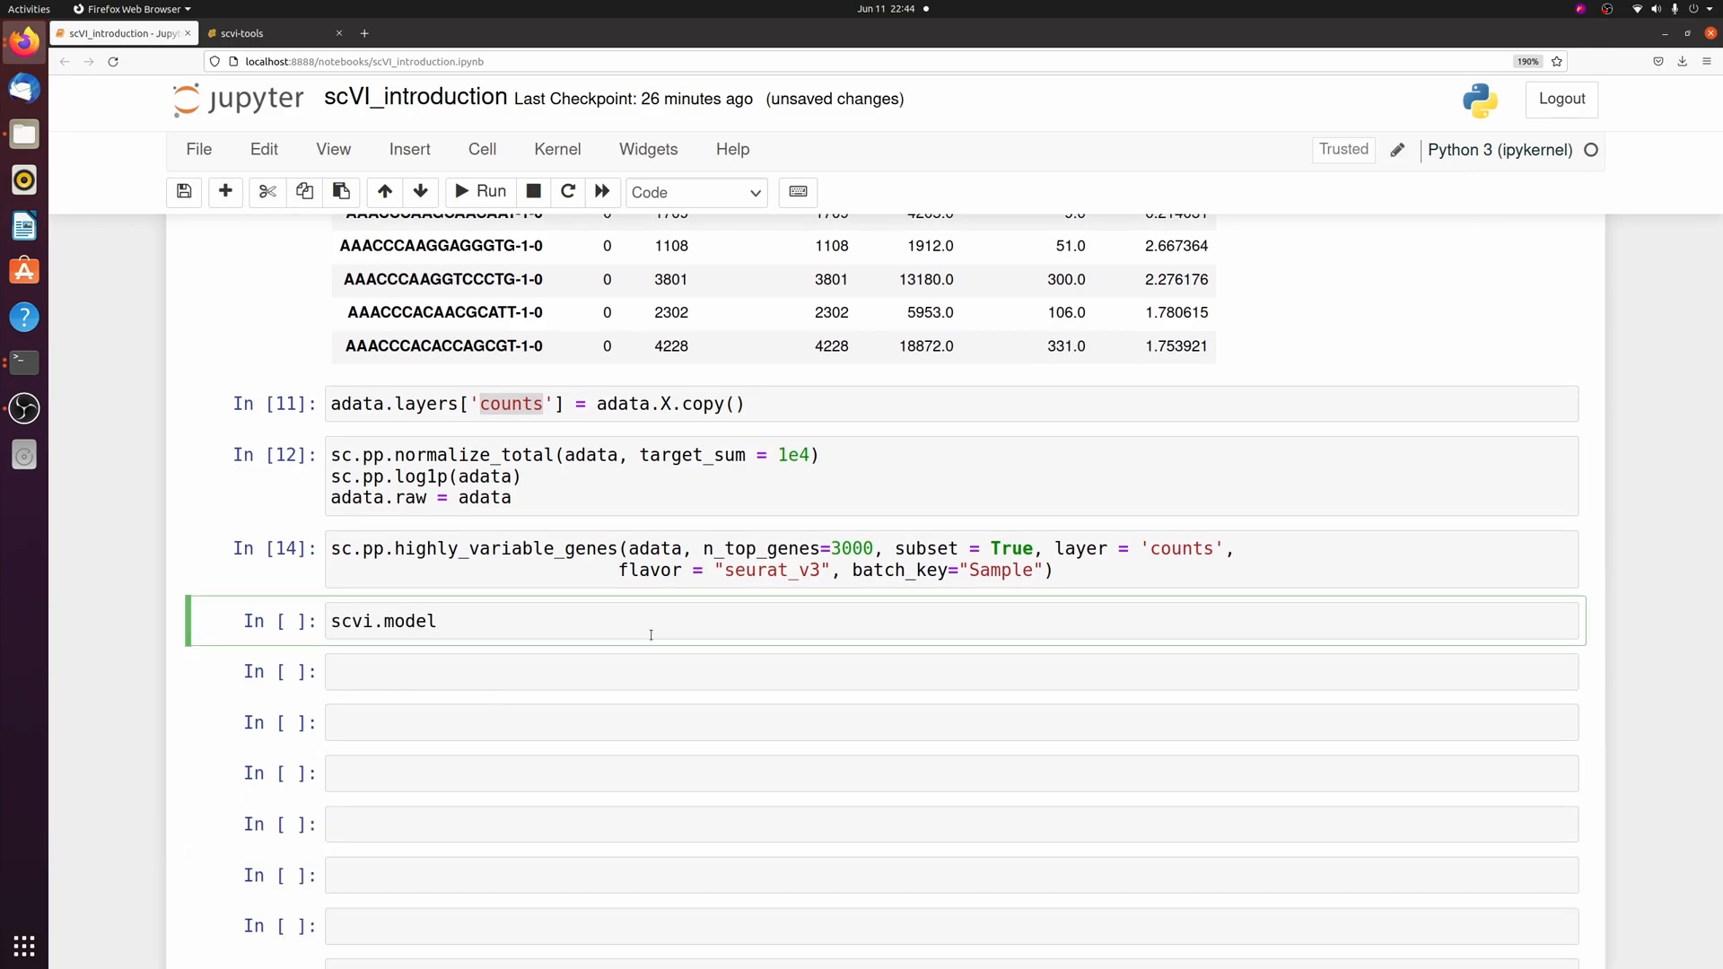
pyautogui.write('.SCVI.setup_anndata()')
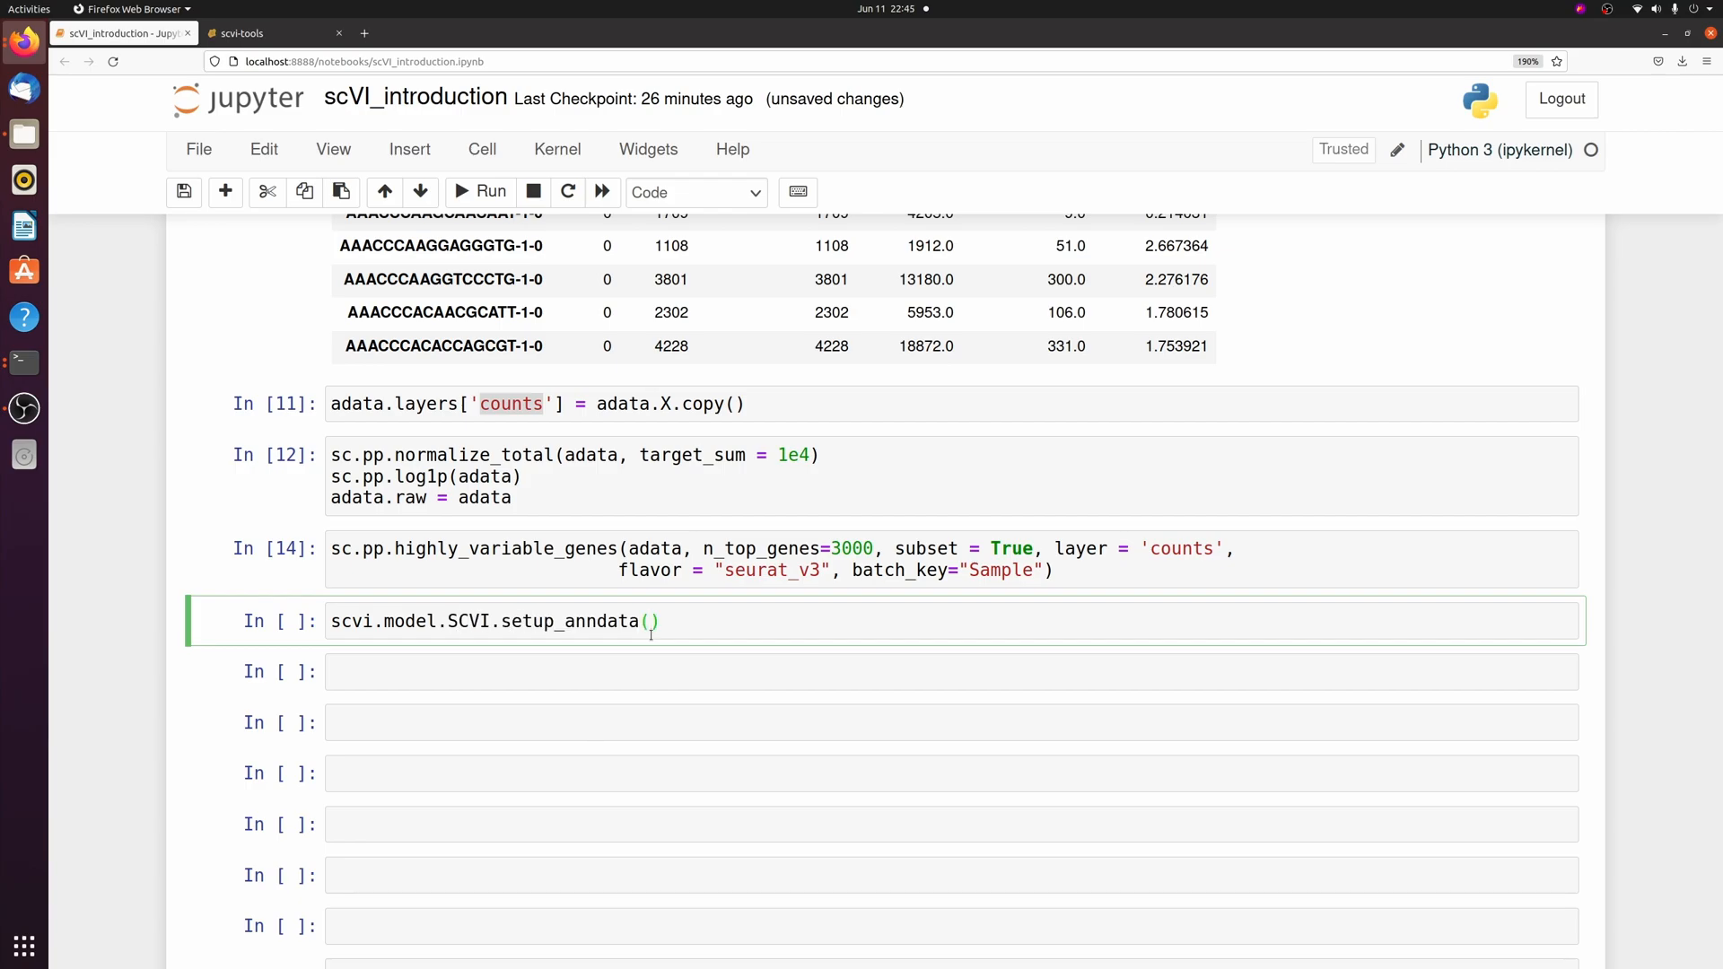
pyautogui.doubleClick(570, 621)
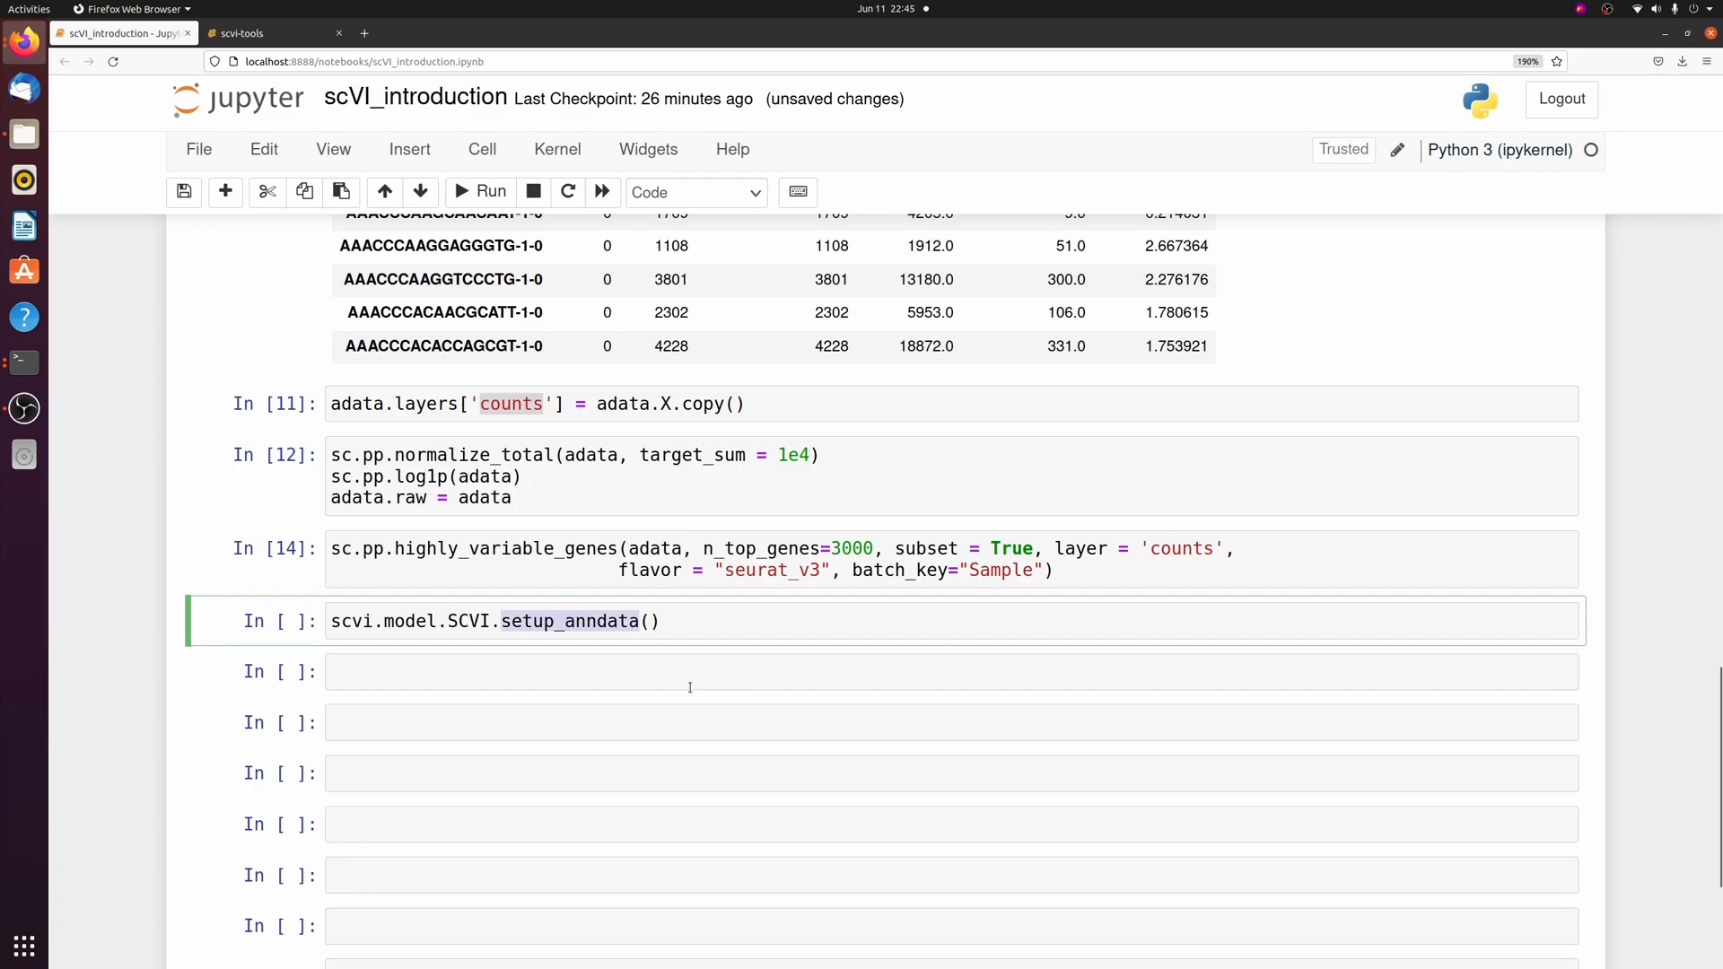
pyautogui.write('adata')
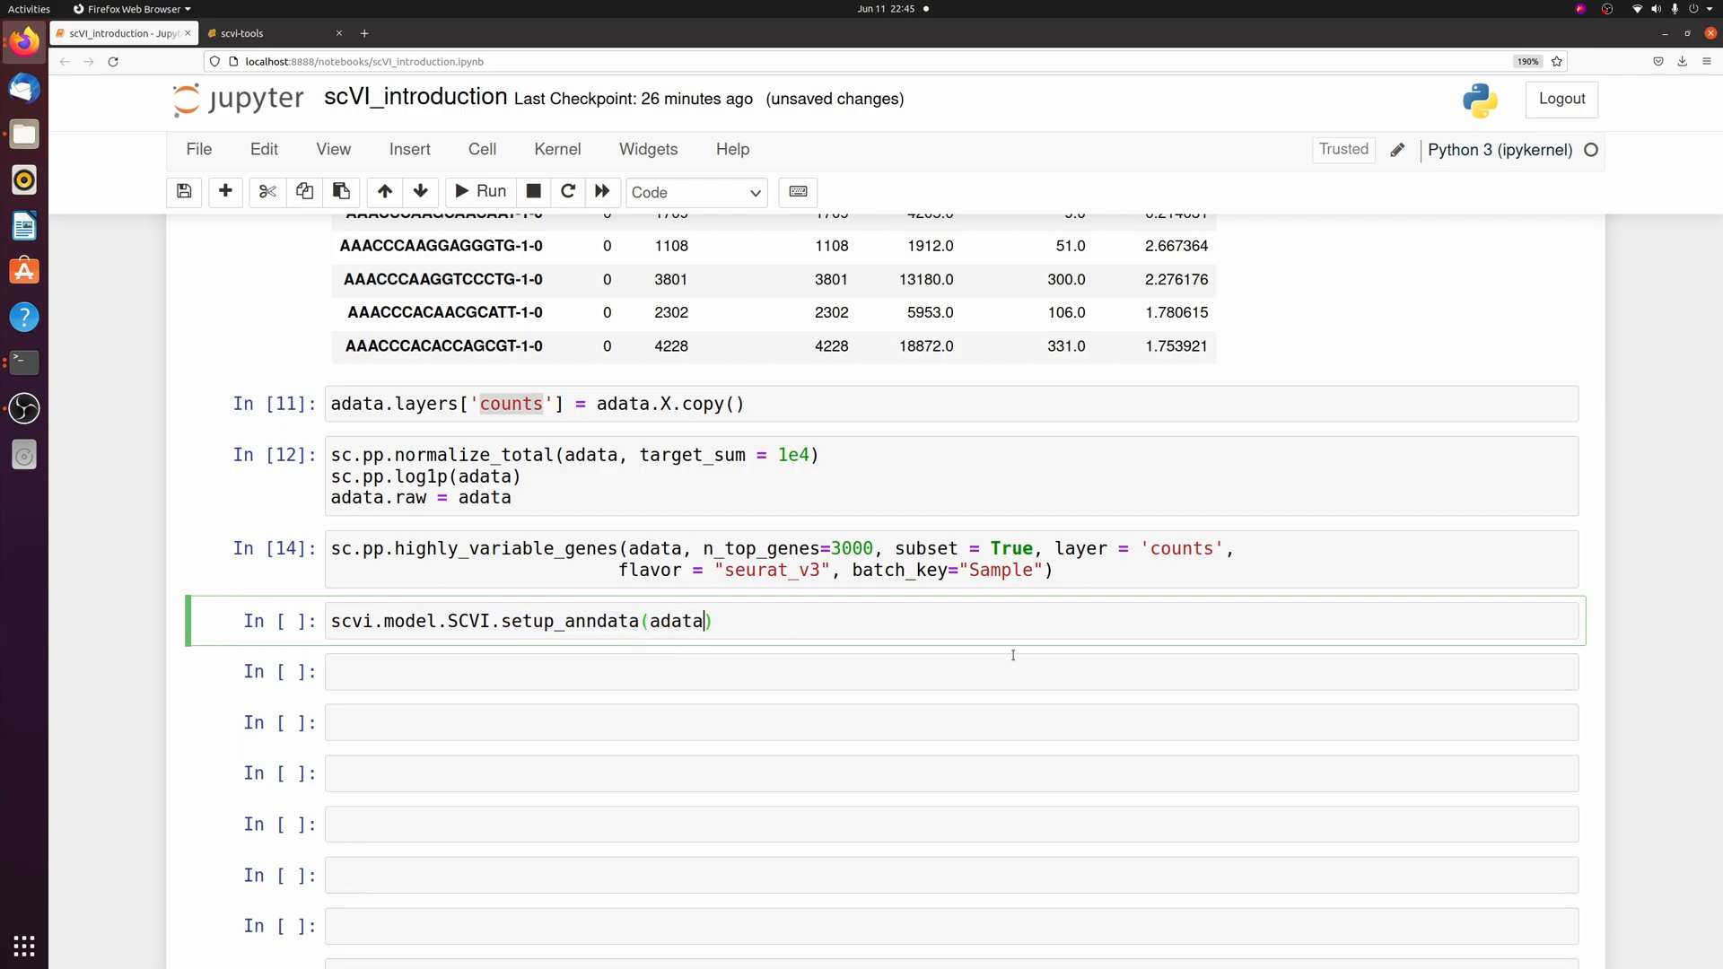
pyautogui.write(', layer = "counts",')
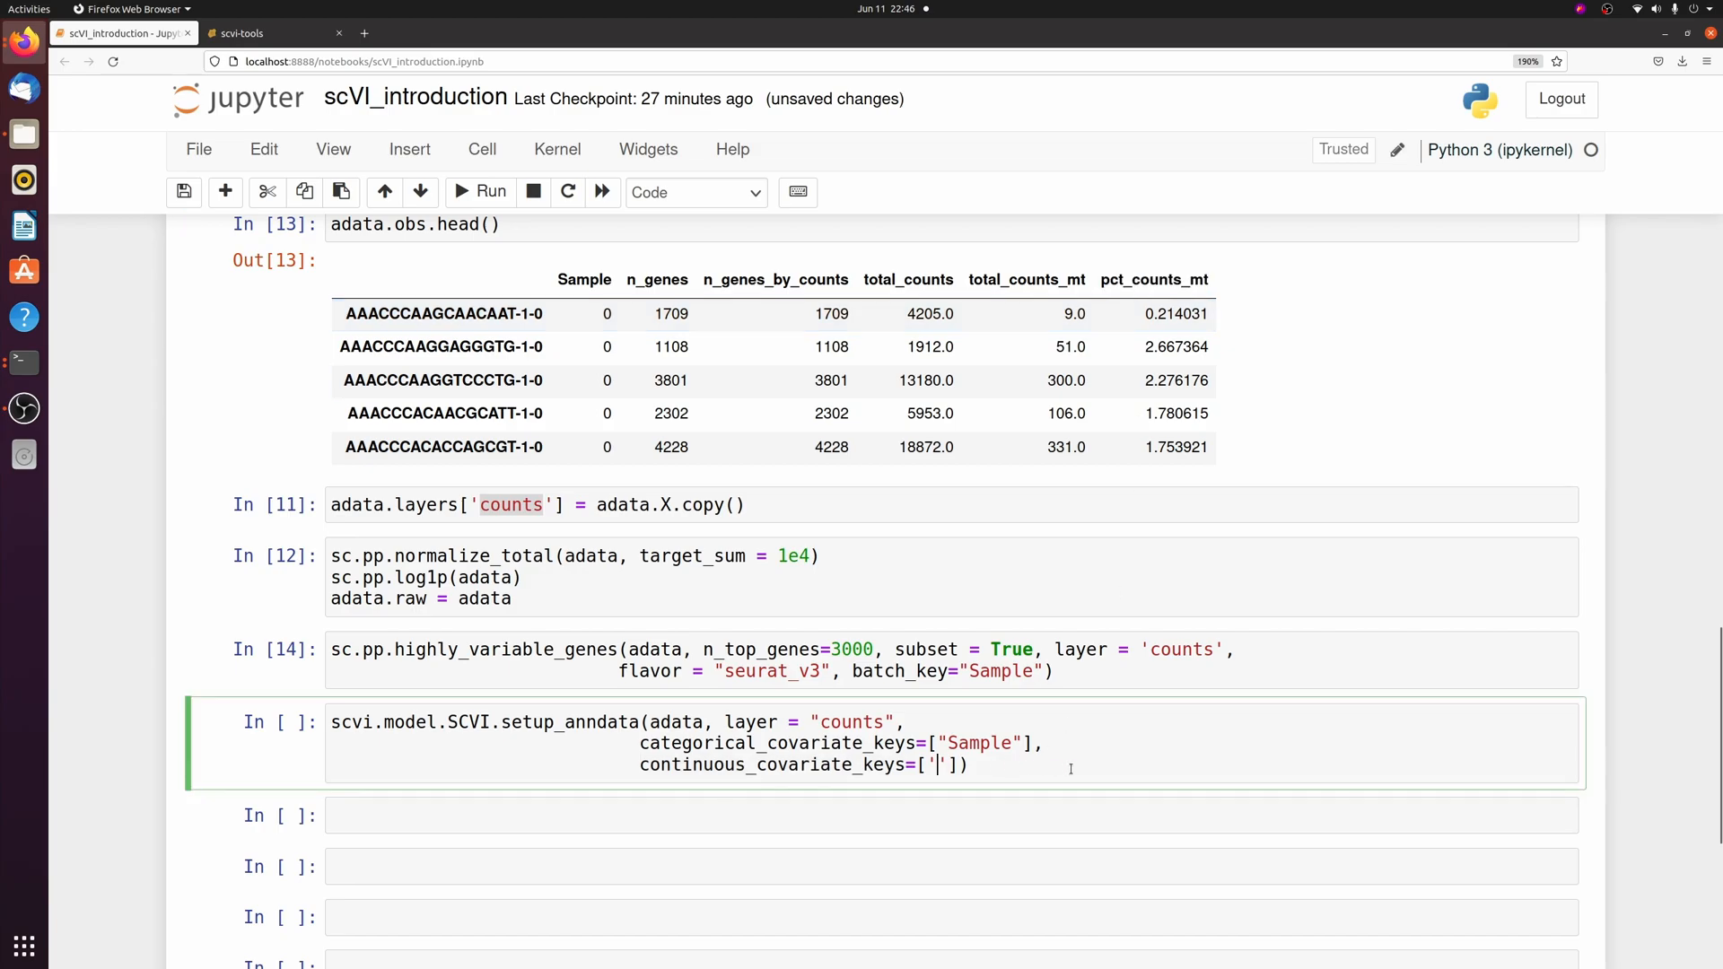
pyautogui.write("pct_counts_mt',")
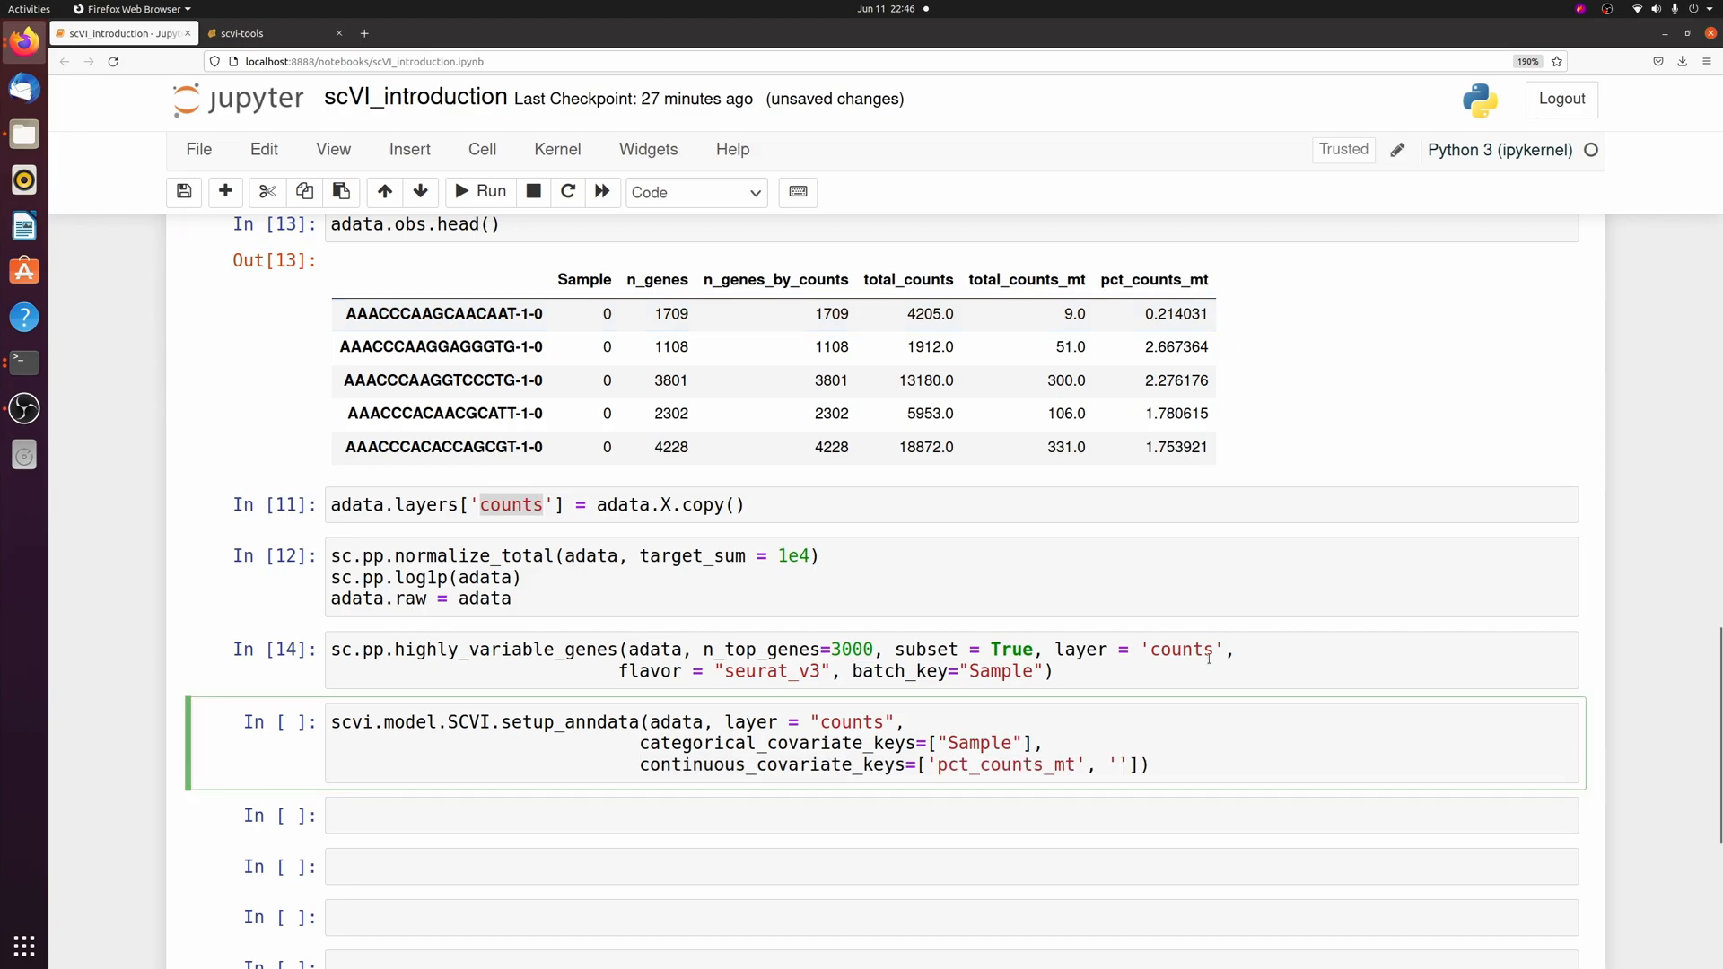
pyautogui.write('total_counts')
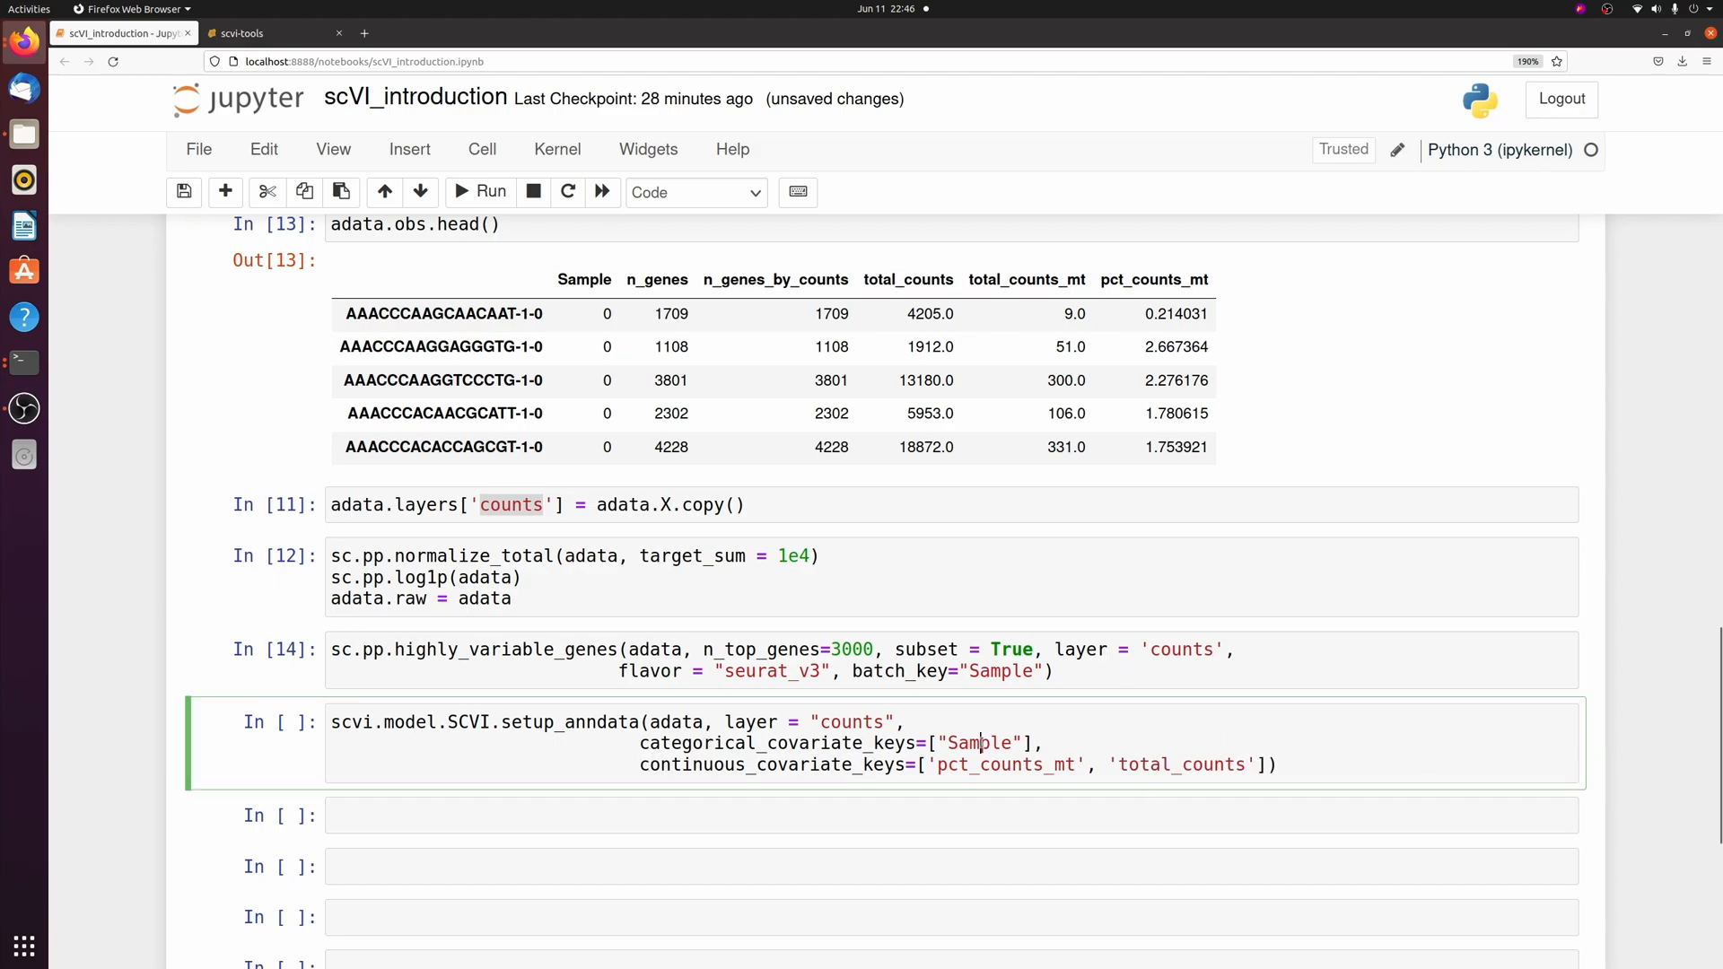
pyautogui.doubleClick(980, 742)
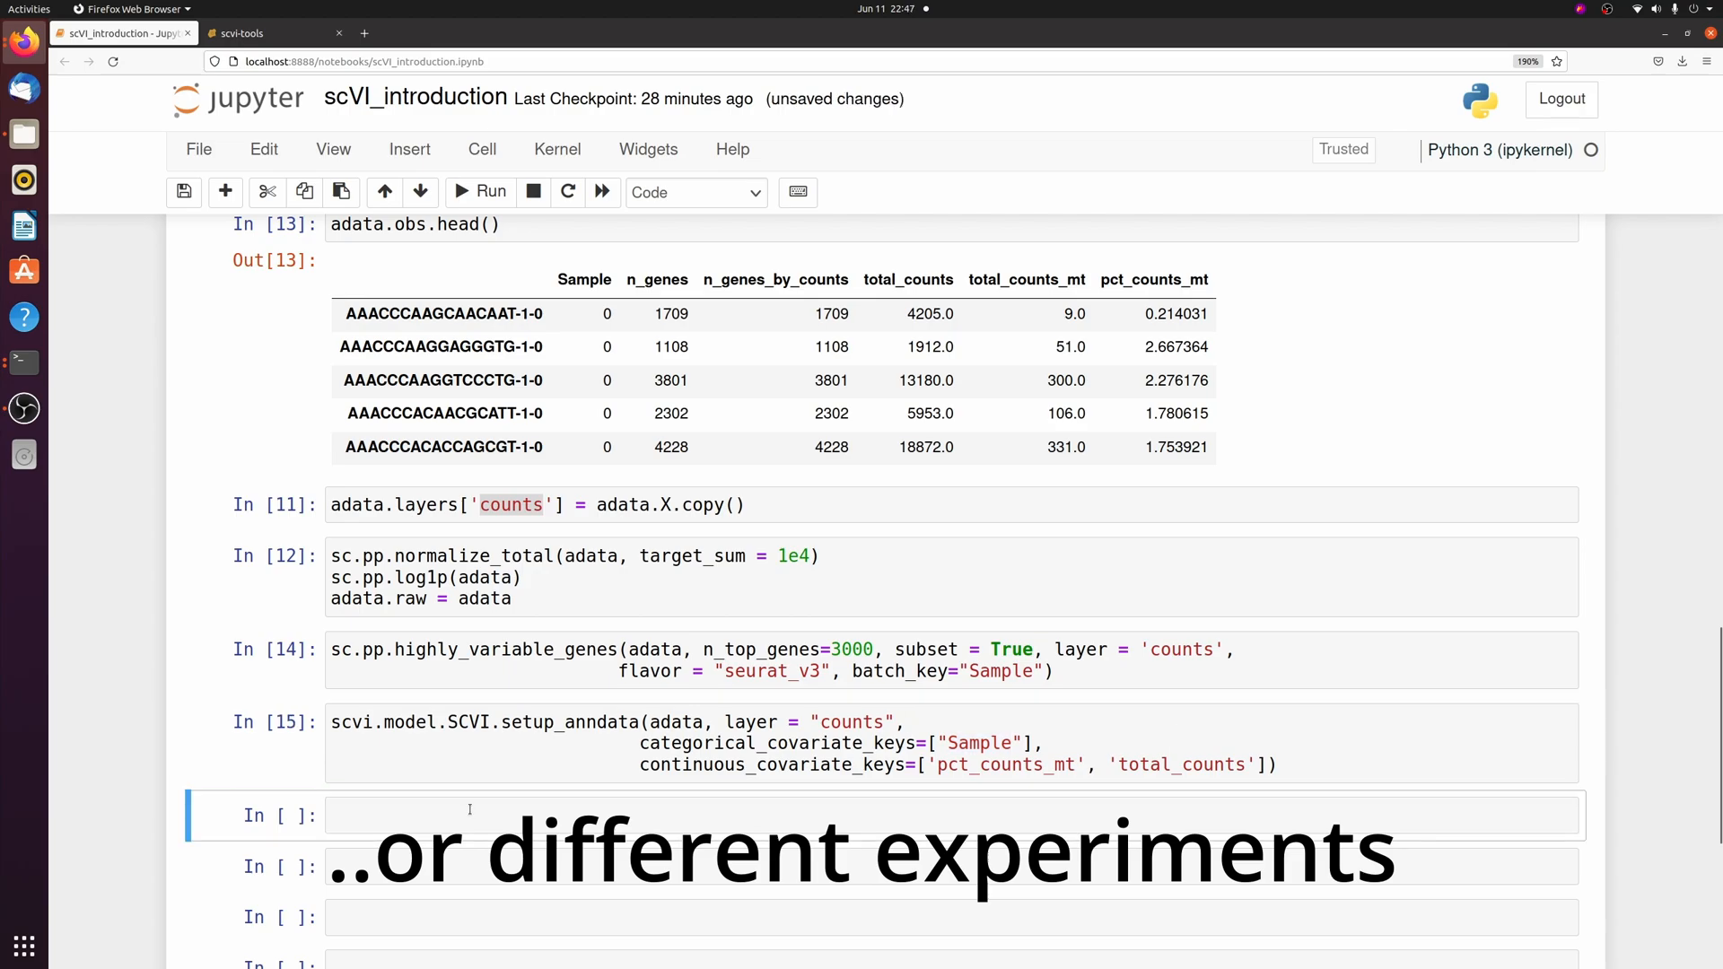
# Step: Build model = scvi.model.SCVI(adata) and show its summary: 128 hidden, 10 latent, untrained
pyautogui.write('m')
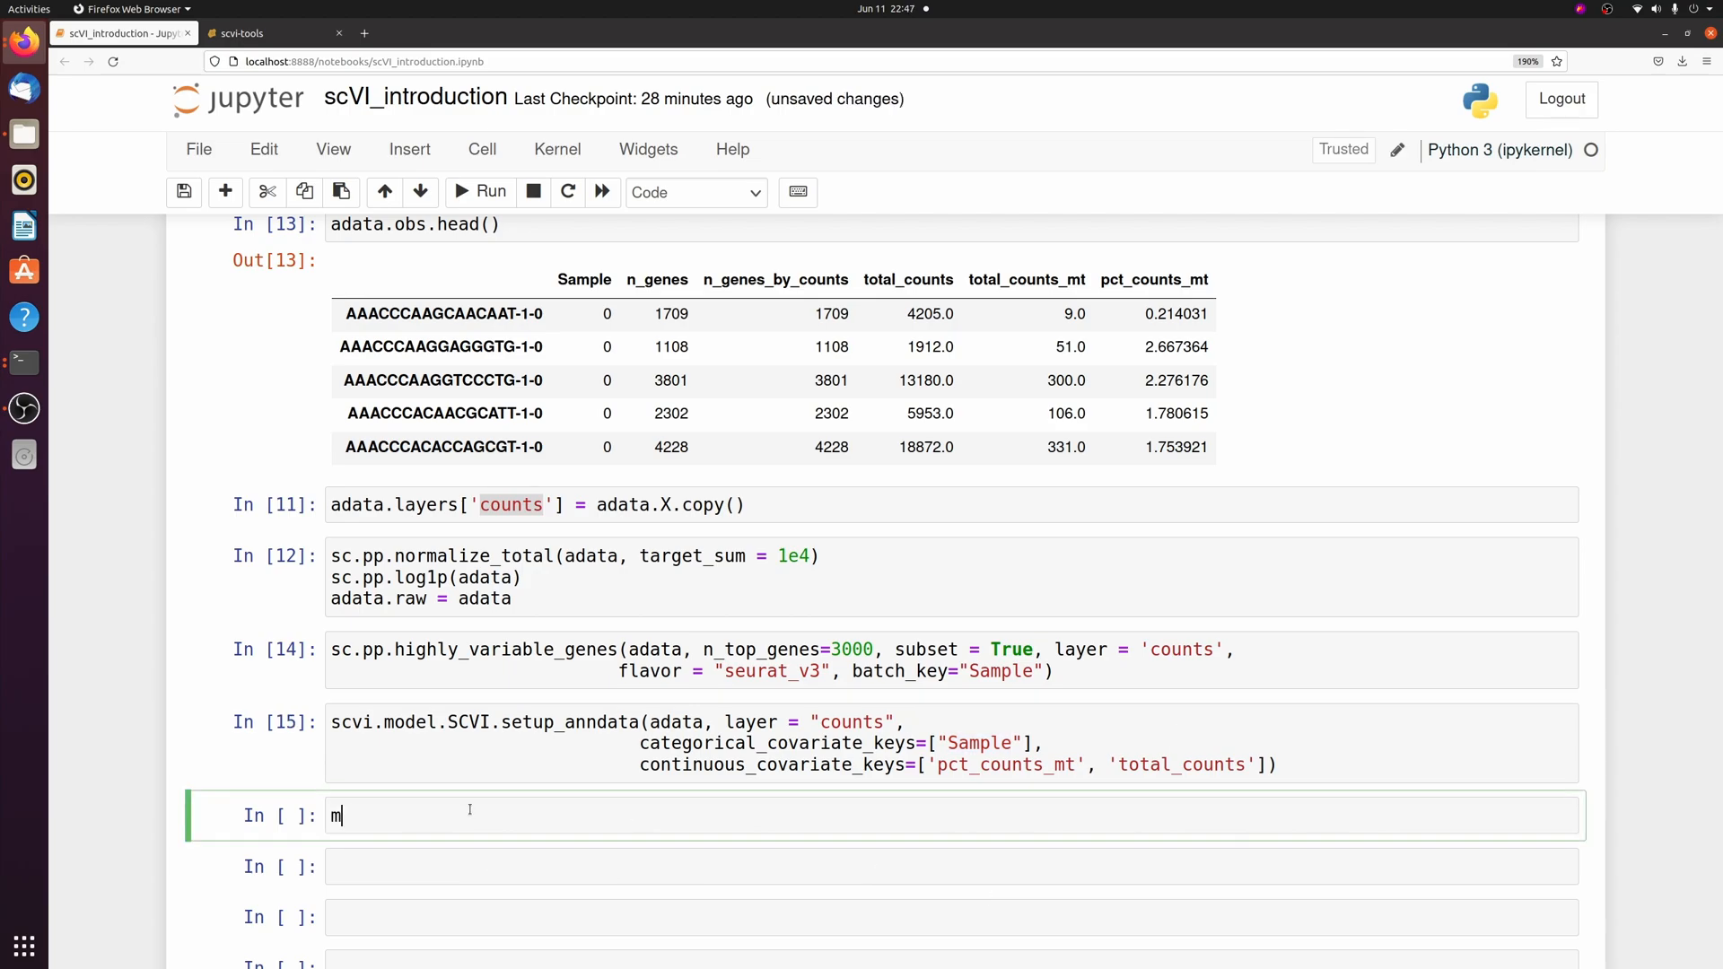
pyautogui.write('odel = scvi.model.SCVI(adata')
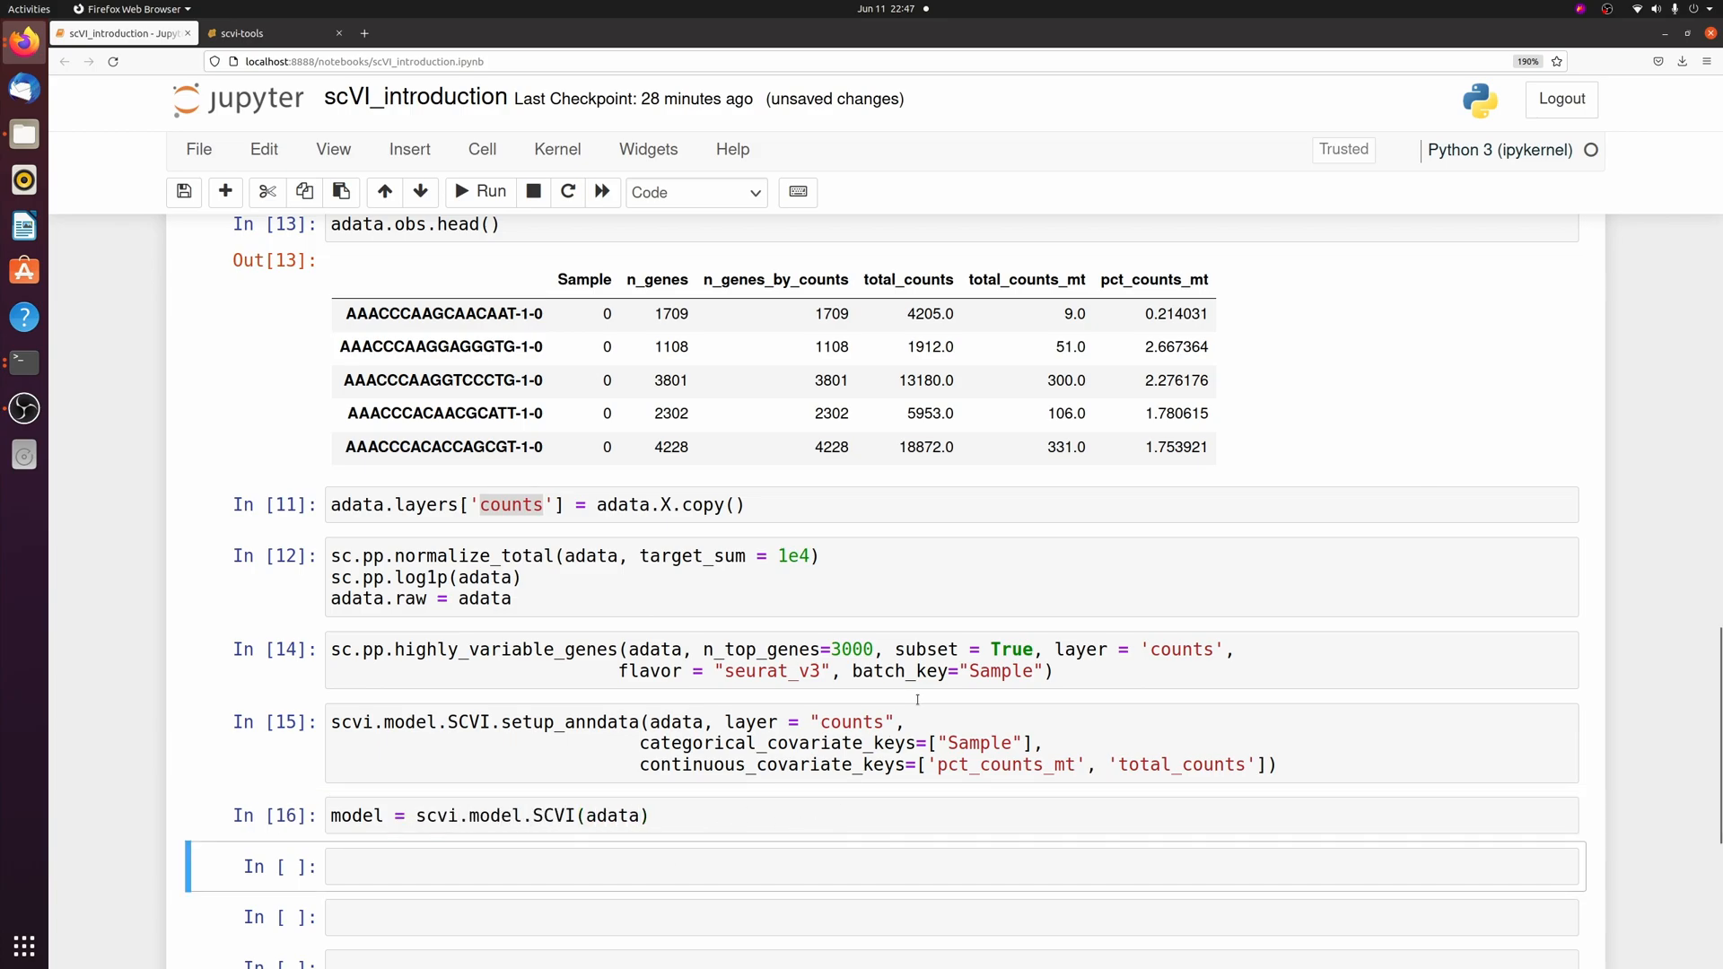
pyautogui.scroll(-3)
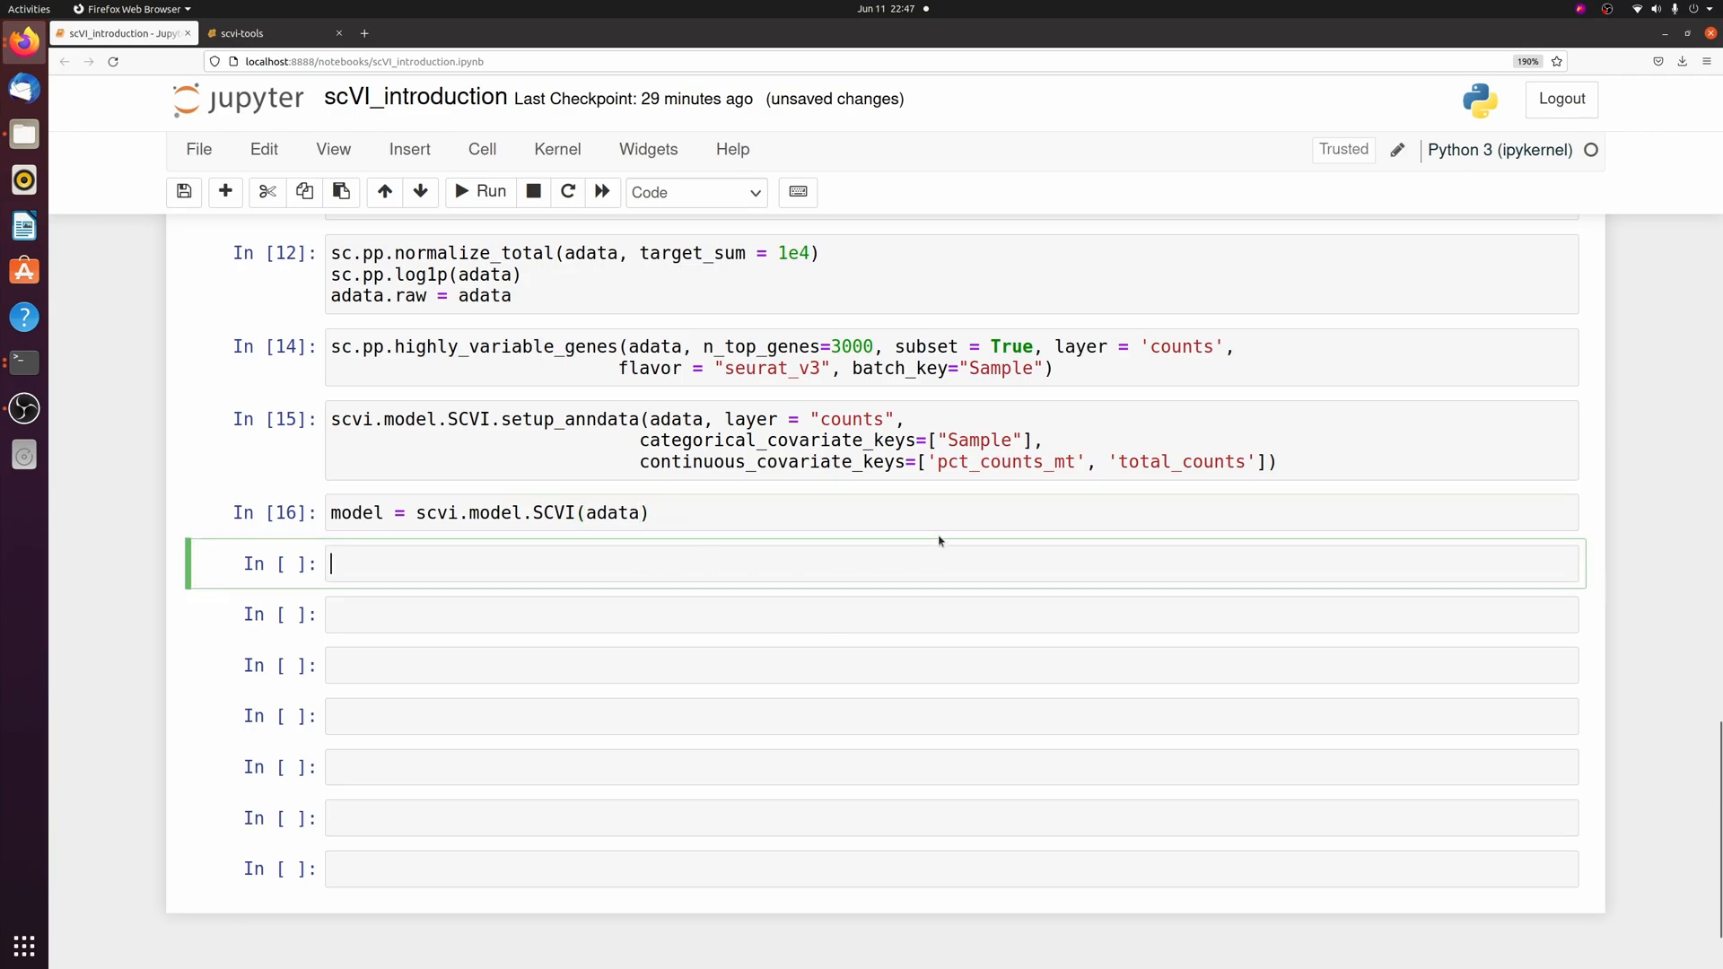
pyautogui.write('model')
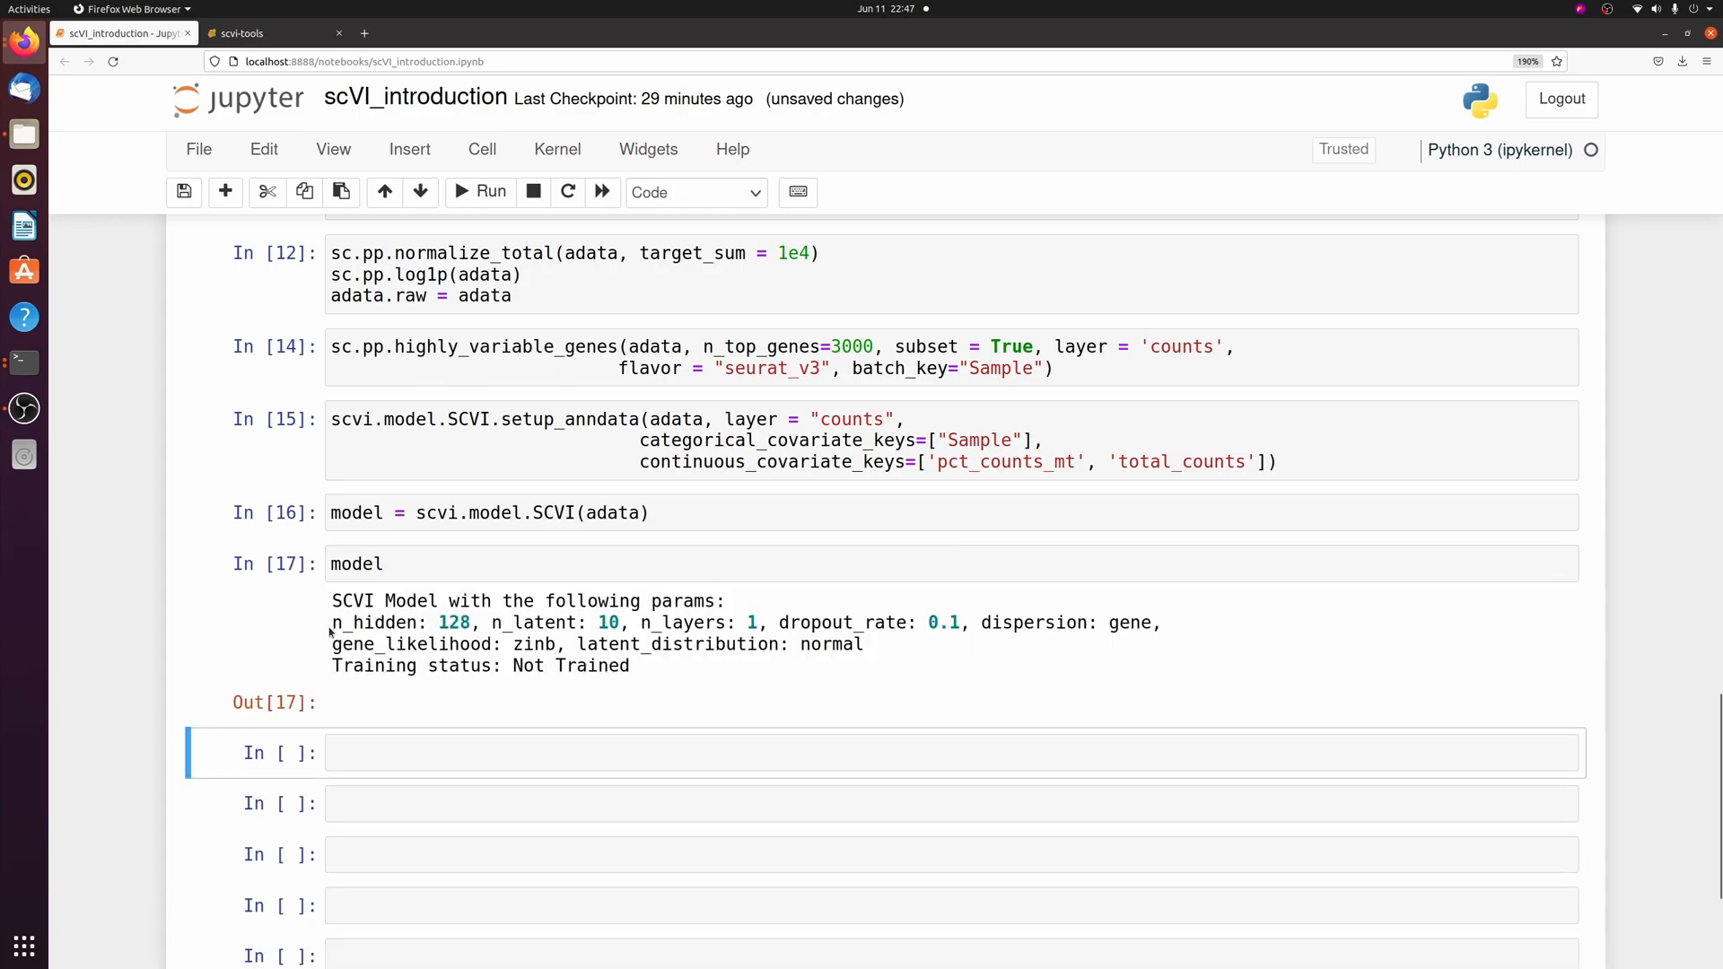
pyautogui.moveTo(331, 622); pyautogui.dragTo(1105, 622)
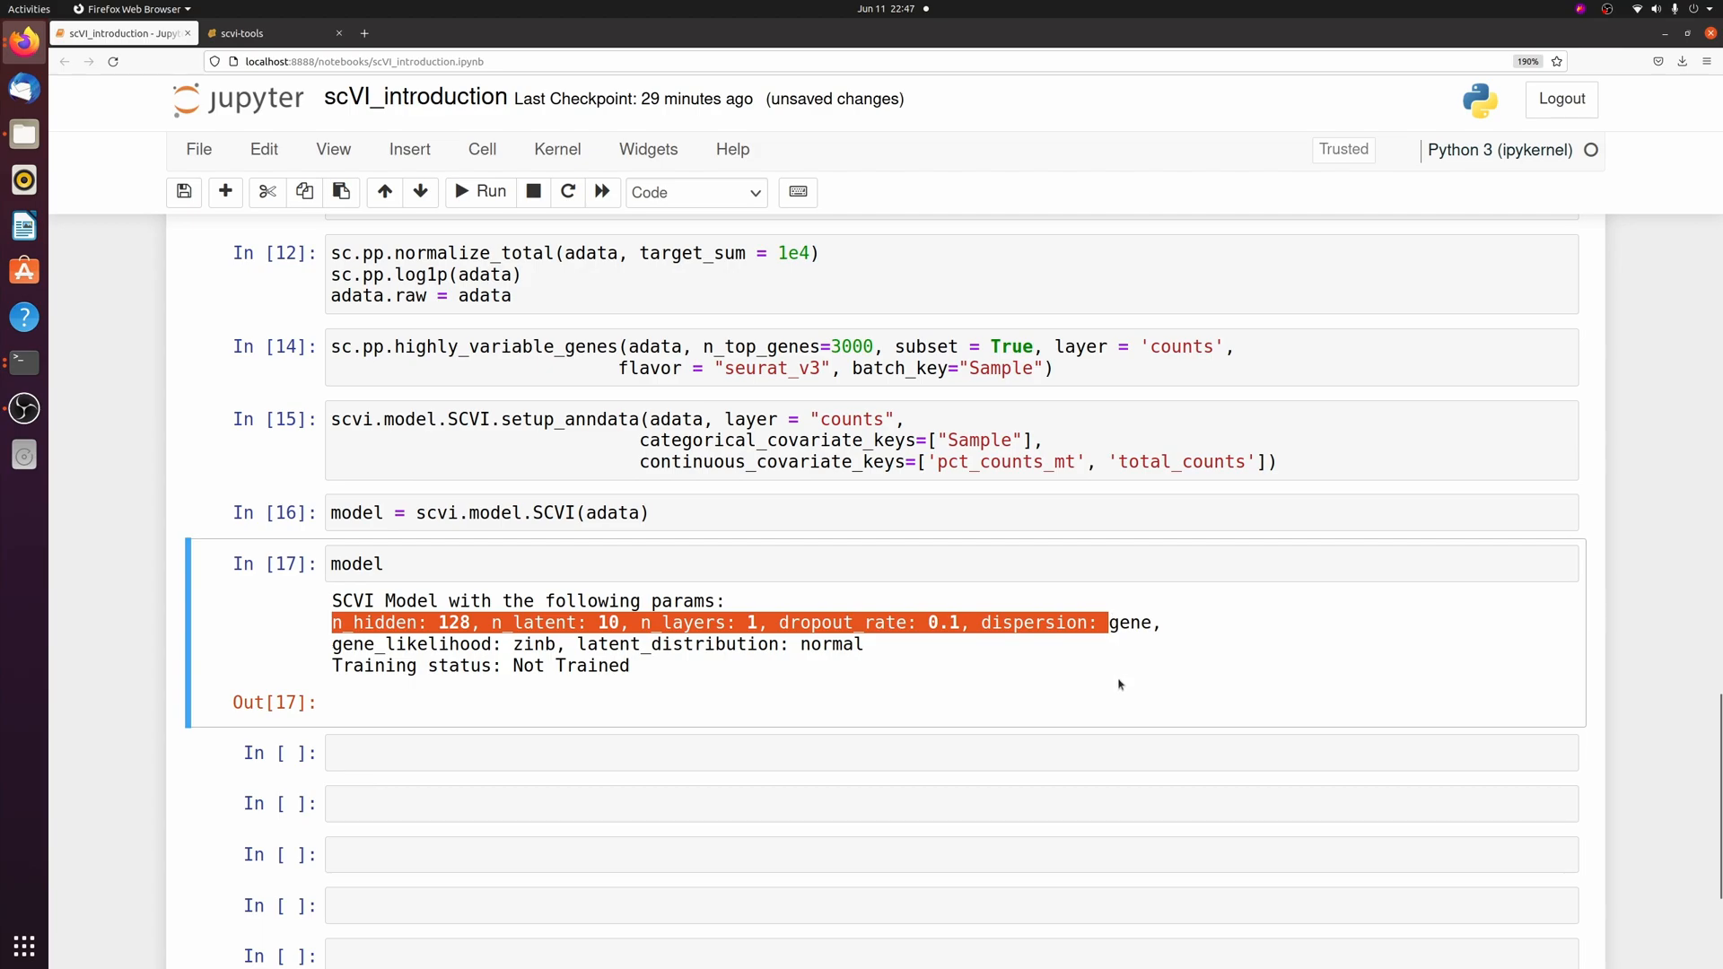
pyautogui.moveTo(558, 667)
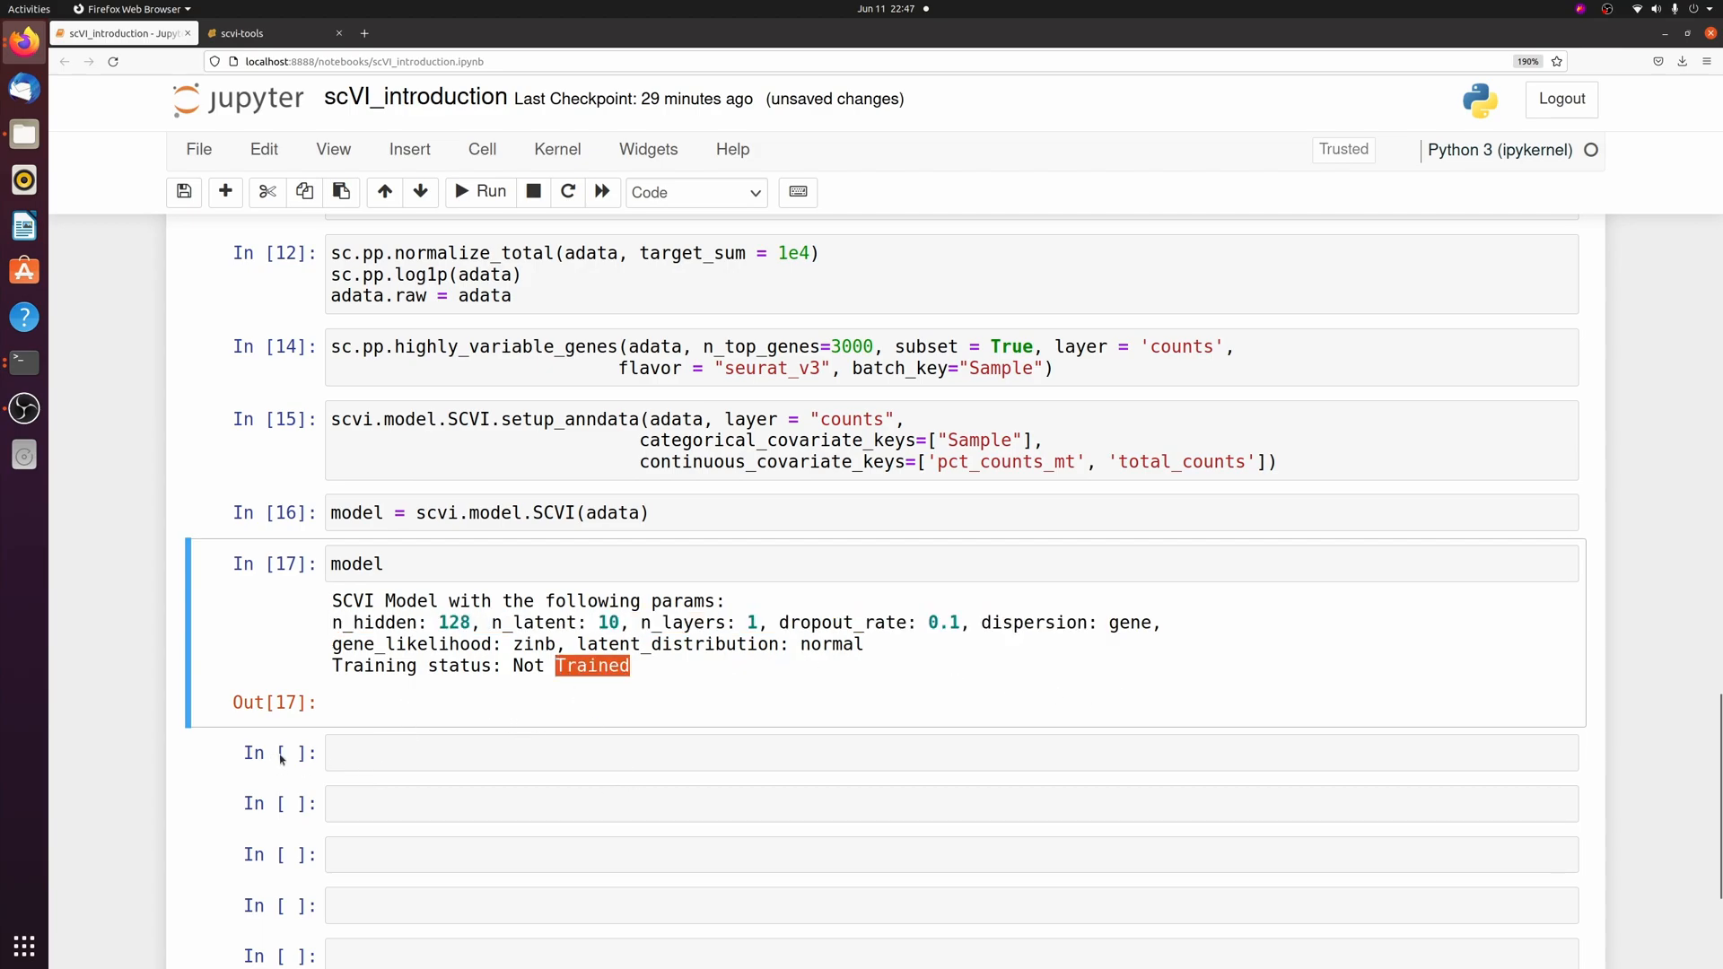
# Step: Train the SCVI model with model.train() over 243 epochs on the GPU
pyautogui.write('model.train(')
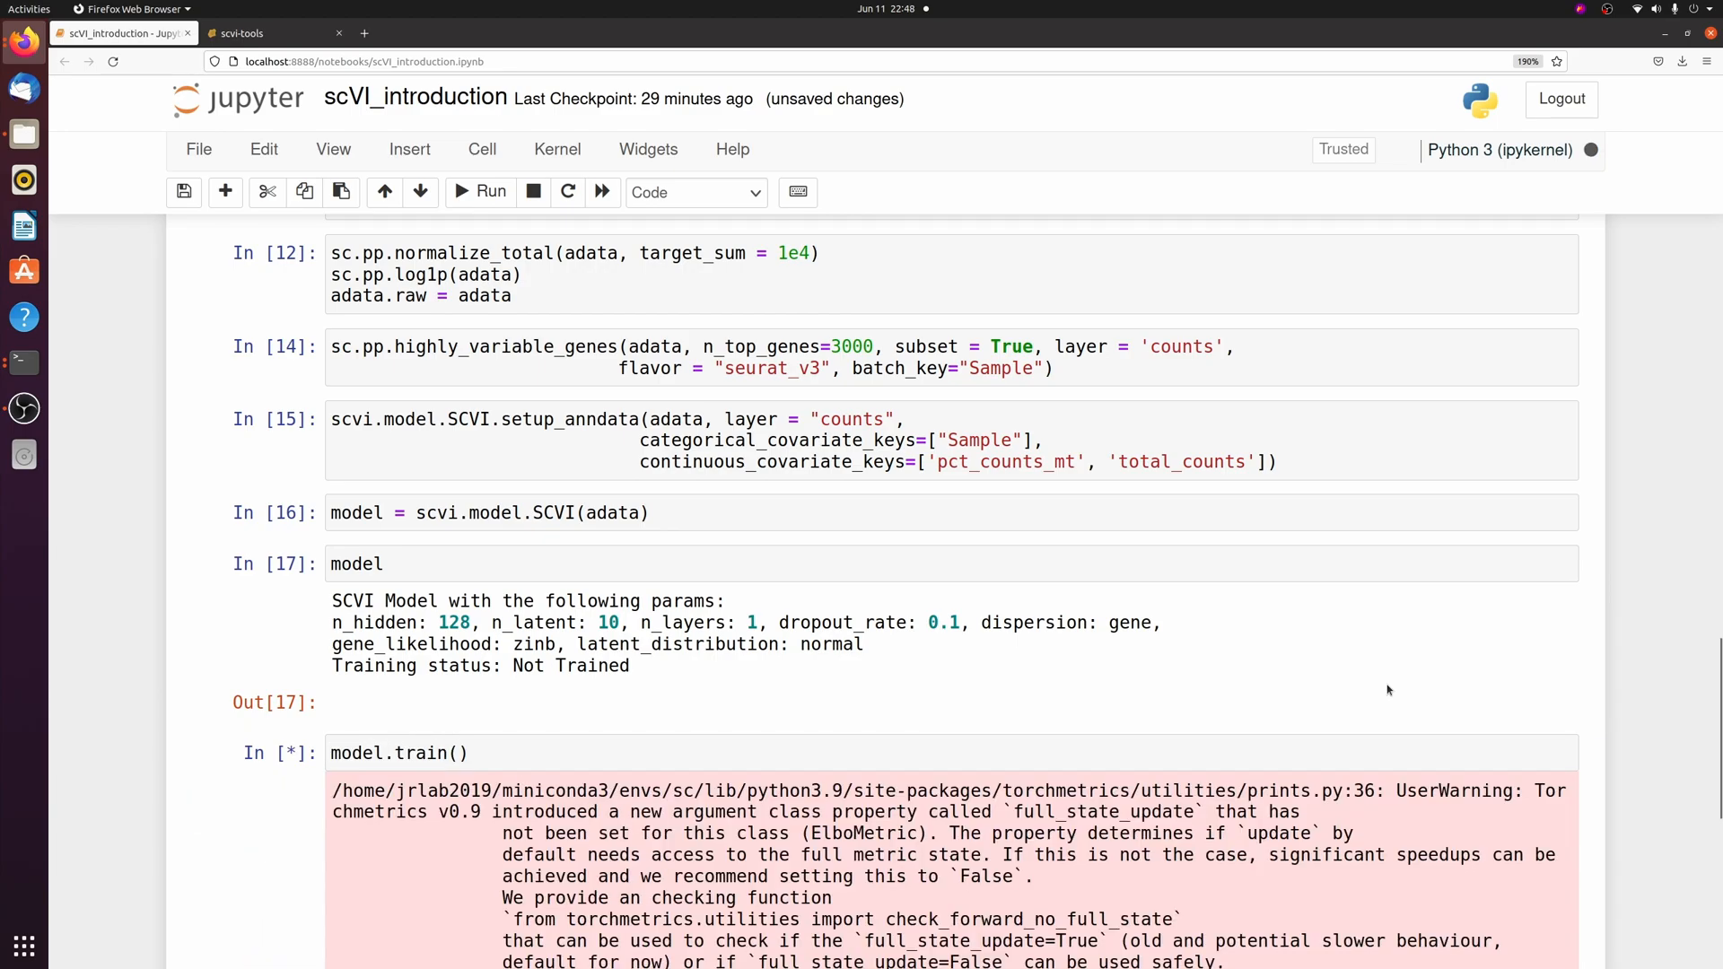
pyautogui.scroll(-3)
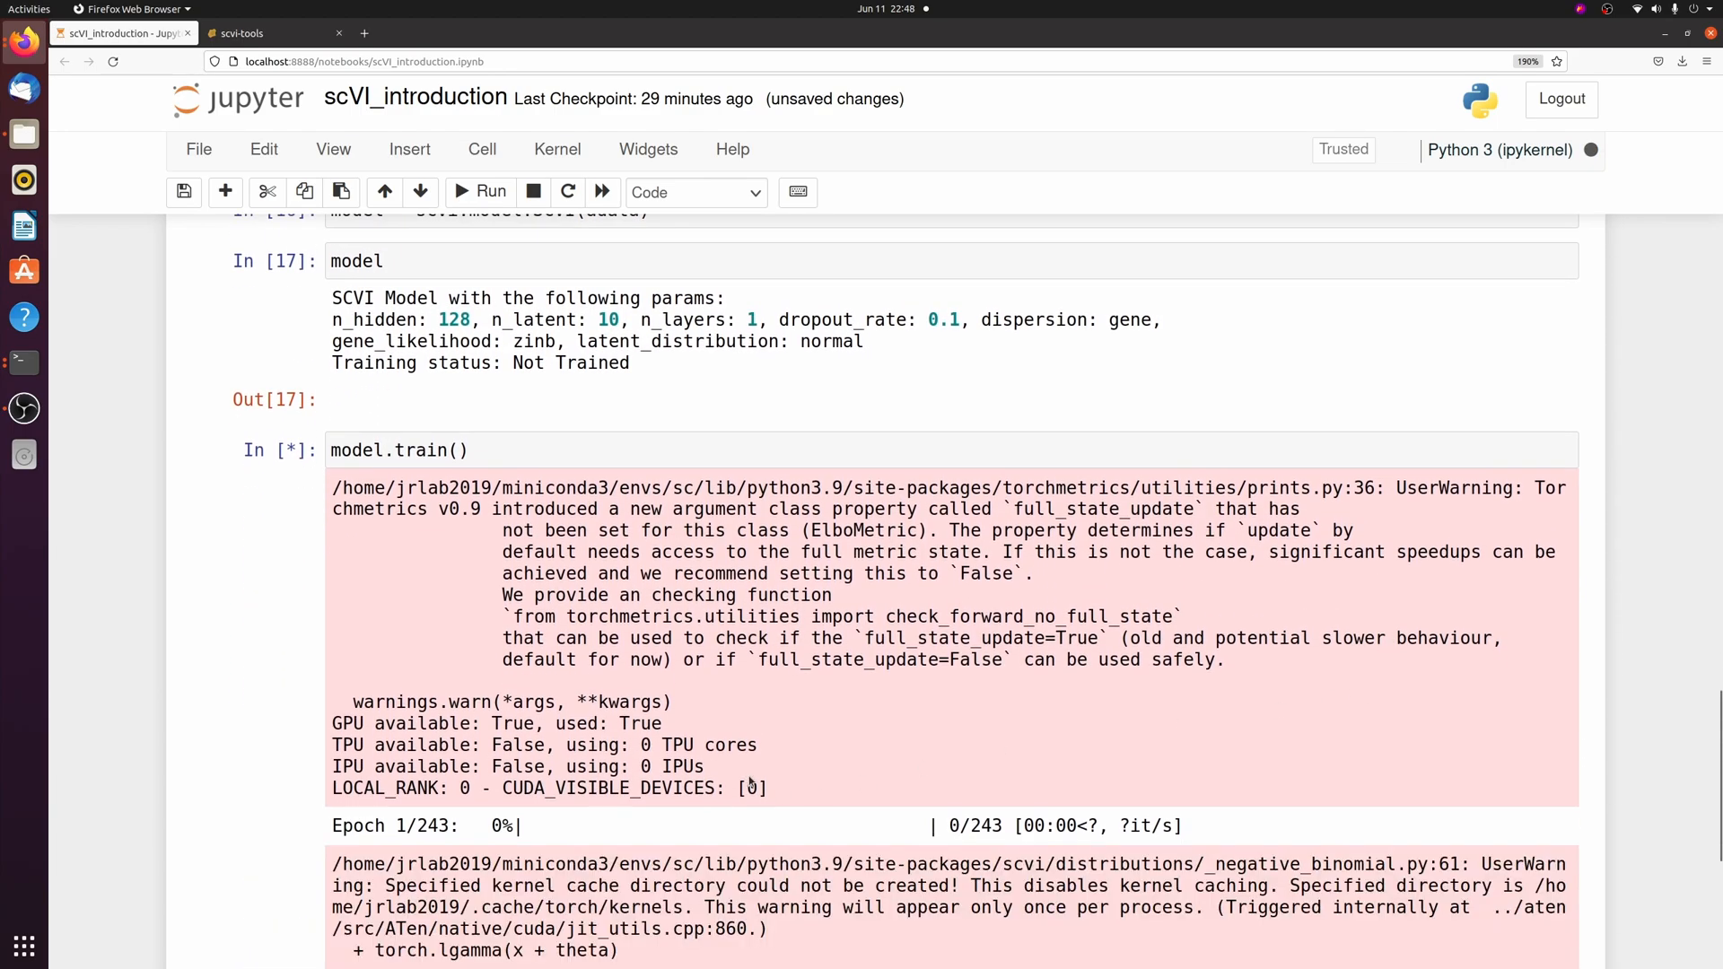
pyautogui.scroll(-3)
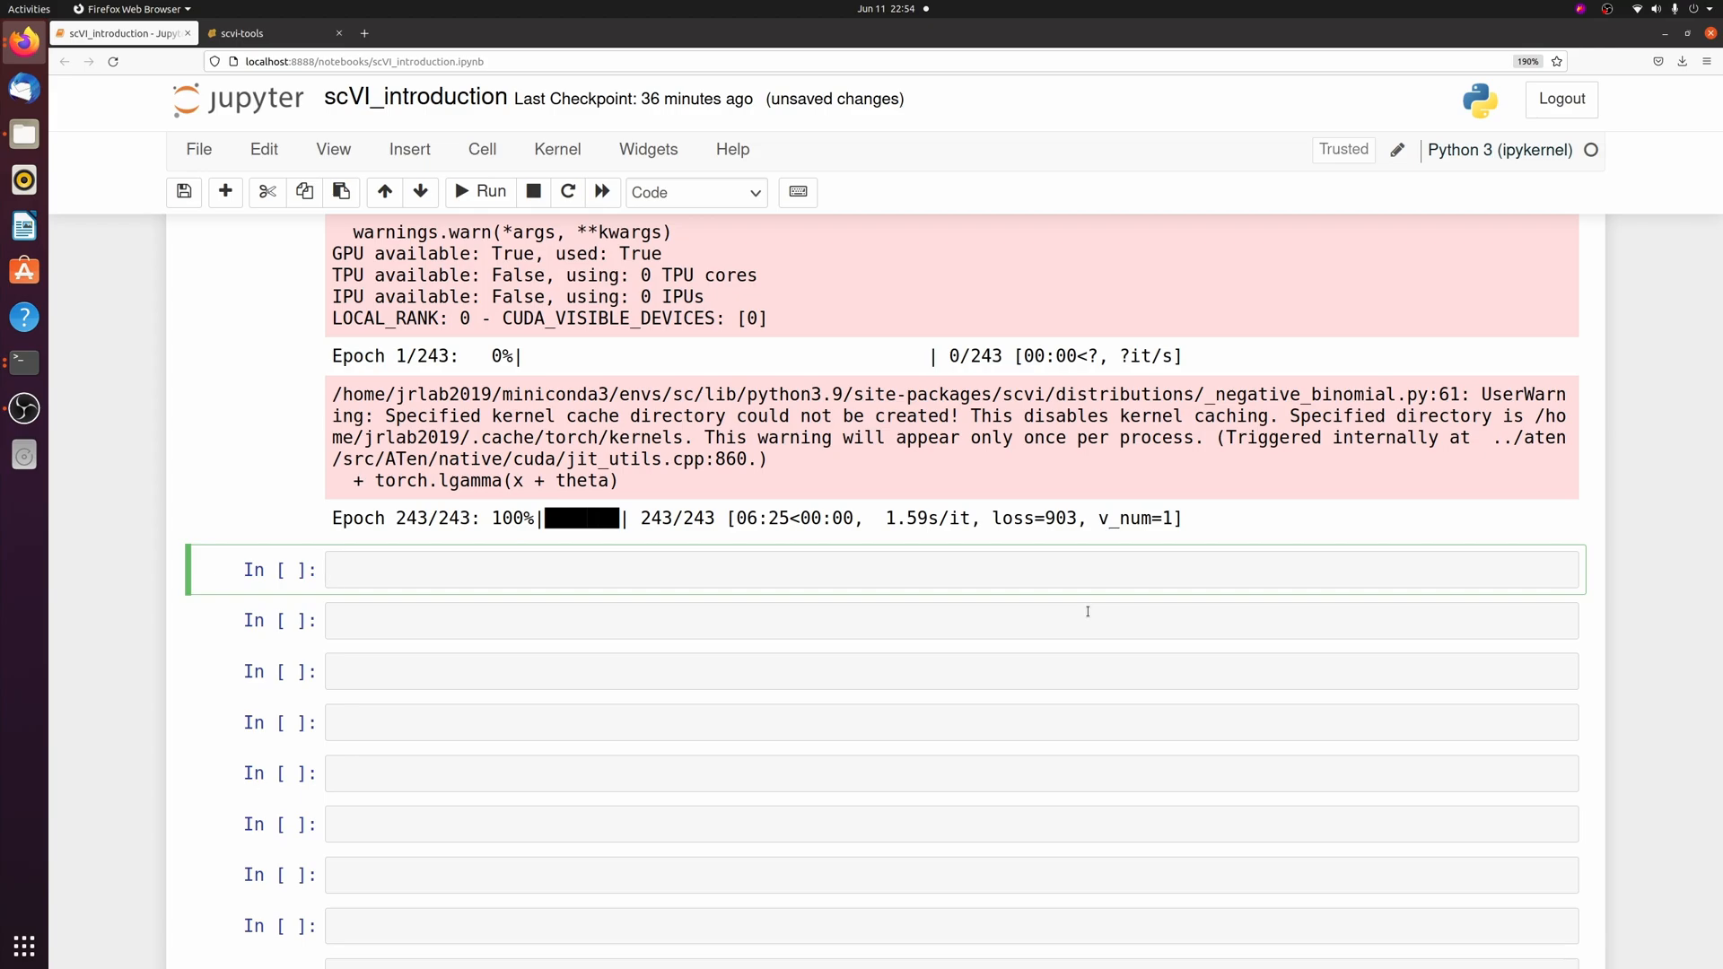
# Step: Extract the latent representation, confirm its 32943 × 10 shape, and store it in adata.obsm
pyautogui.write('latent = model.get_latent_representation(')
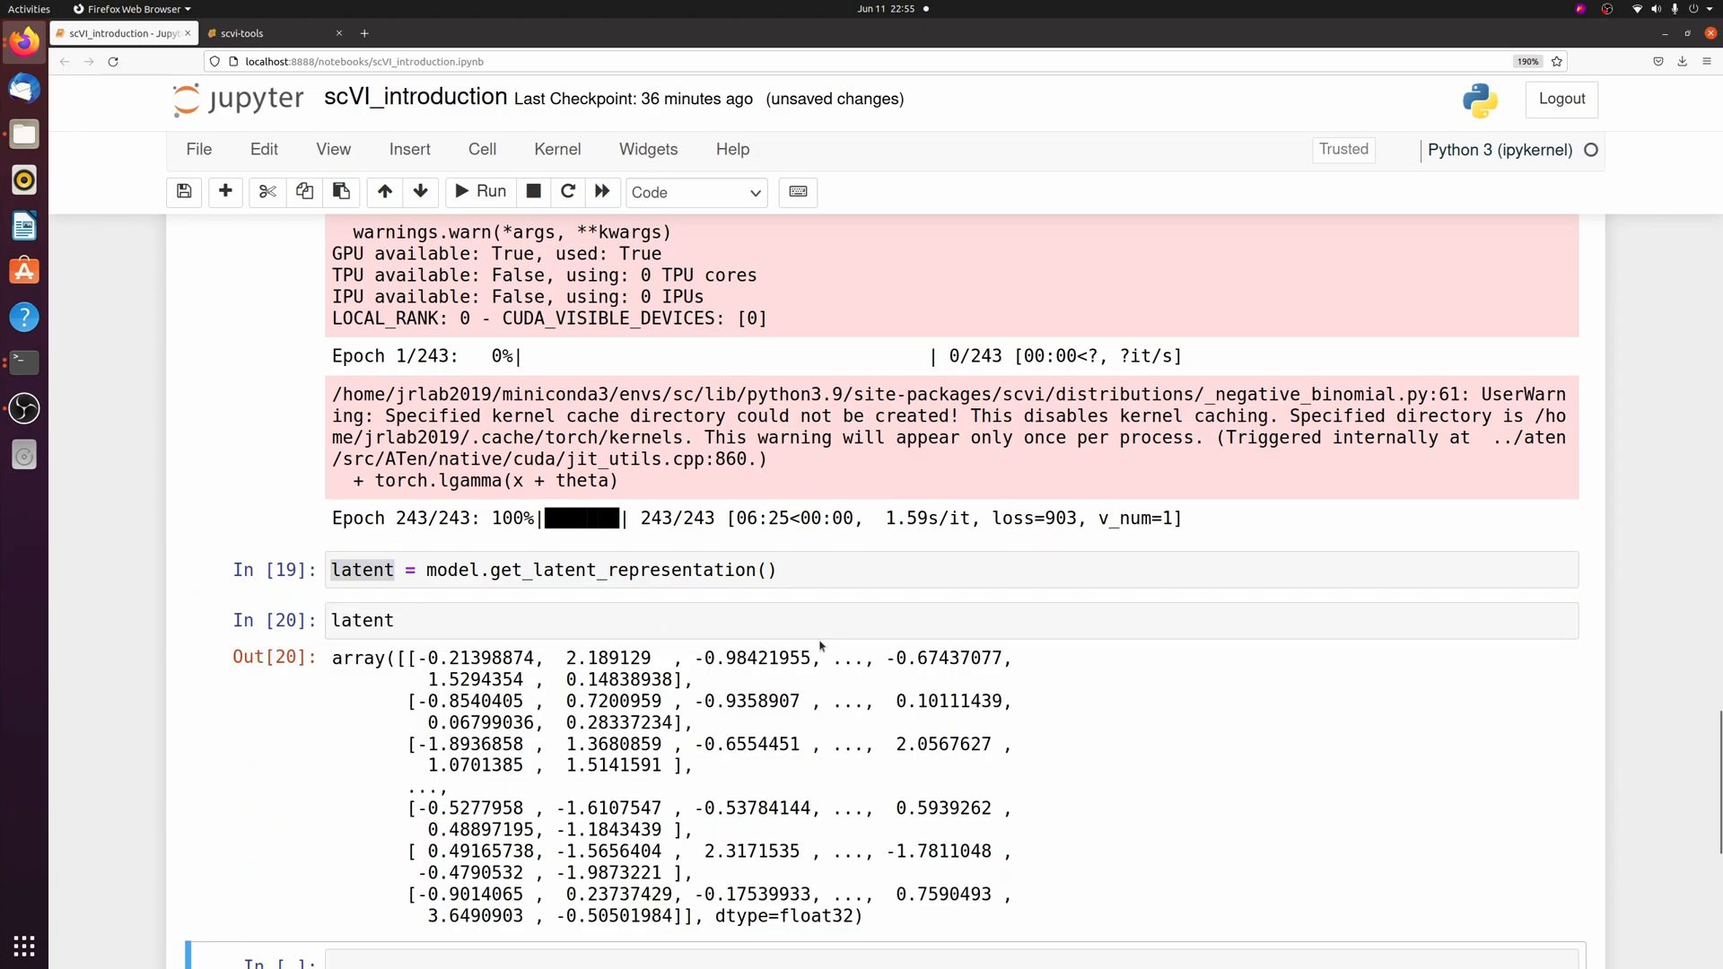
pyautogui.scroll(-3)
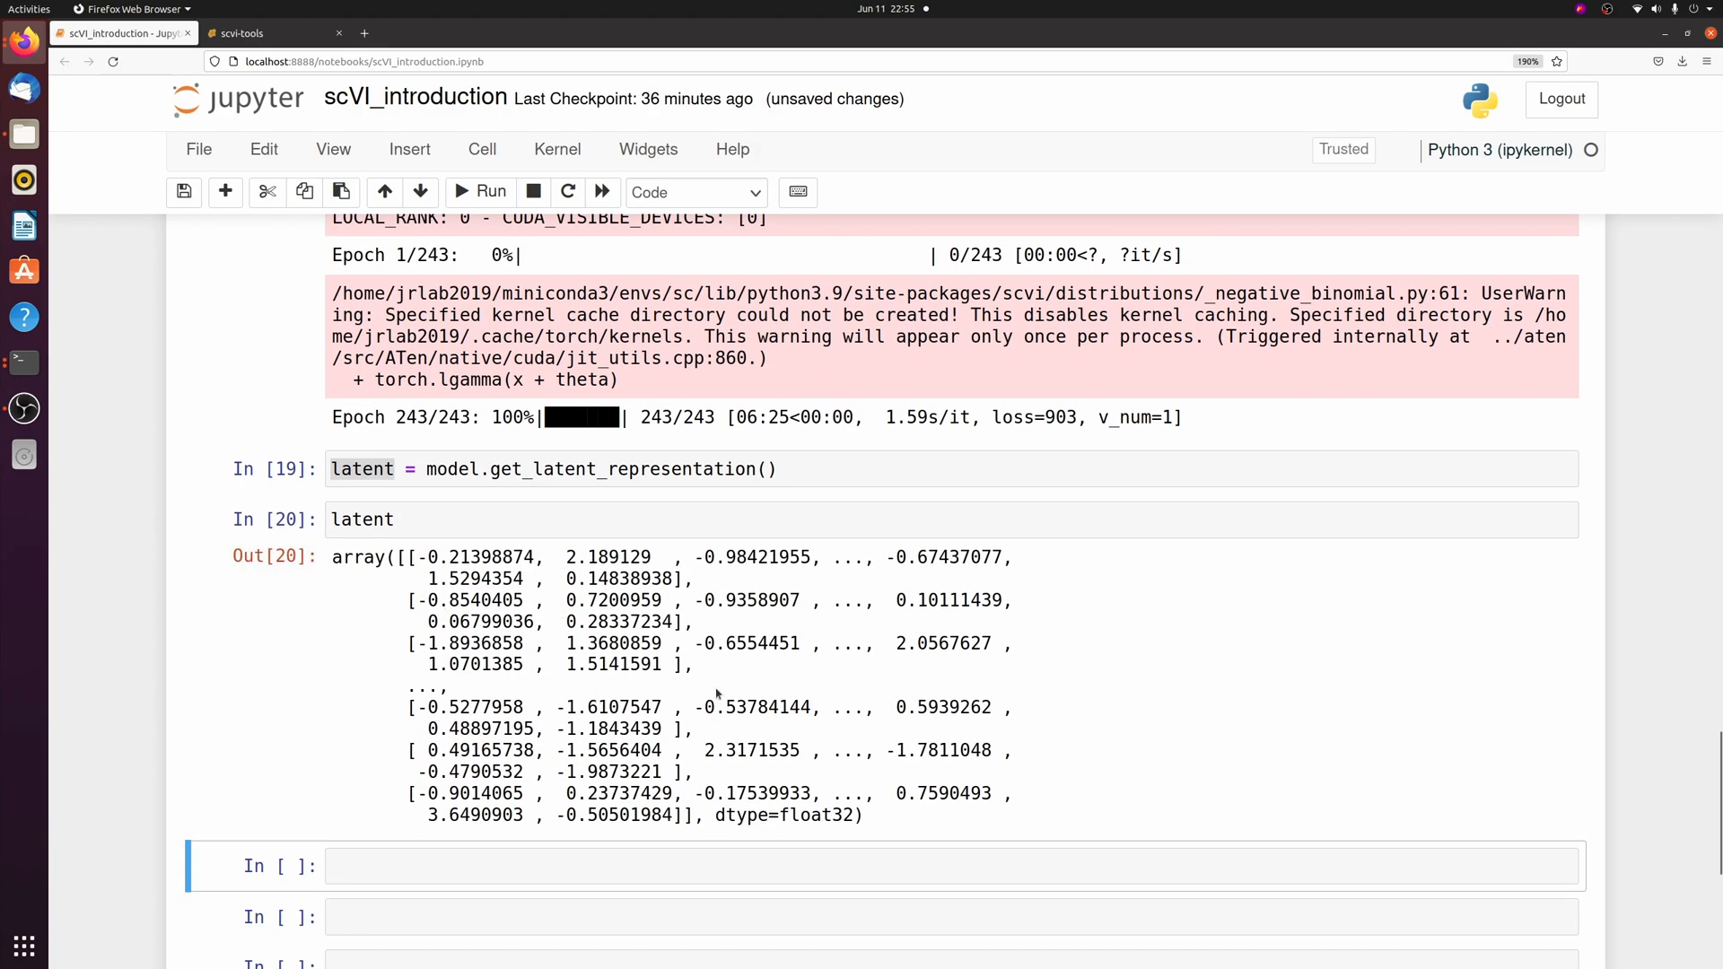
pyautogui.write('.shape')
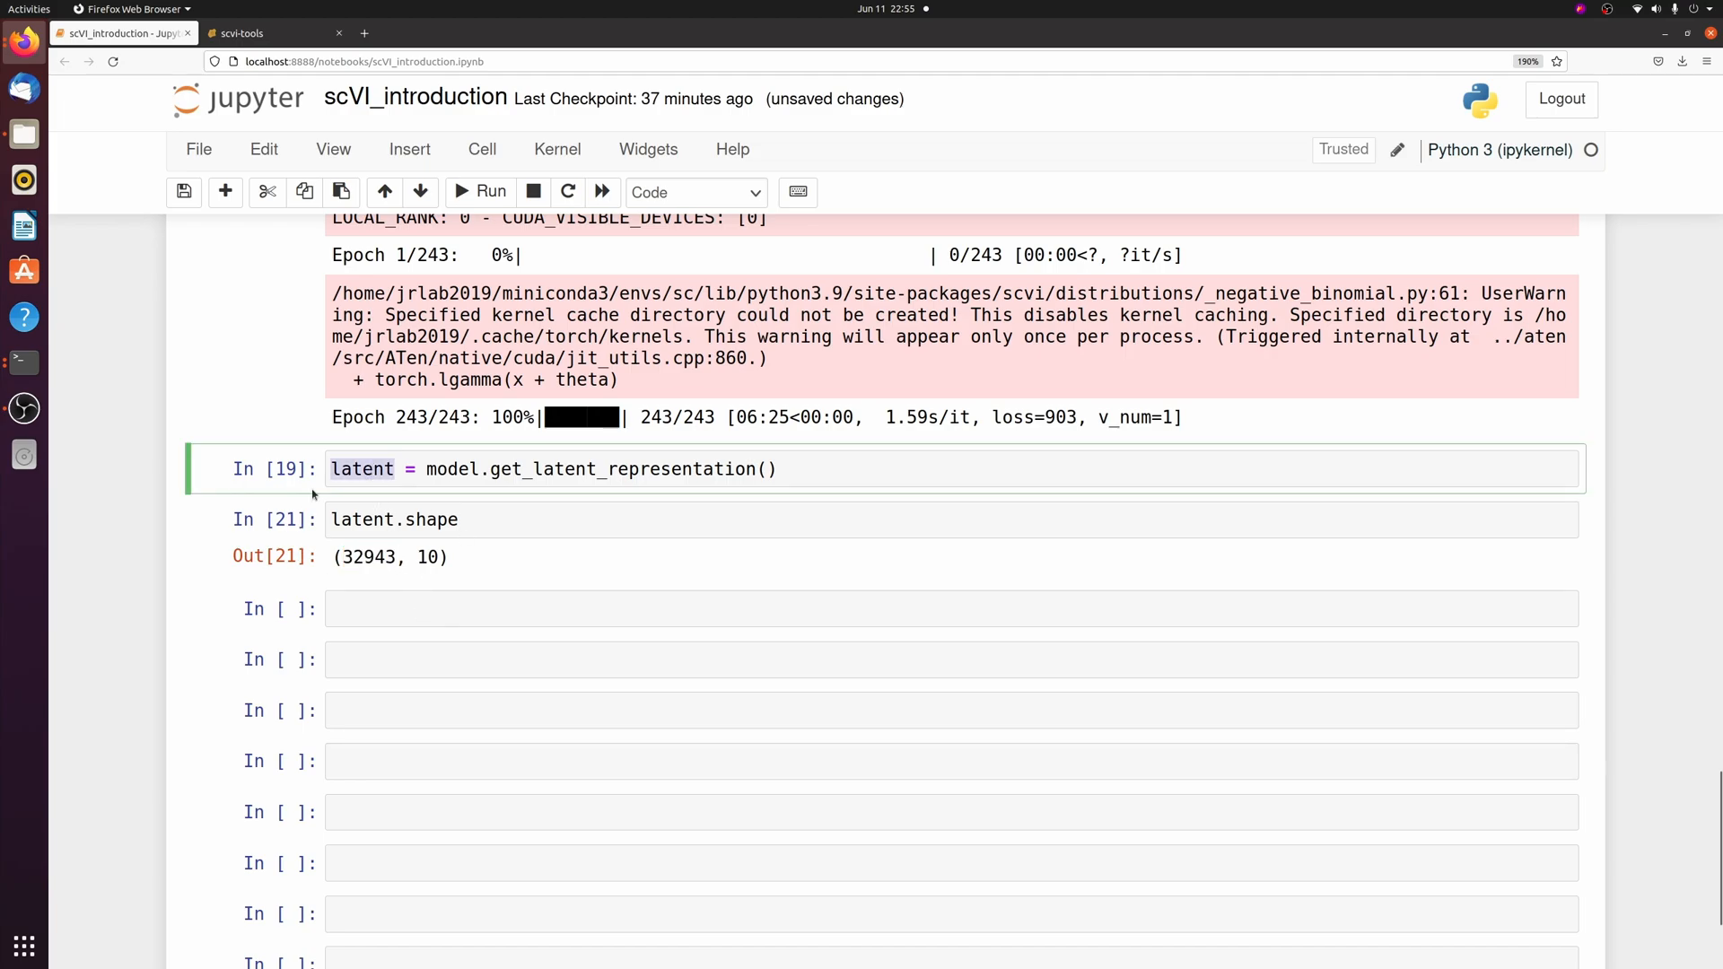
pyautogui.click(828, 608)
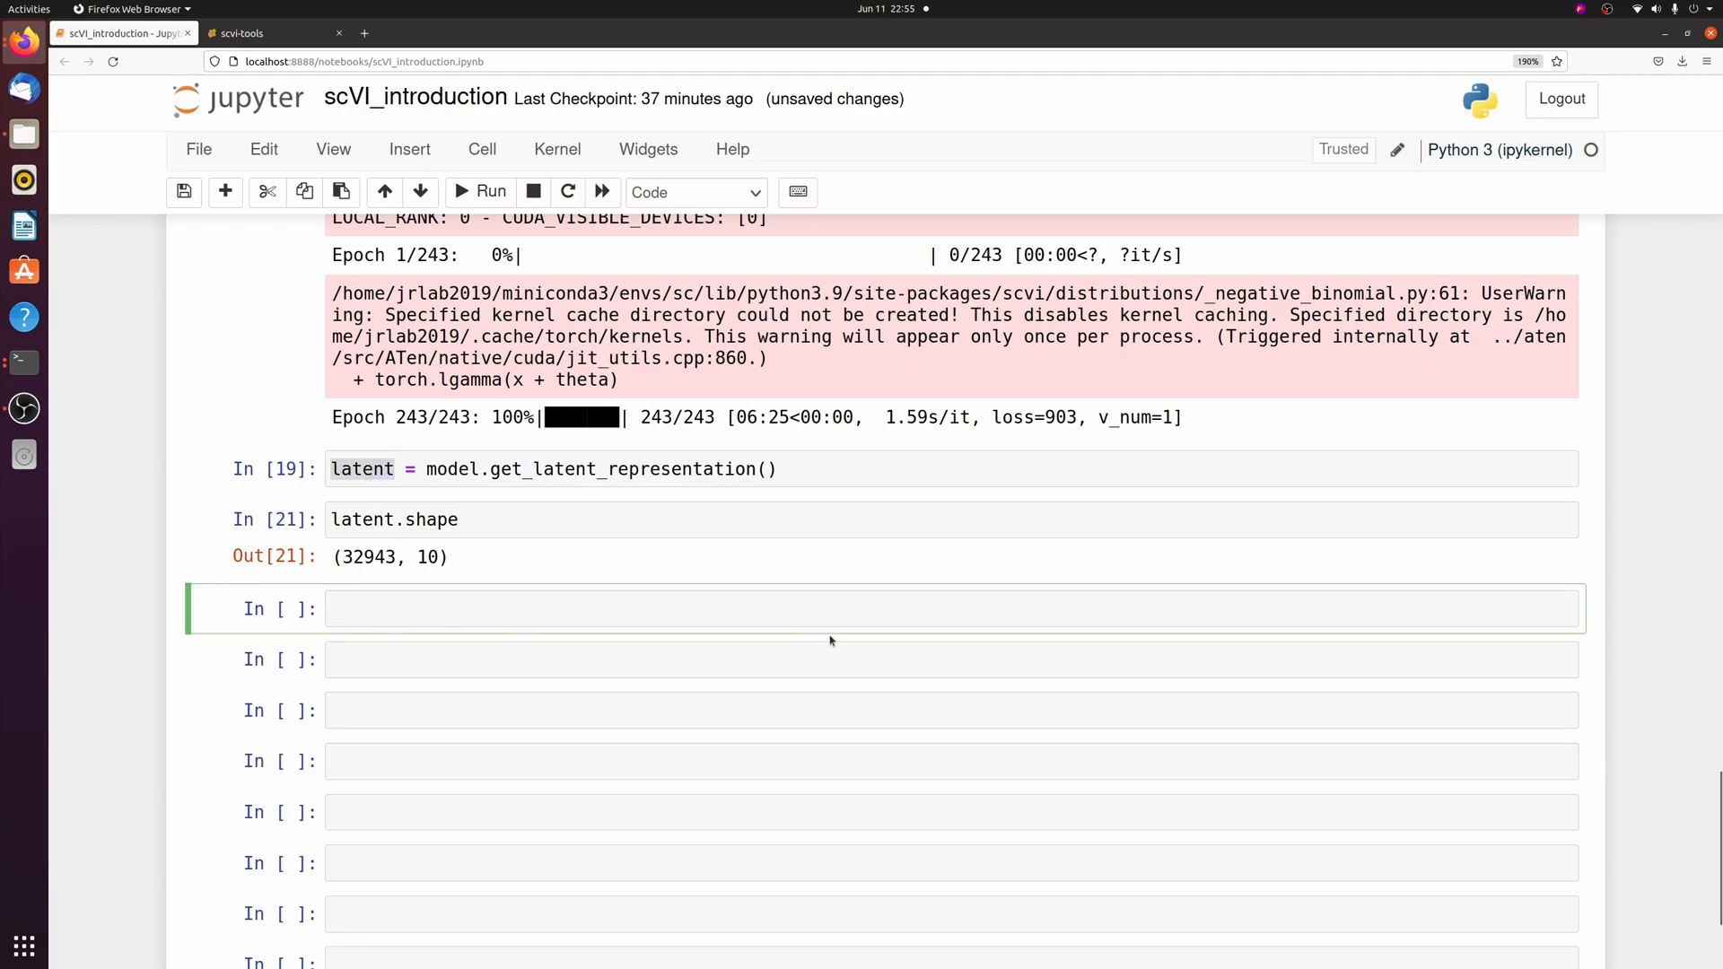
pyautogui.write("adata.obsm['']")
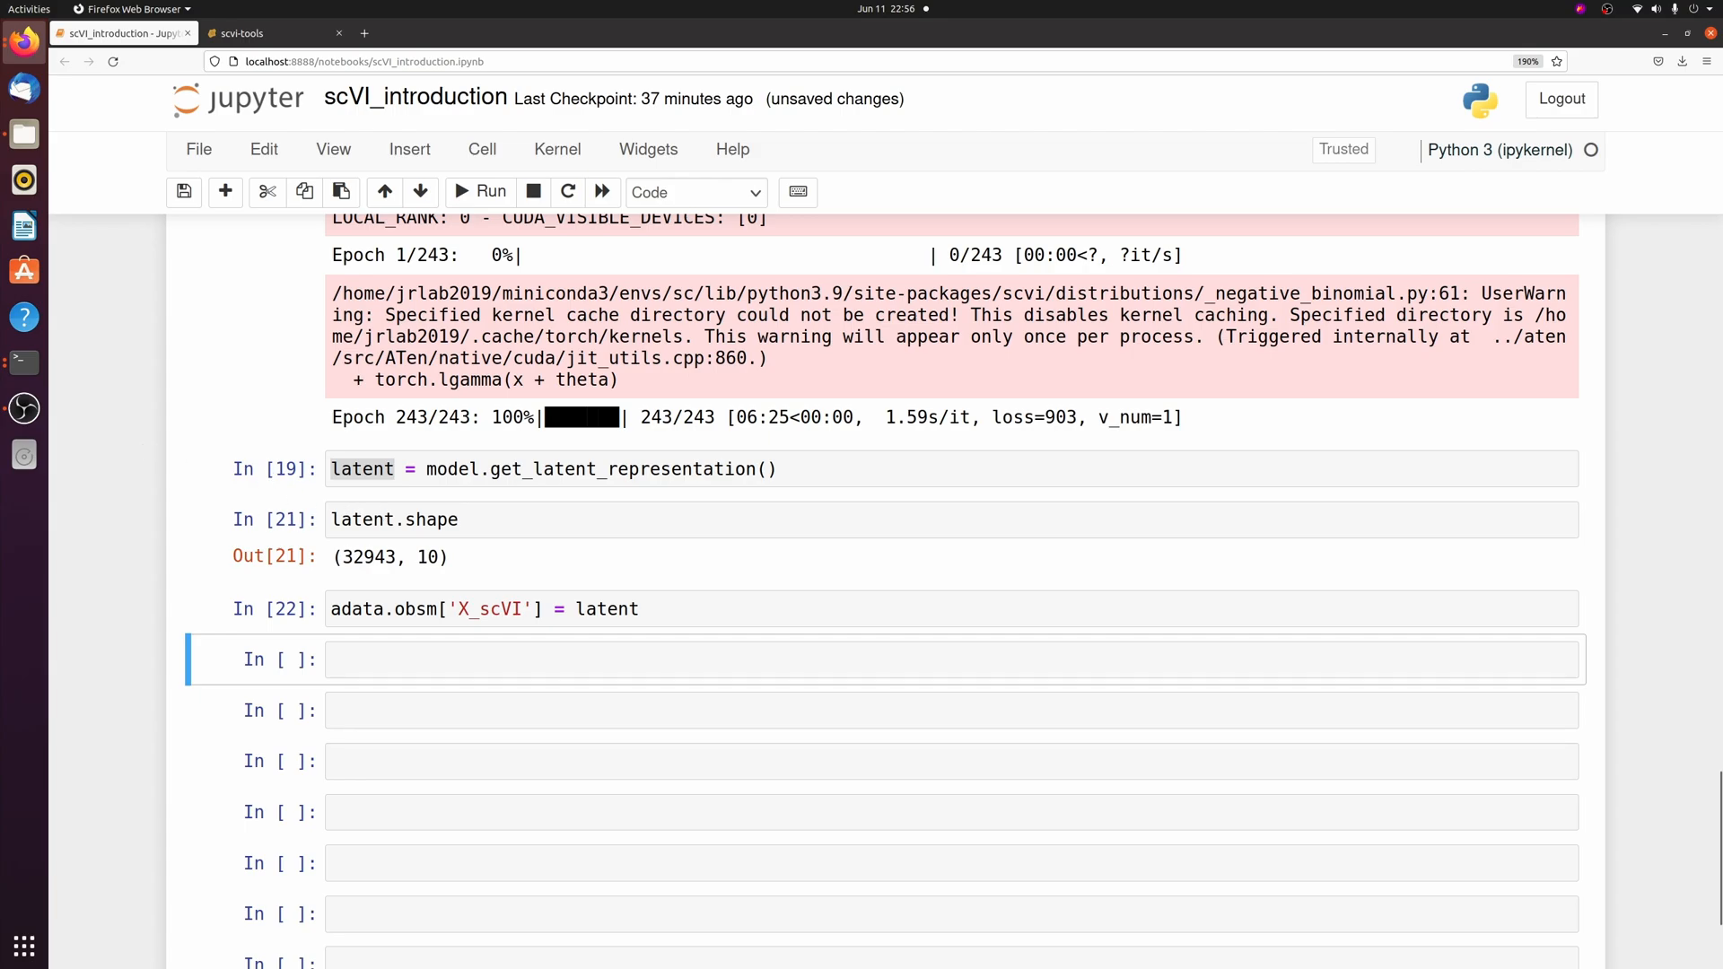
pyautogui.moveTo(404, 659)
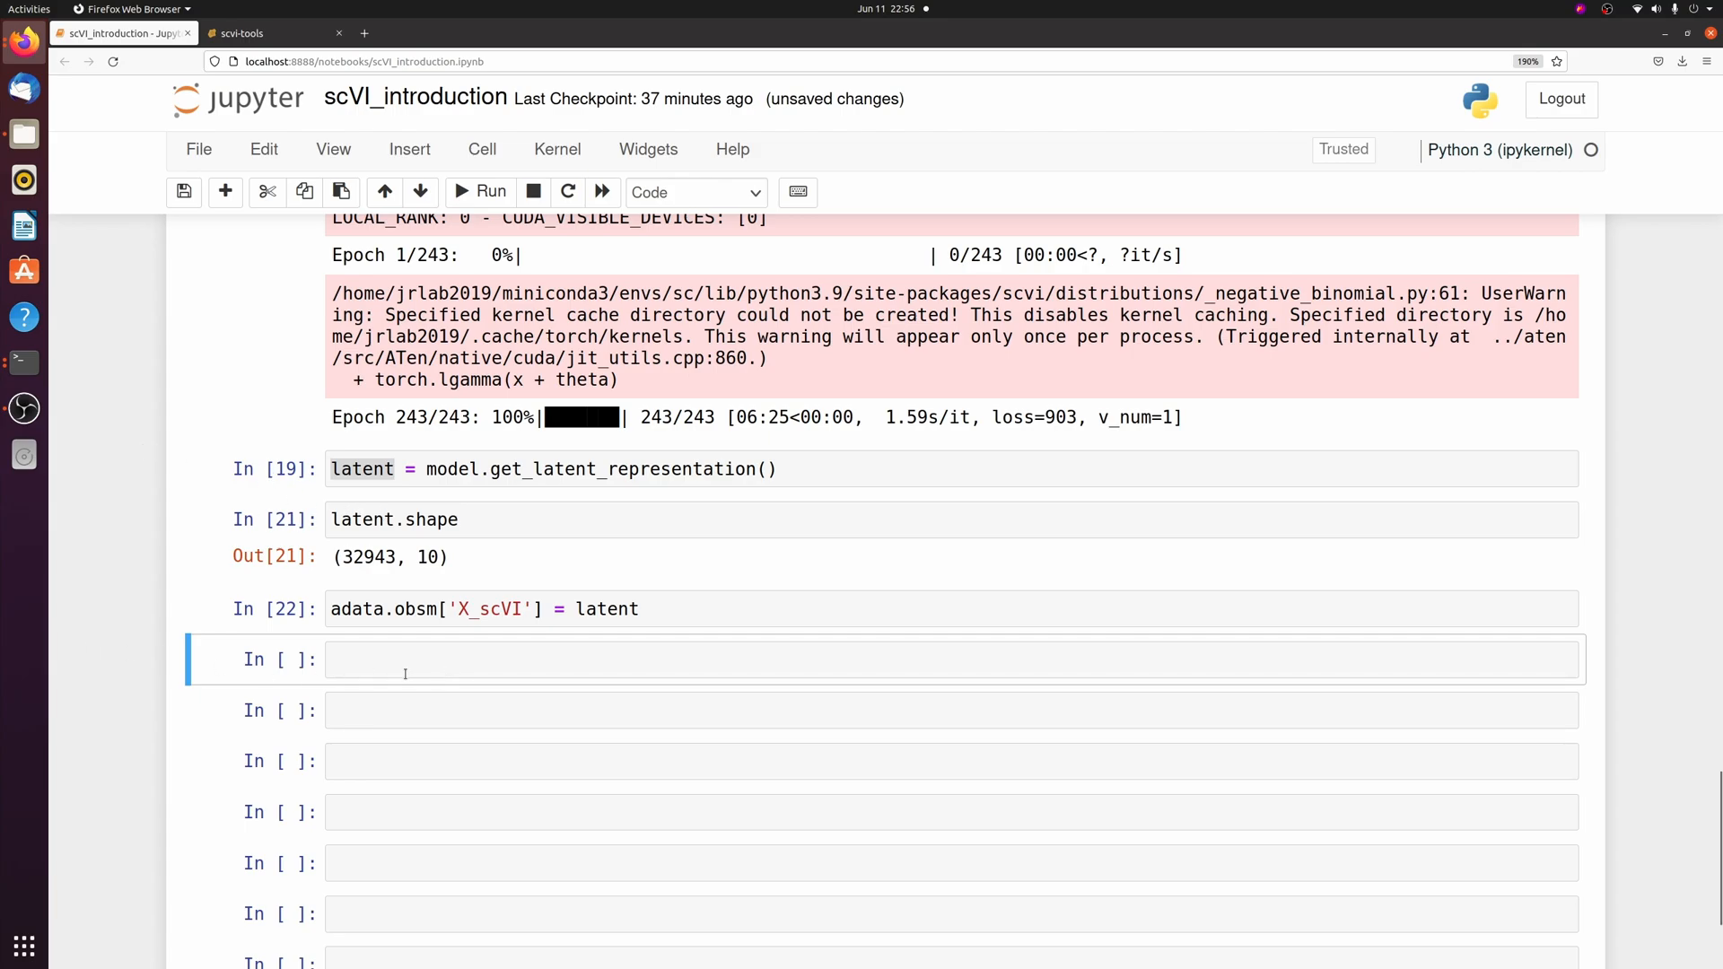
# Step: Save get_normalized_expression at library size 1e4 into adata.layers['scvi_normalized']
pyautogui.write('adata.')
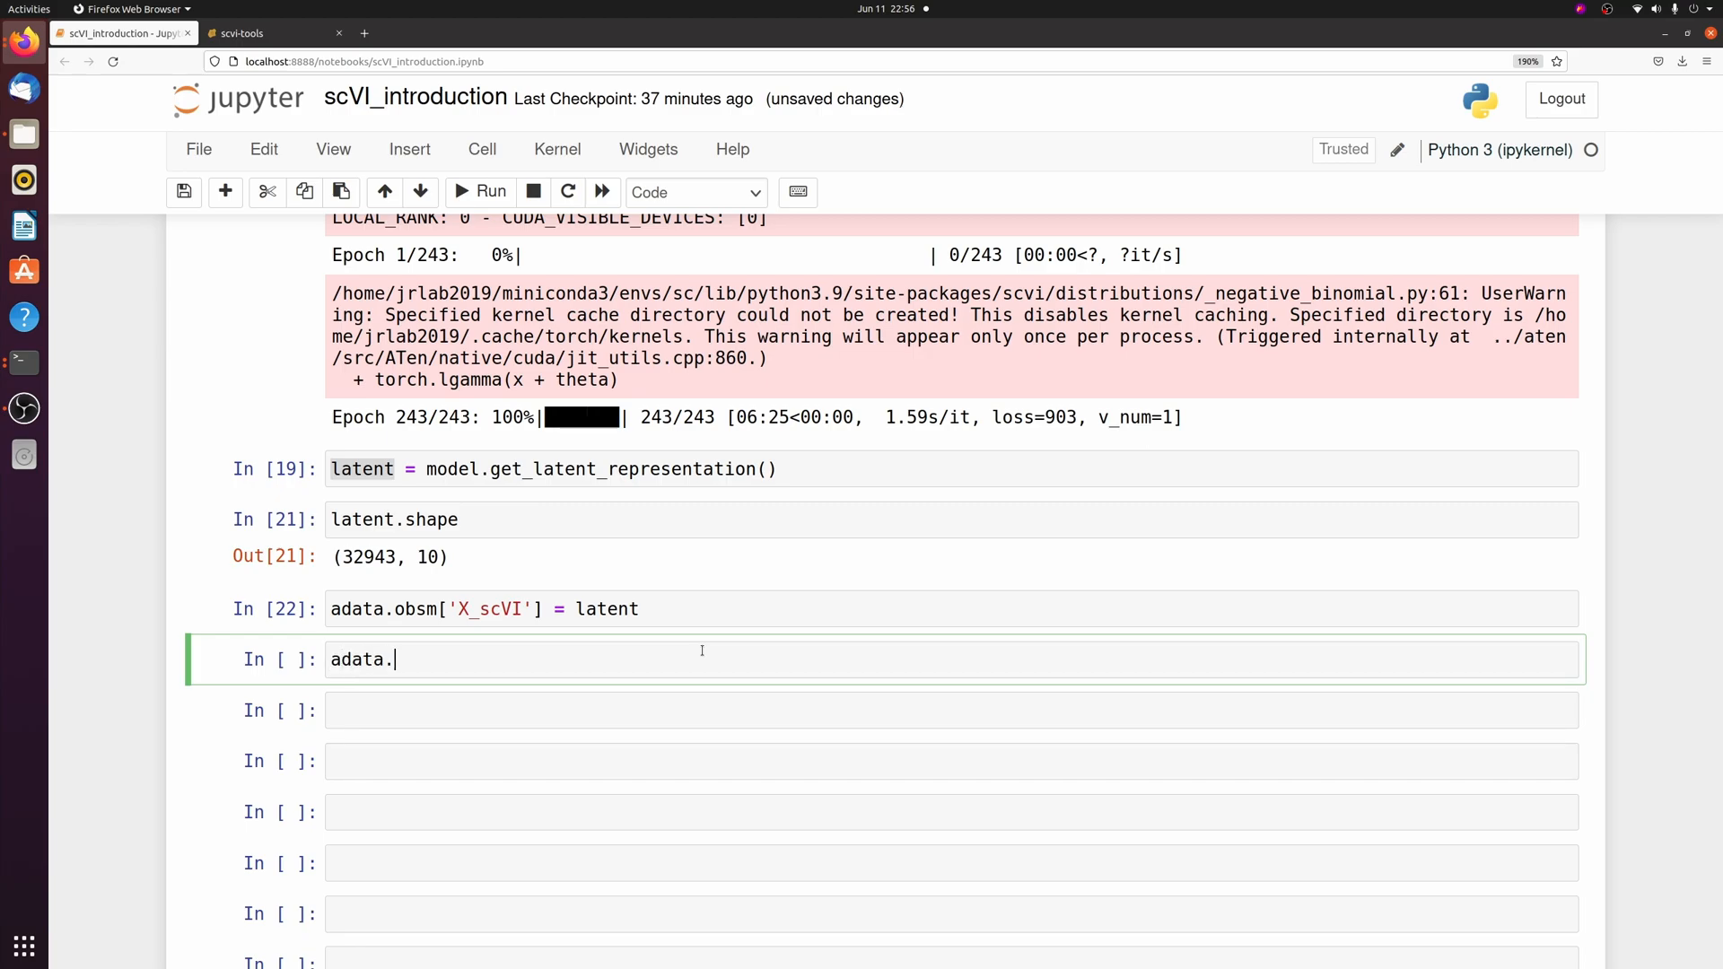
pyautogui.write("layers['scvi_normalized']")
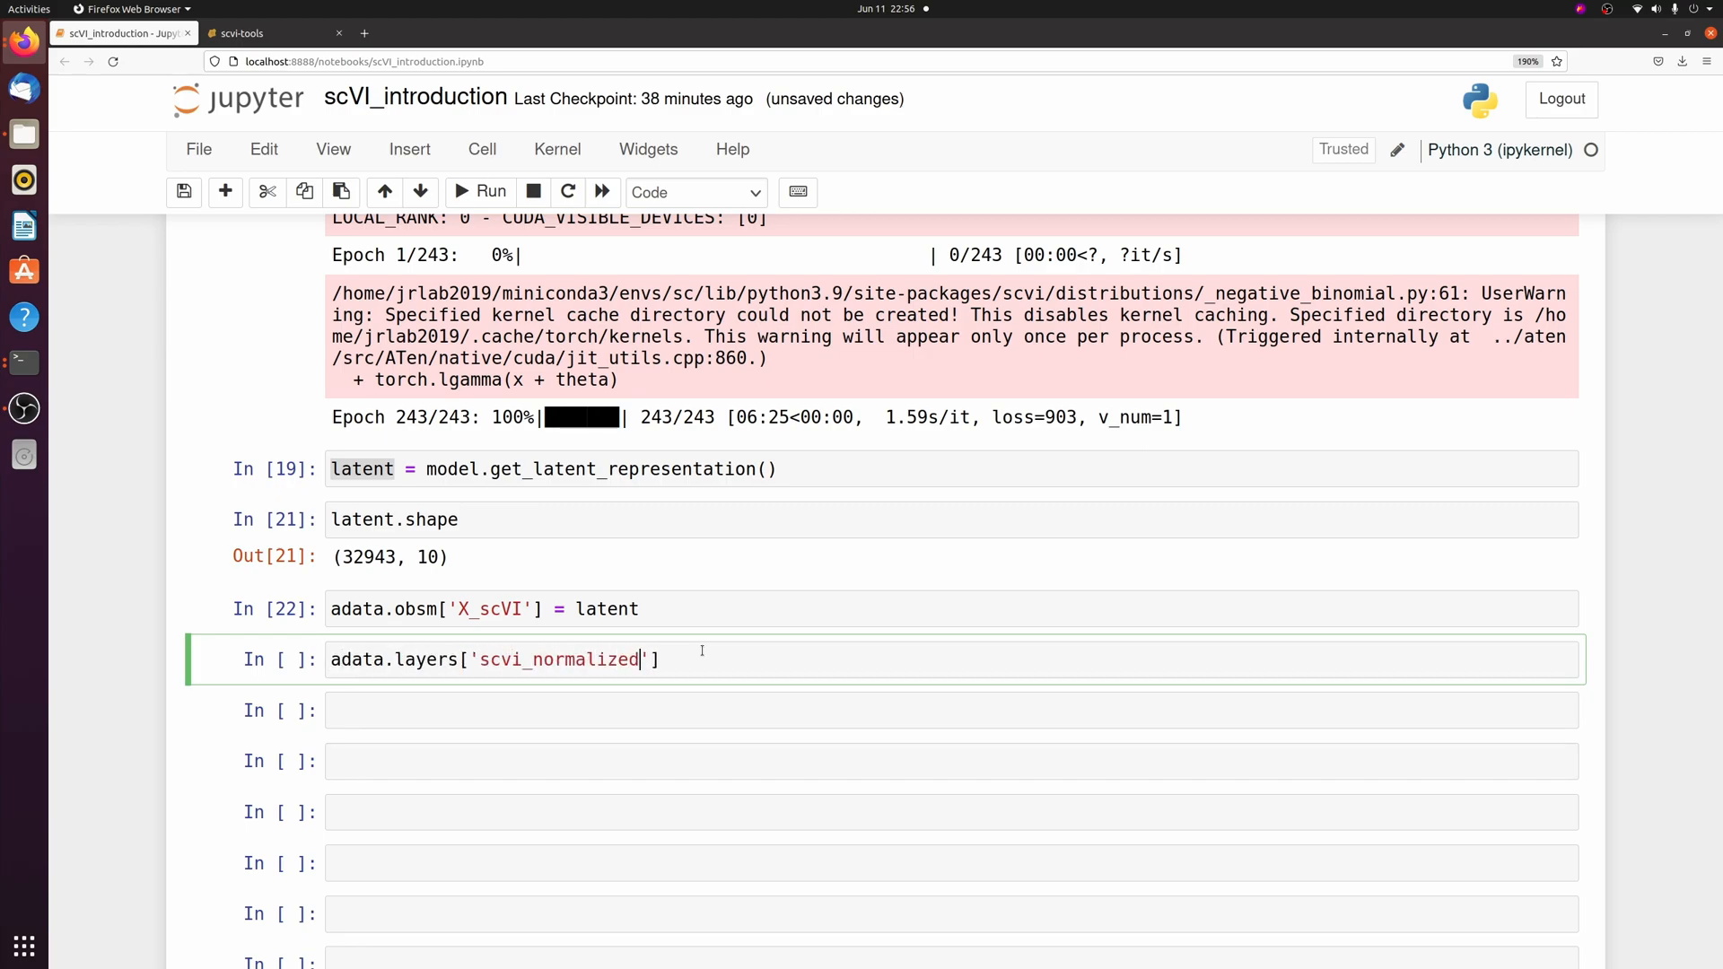
pyautogui.write('= model.get_normalized_expression(library_size =')
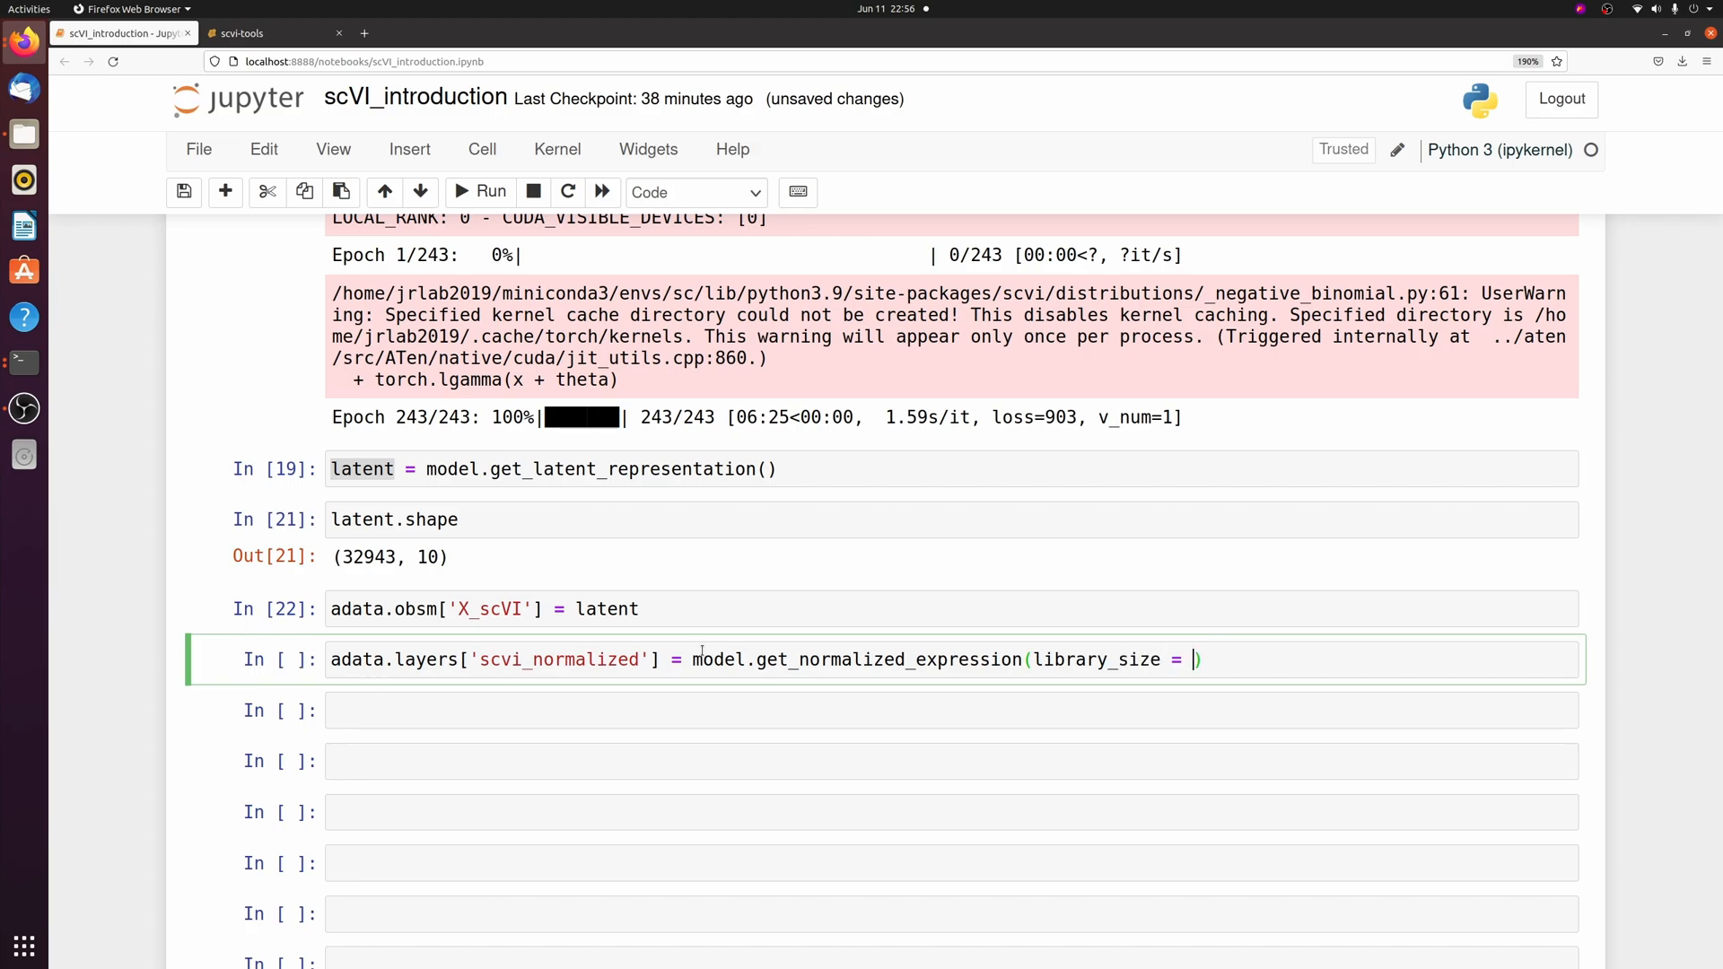
pyautogui.write('1e4')
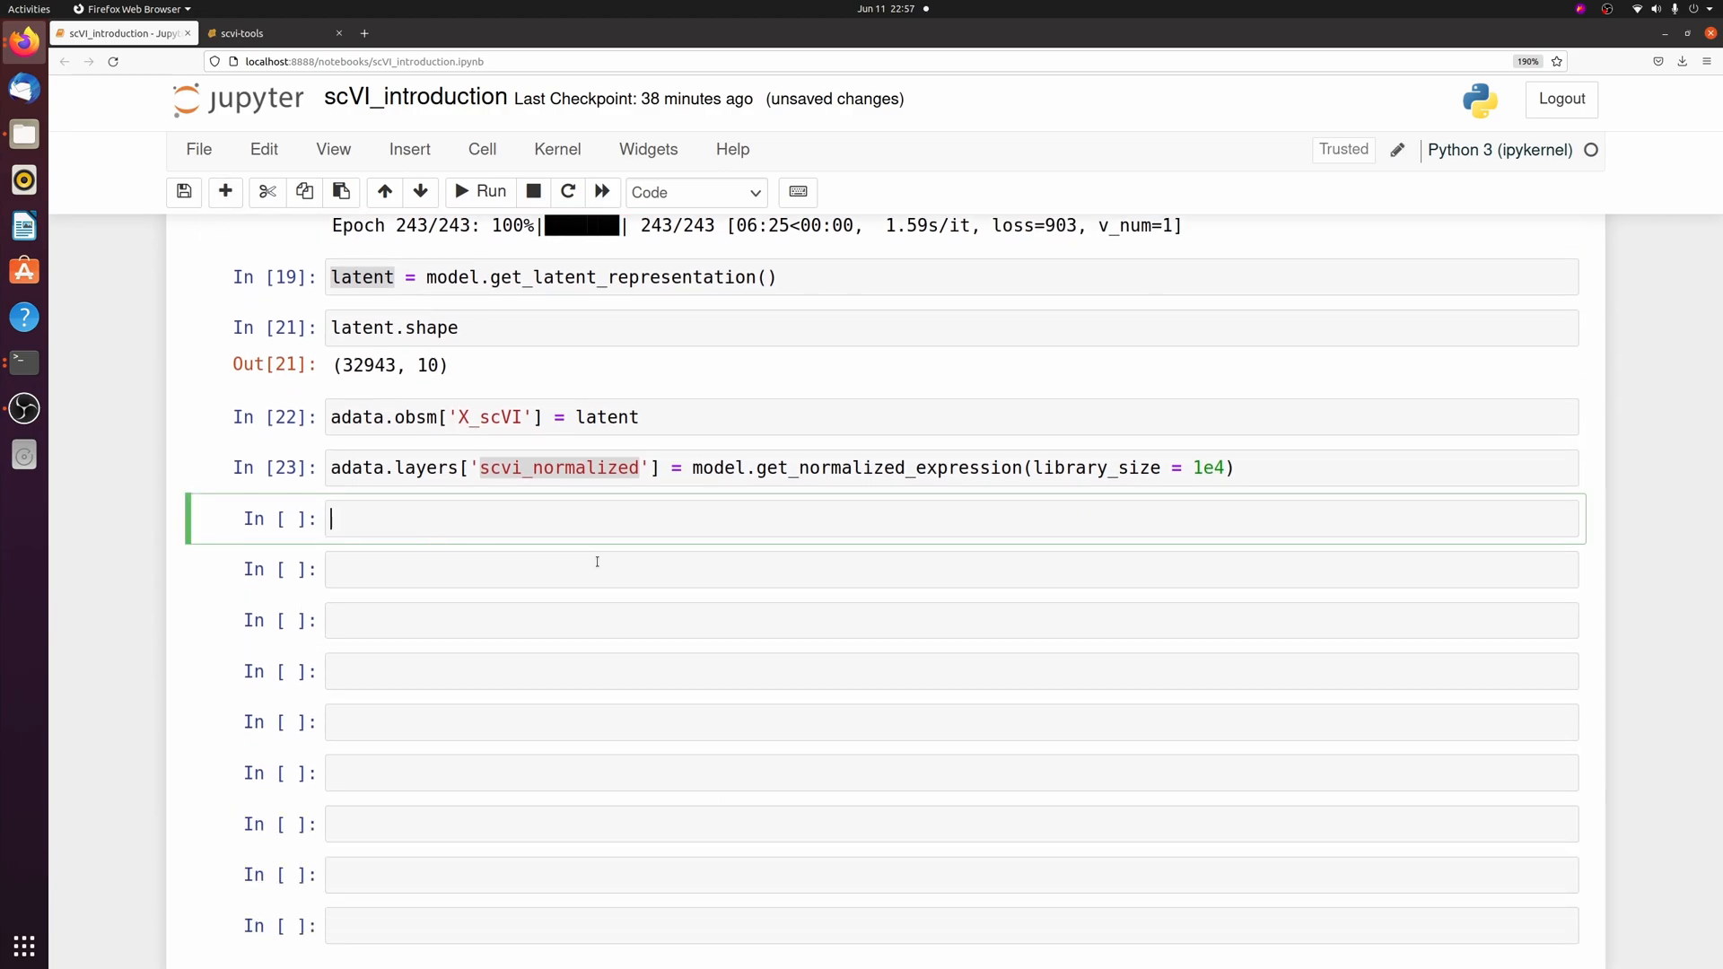
# Step: Compute the neighbours graph with sc.pp.neighbors using the X_scVI representation
pyautogui.write('sc.pp.neighbors')
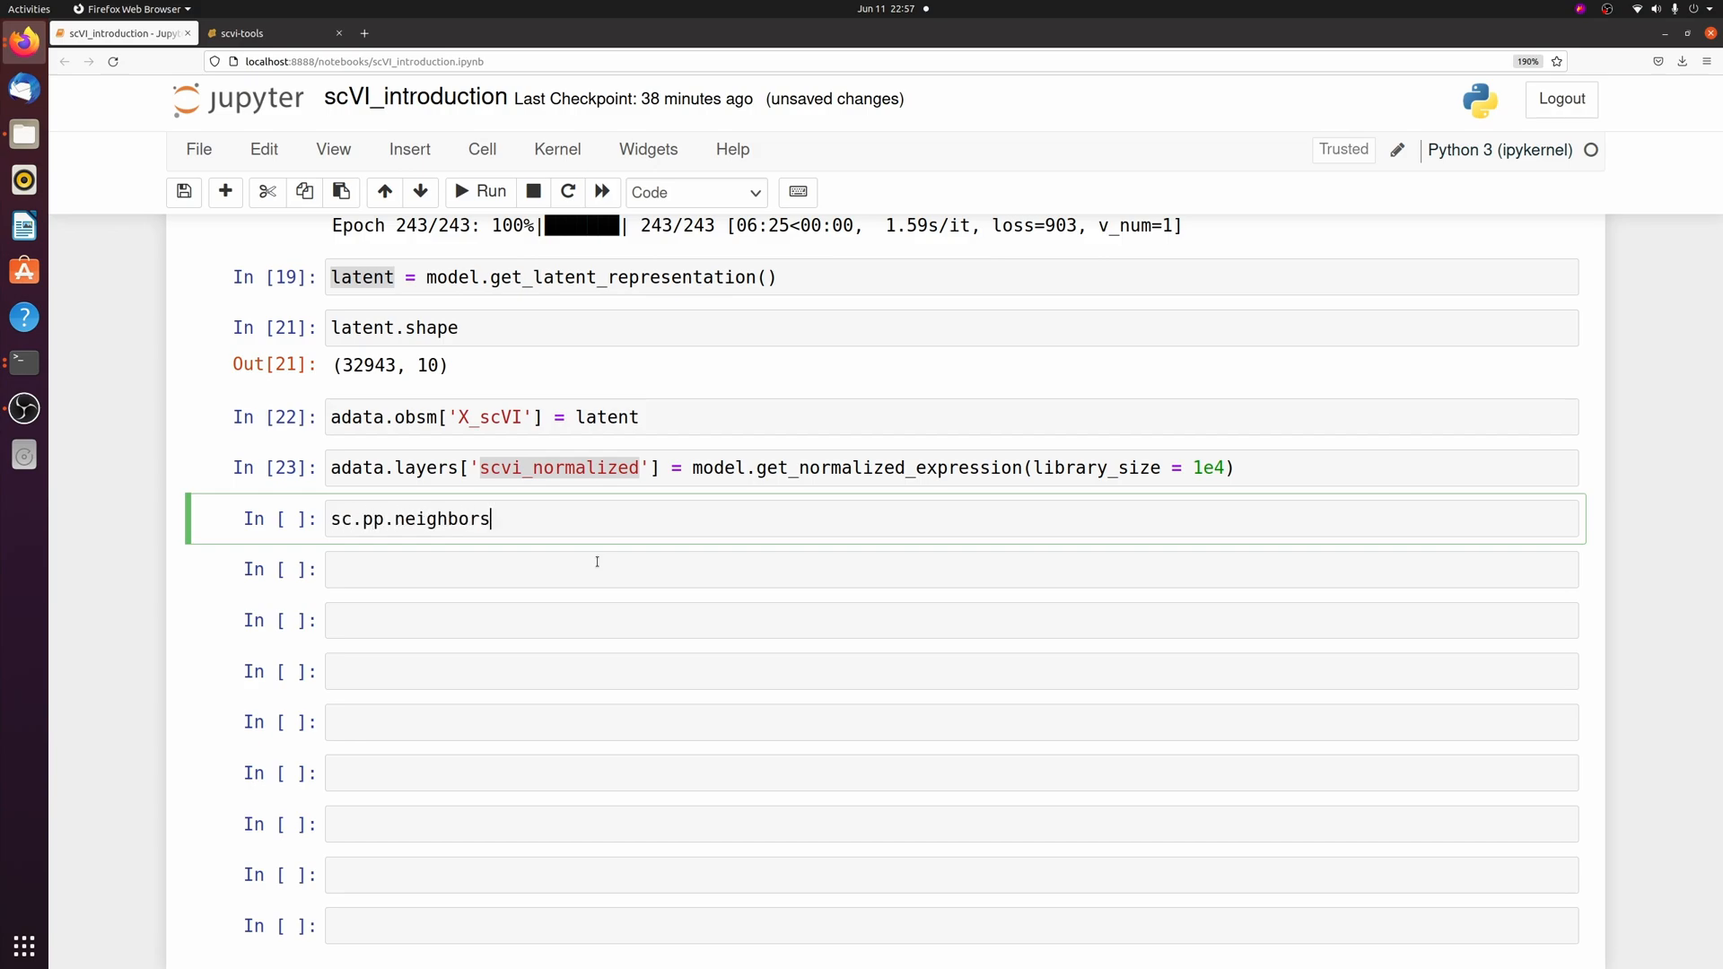
pyautogui.write('(adata, )')
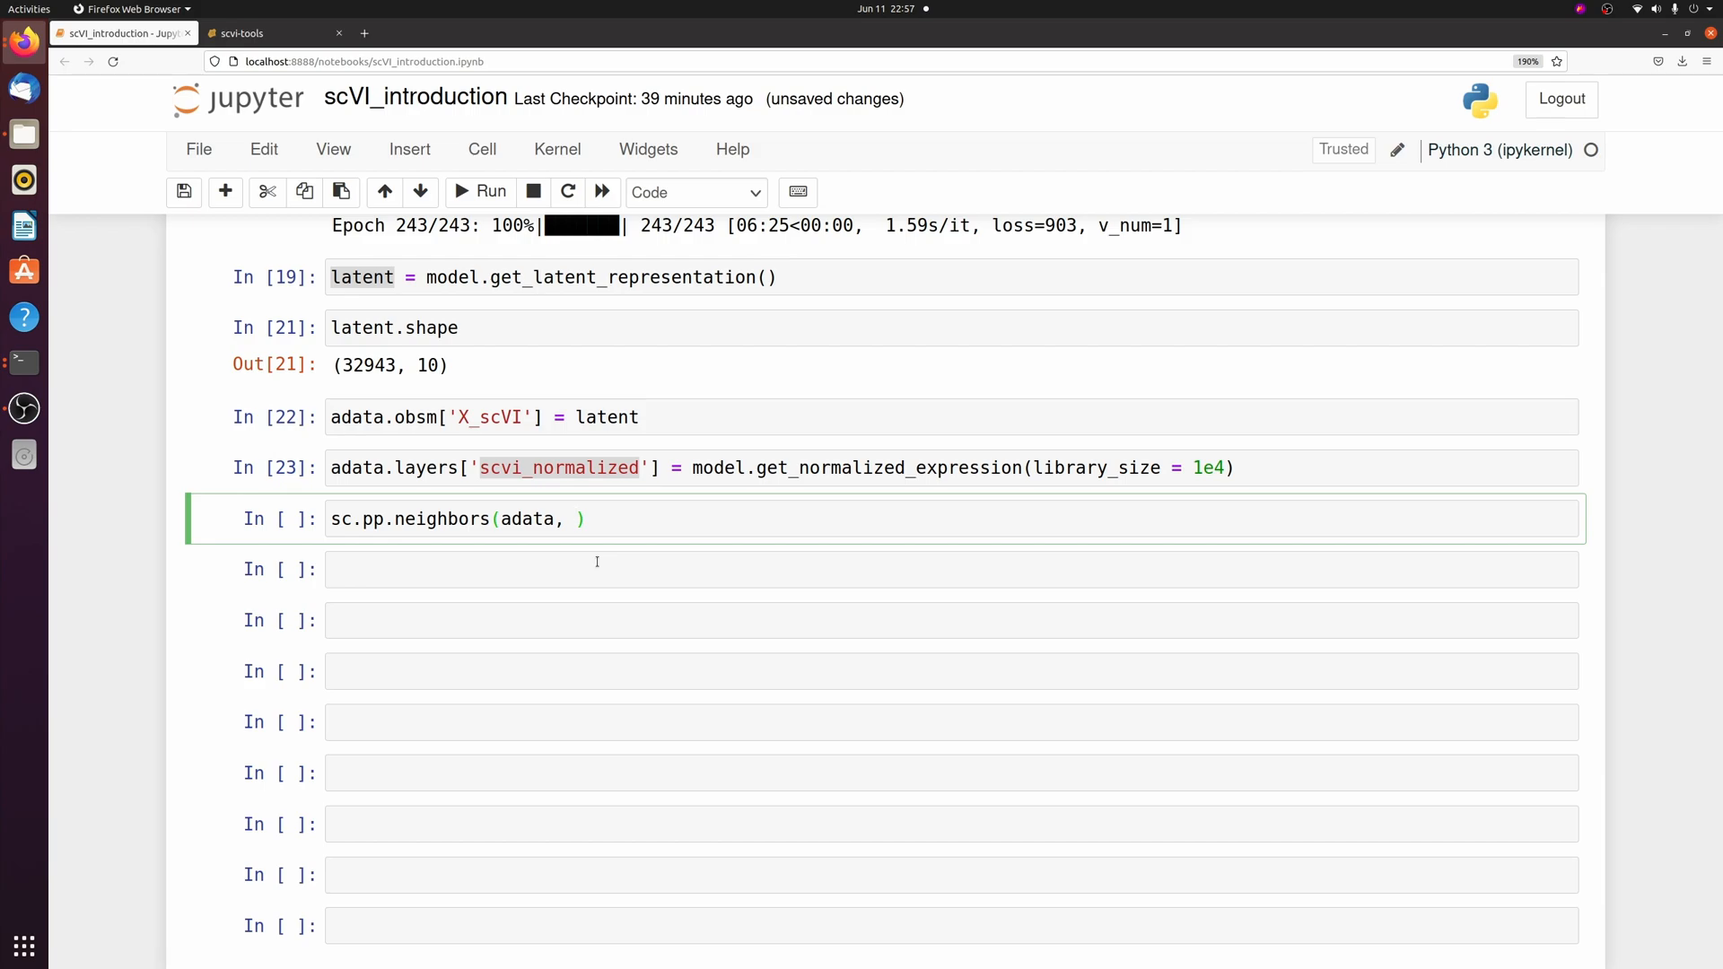
pyautogui.write('used')
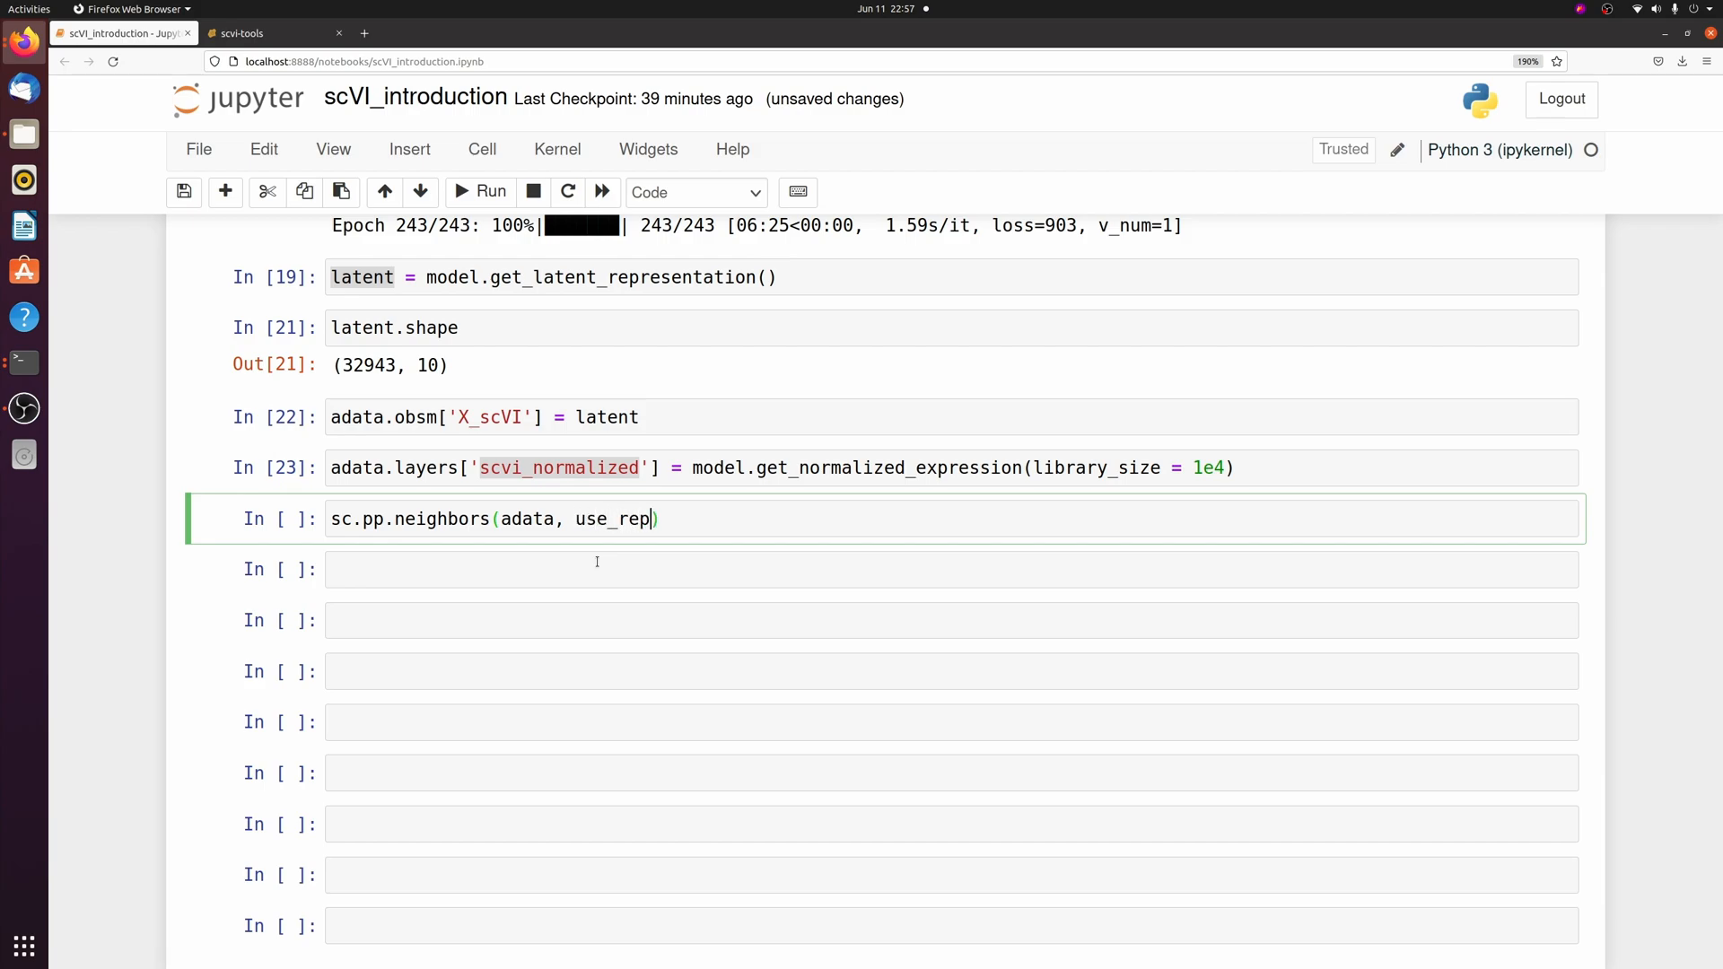
pyautogui.write("= ''")
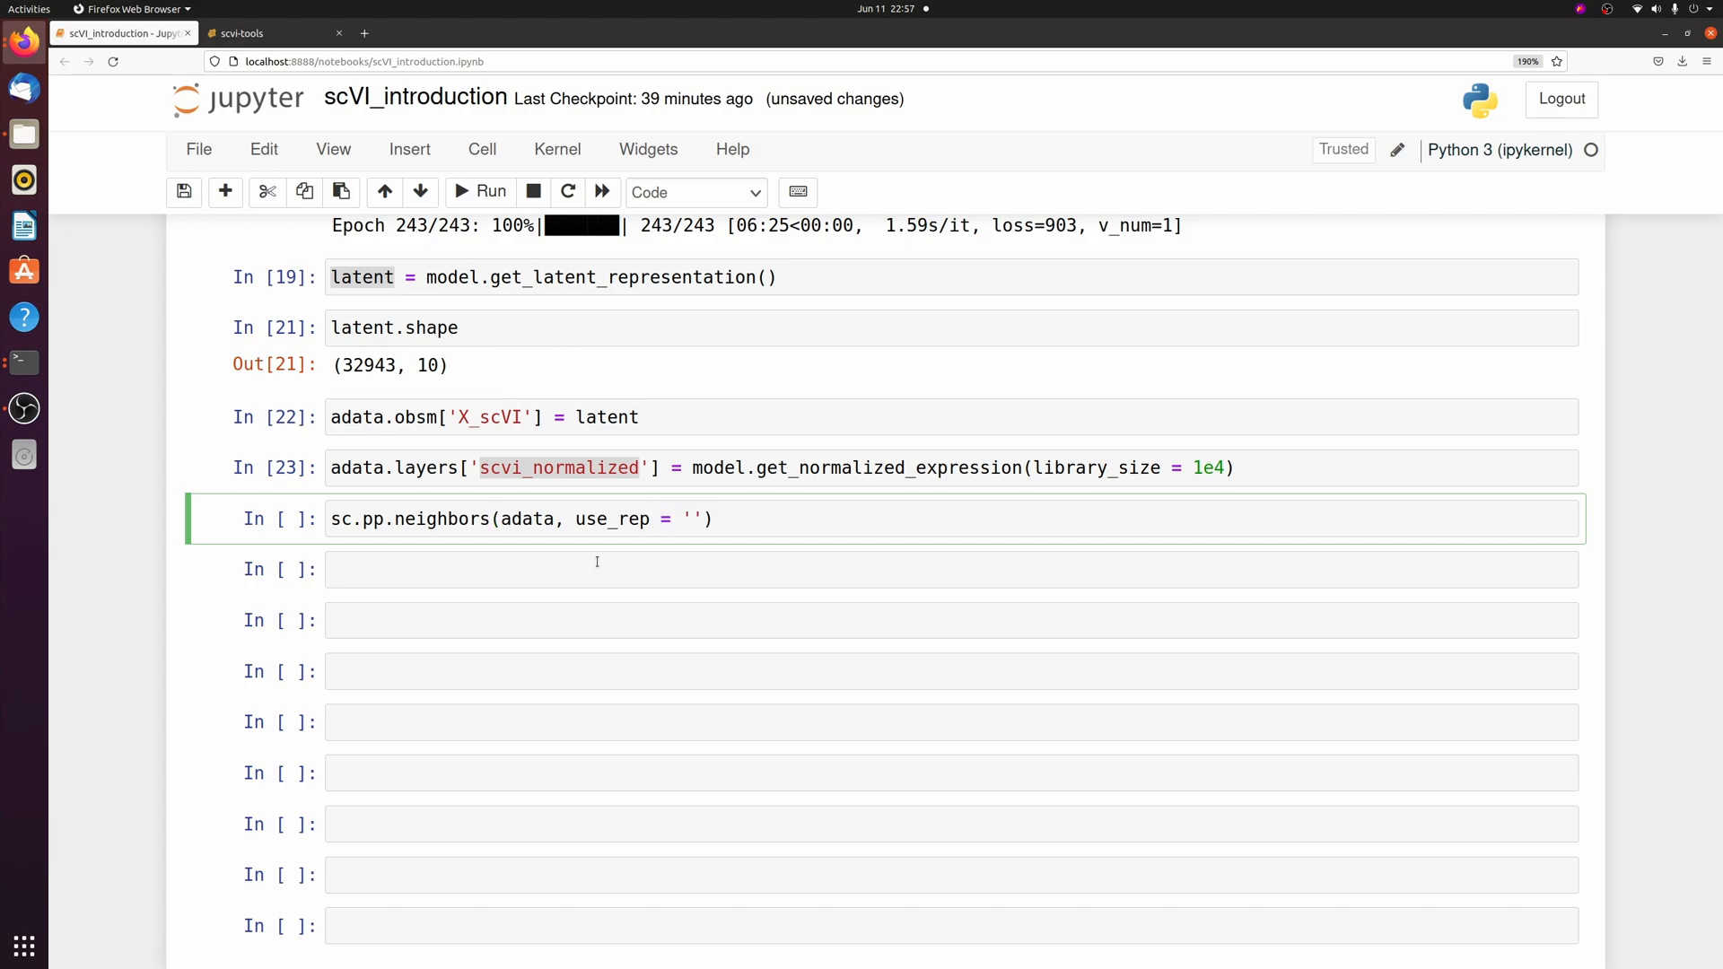
pyautogui.write('X')
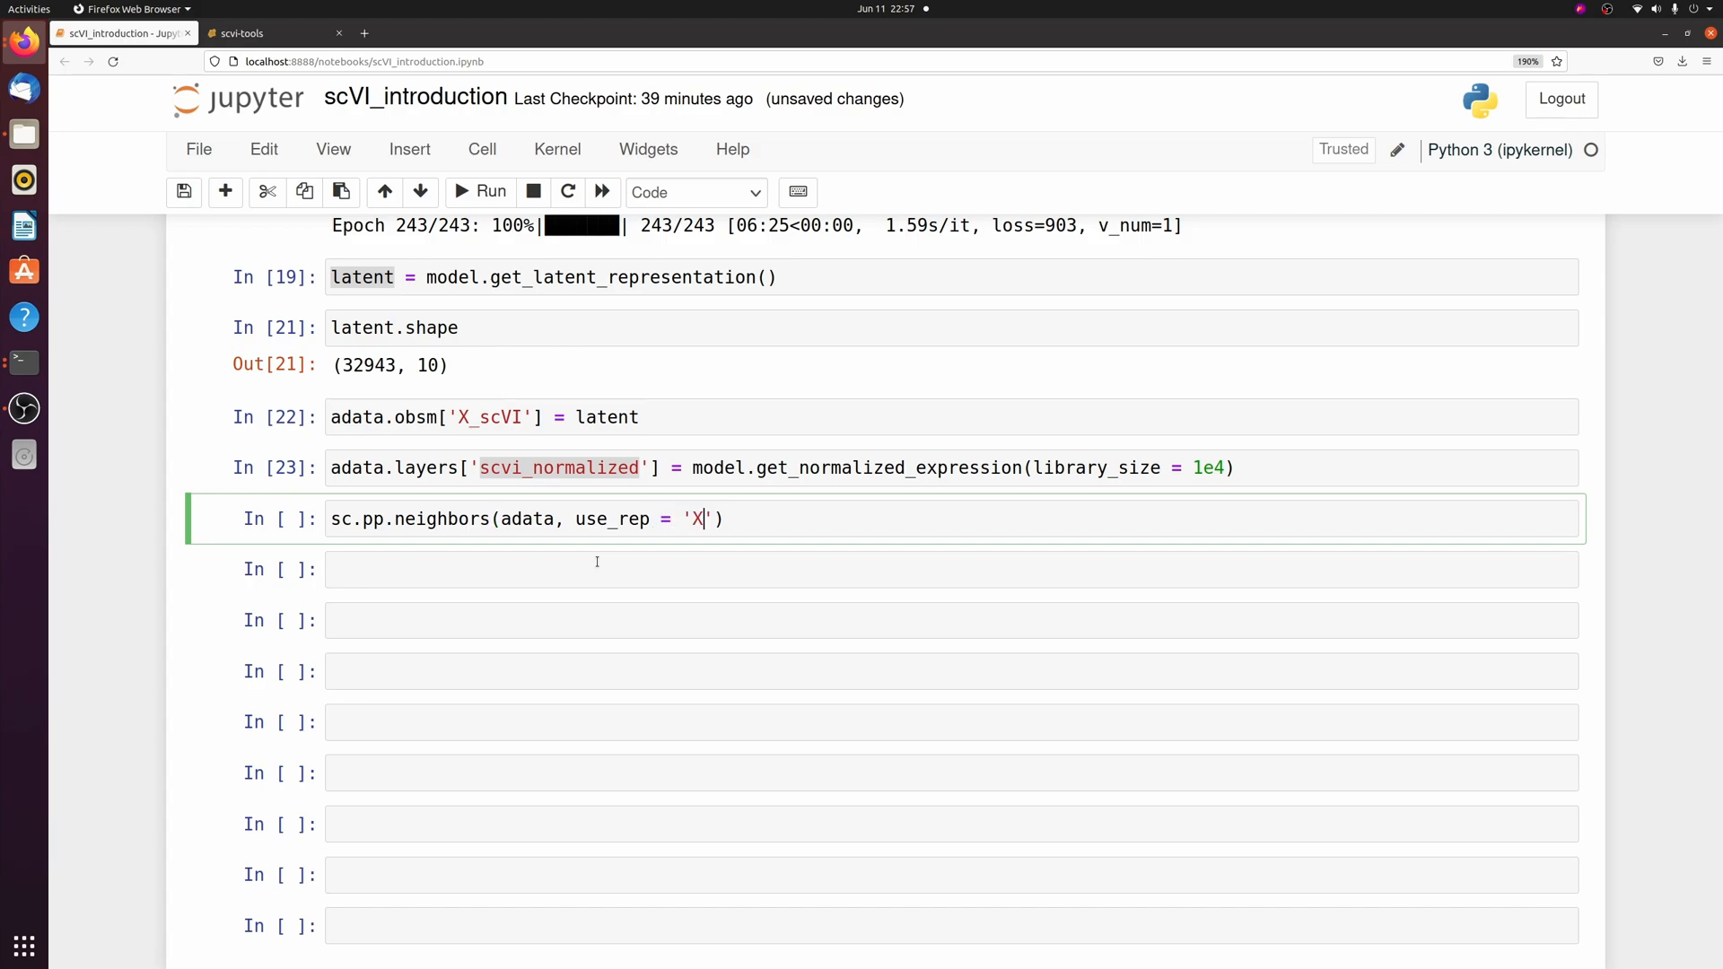
pyautogui.write('_scVI')
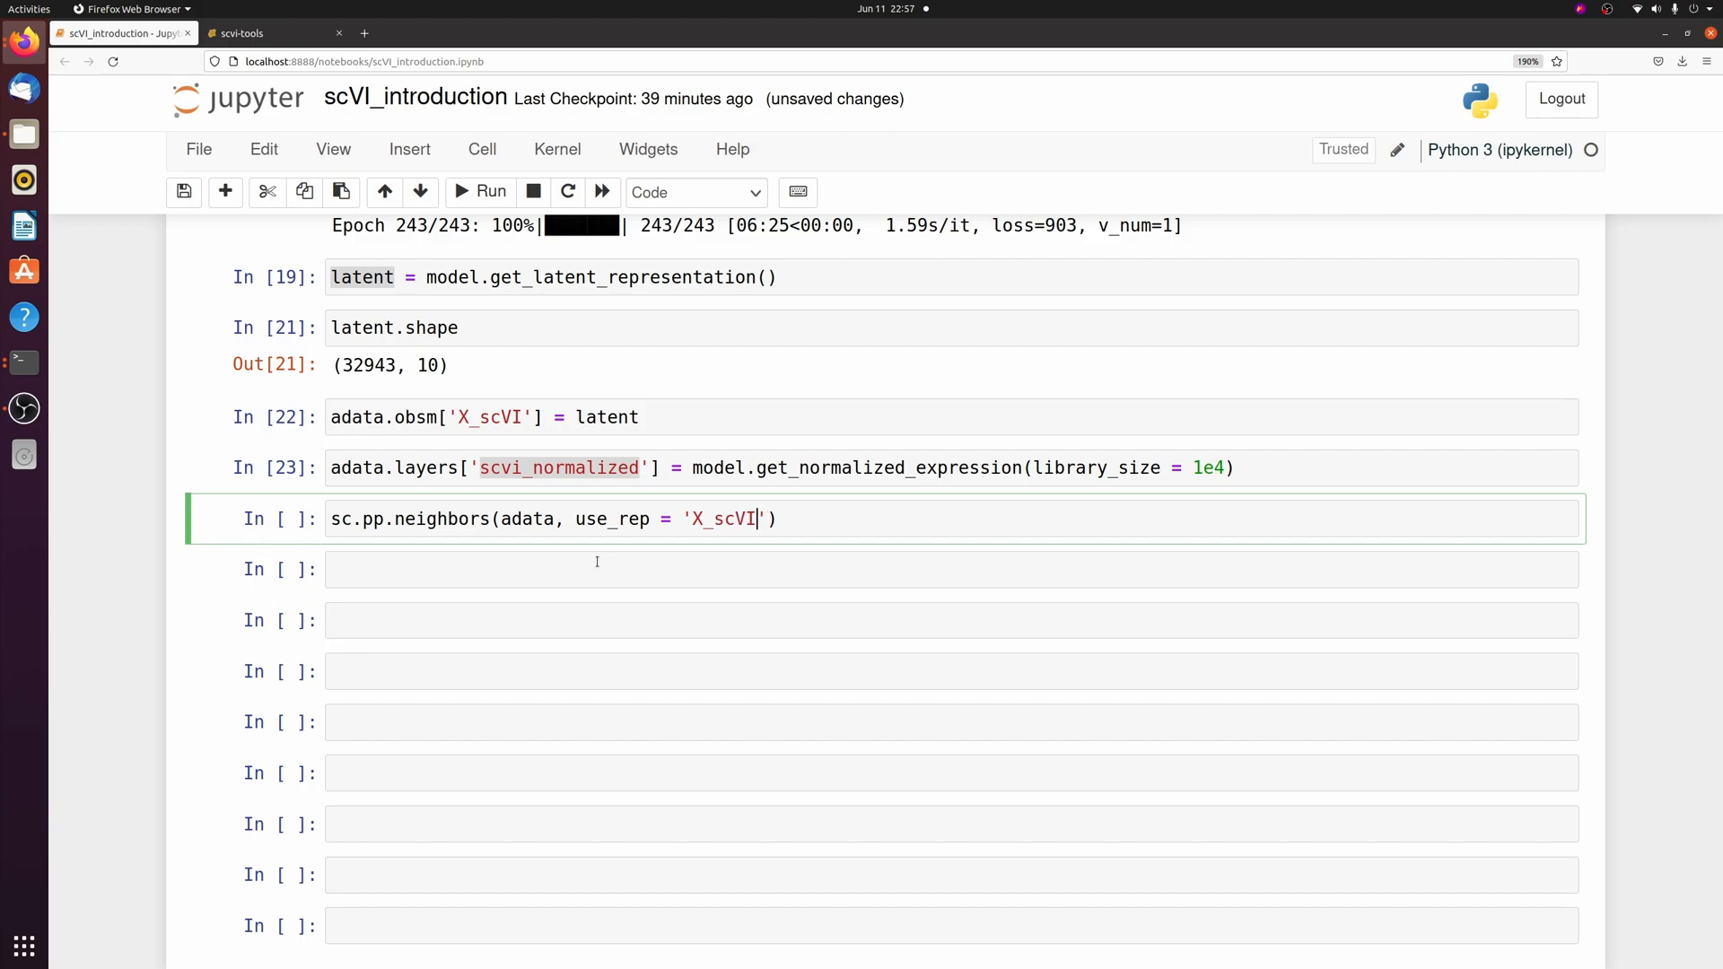
# Step: Add UMAP and Leiden clustering at resolution 0.5, then run the cell
pyautogui.click(484, 417)
pyautogui.write('sc.tl.umap(ada')
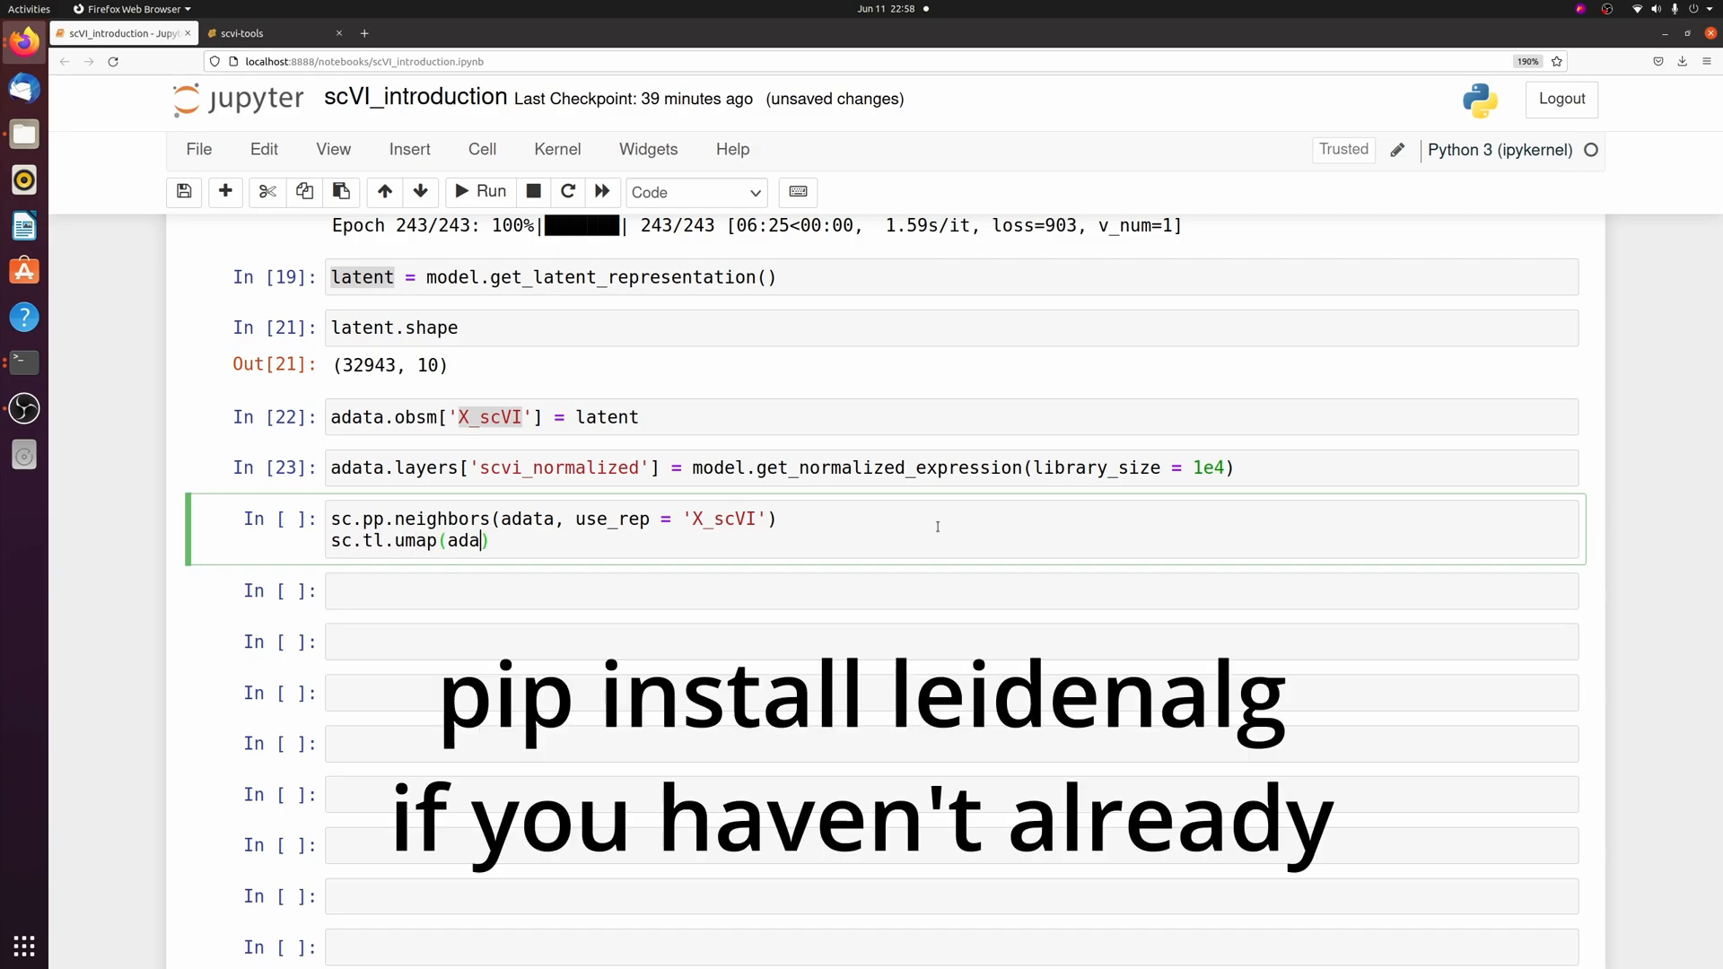
pyautogui.write('sc.tl.leiden(adata')
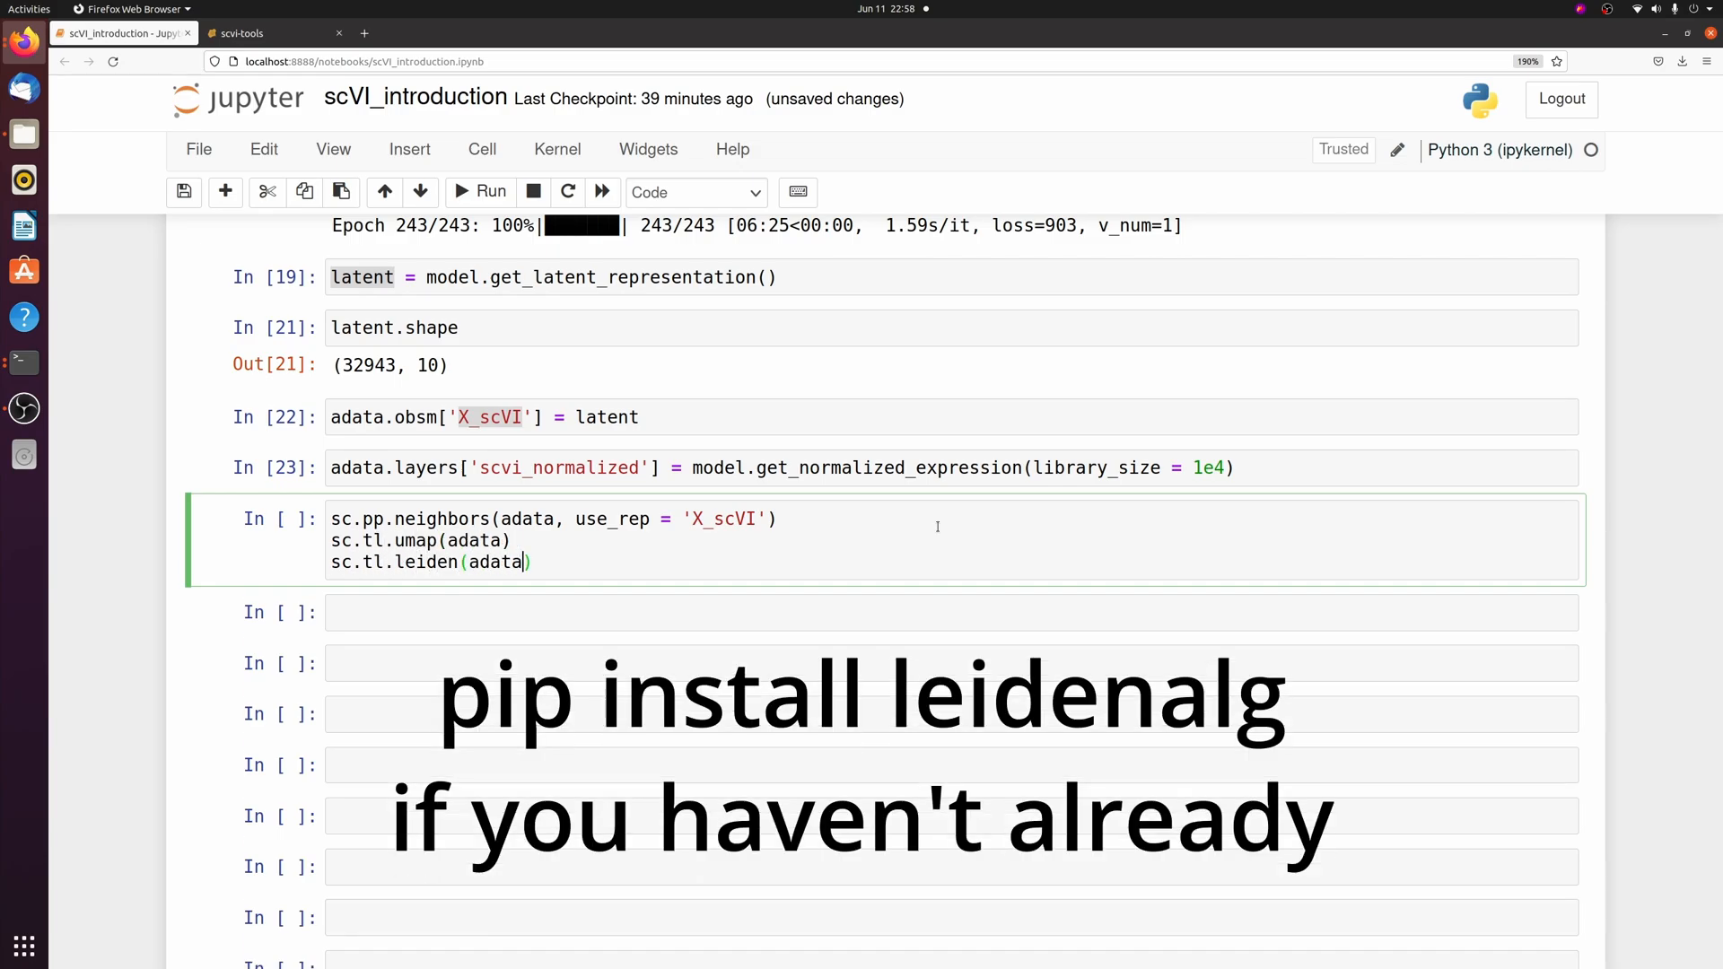
pyautogui.write(', resolution = 0.5')
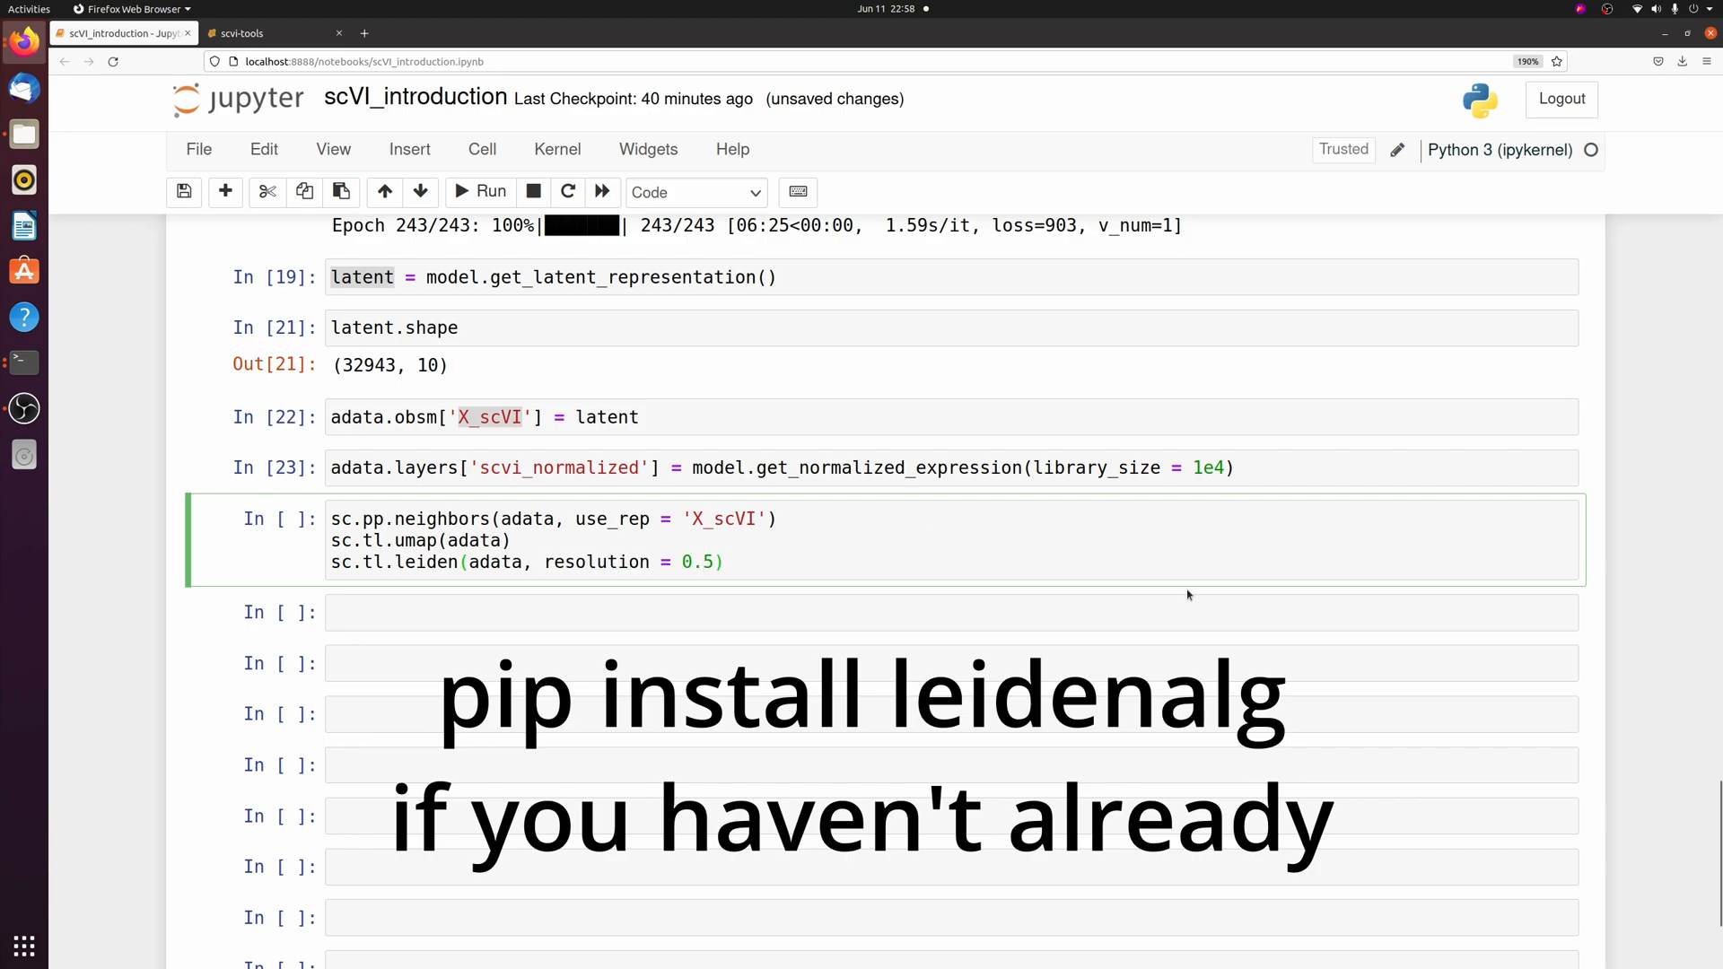
pyautogui.click(490, 192)
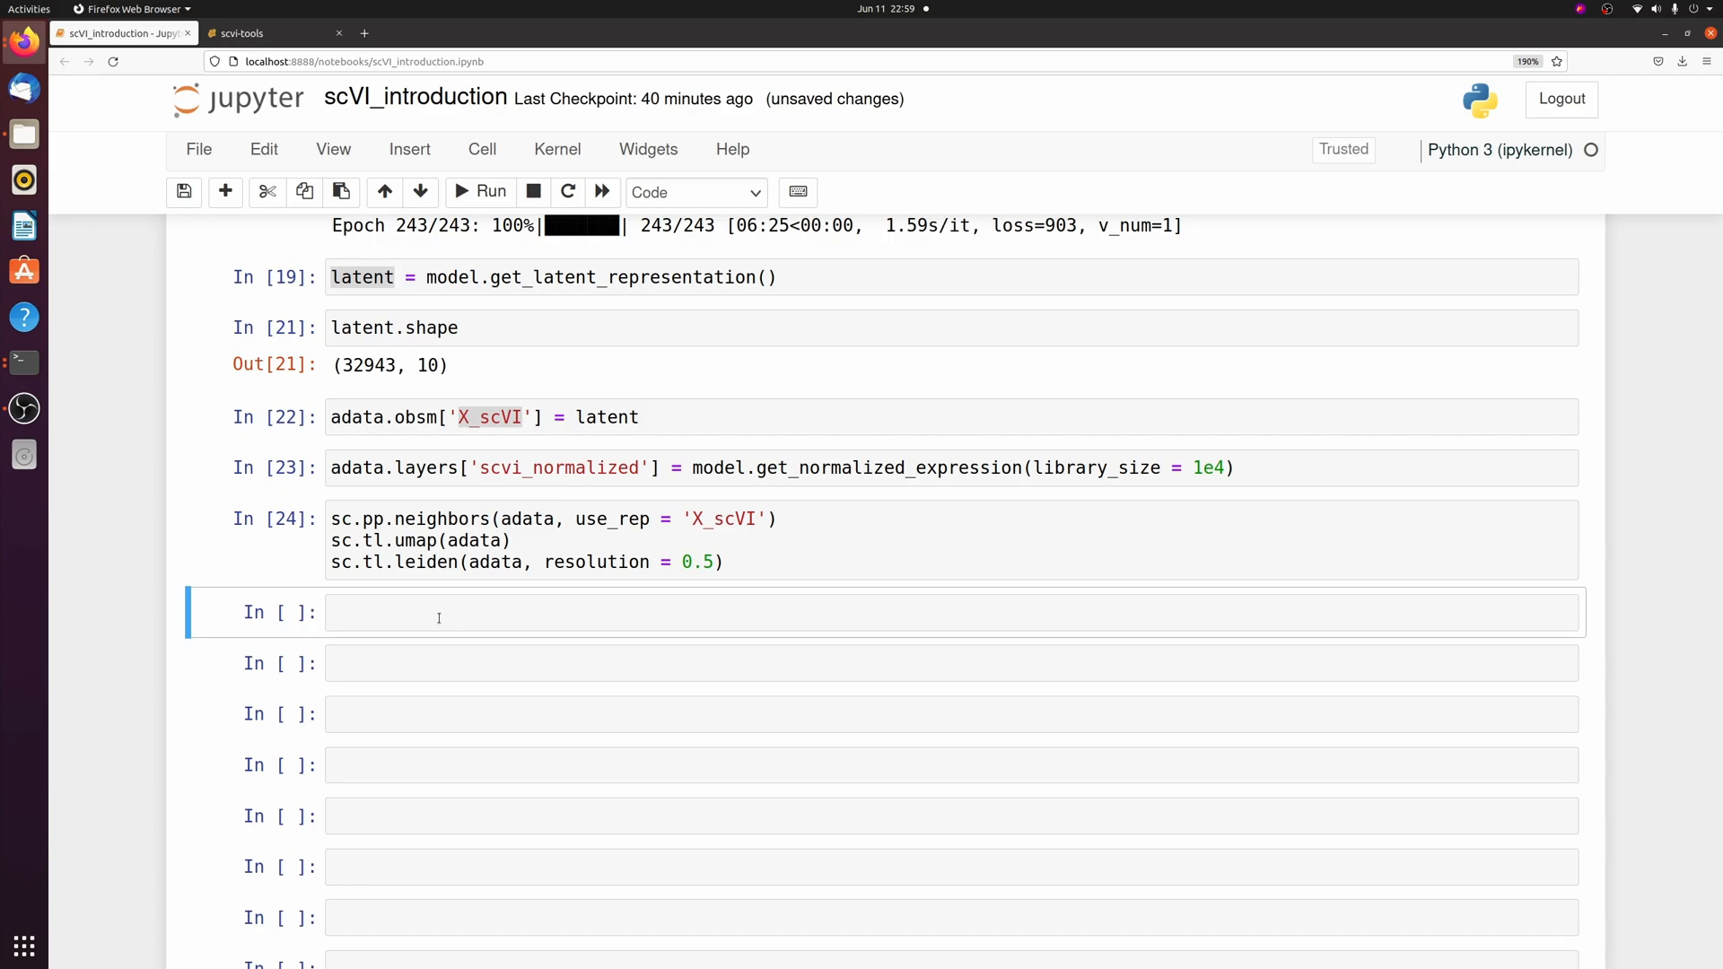
# Step: Plot UMAPs coloured by leiden and Sample with frameon=False
pyautogui.write('sc.pl.umap(adata, colu')
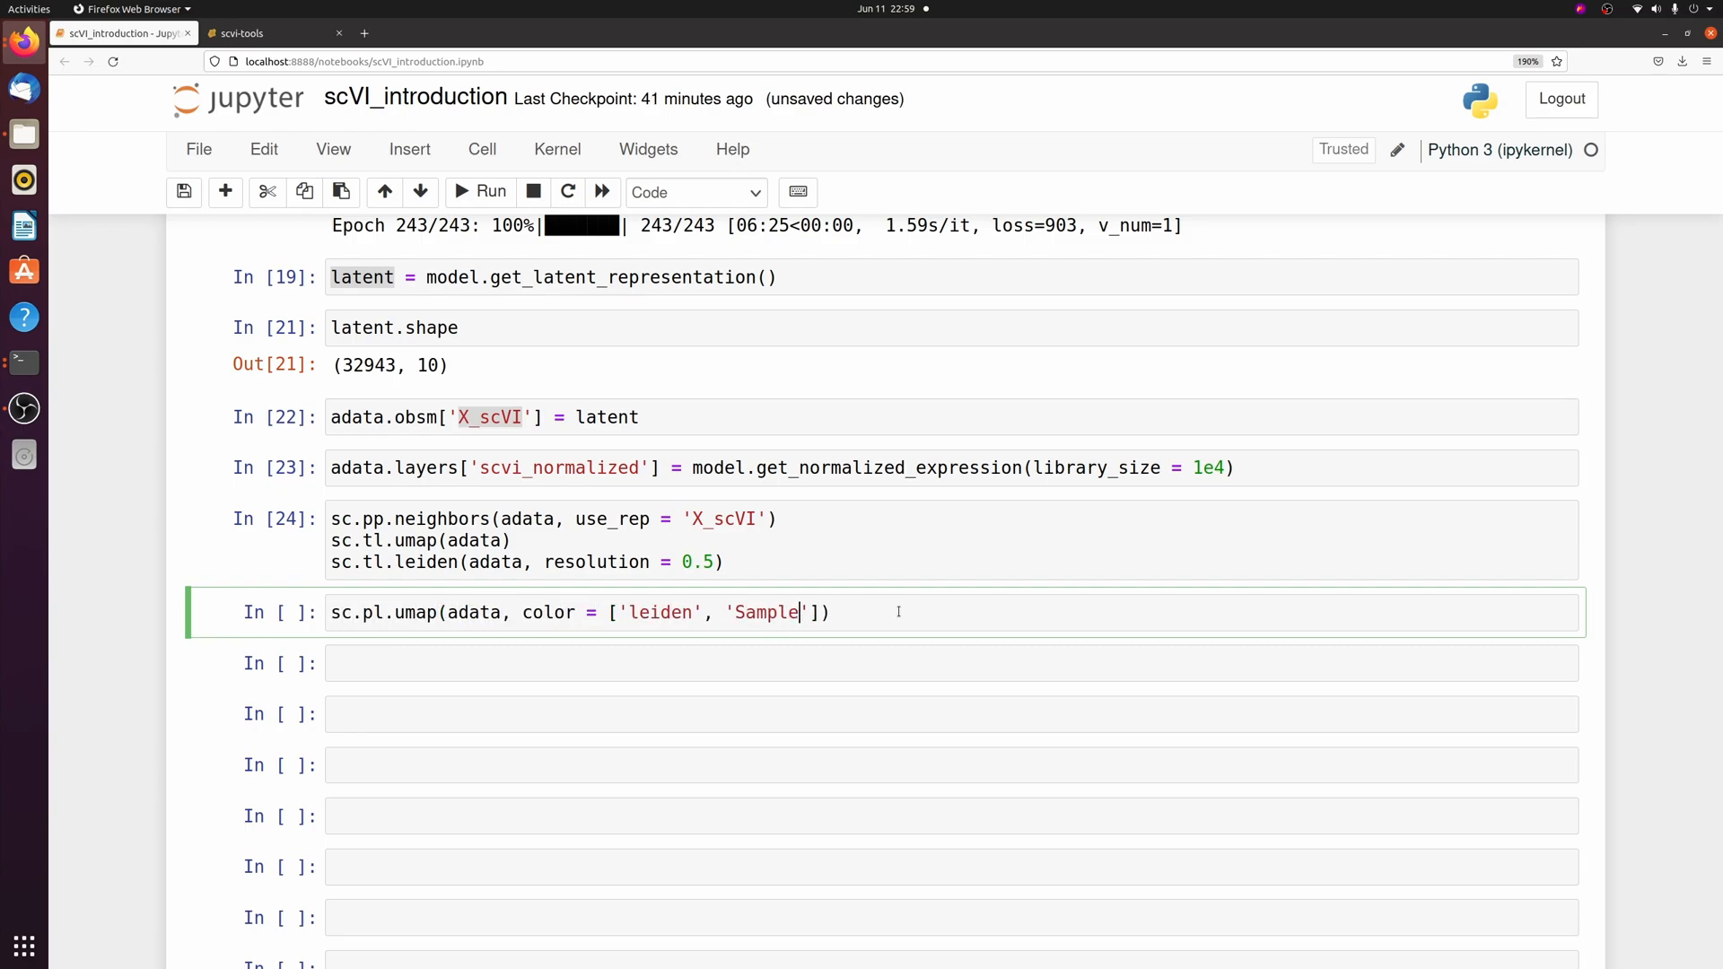
pyautogui.write(', frameon =')
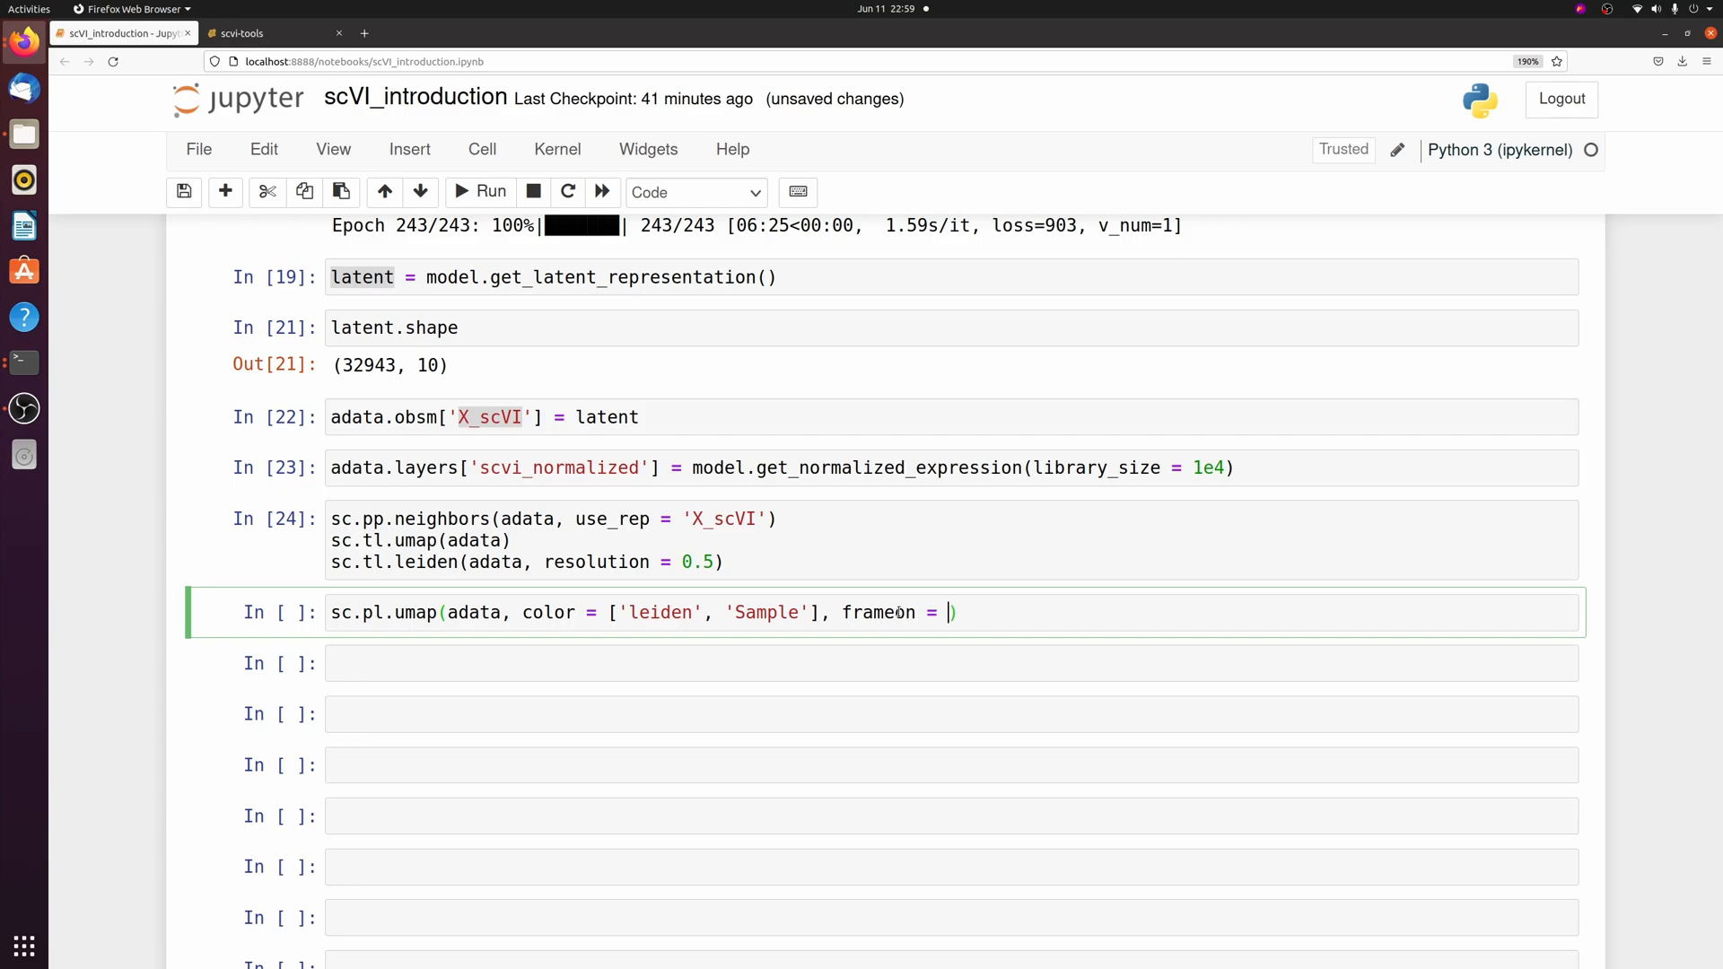
pyautogui.write('False')
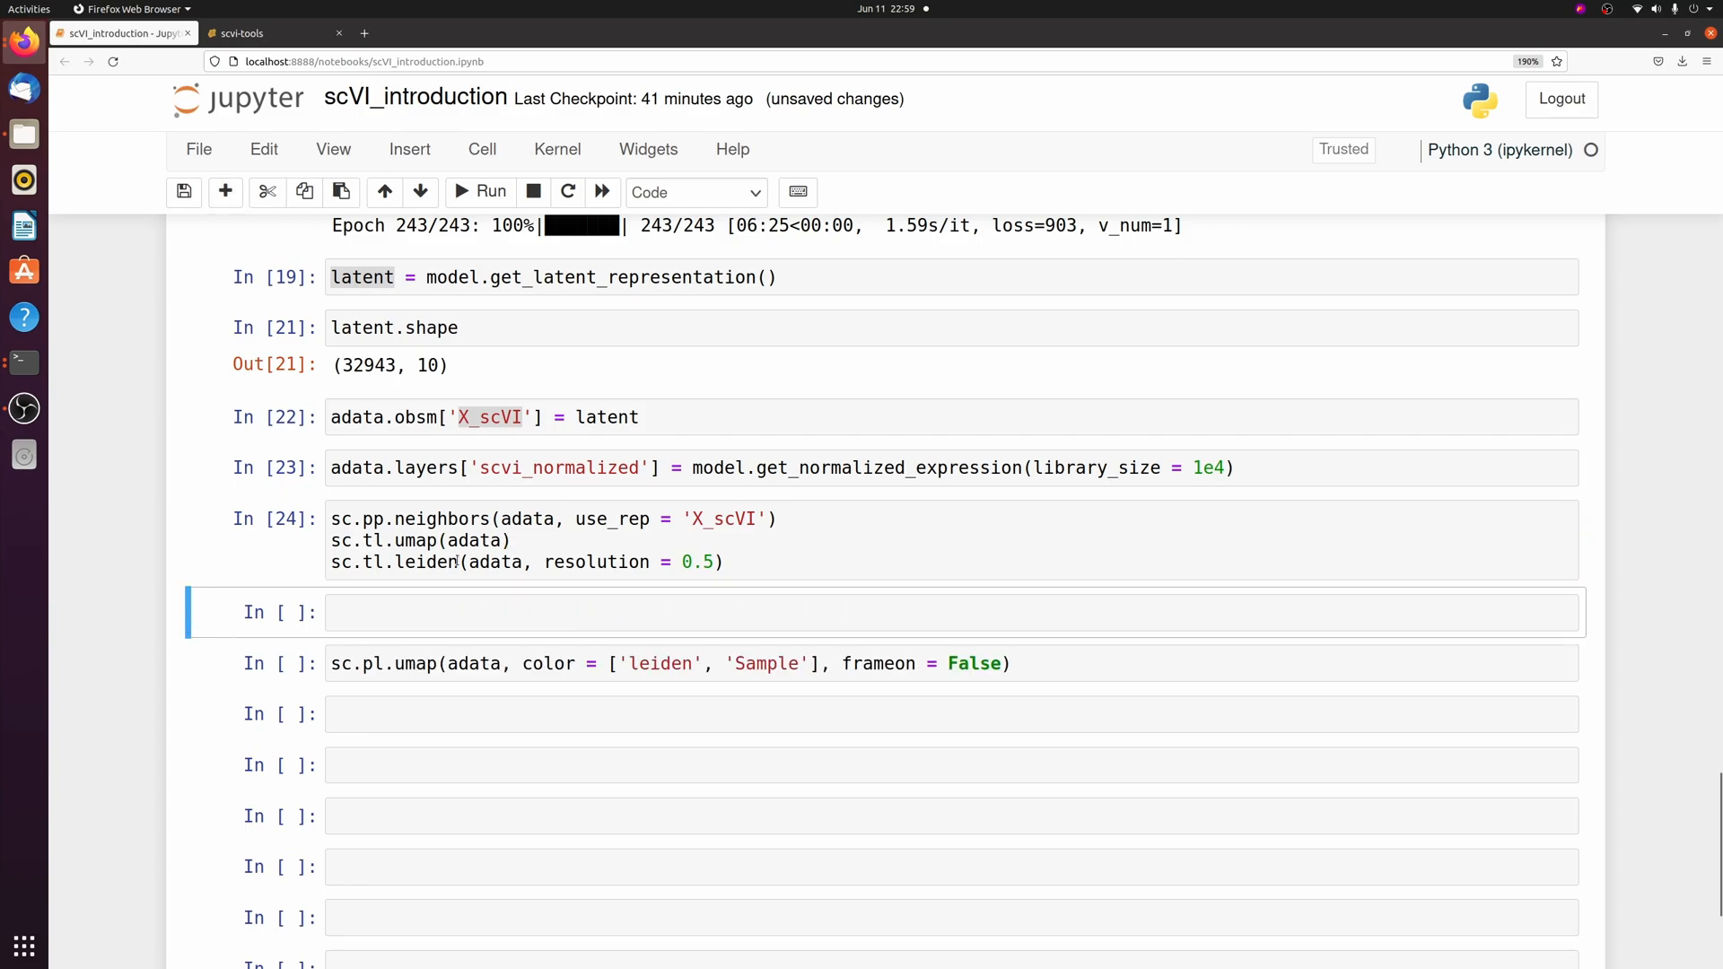
# Step: Preview adata.obs, pointing out the new leiden and Sample columns
pyautogui.write('adata.obs.head(')
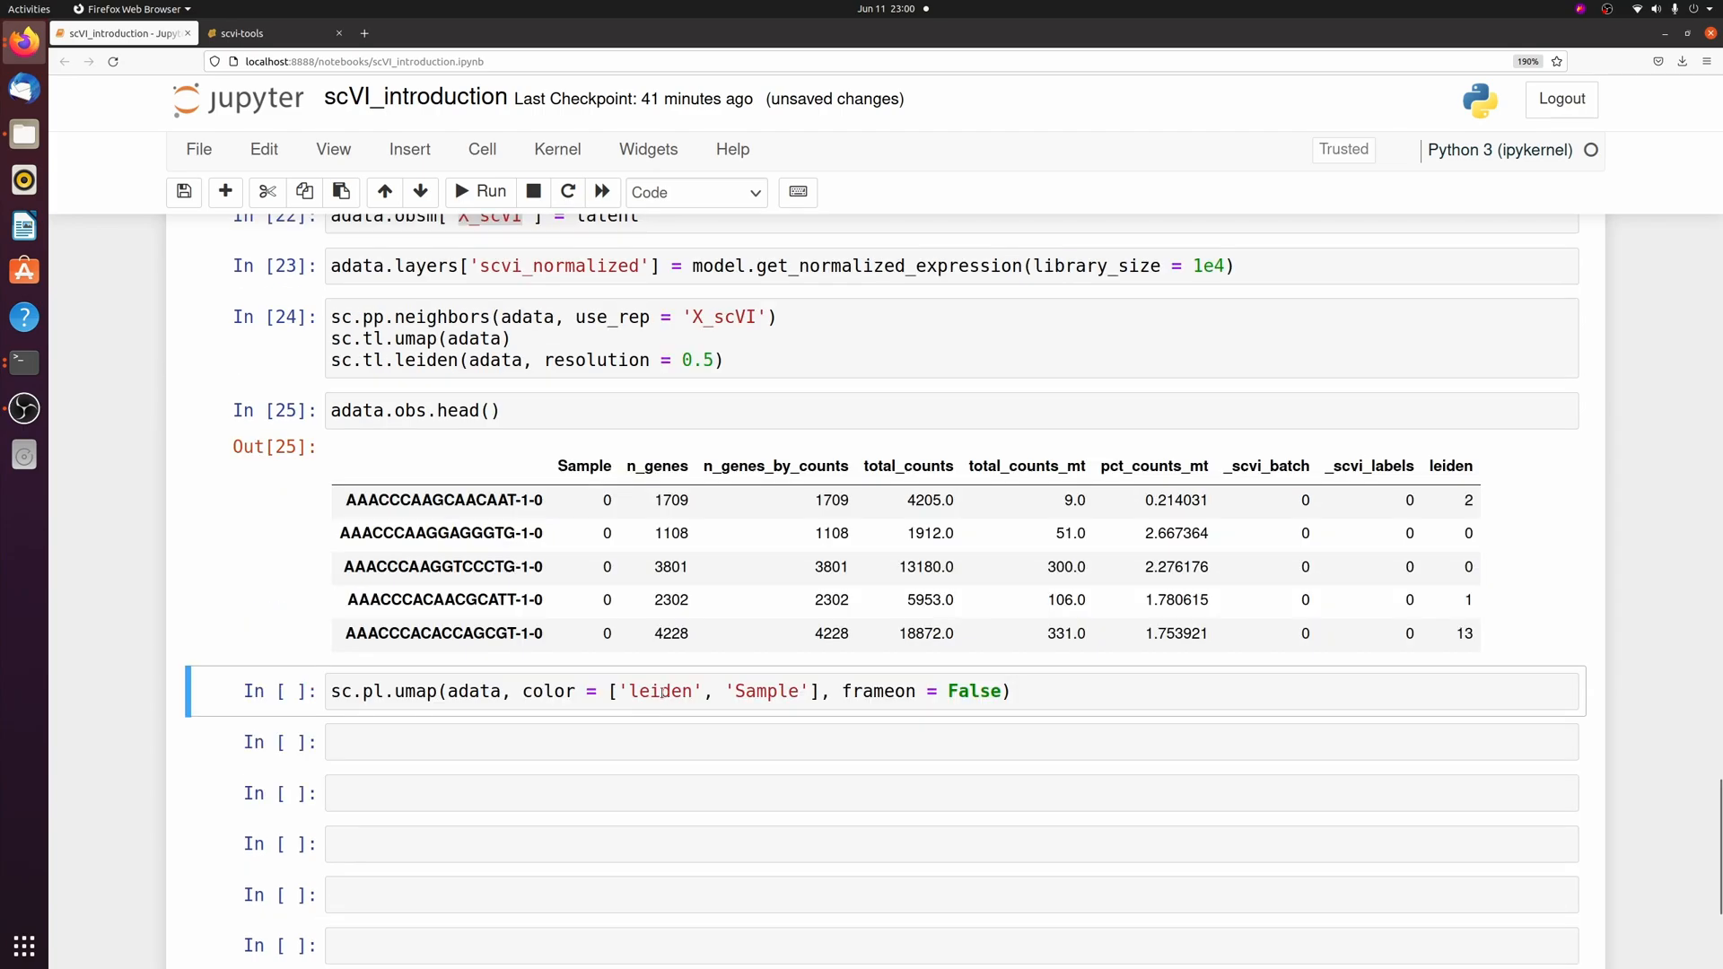
pyautogui.doubleClick(1450, 466)
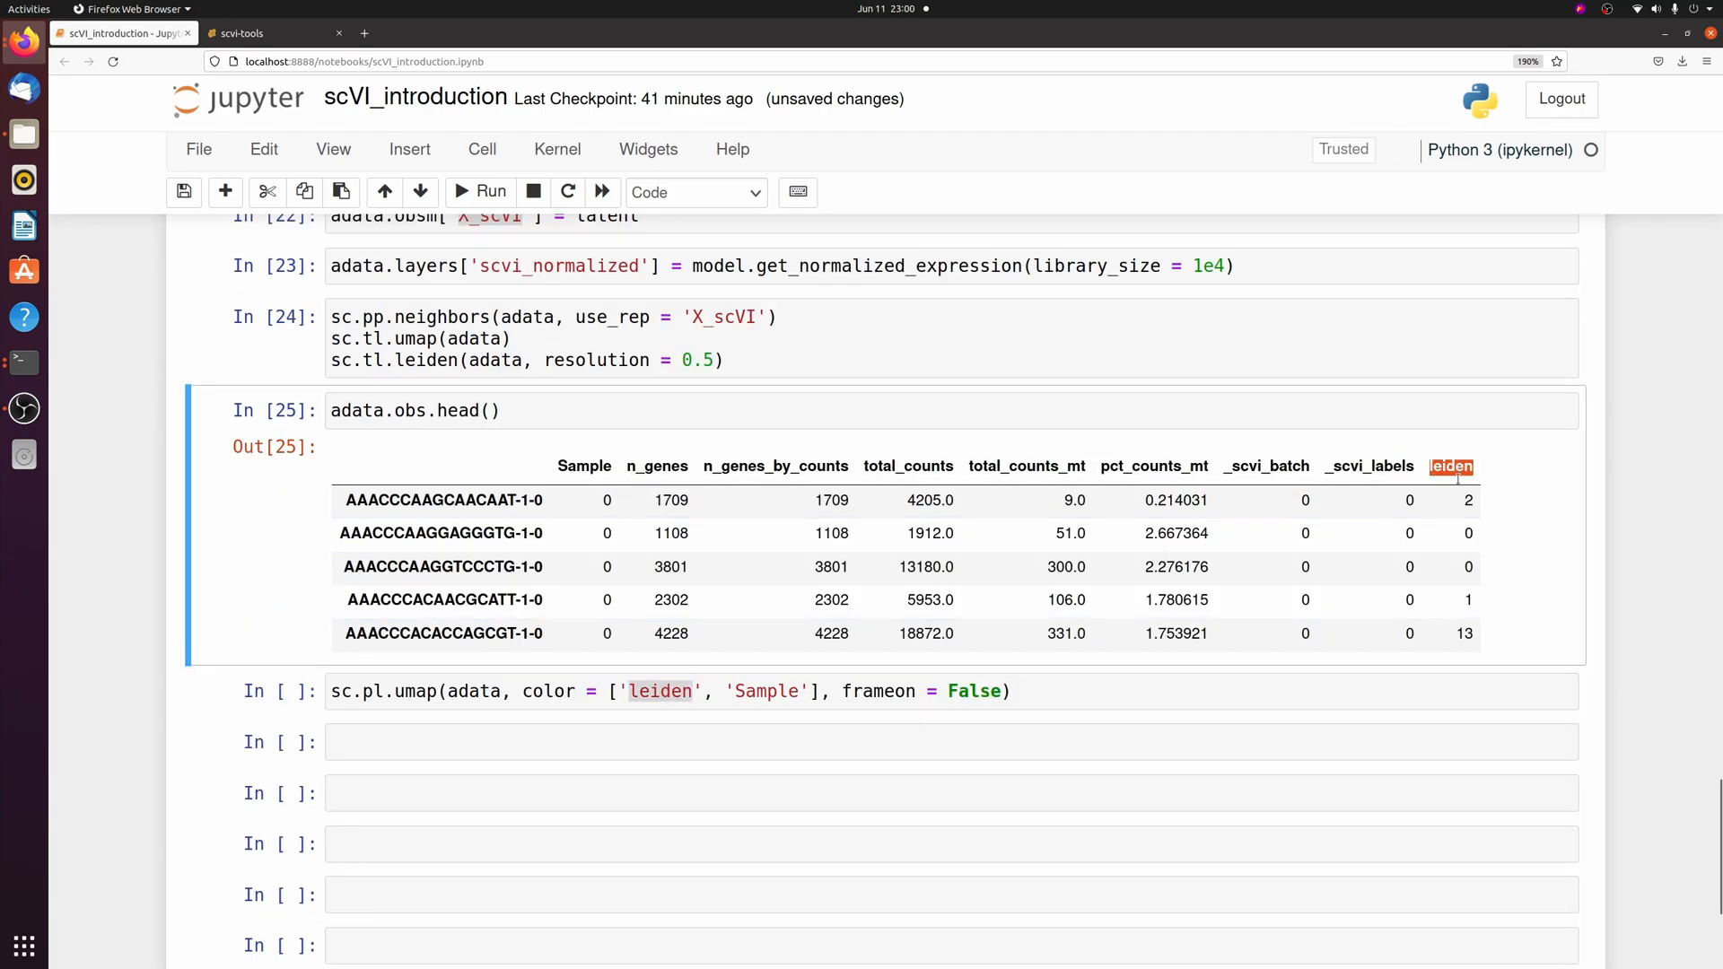
pyautogui.click(479, 191)
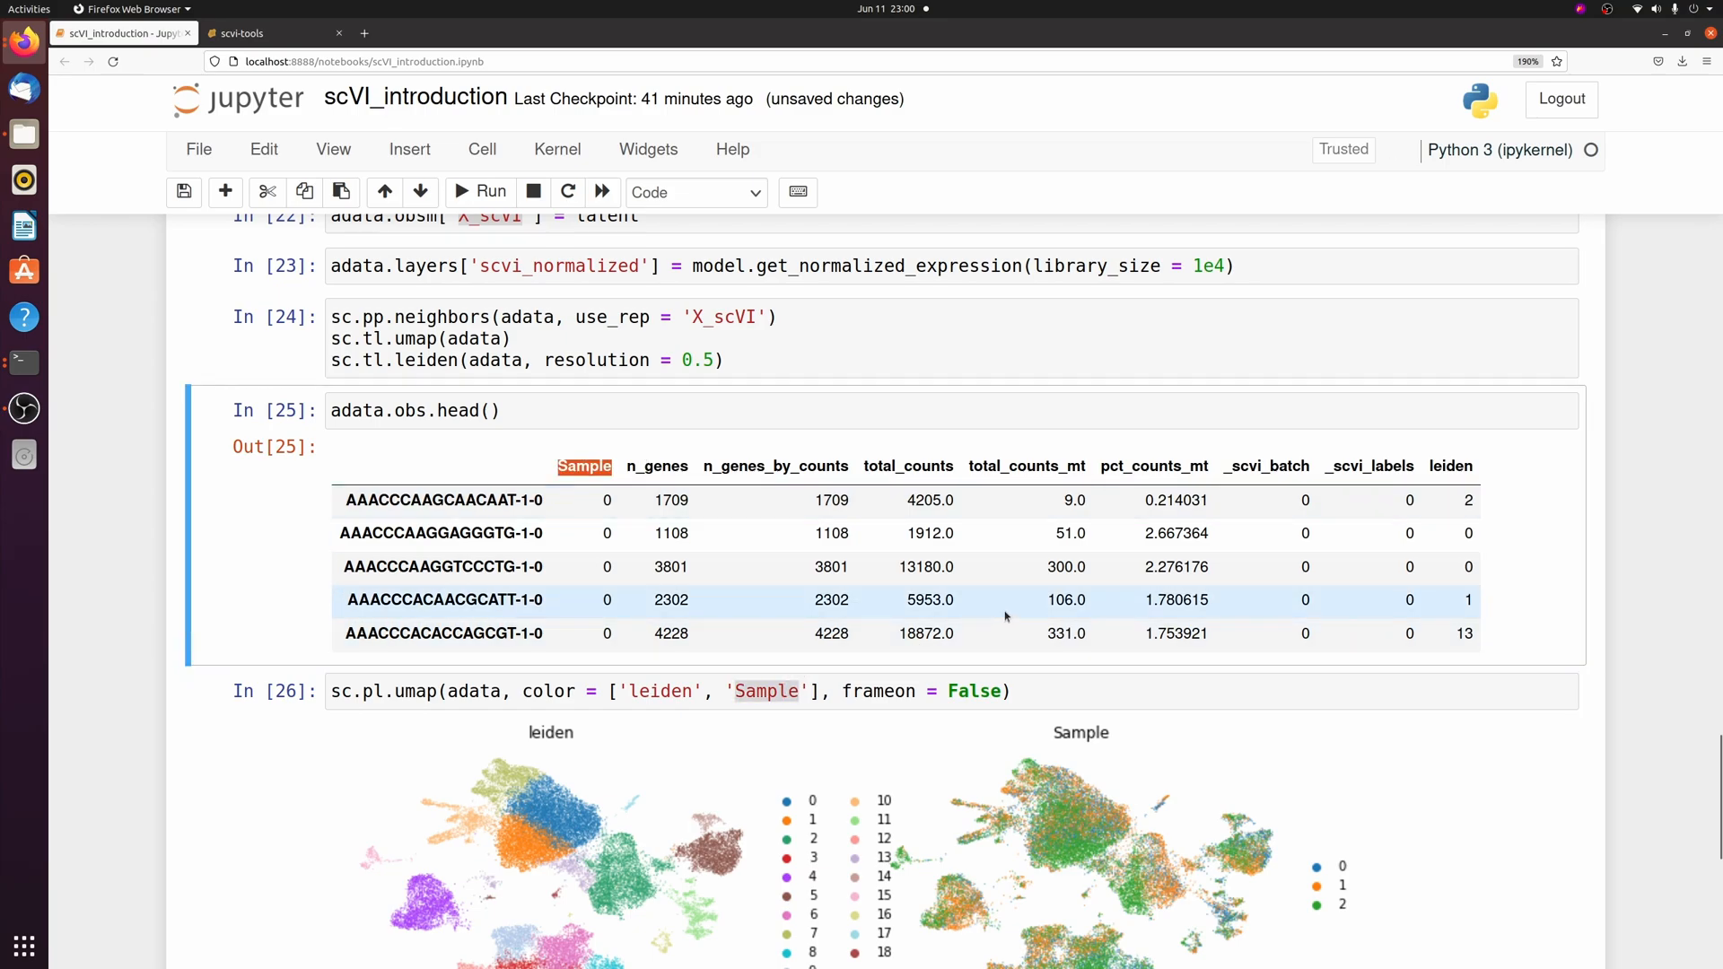
pyautogui.scroll(-3)
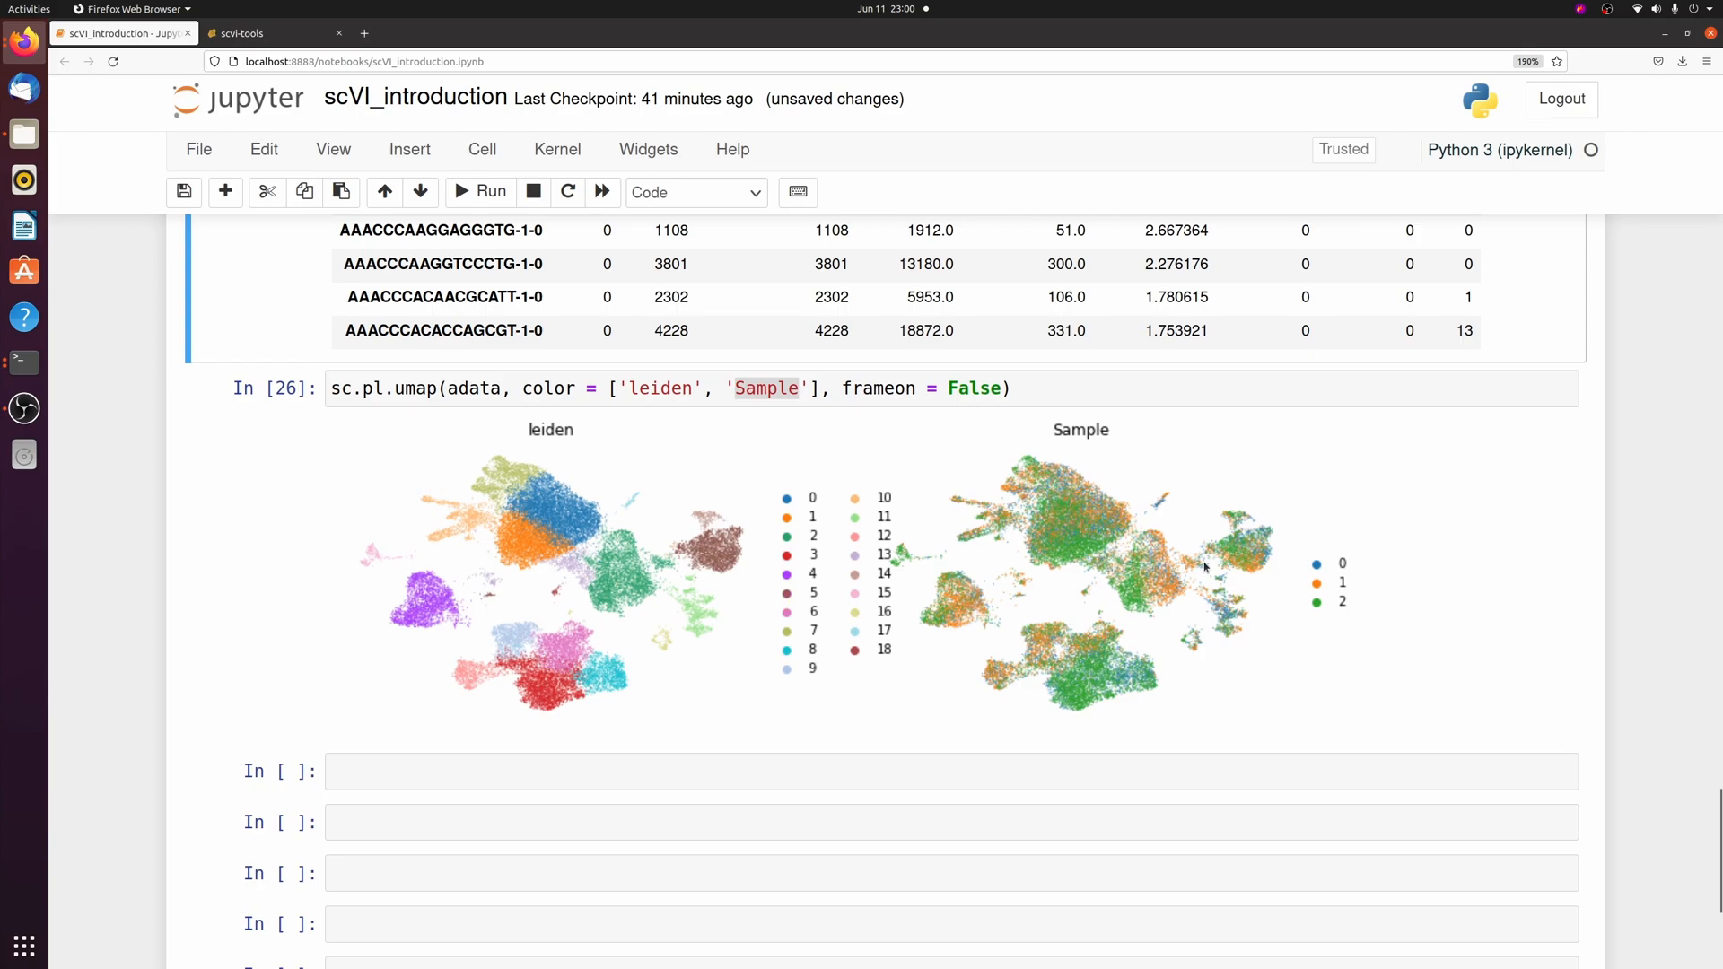
pyautogui.moveTo(1223, 594)
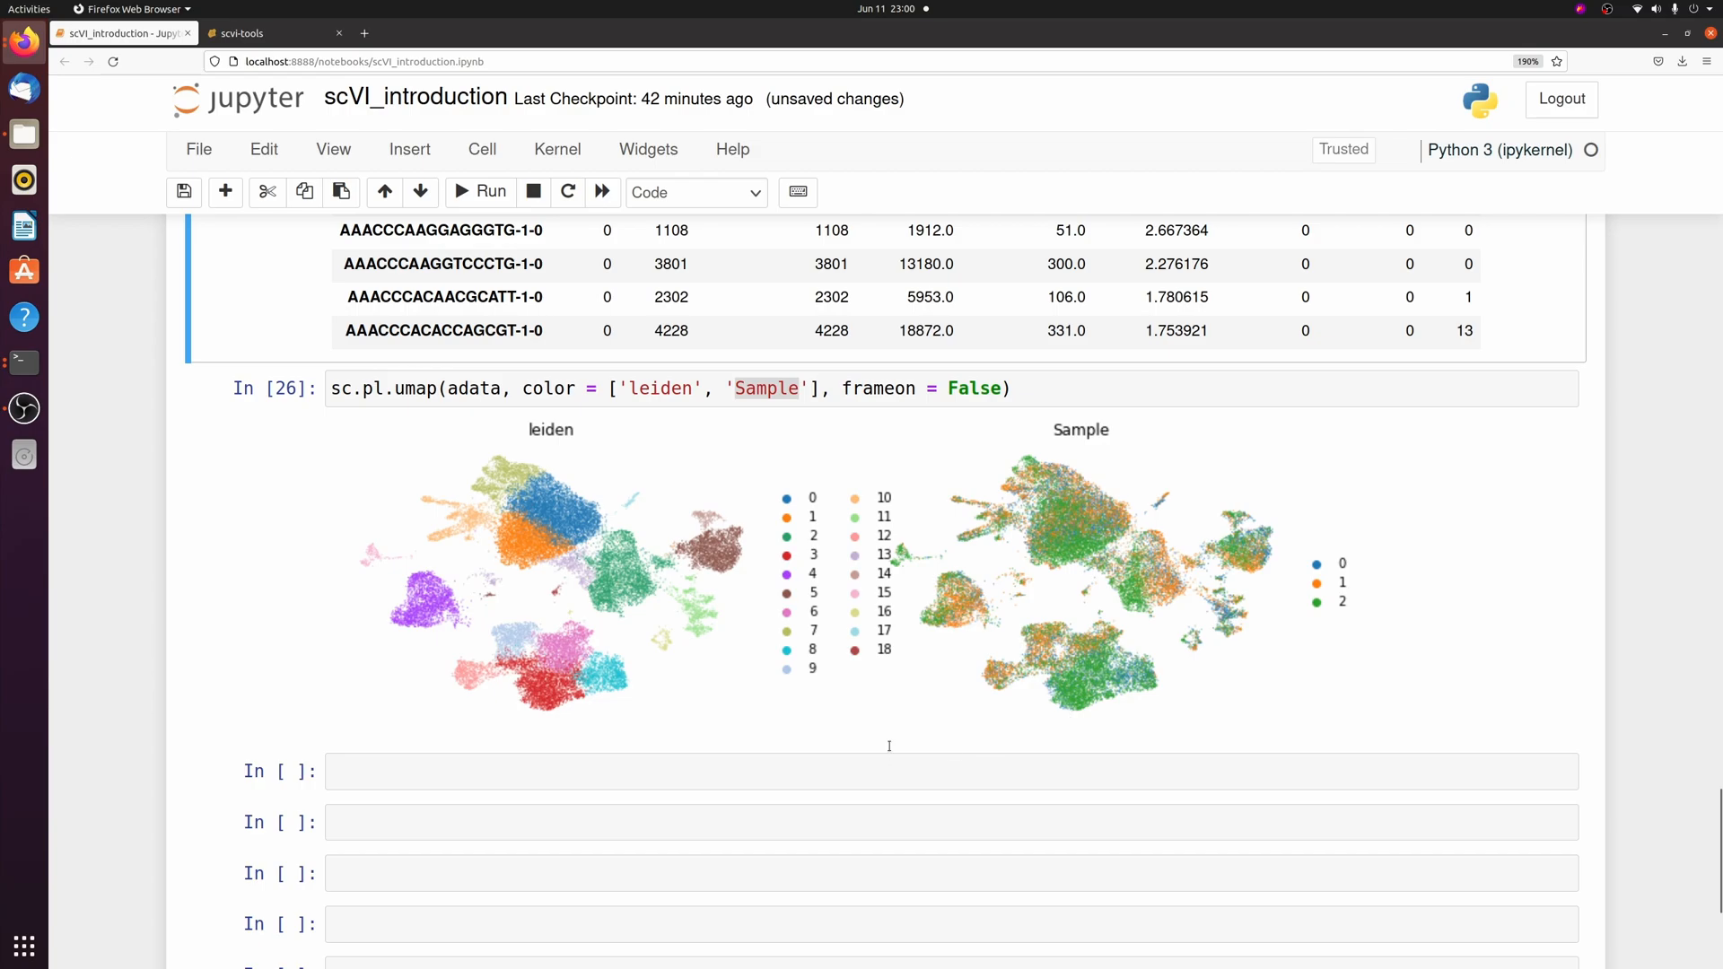
pyautogui.moveTo(1292, 603)
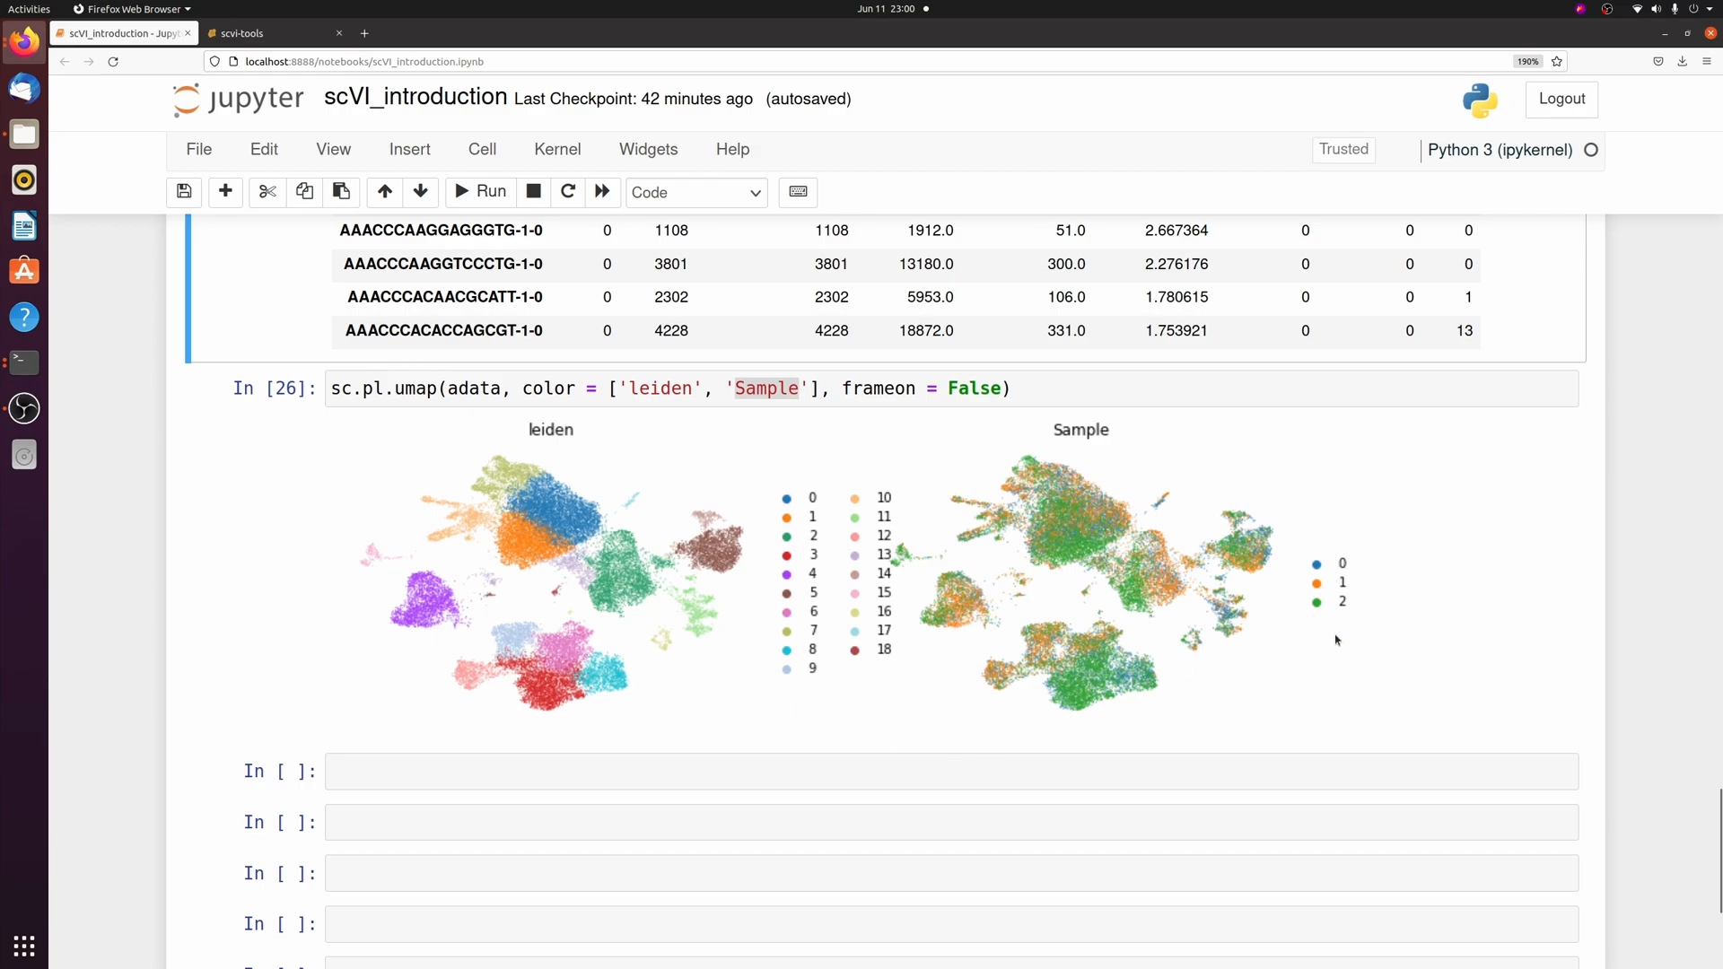
pyautogui.moveTo(1235, 735)
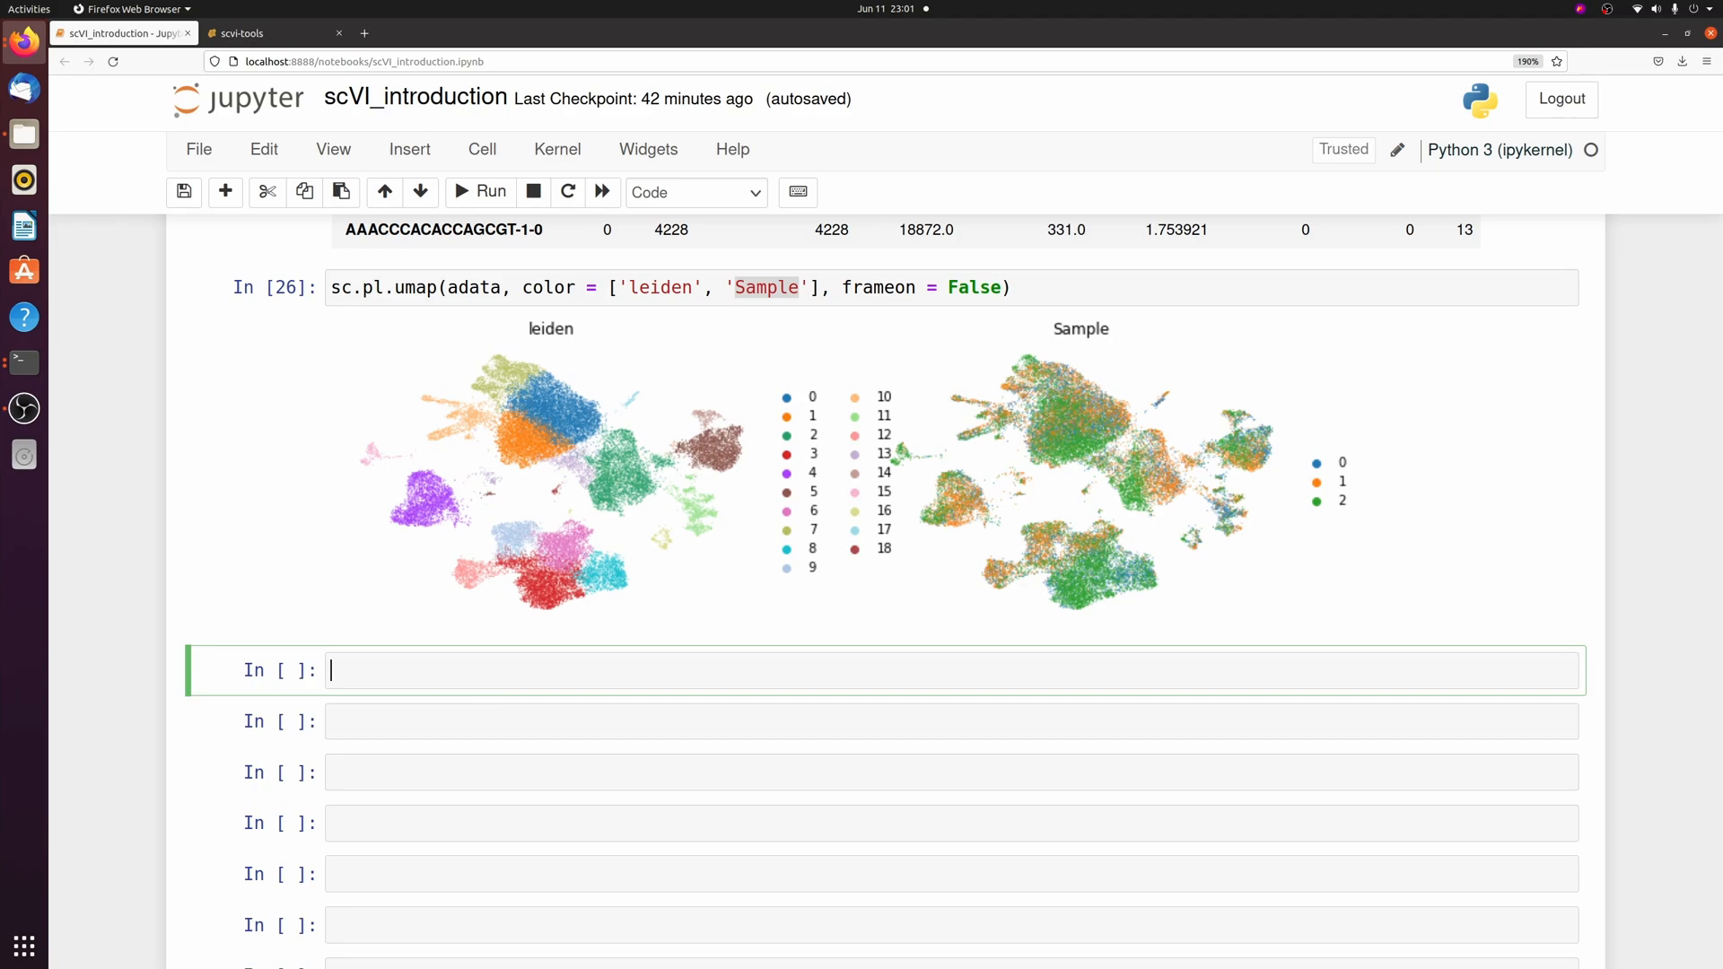
# Step: Plot the S100a8 UMAP from default expression and from the scvi_normalized layer
pyautogui.write('sc.pl.umap(adata)')
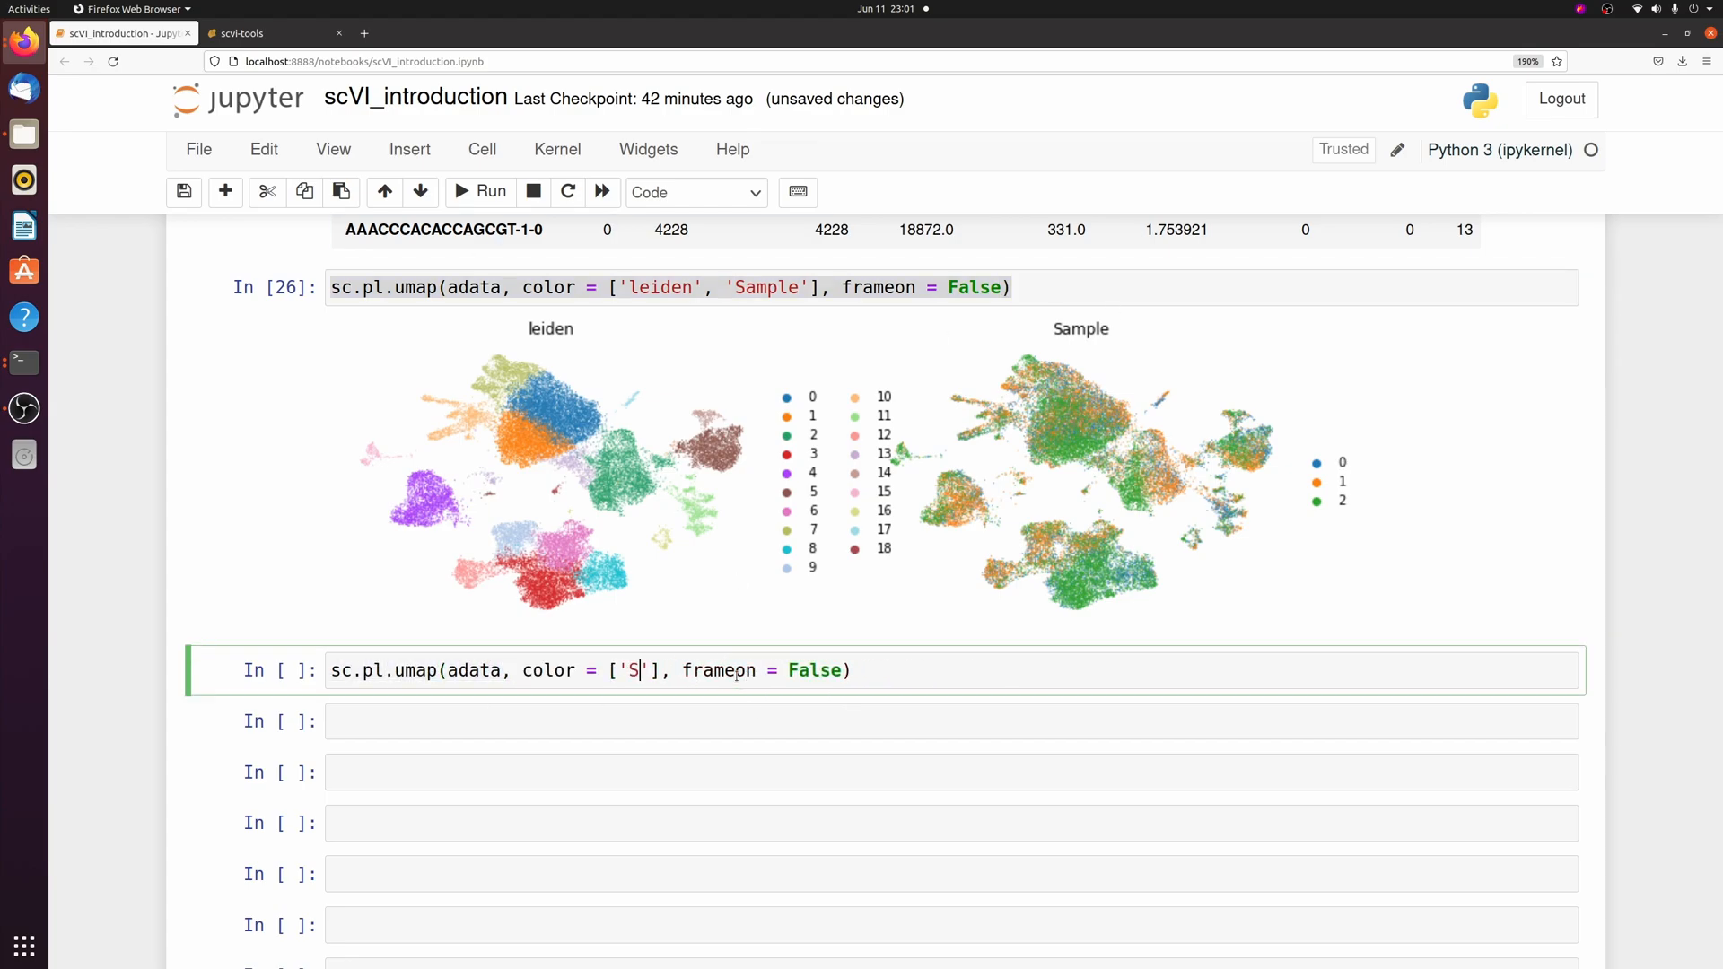
pyautogui.write('100')
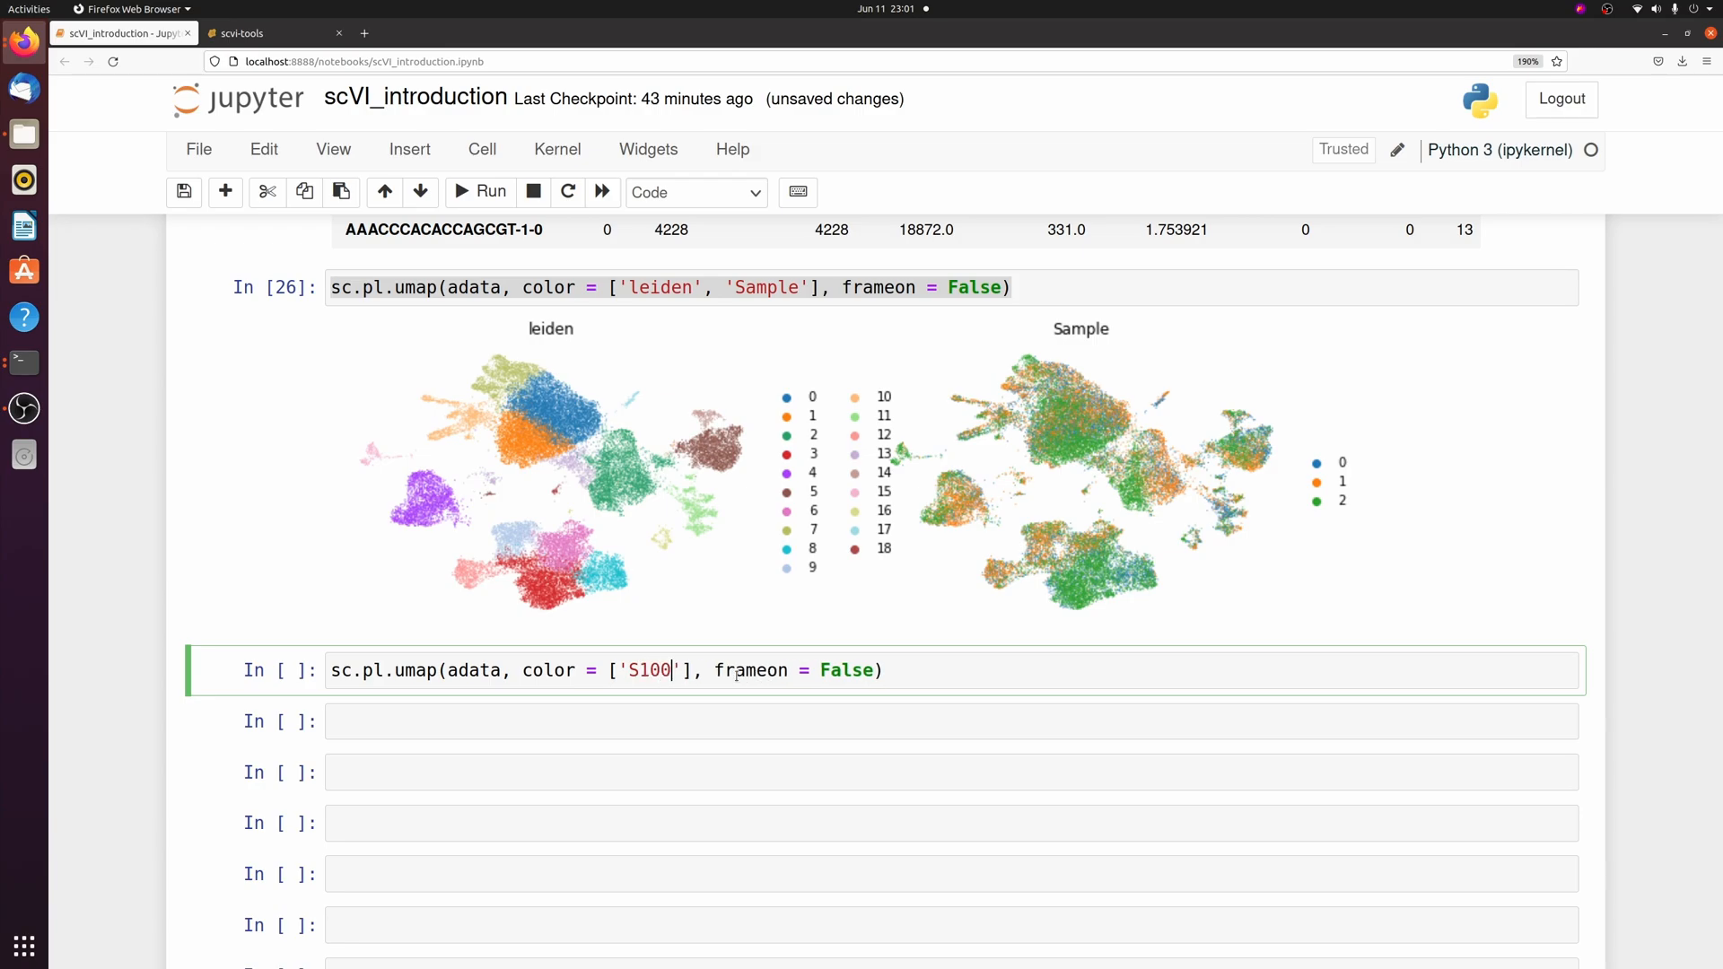
pyautogui.write('a8')
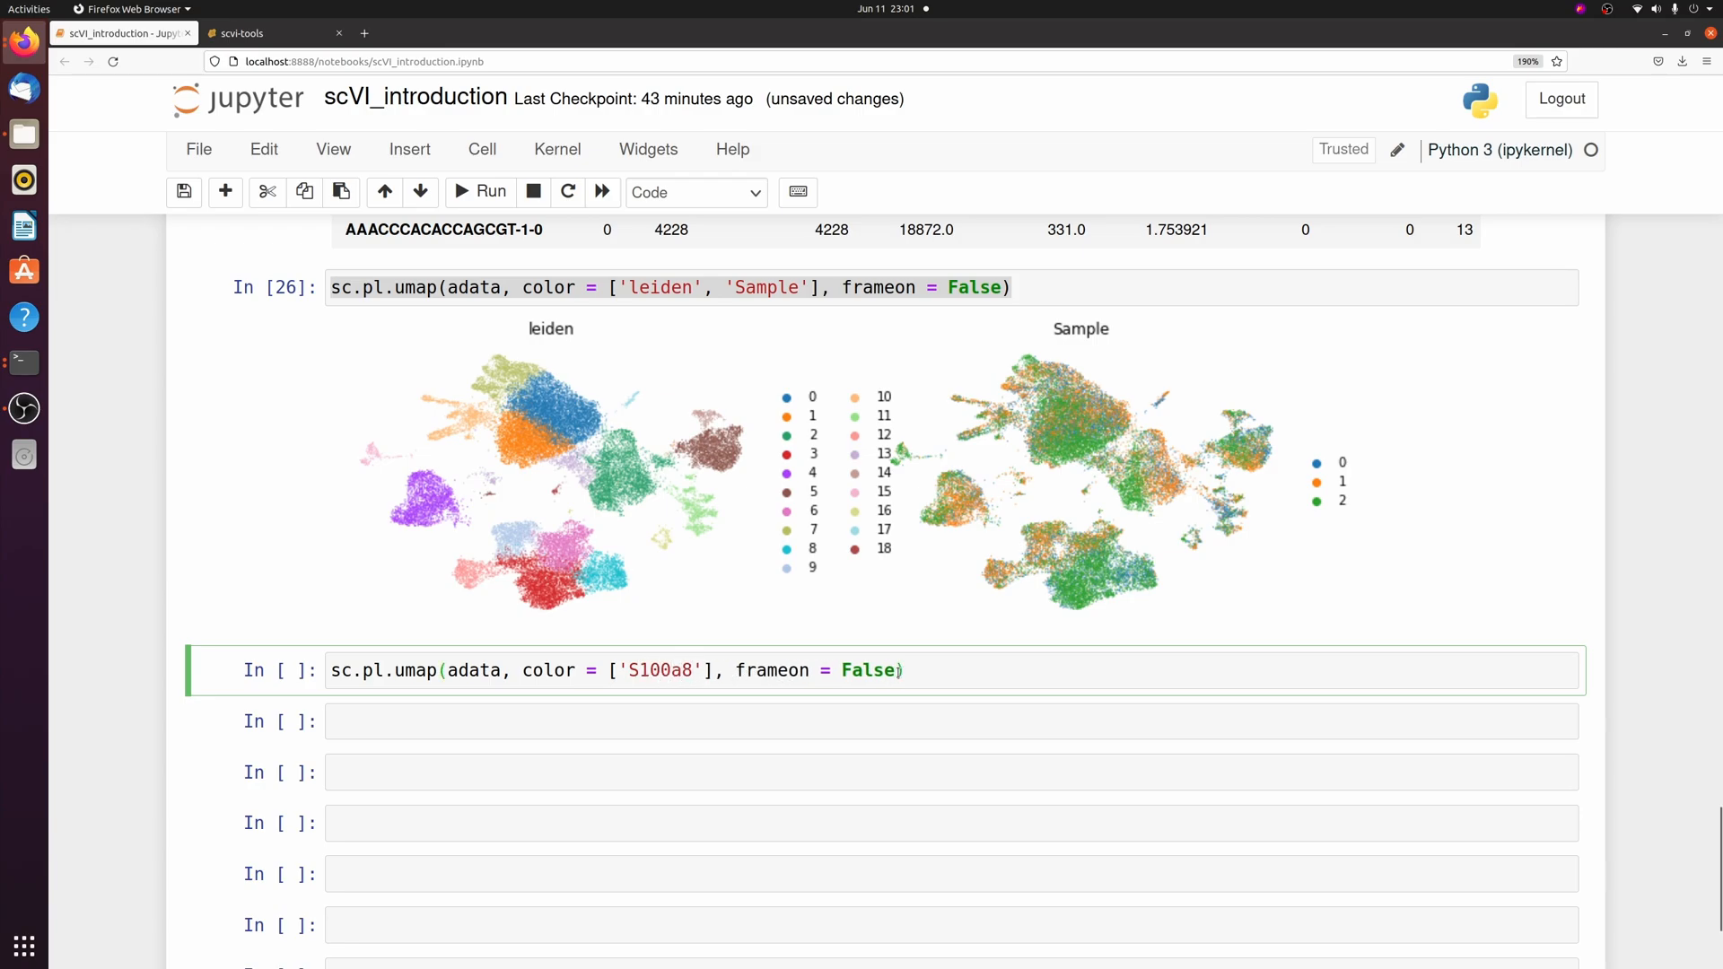
pyautogui.write(', layer =')
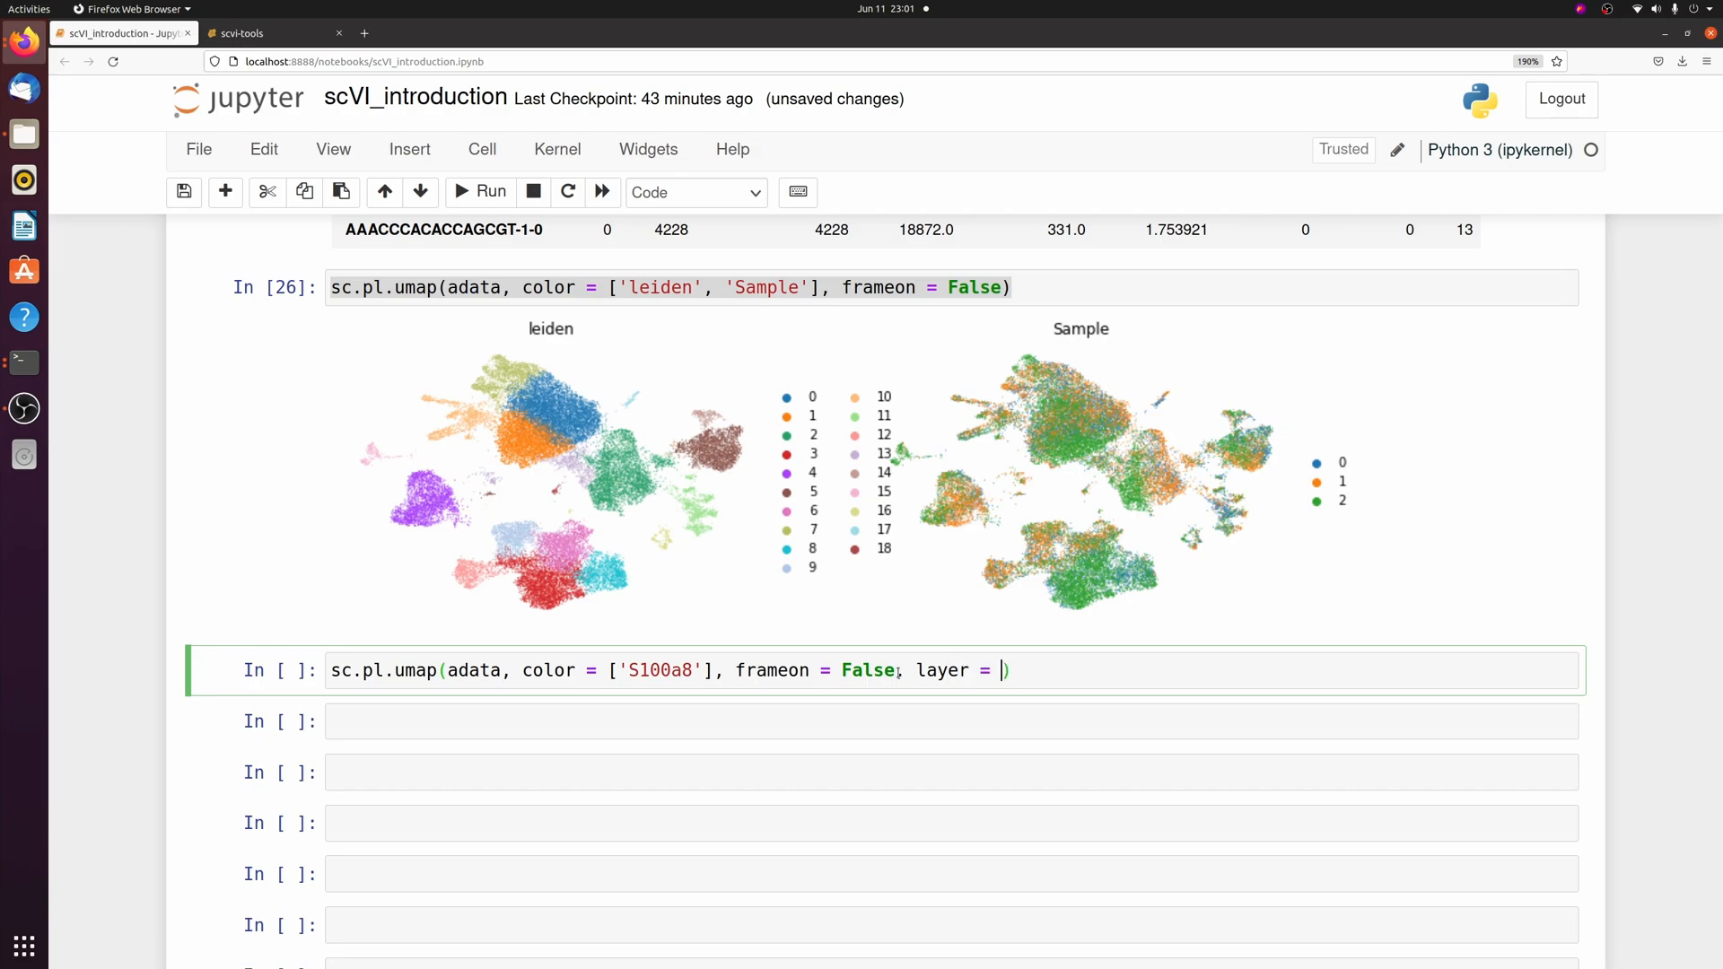
pyautogui.write("sc'")
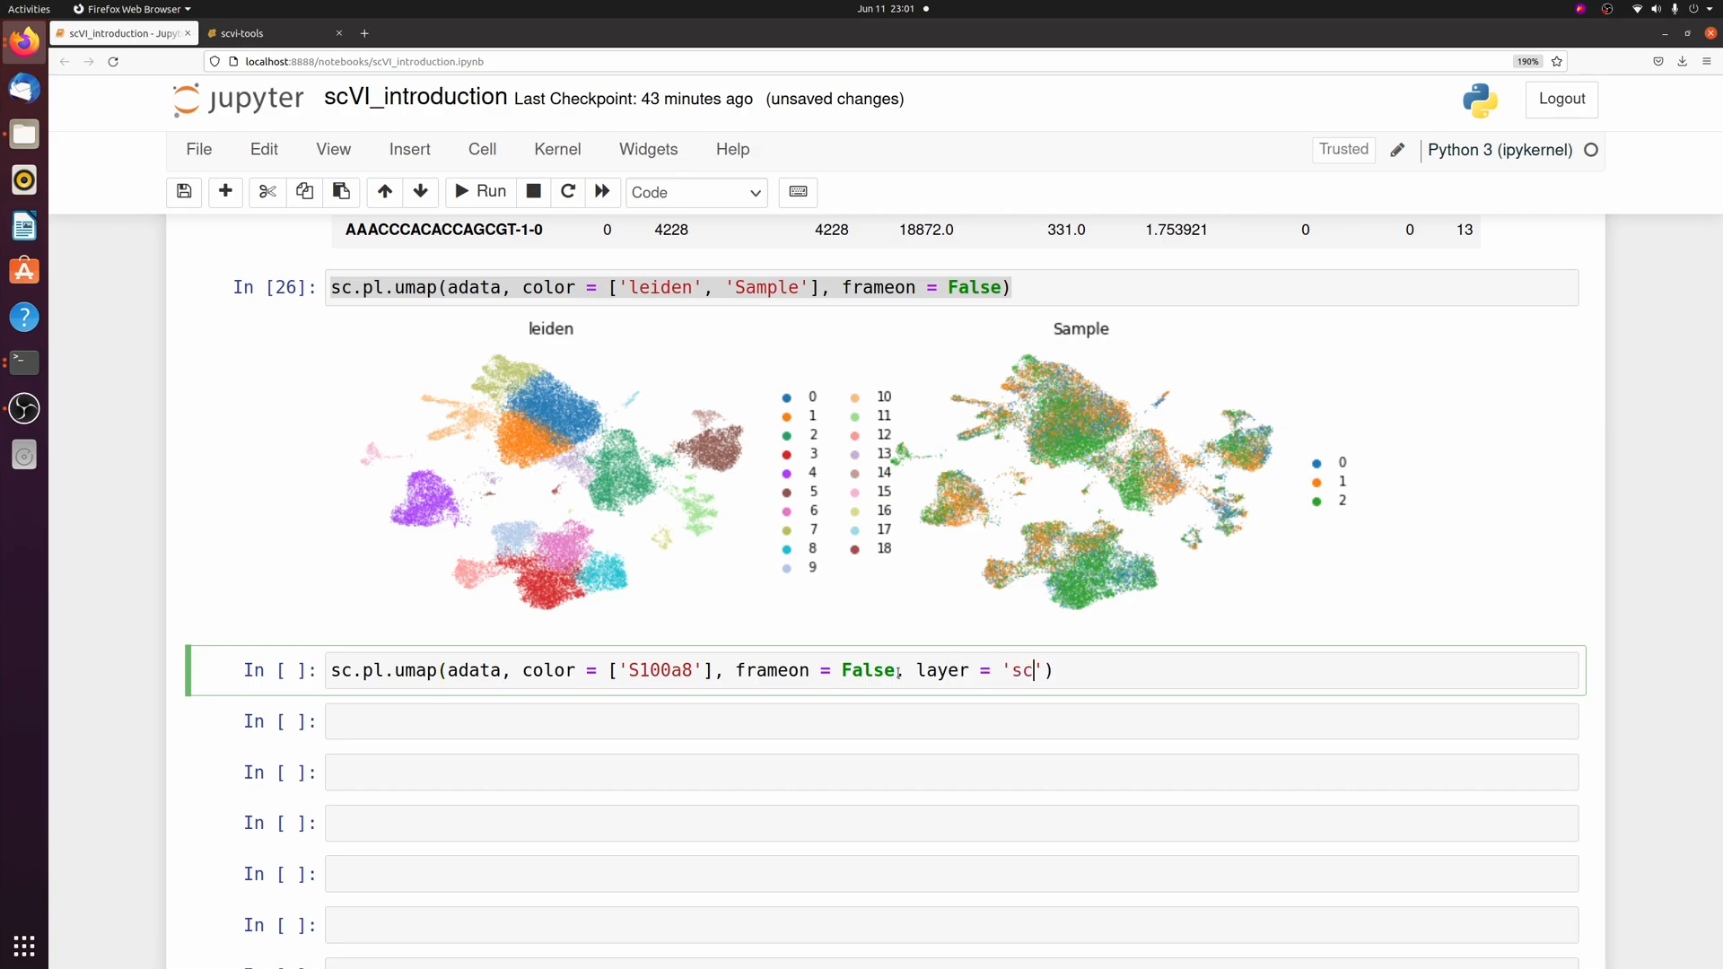
pyautogui.write('vi_normalized')
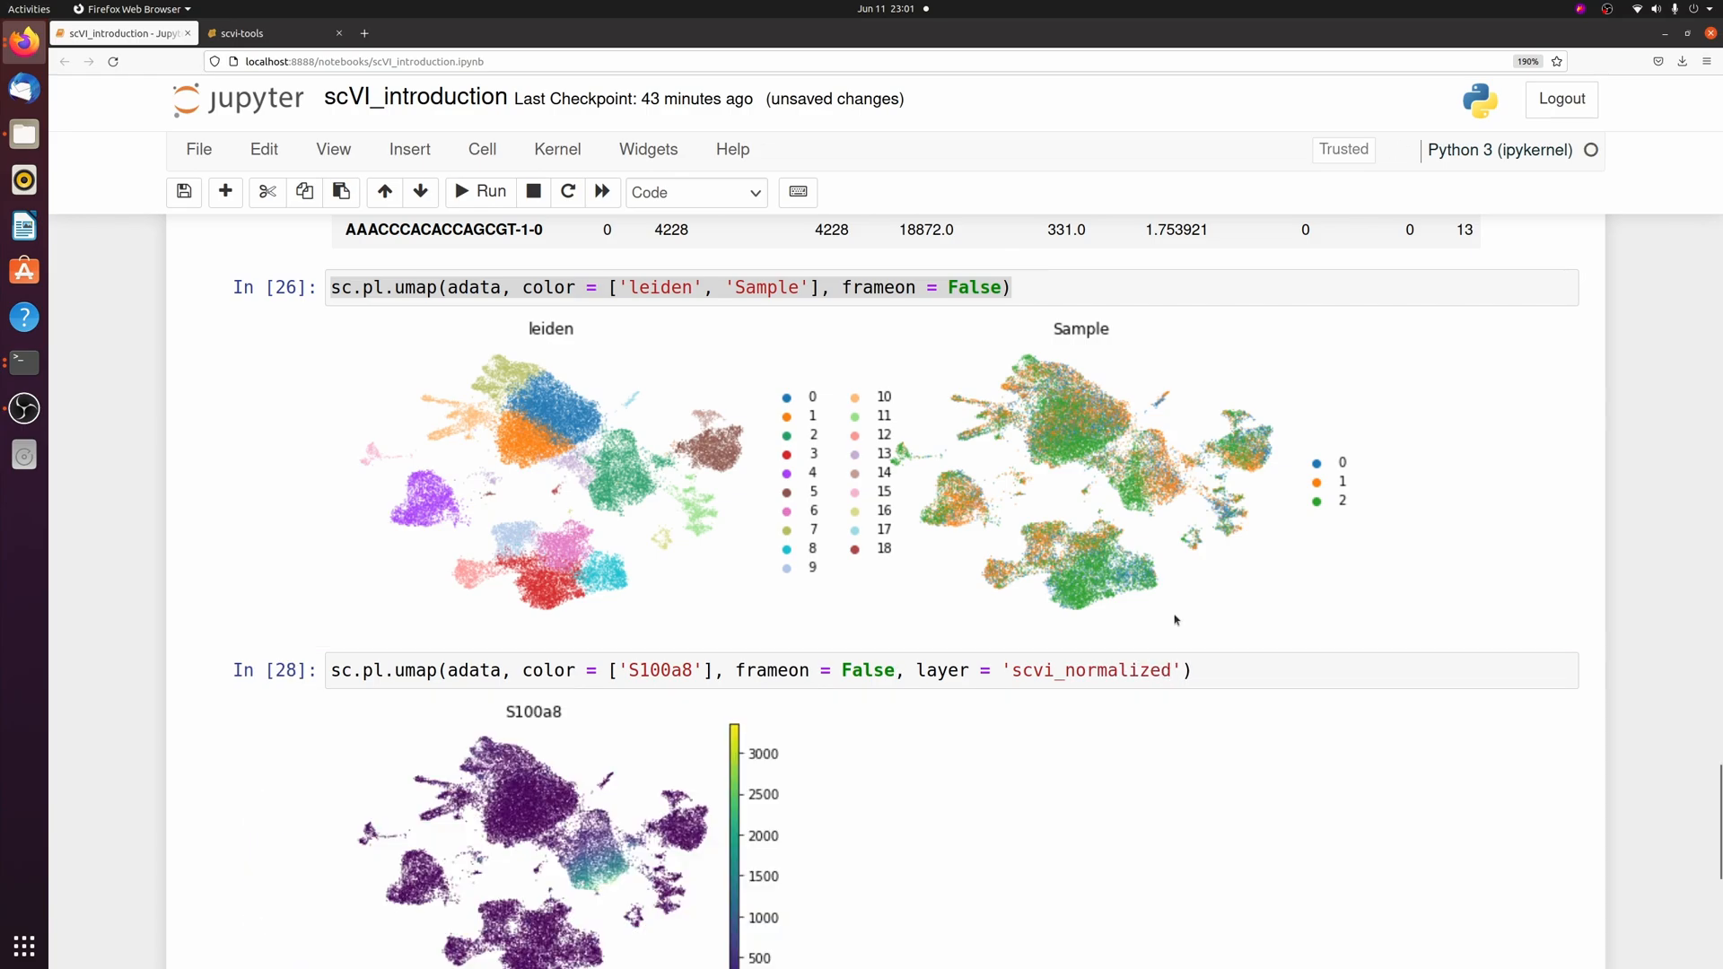
pyautogui.scroll(-3)
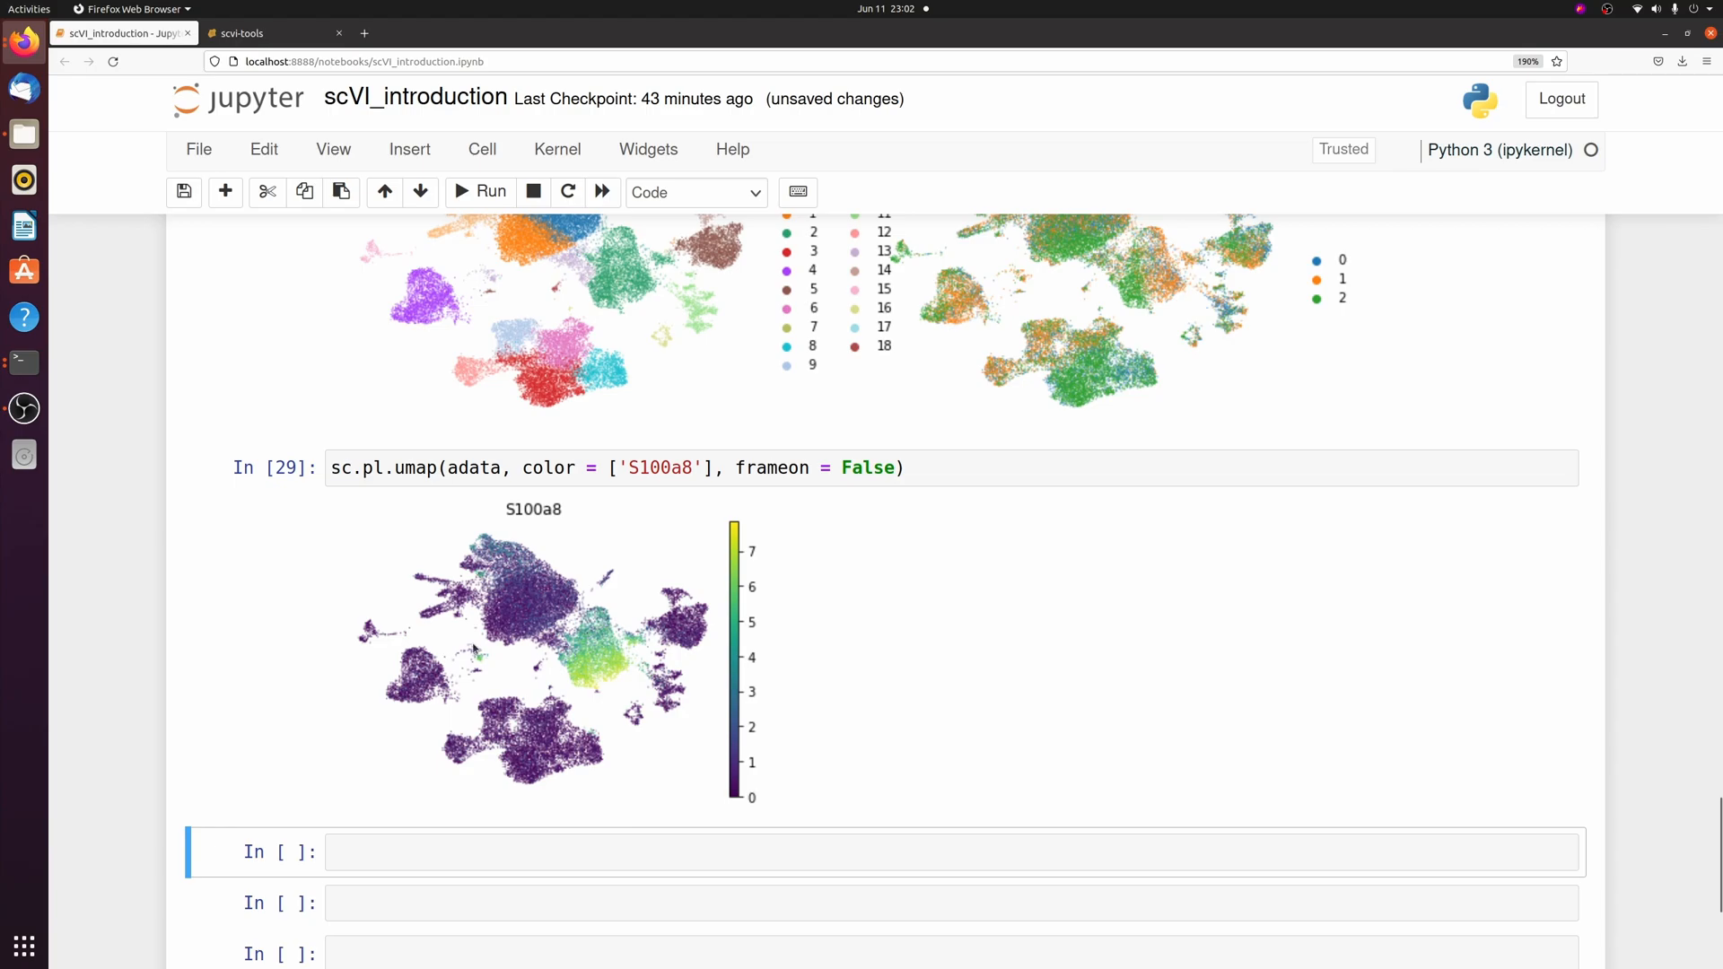
pyautogui.write(", layer = 'scvi_normalized'")
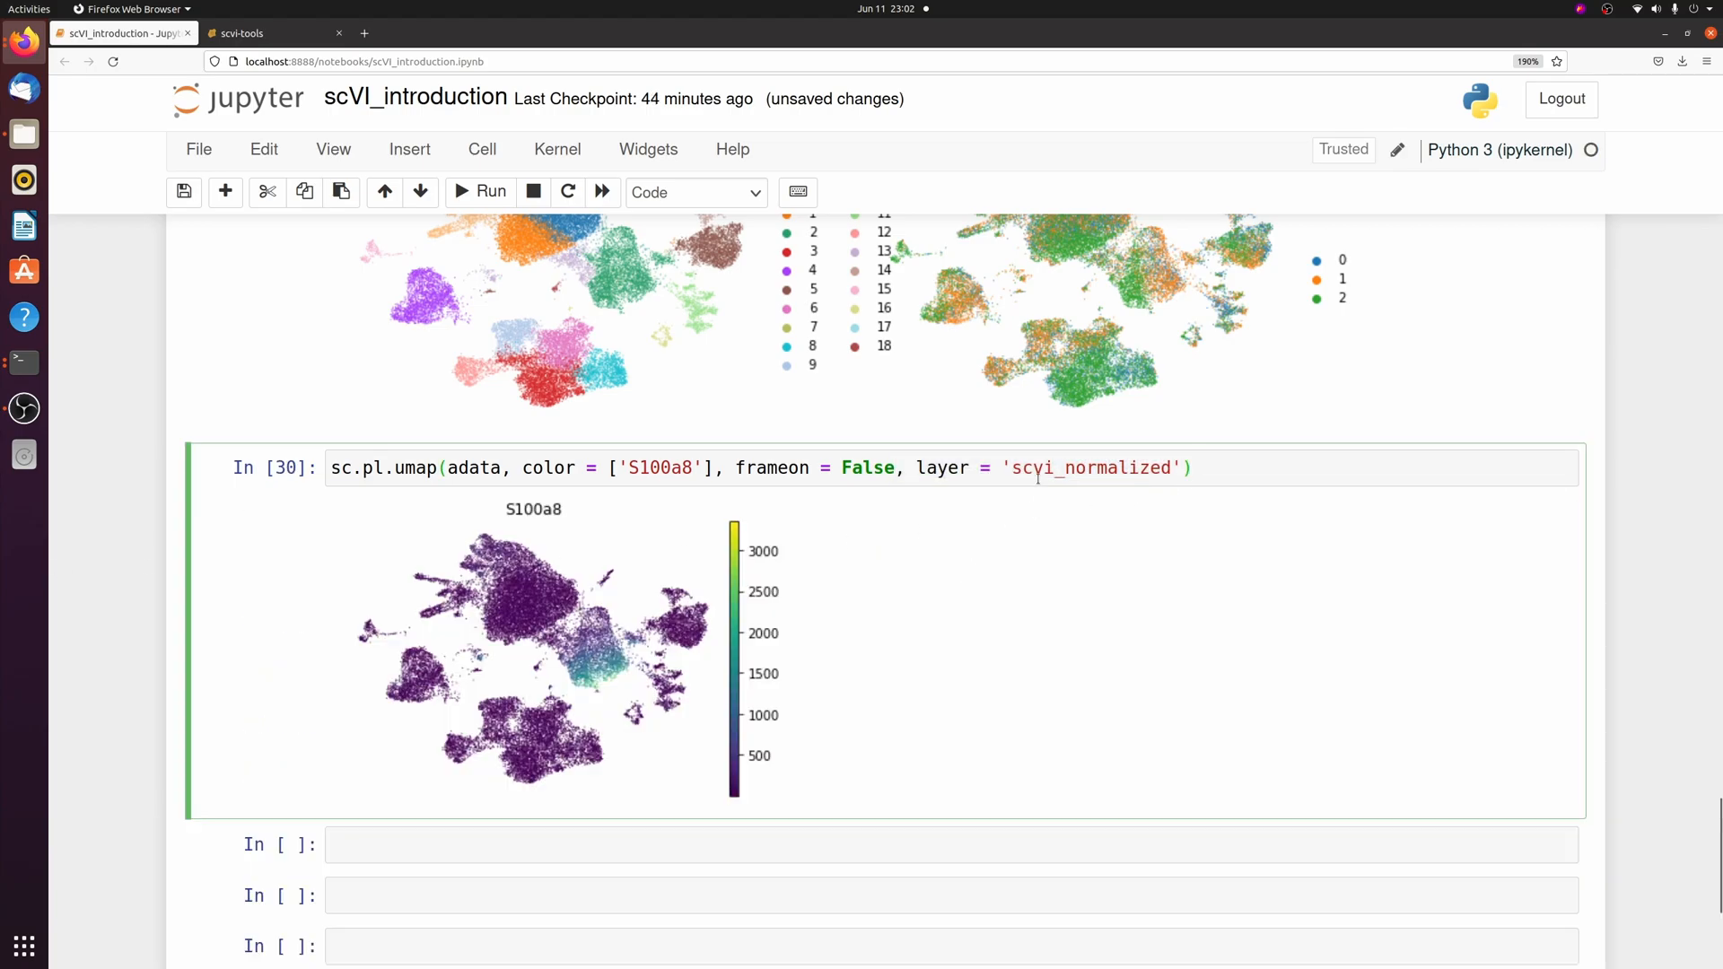
pyautogui.doubleClick(1087, 467)
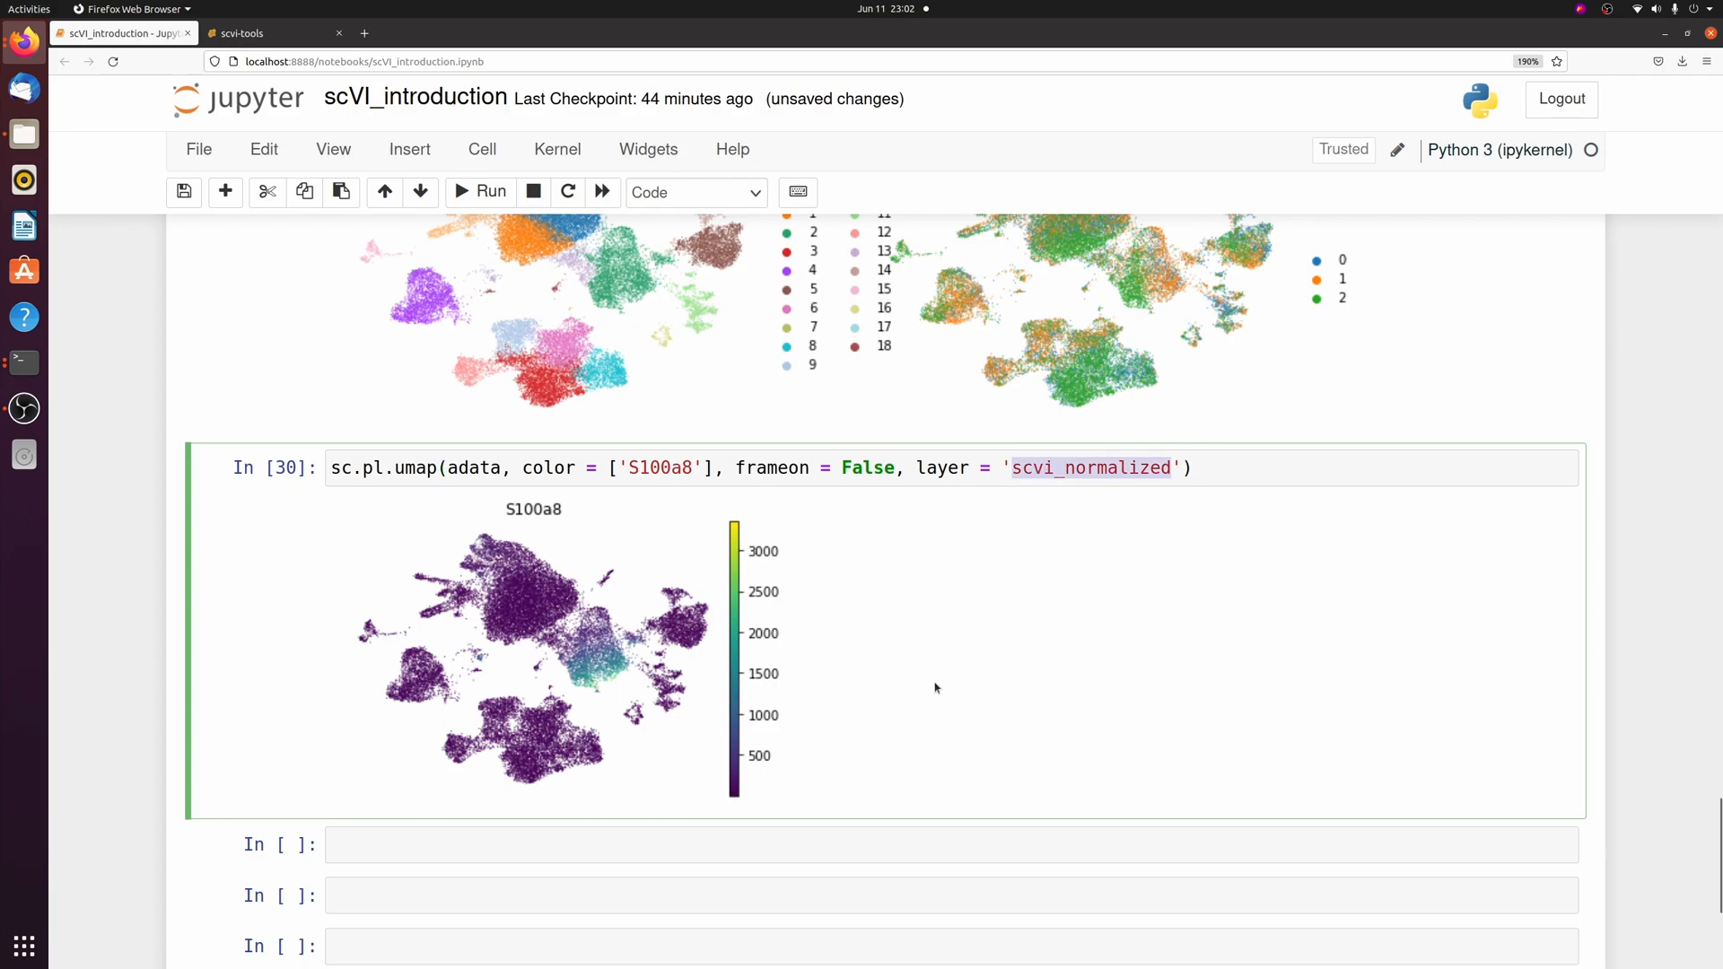
pyautogui.moveTo(686, 504)
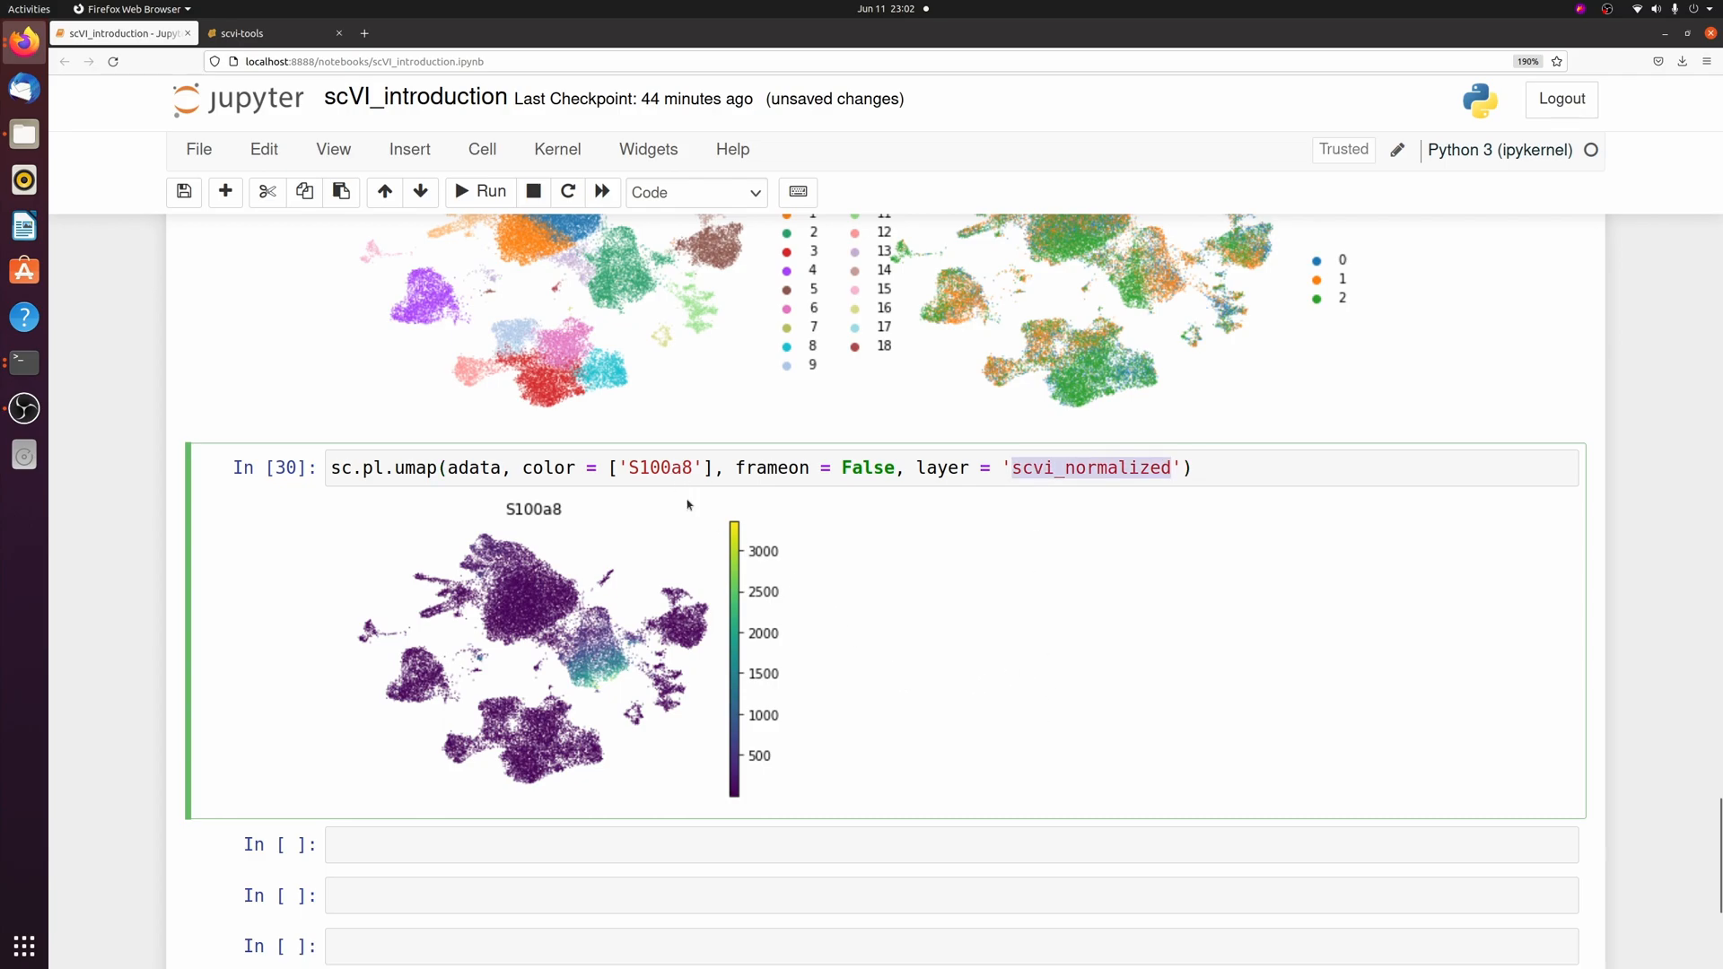
pyautogui.scroll(-3)
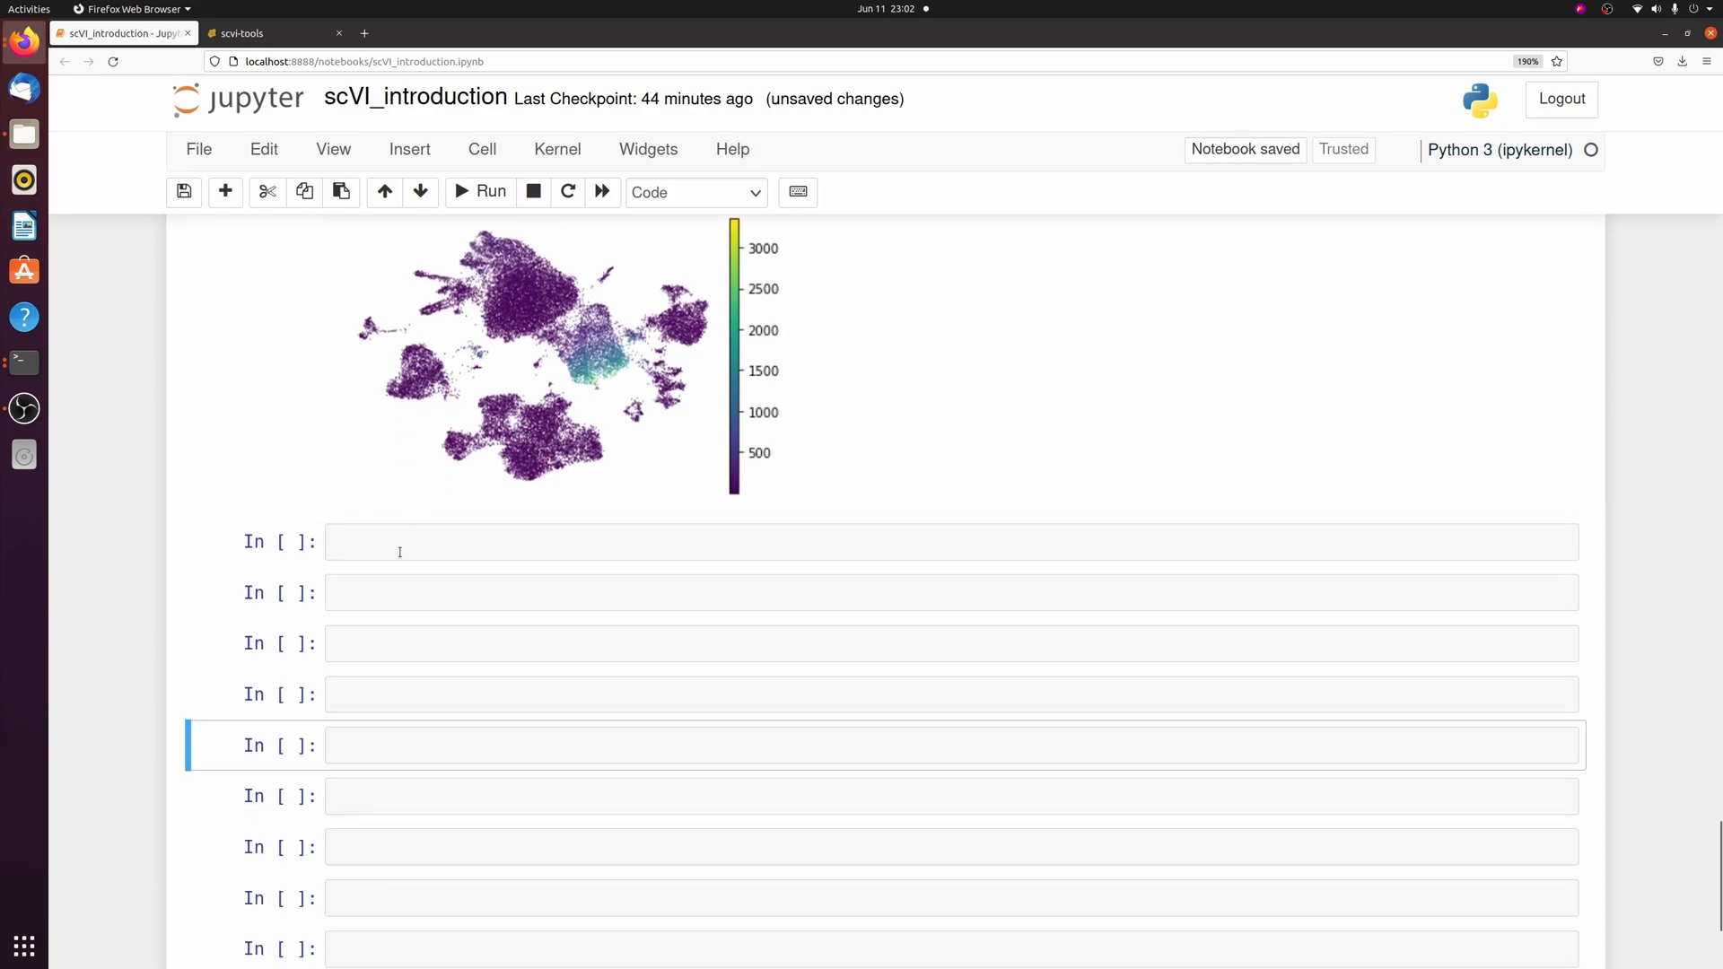
# Step: Run model.differential_expression grouped by leiden and browse the 57000 × 22 results table
pyautogui.write('df =')
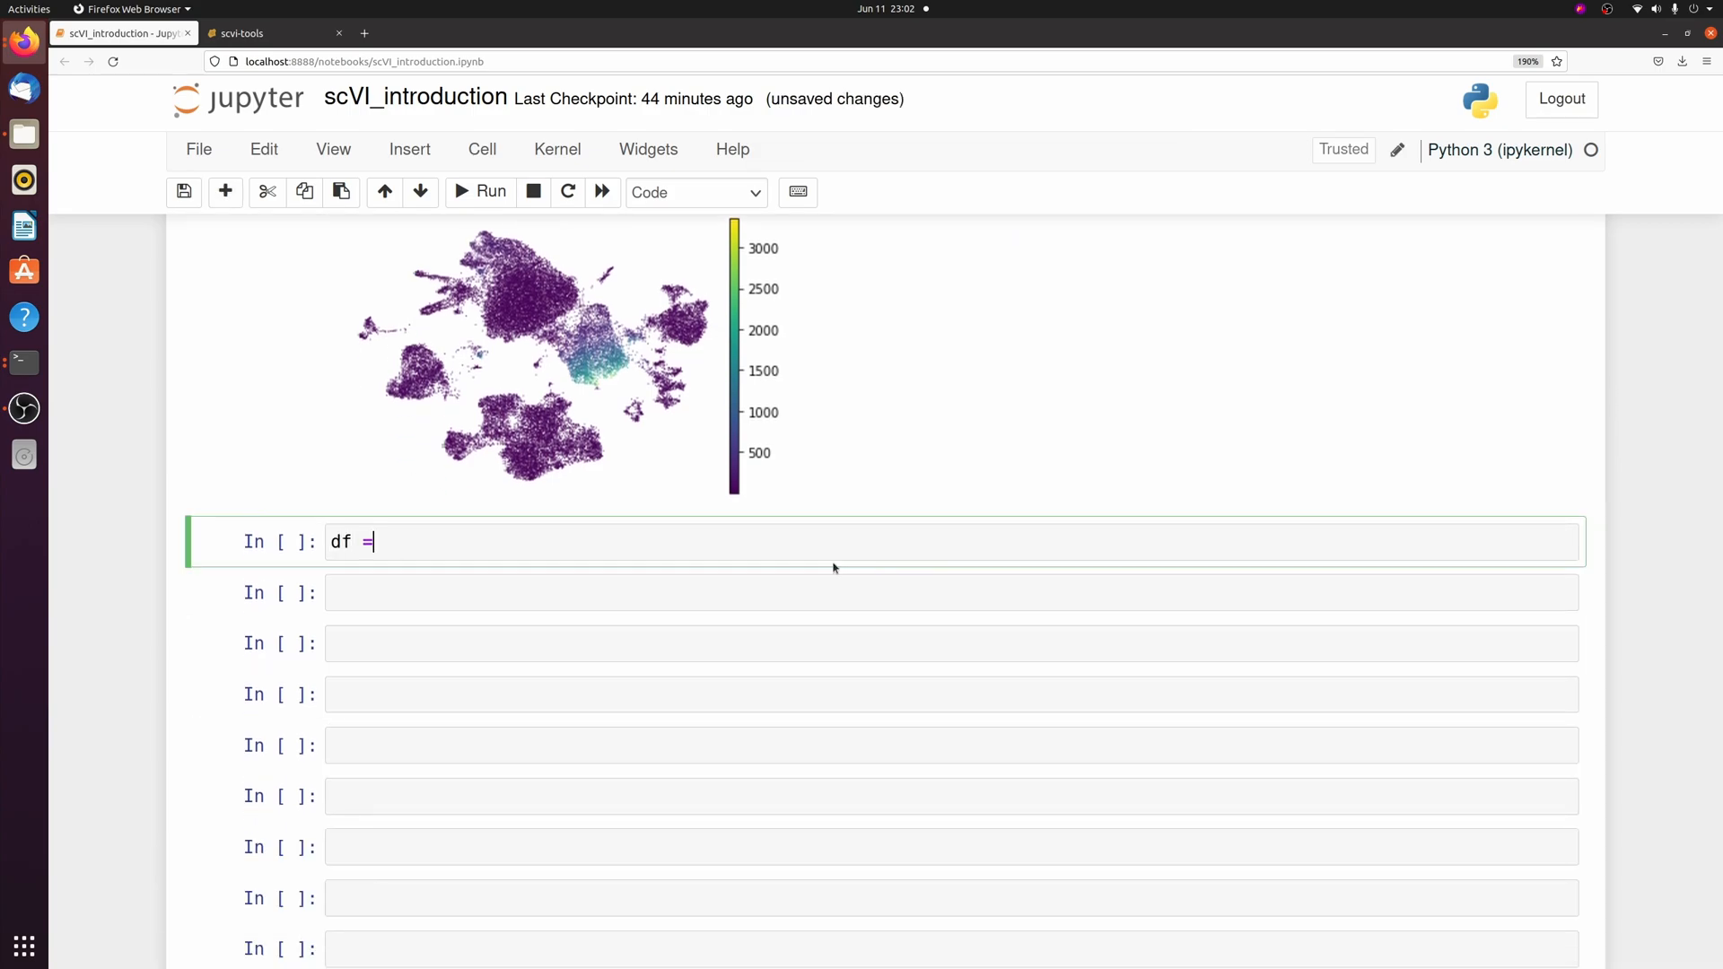
pyautogui.write('model')
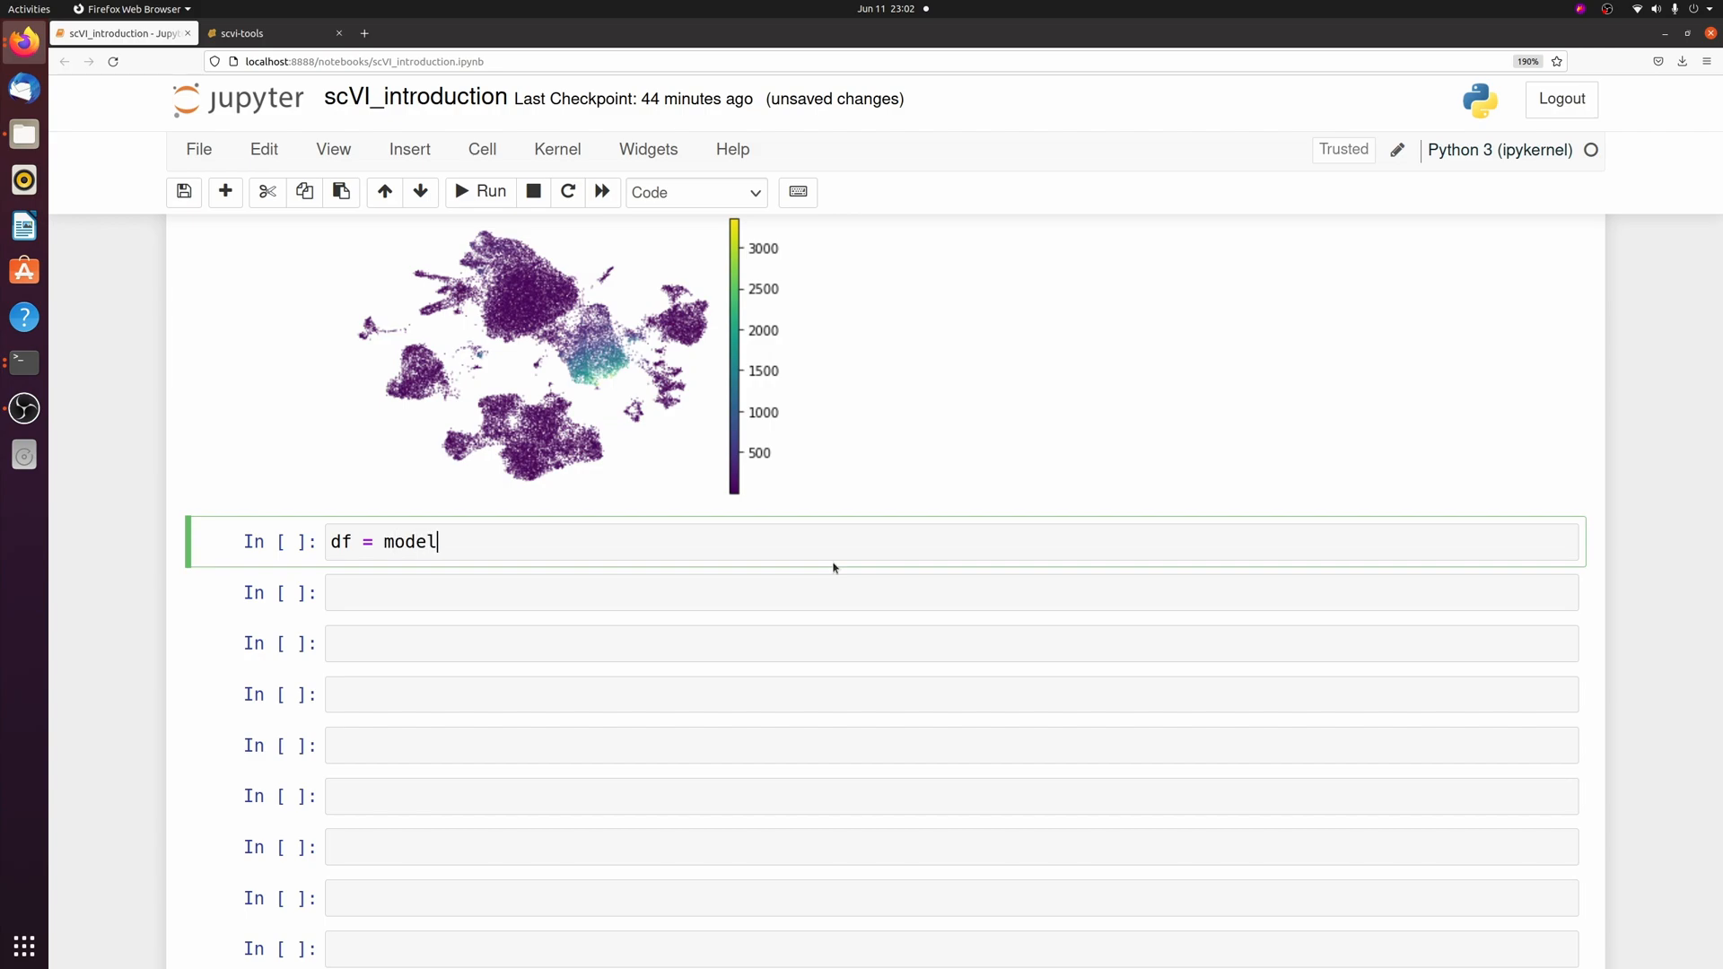
pyautogui.write('.differential_expression')
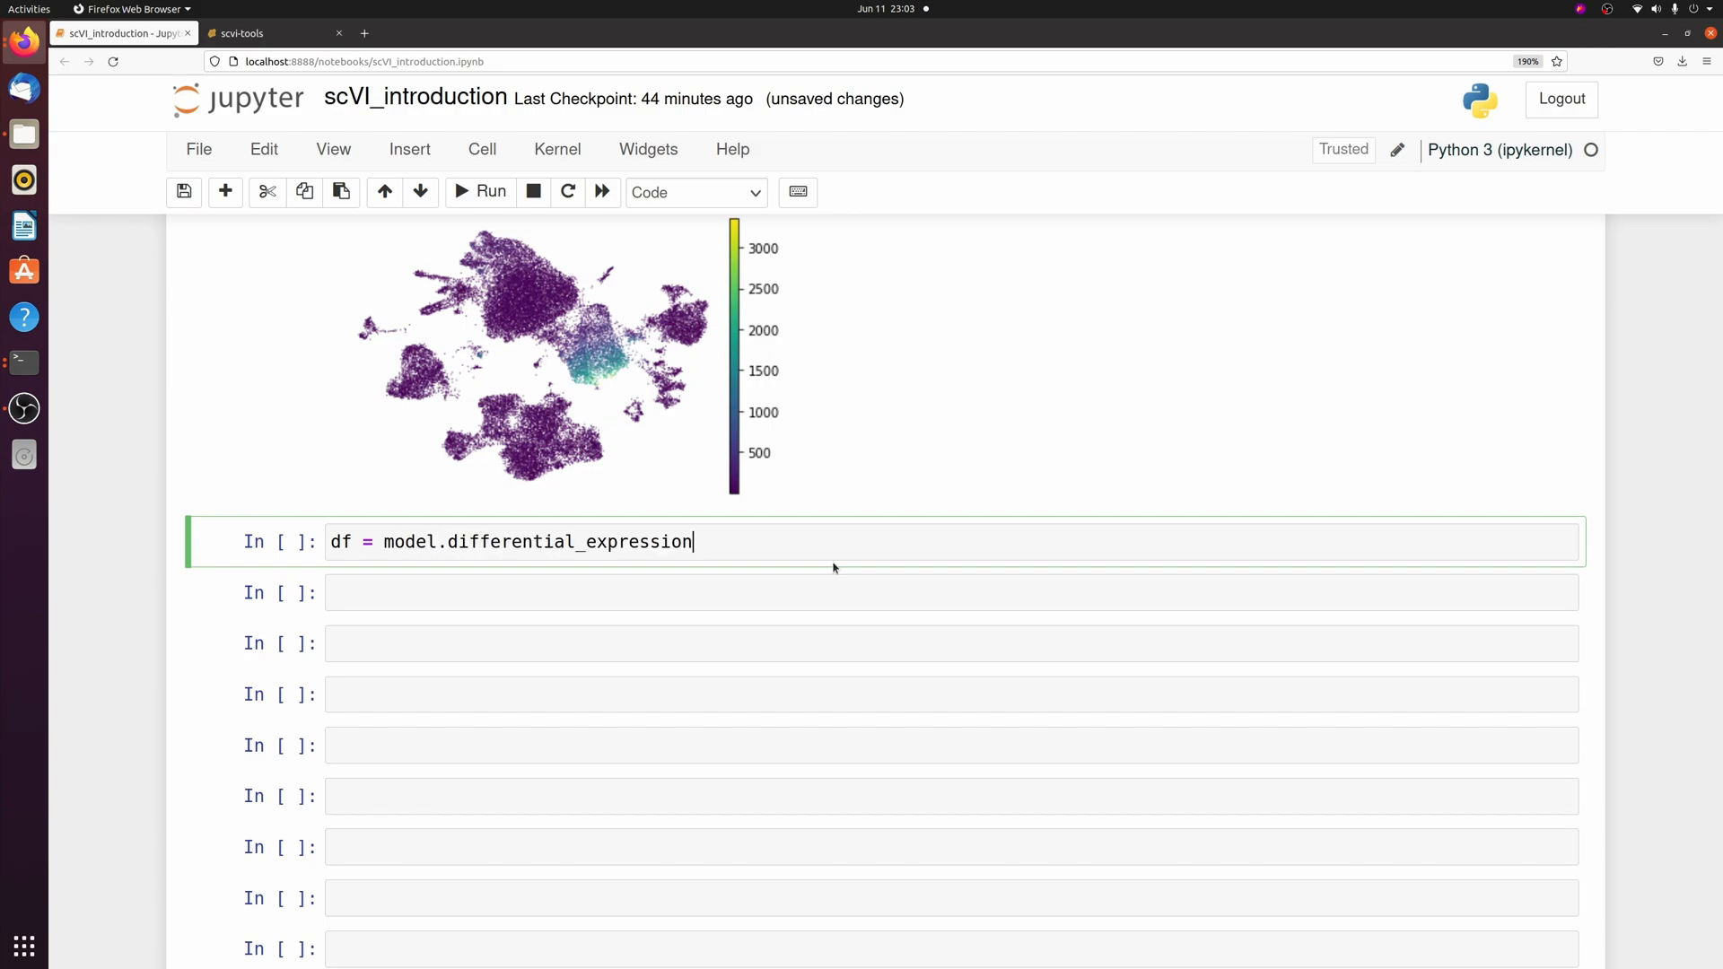
pyautogui.write('()')
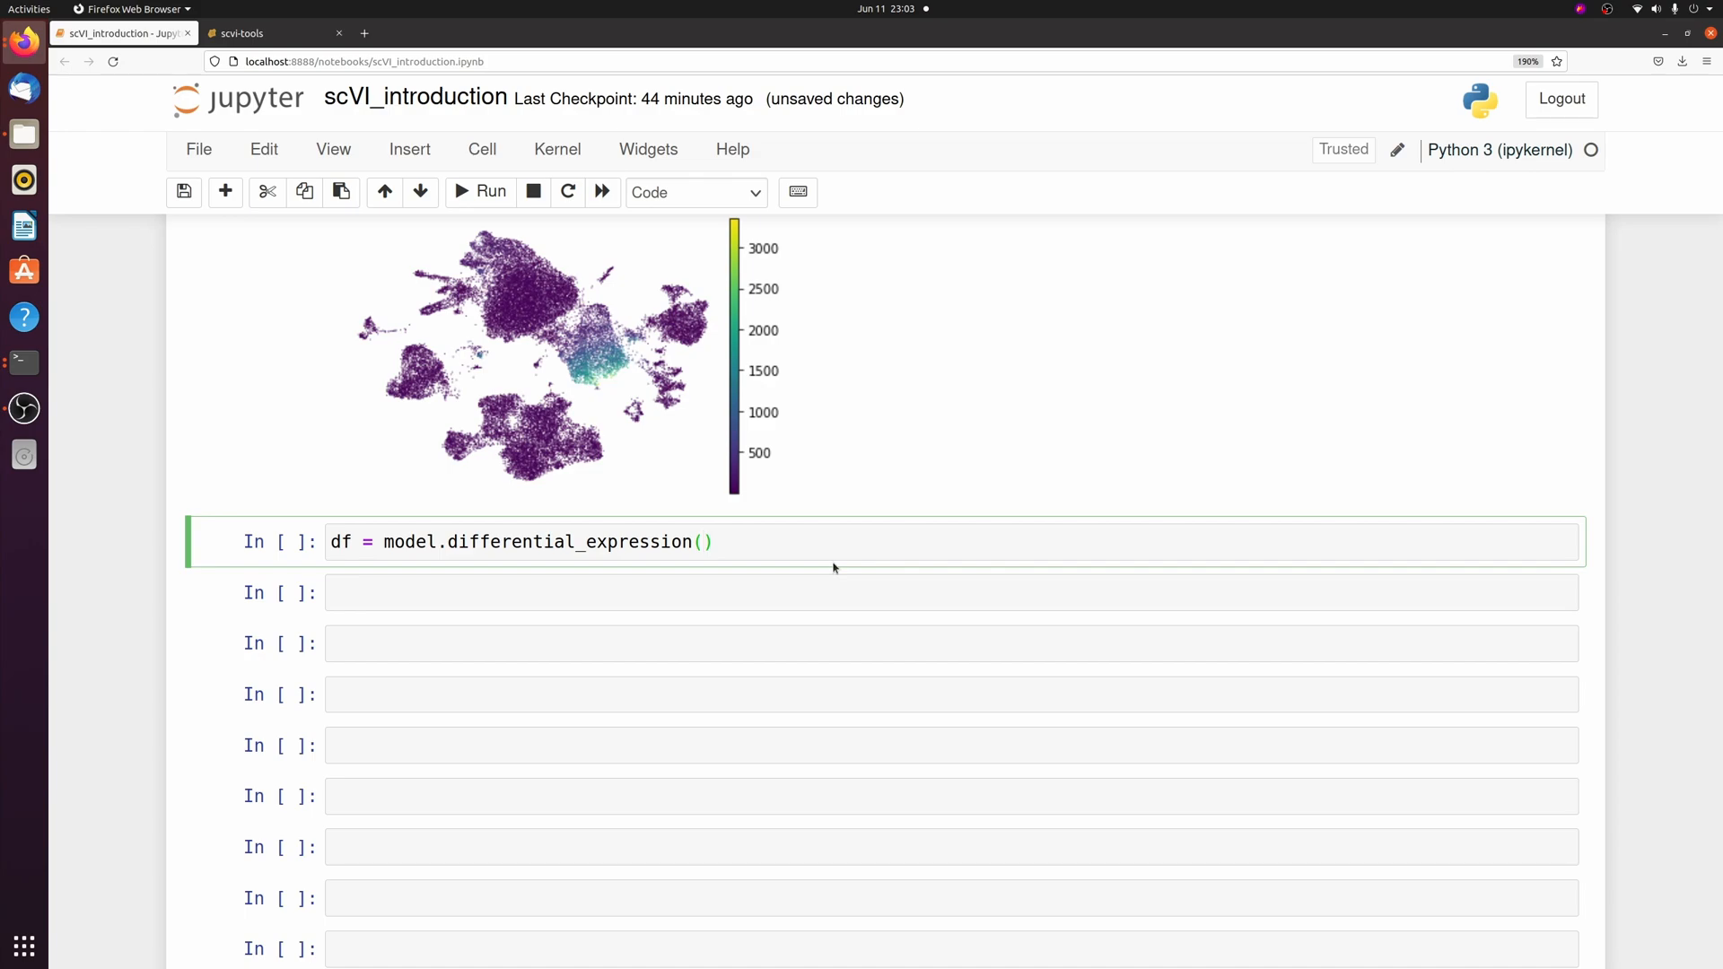
pyautogui.write('groupby')
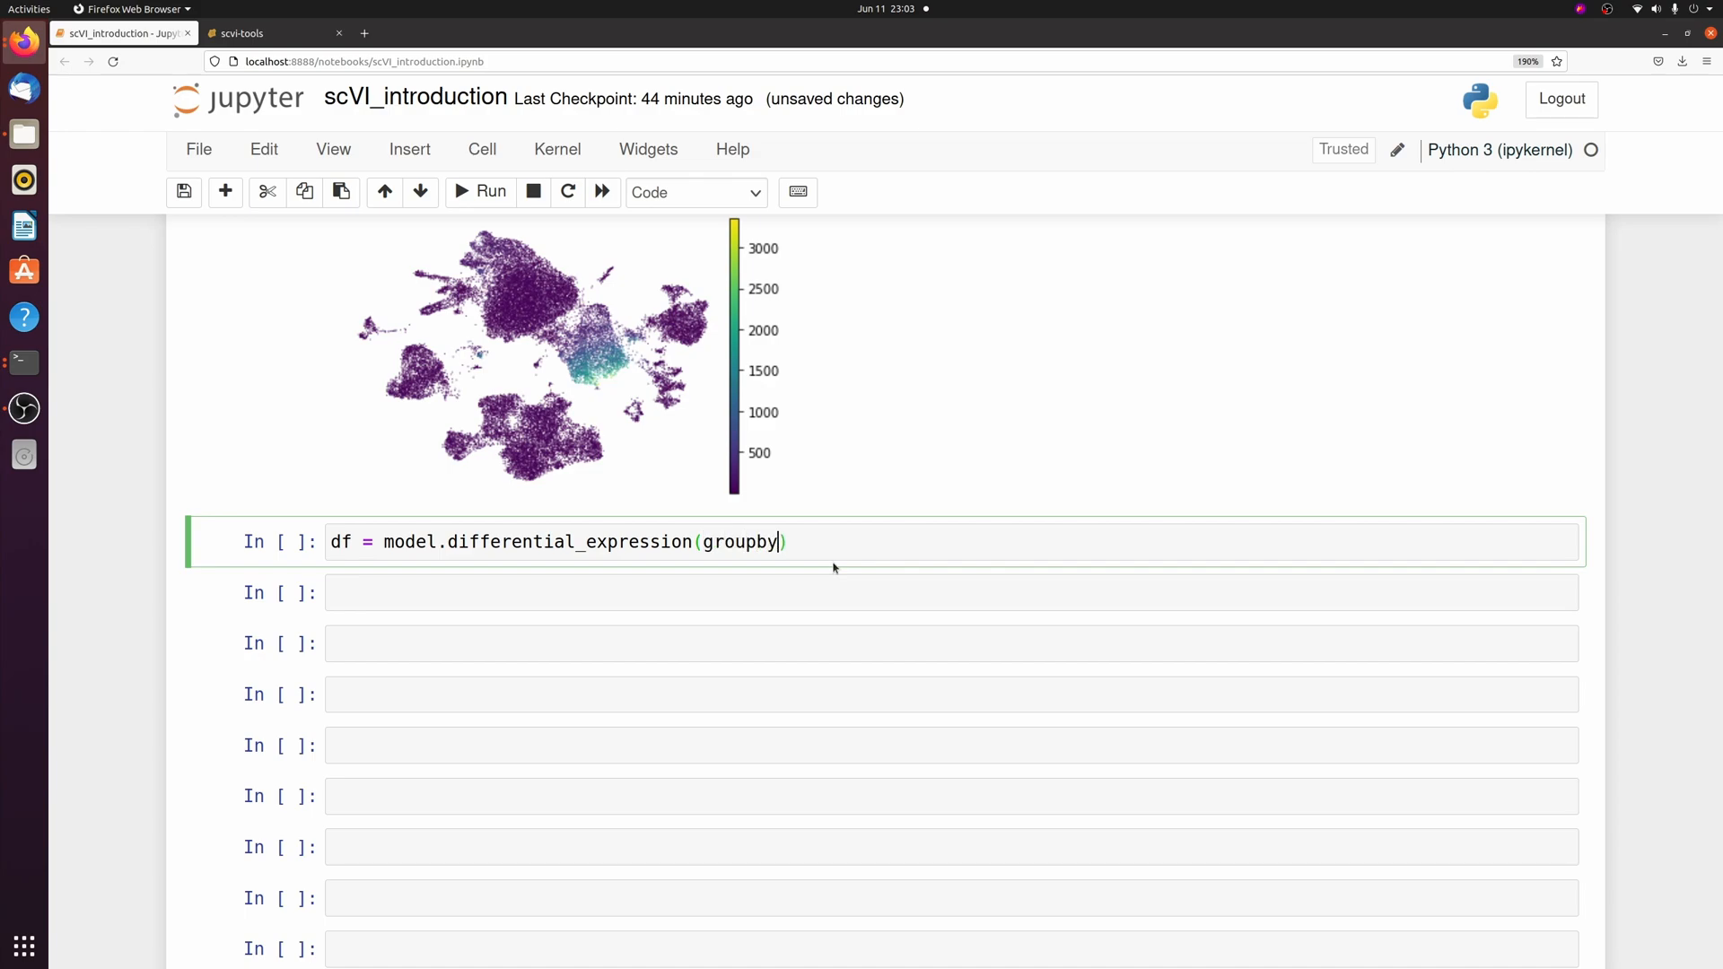
pyautogui.write("= 'leid'")
pyautogui.write('df')
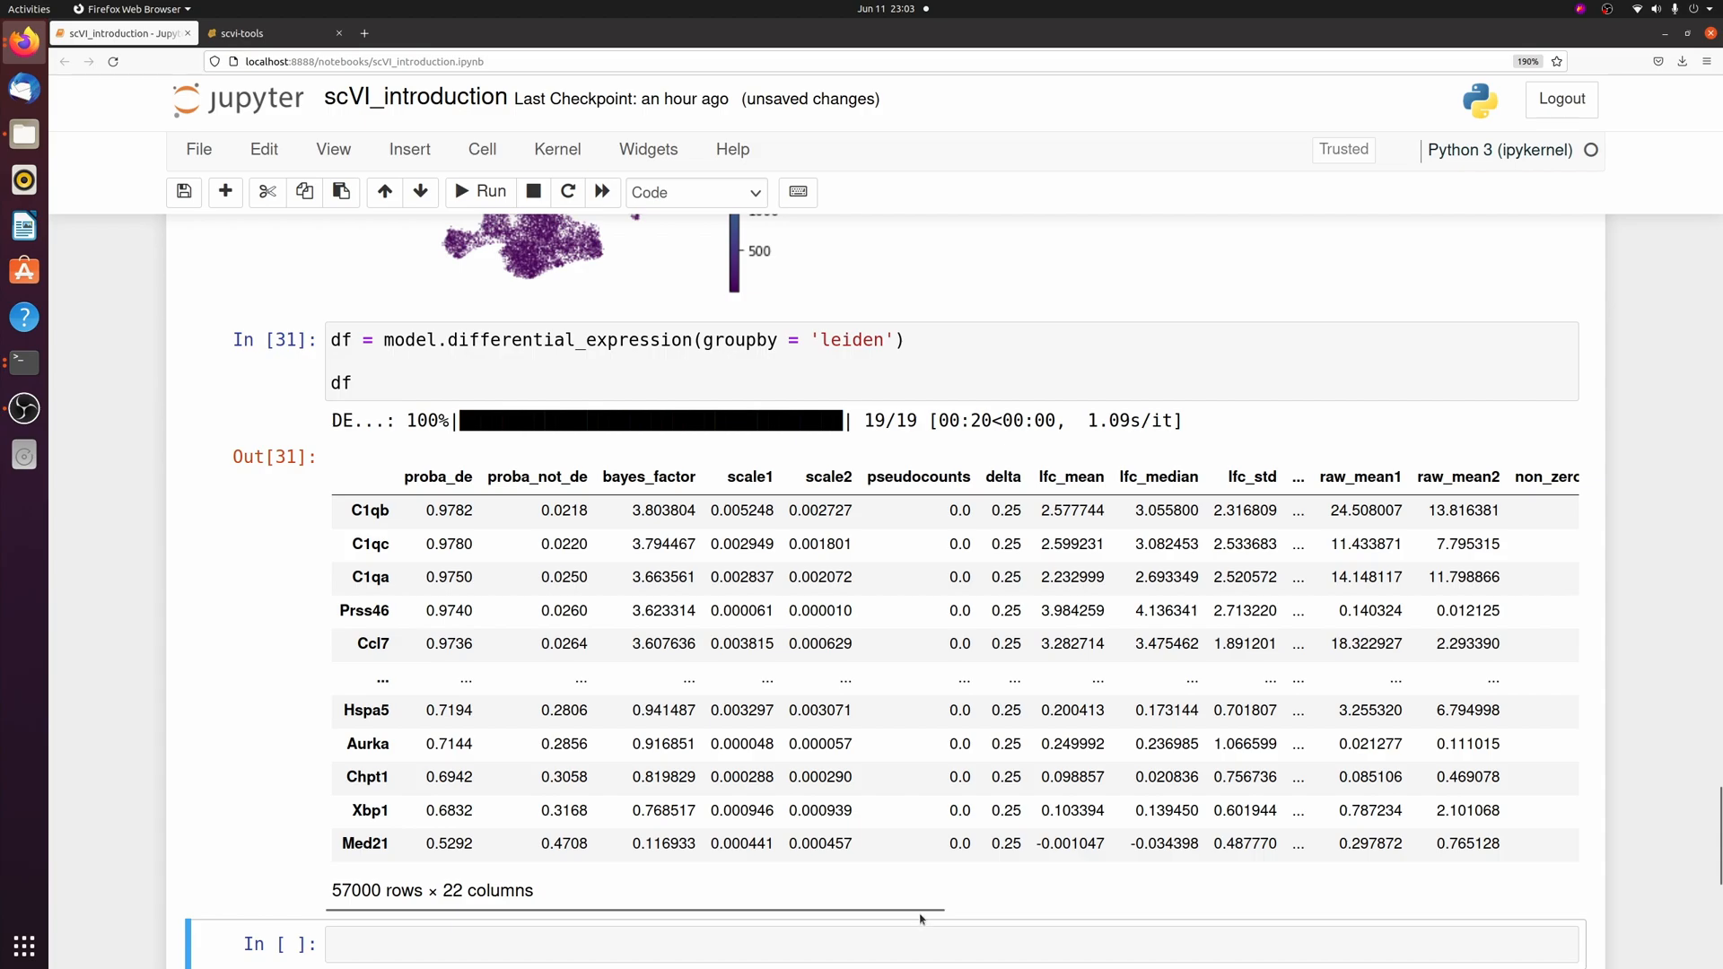
pyautogui.hscroll(3)
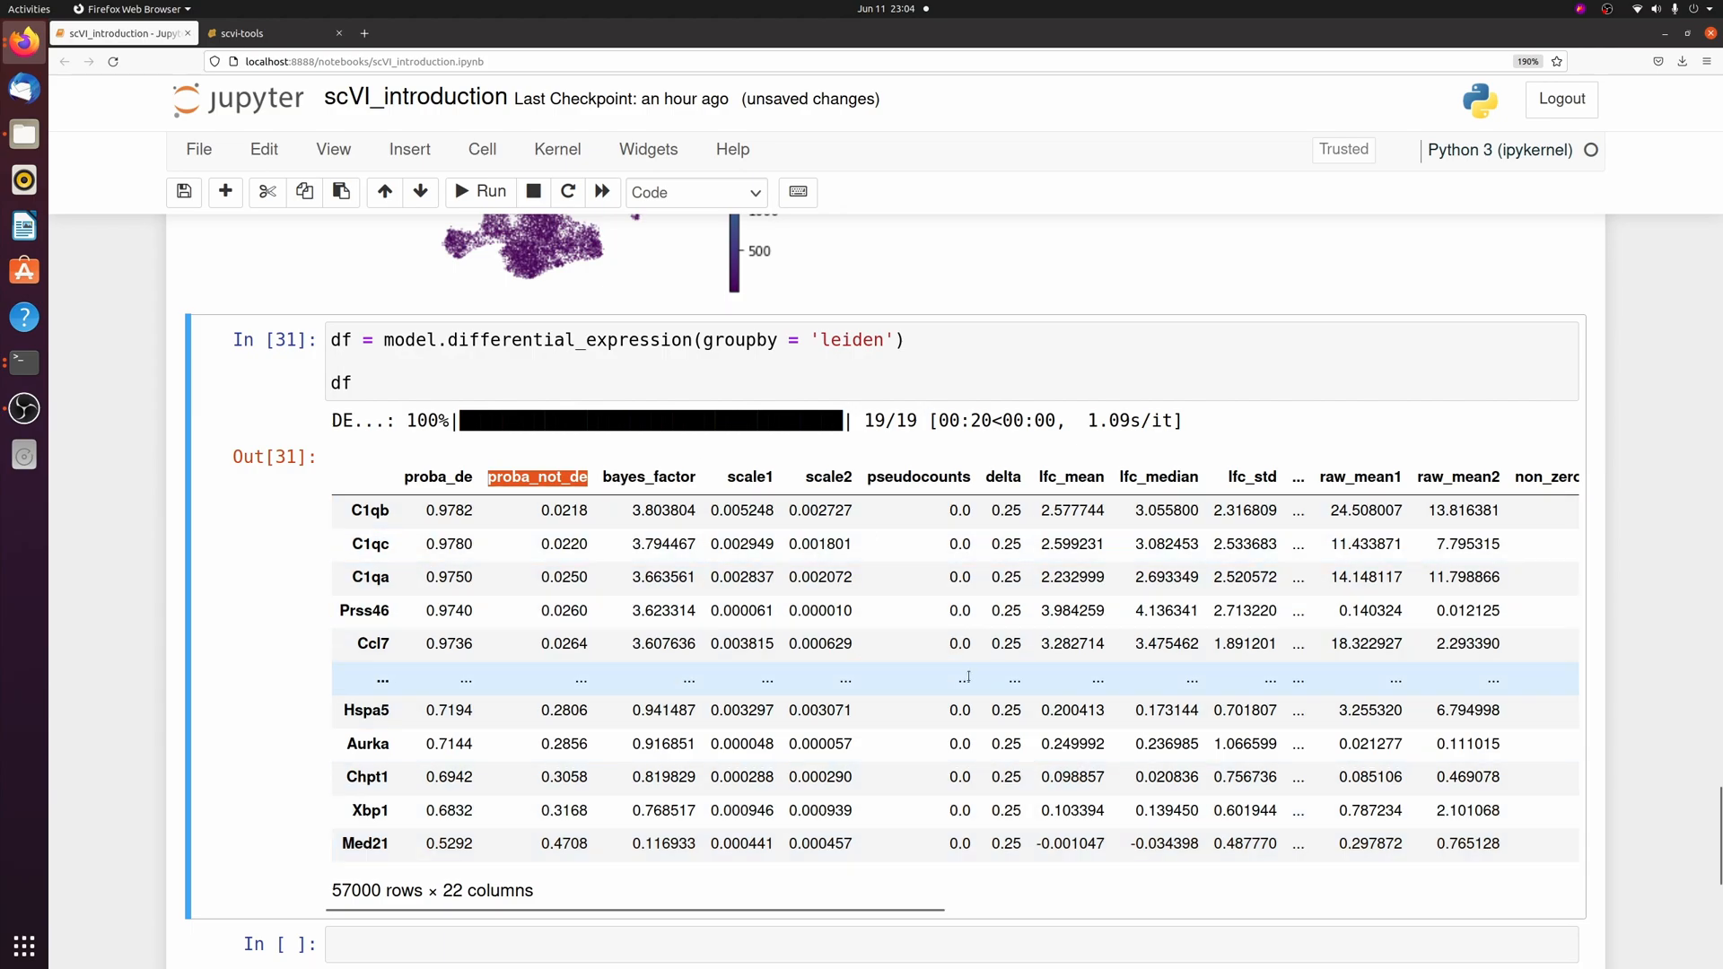
pyautogui.scroll(-3)
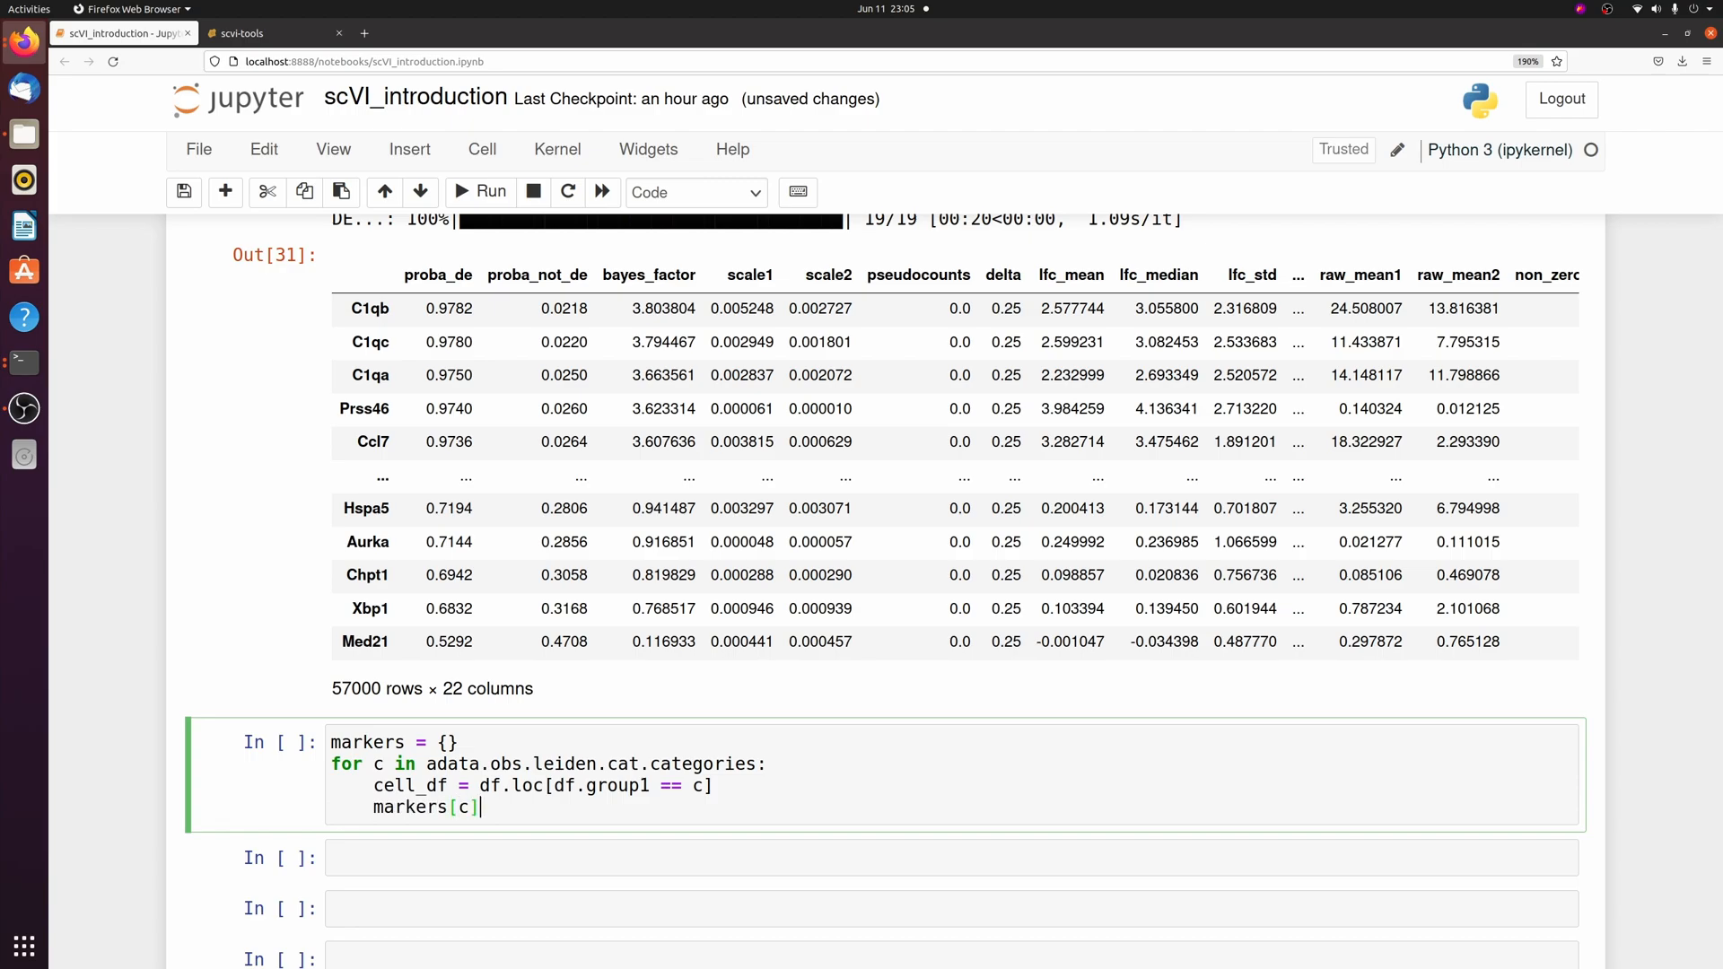
# Step: Fill markers with each leiden cluster's top two genes via cell_df.index.tolist()[:2]
pyautogui.write('= cell_df.index.tolist()[:2]')
pyautogui.click(952, 858)
pyautogui.write('markers')
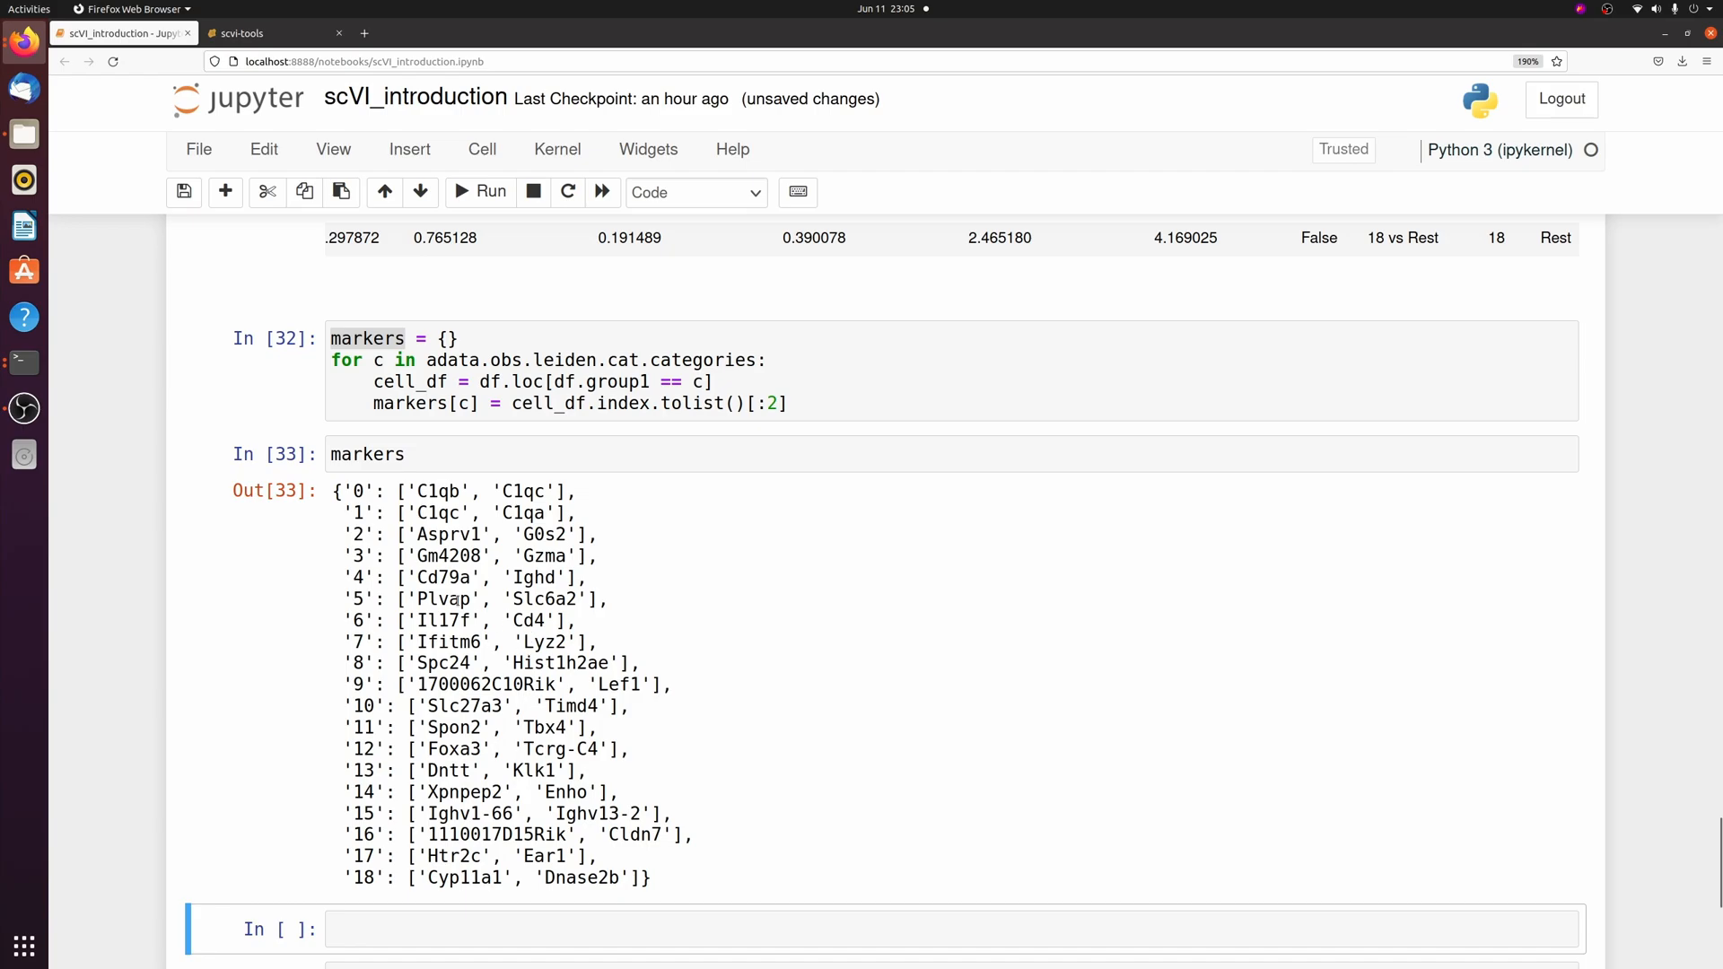
pyautogui.moveTo(814, 590)
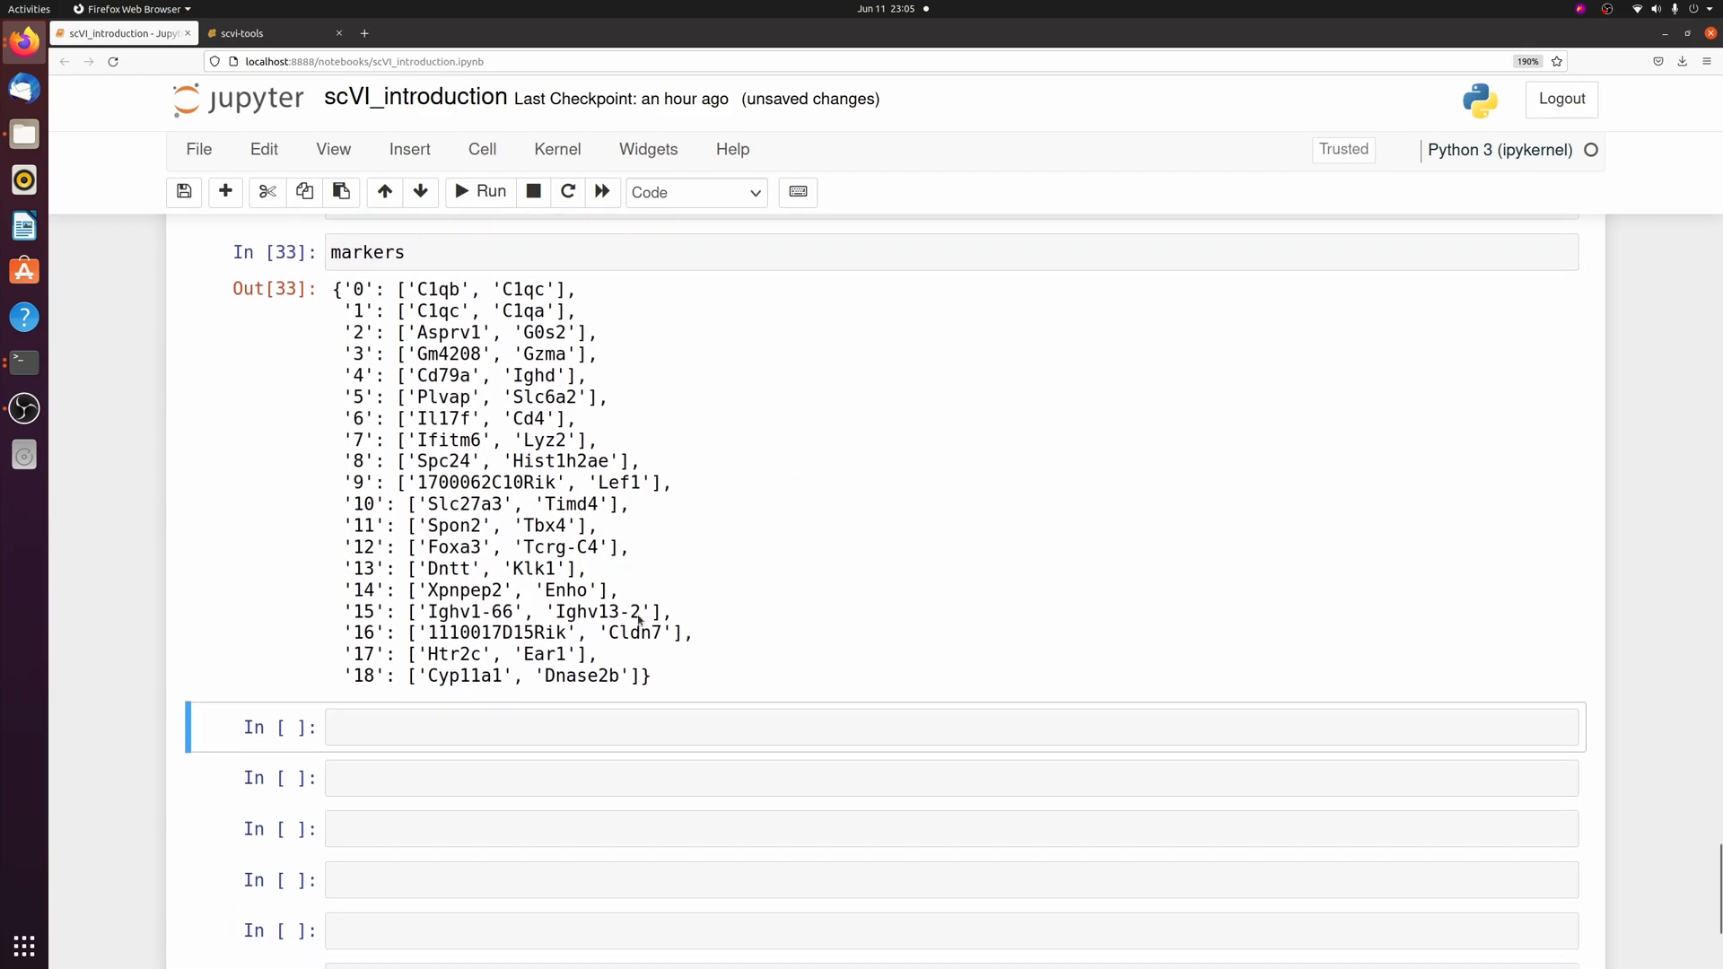
pyautogui.moveTo(681, 452)
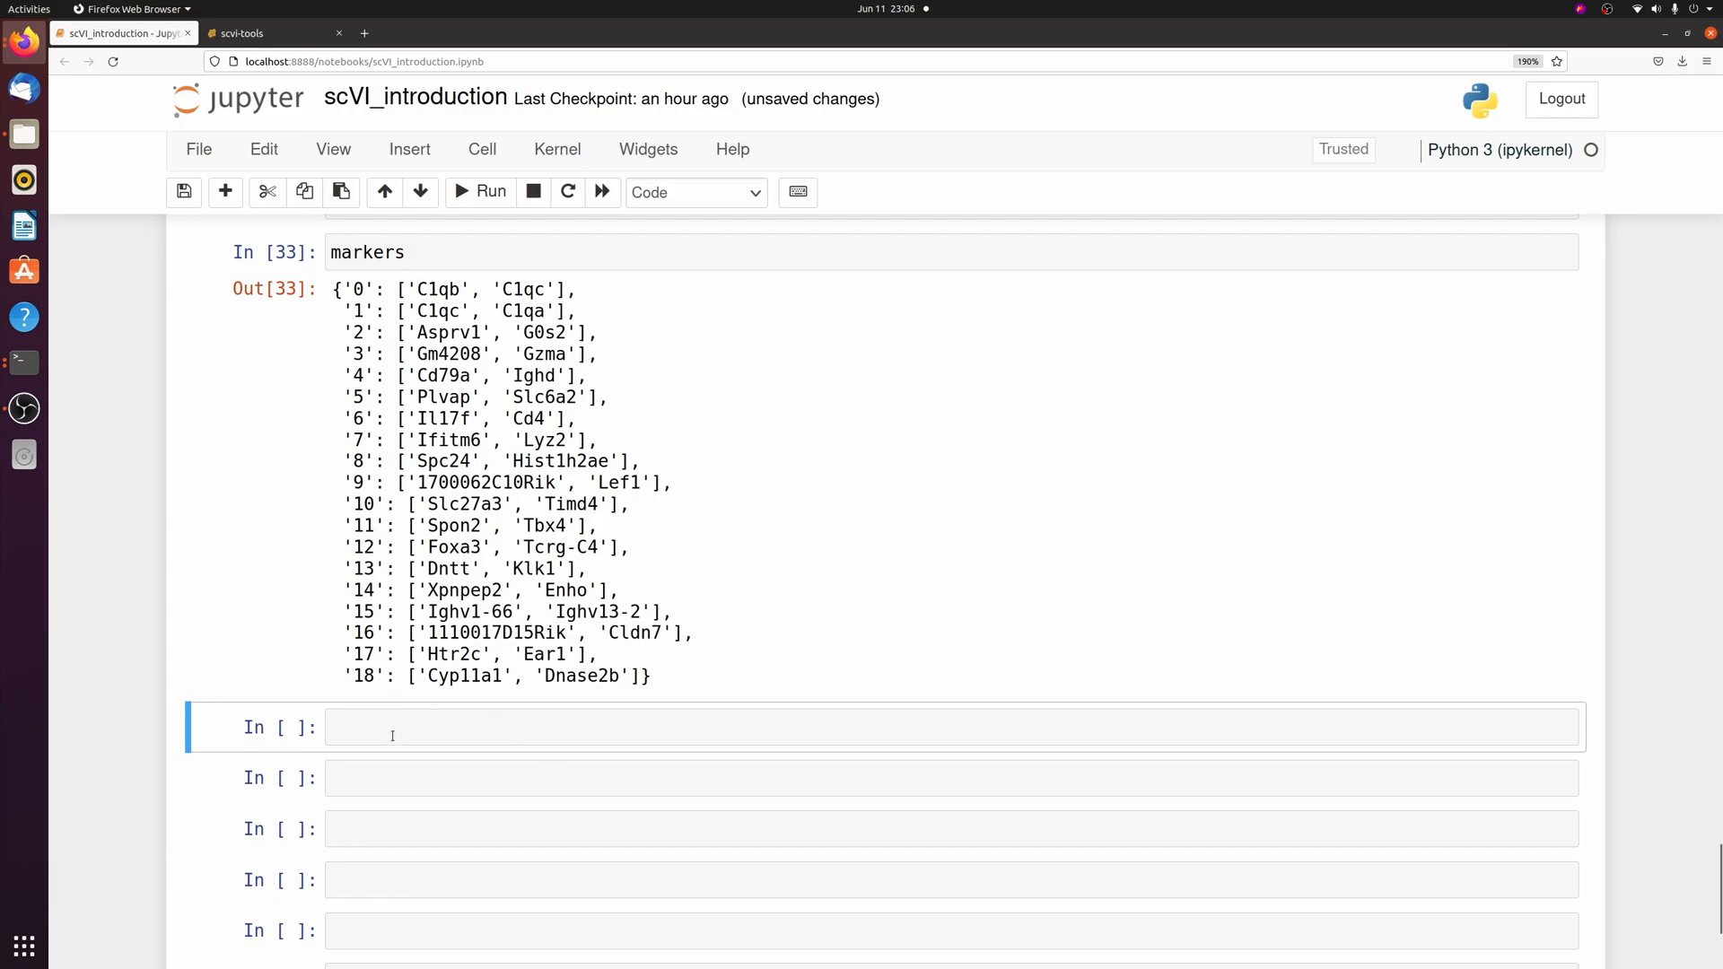
# Step: Plot a dot plot of the markers grouped by leiden and scroll through it
pyautogui.write('sc.pl.dotplot(adata, markers, gr')
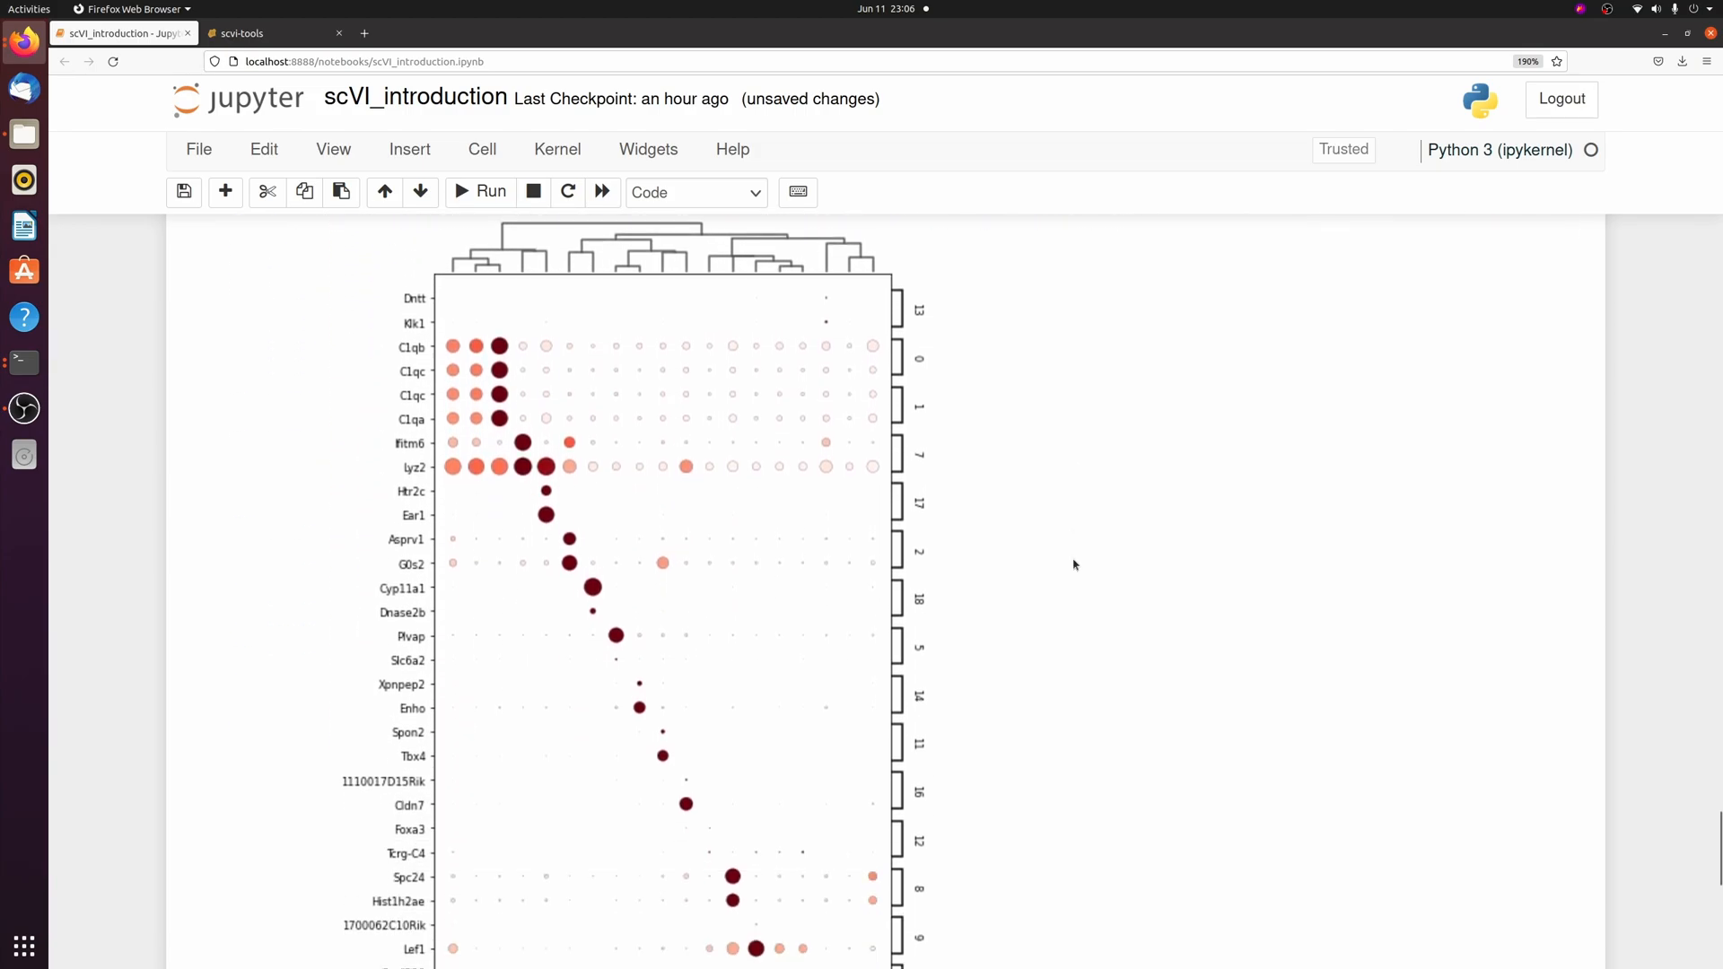
pyautogui.scroll(-3)
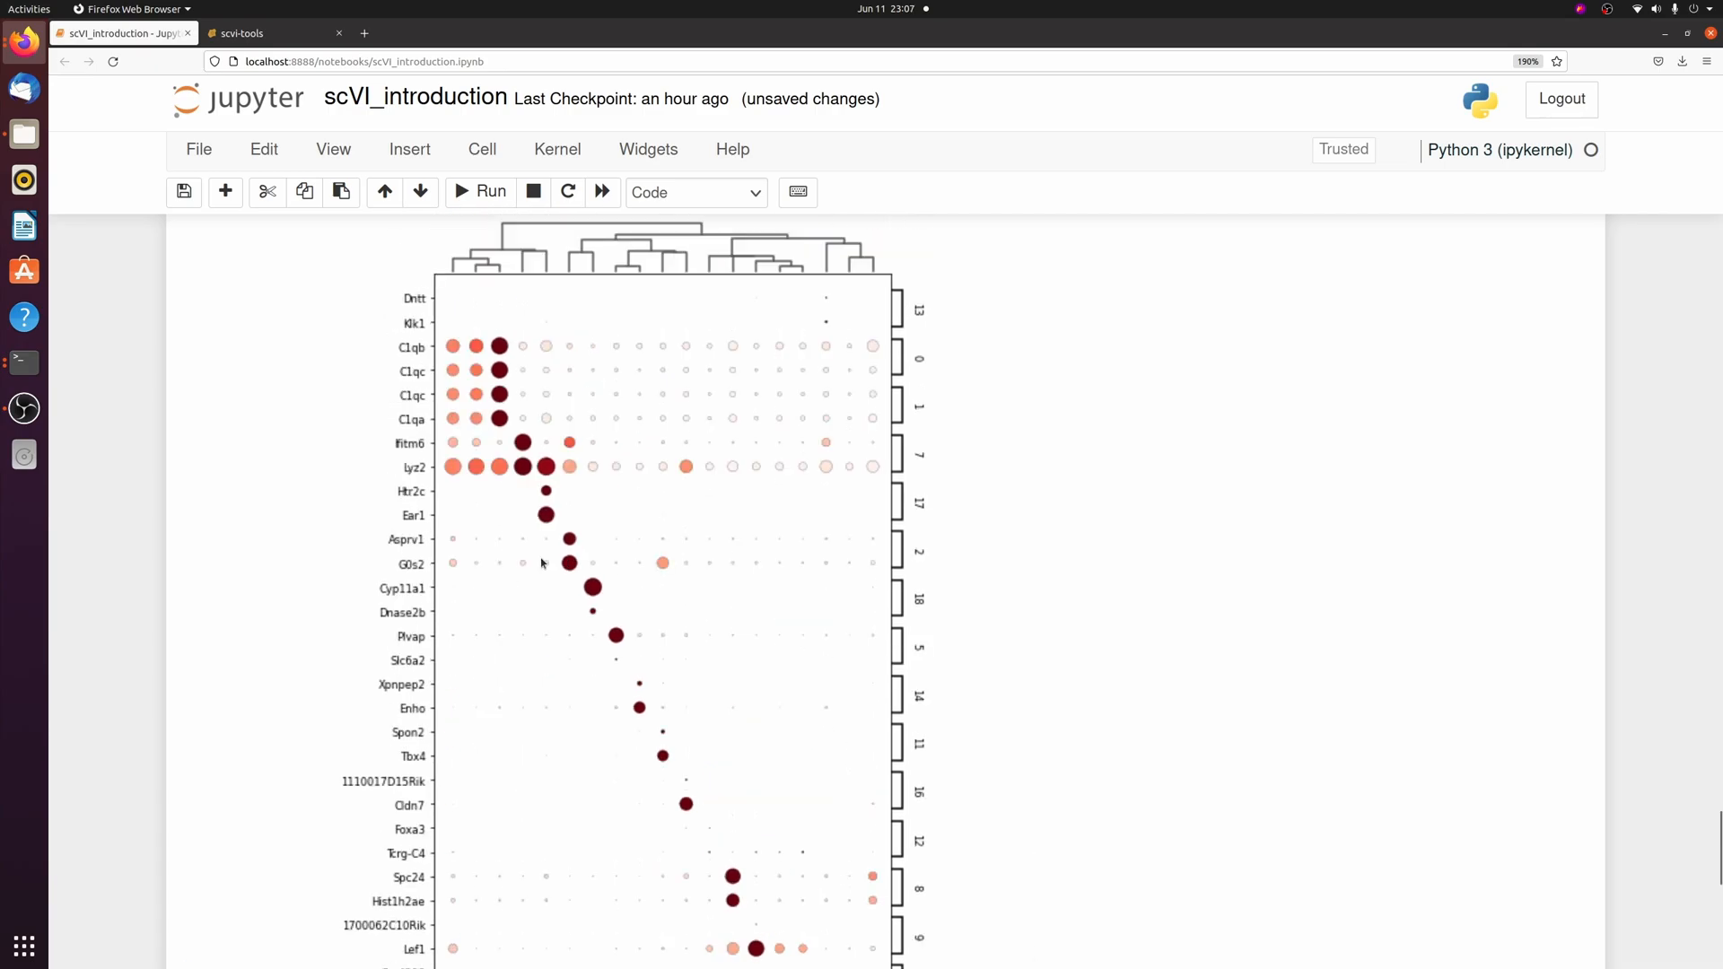
pyautogui.scroll(-3)
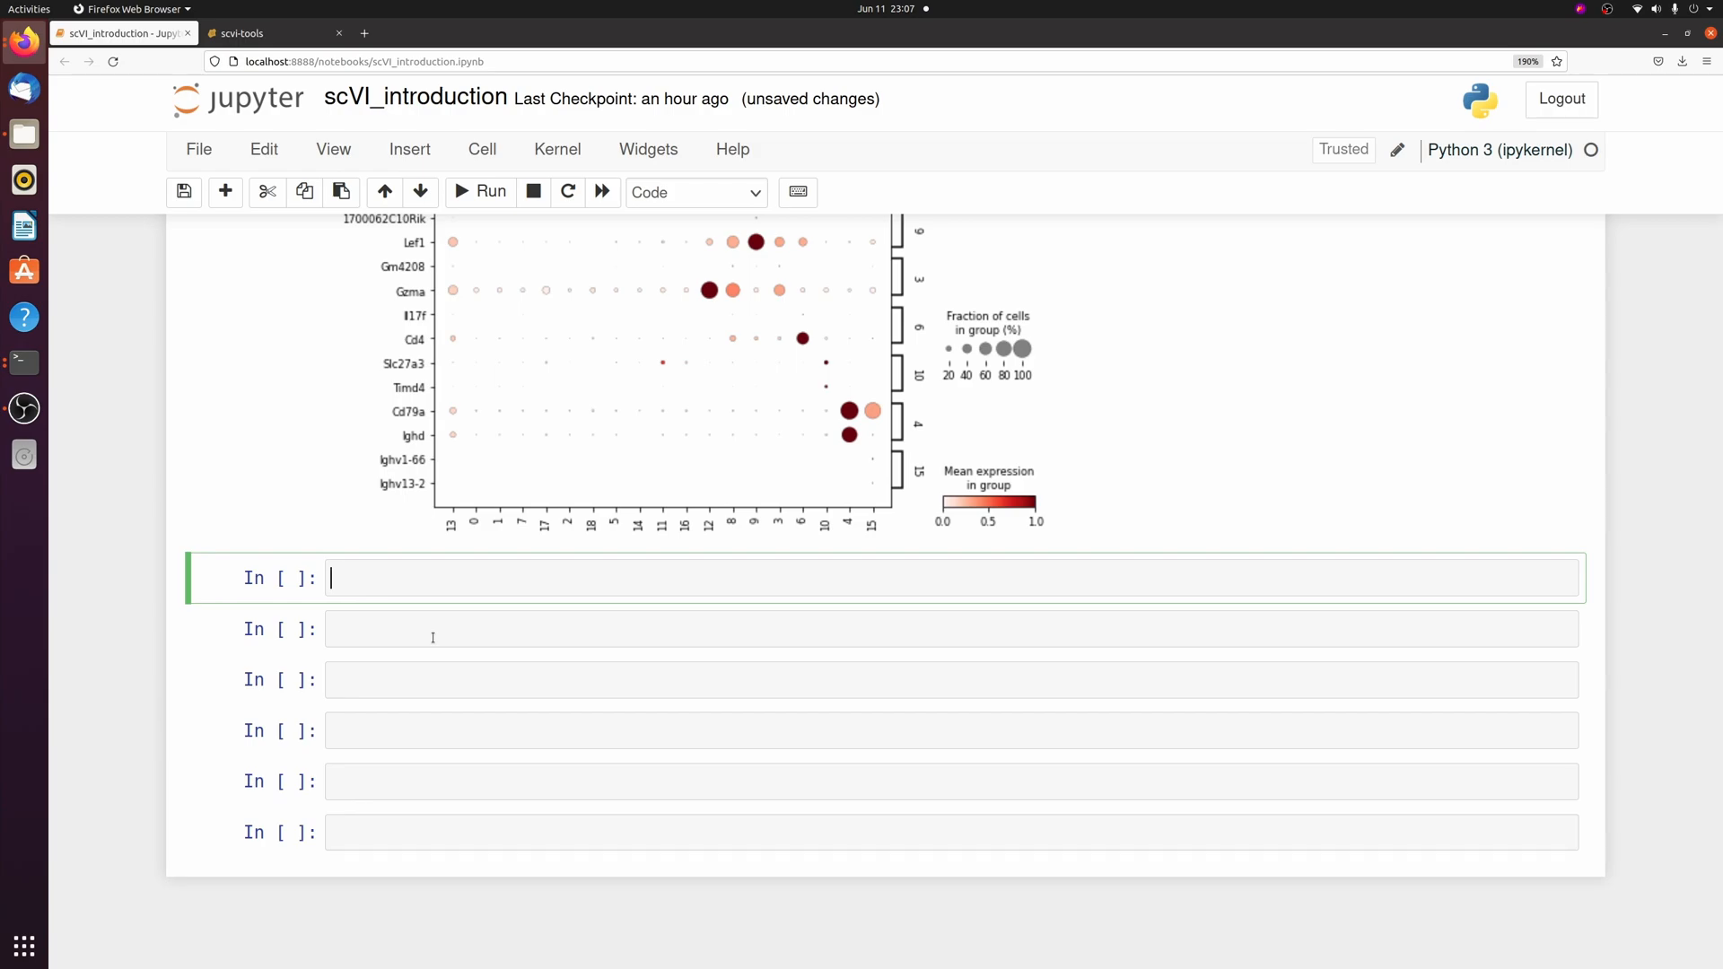
pyautogui.write('model.differential_expression(groupby )')
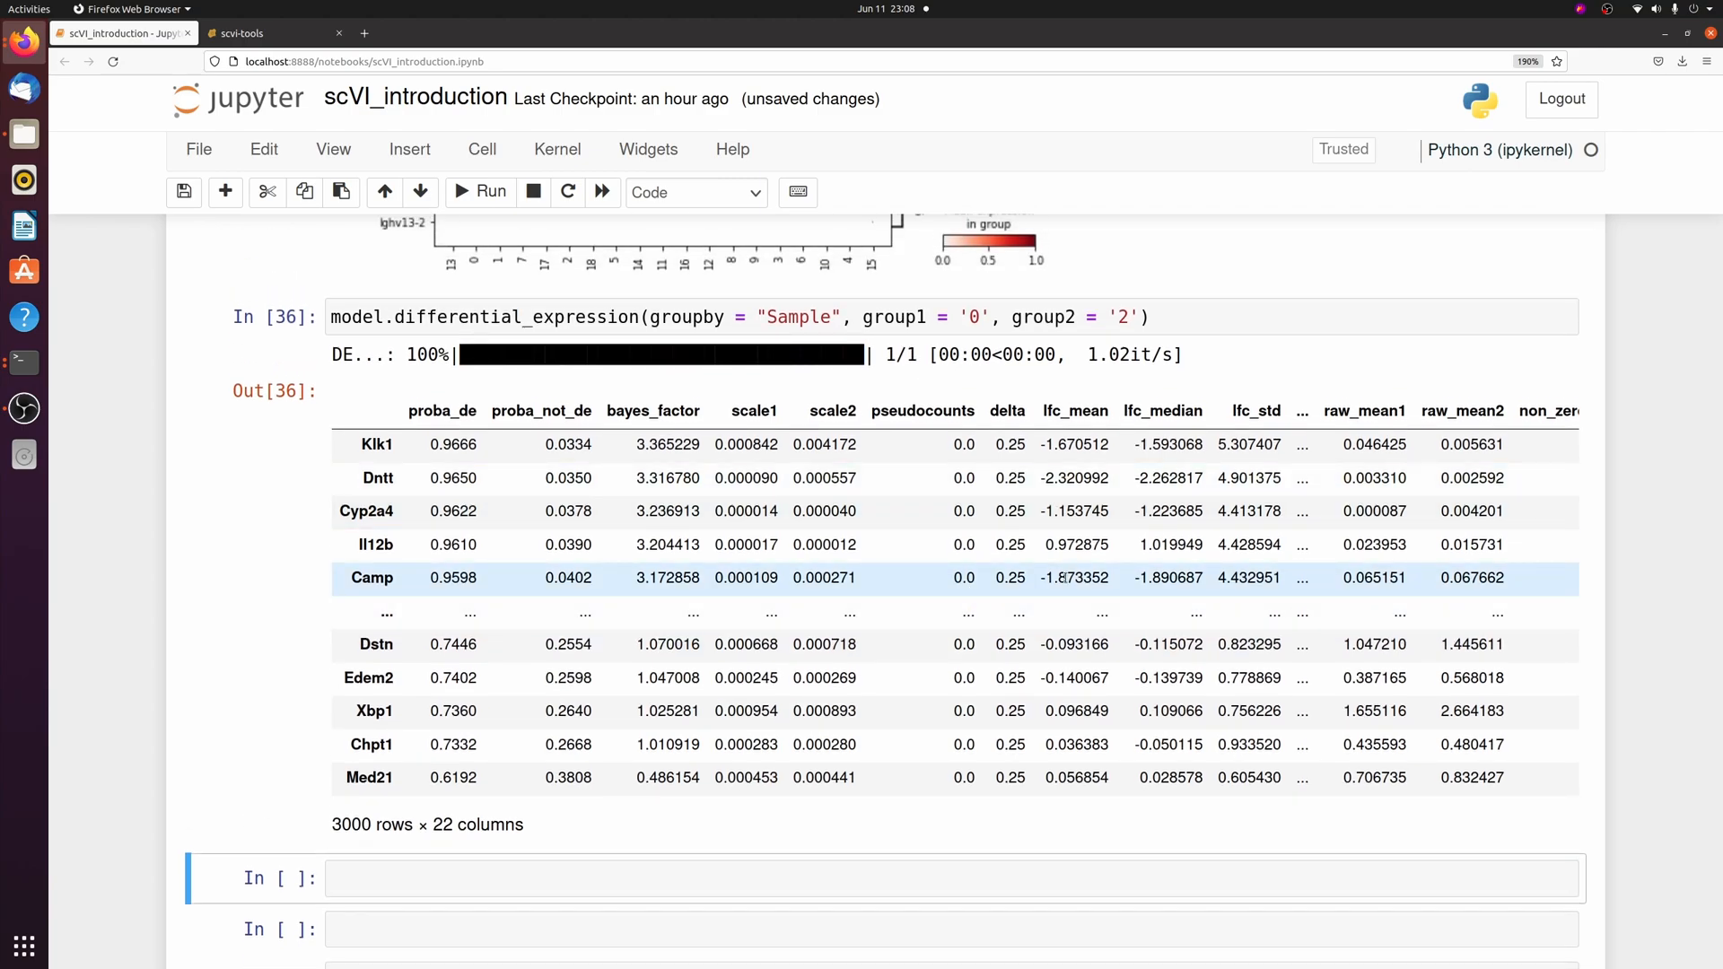
# Step: Scroll through the 3000-gene Sample 0 versus 2 differential expression table
pyautogui.scroll(-3)
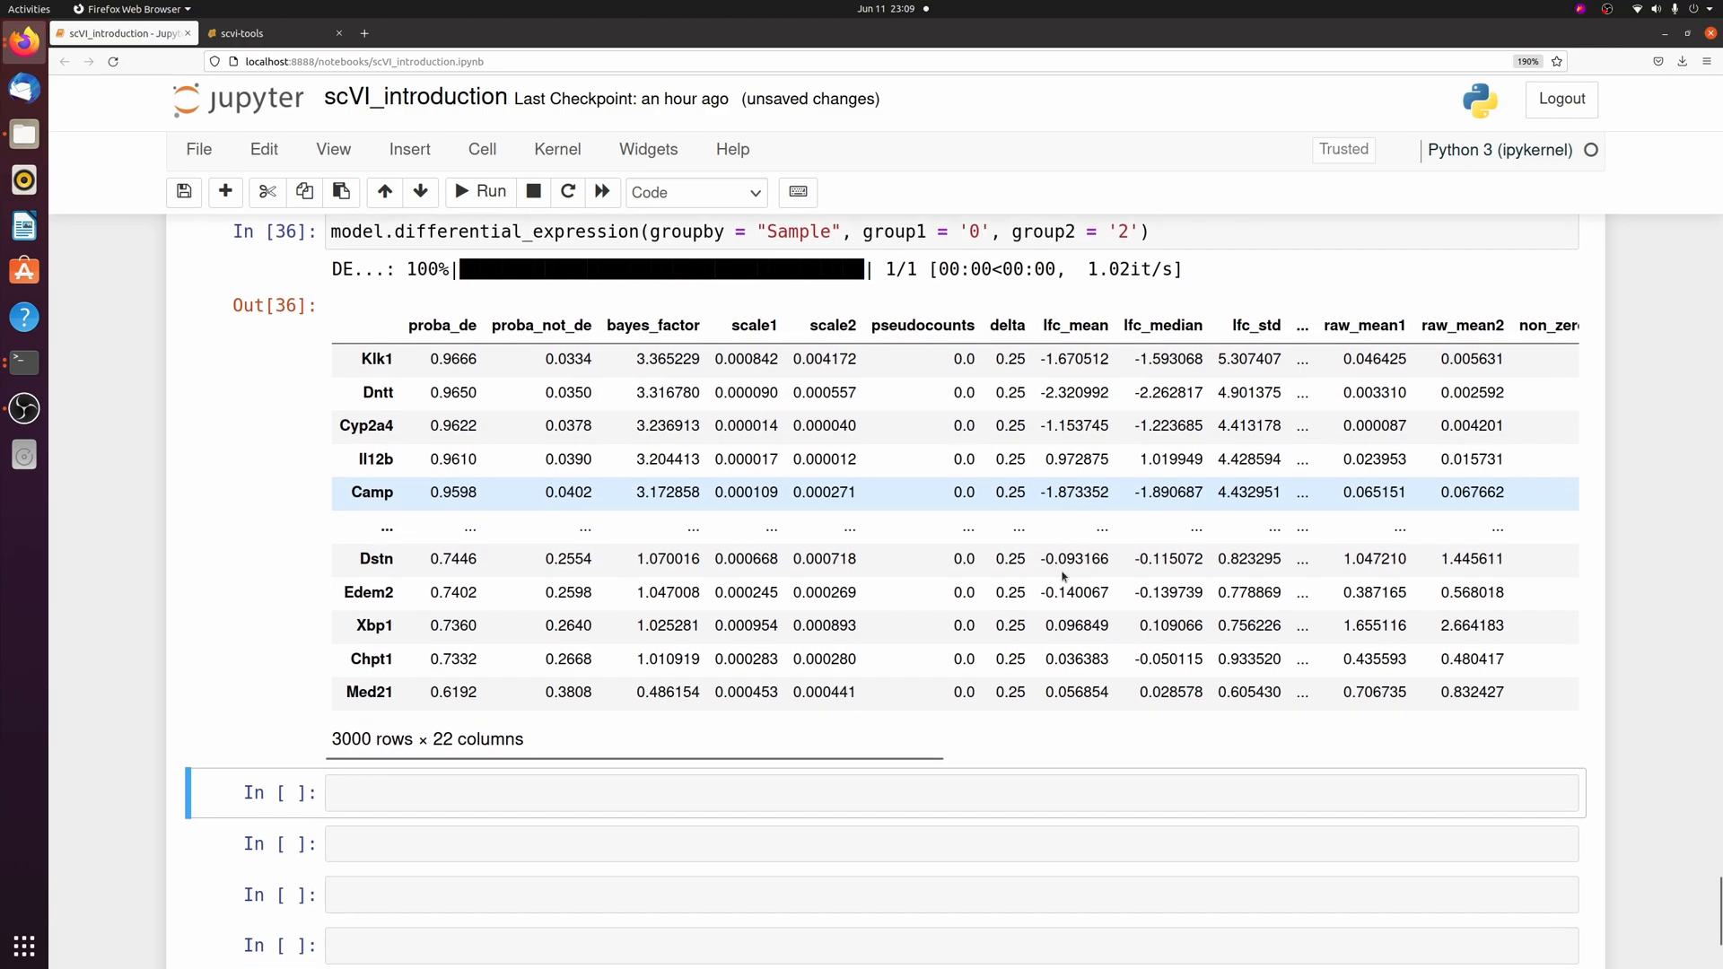
# Step: Run model.differential_expression with idx1/idx2 masks: Sample '0' vs '1', both leiden == '1'
pyautogui.write('model')
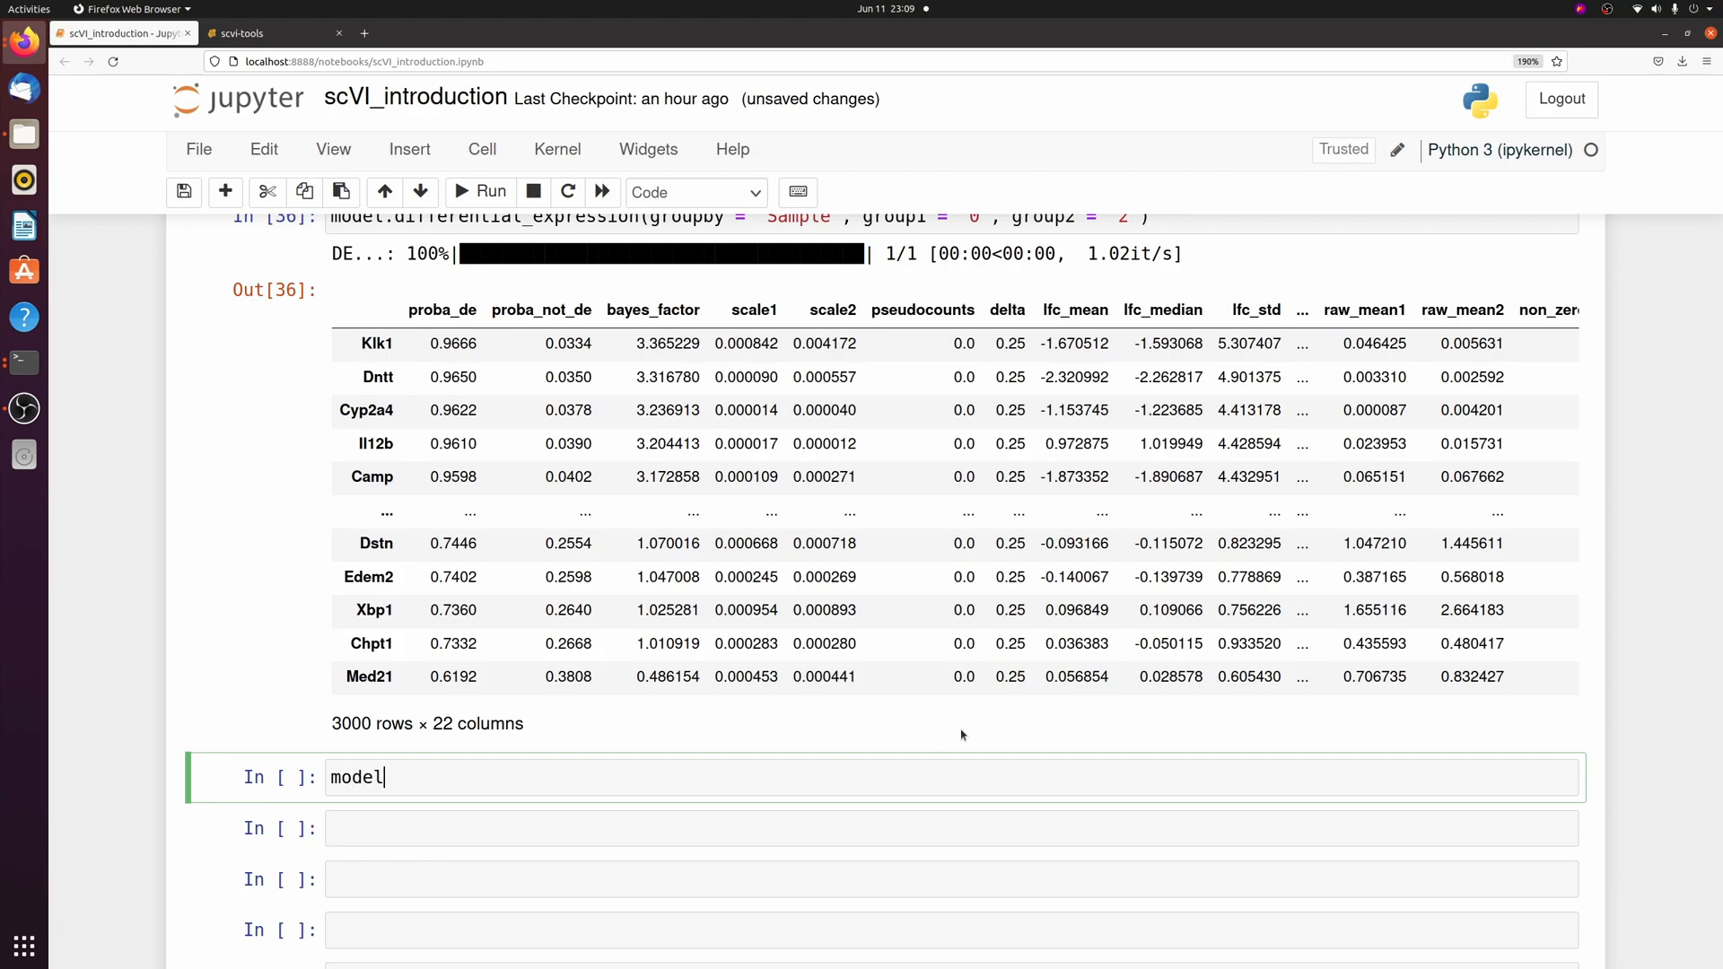
pyautogui.write('.differential_expression')
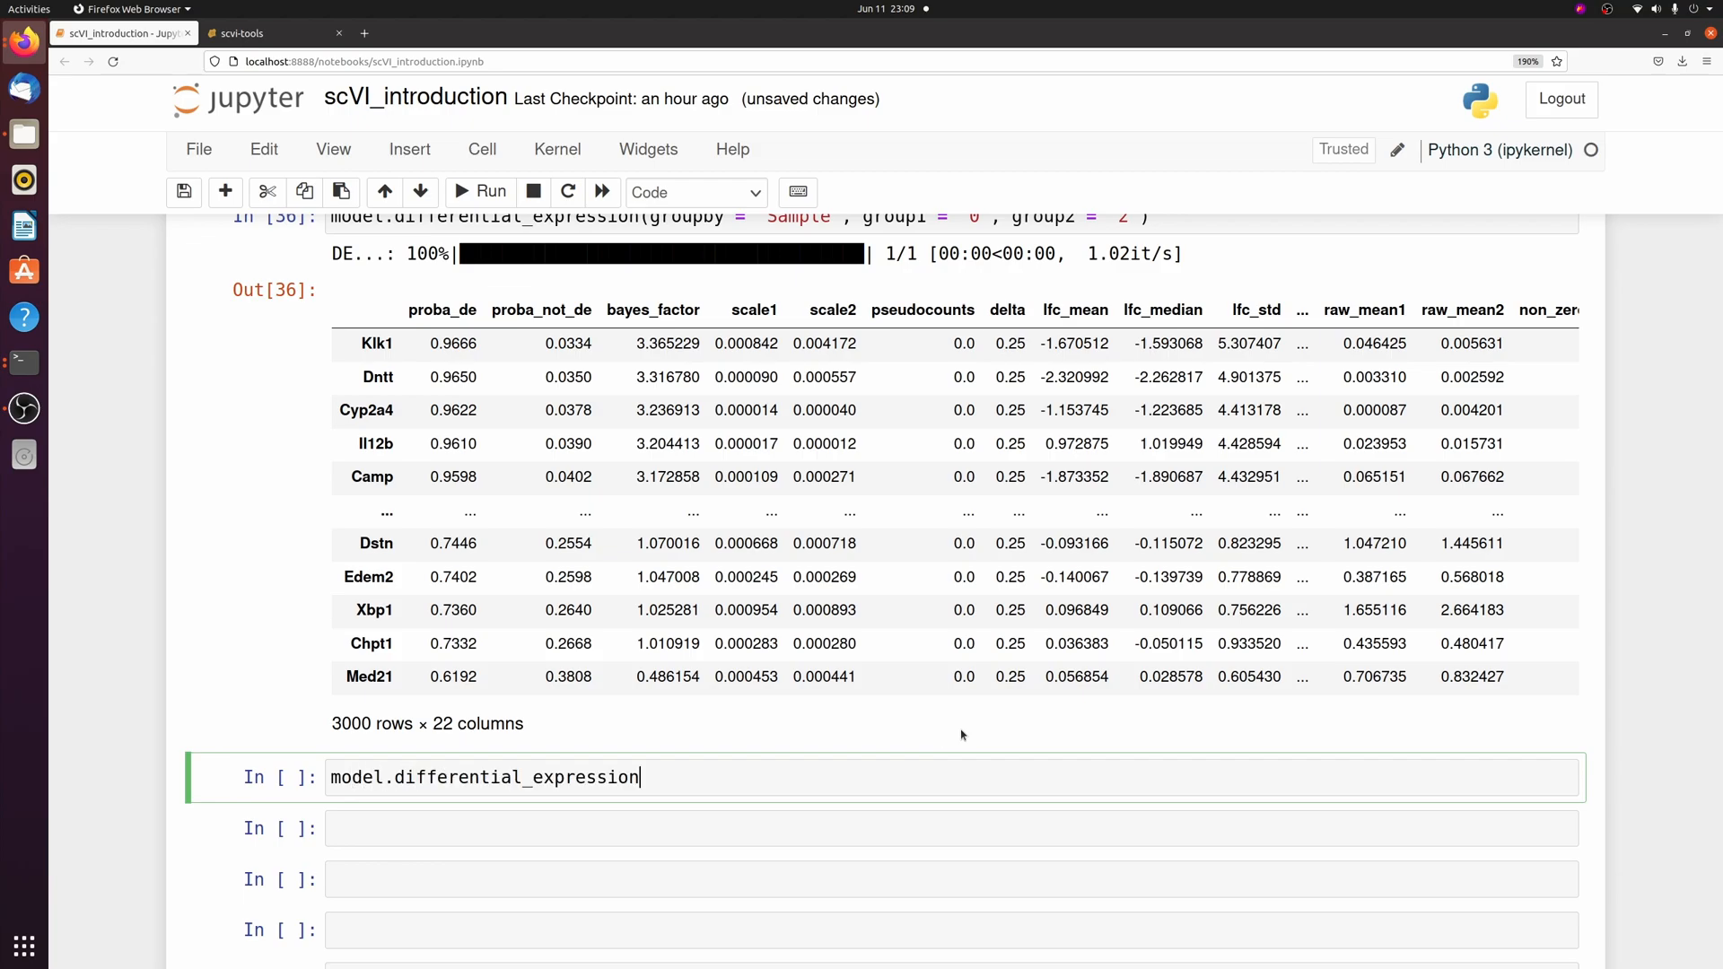
pyautogui.write('()')
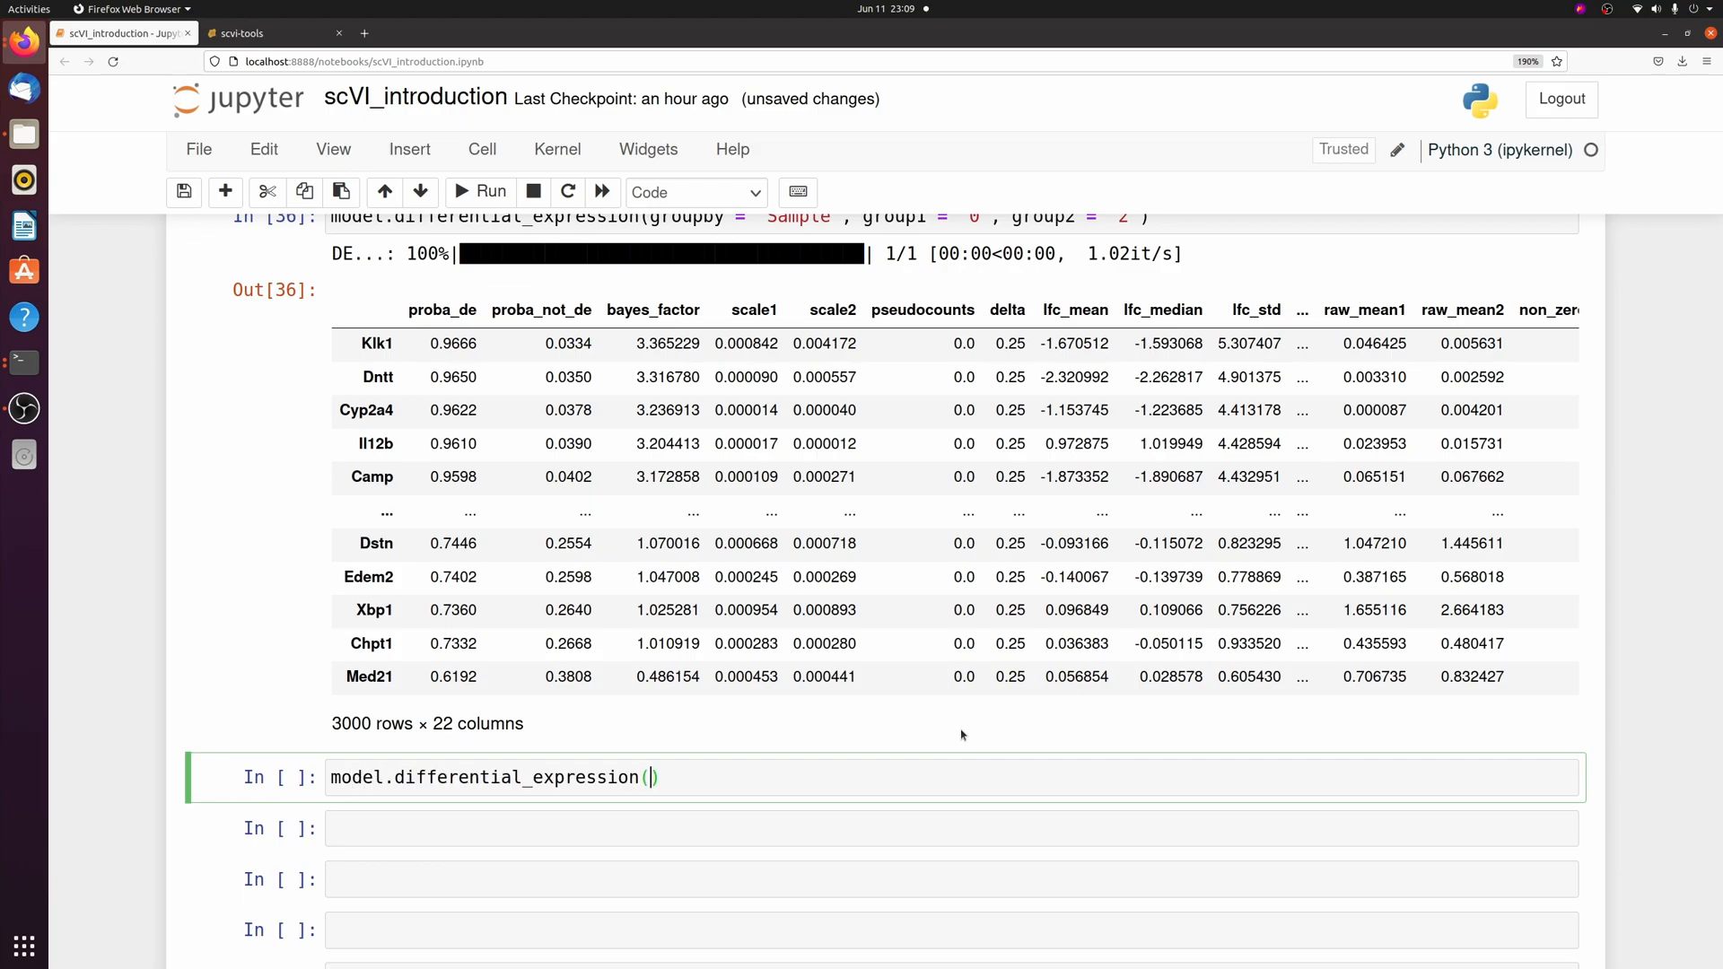
pyautogui.write('idx1 =')
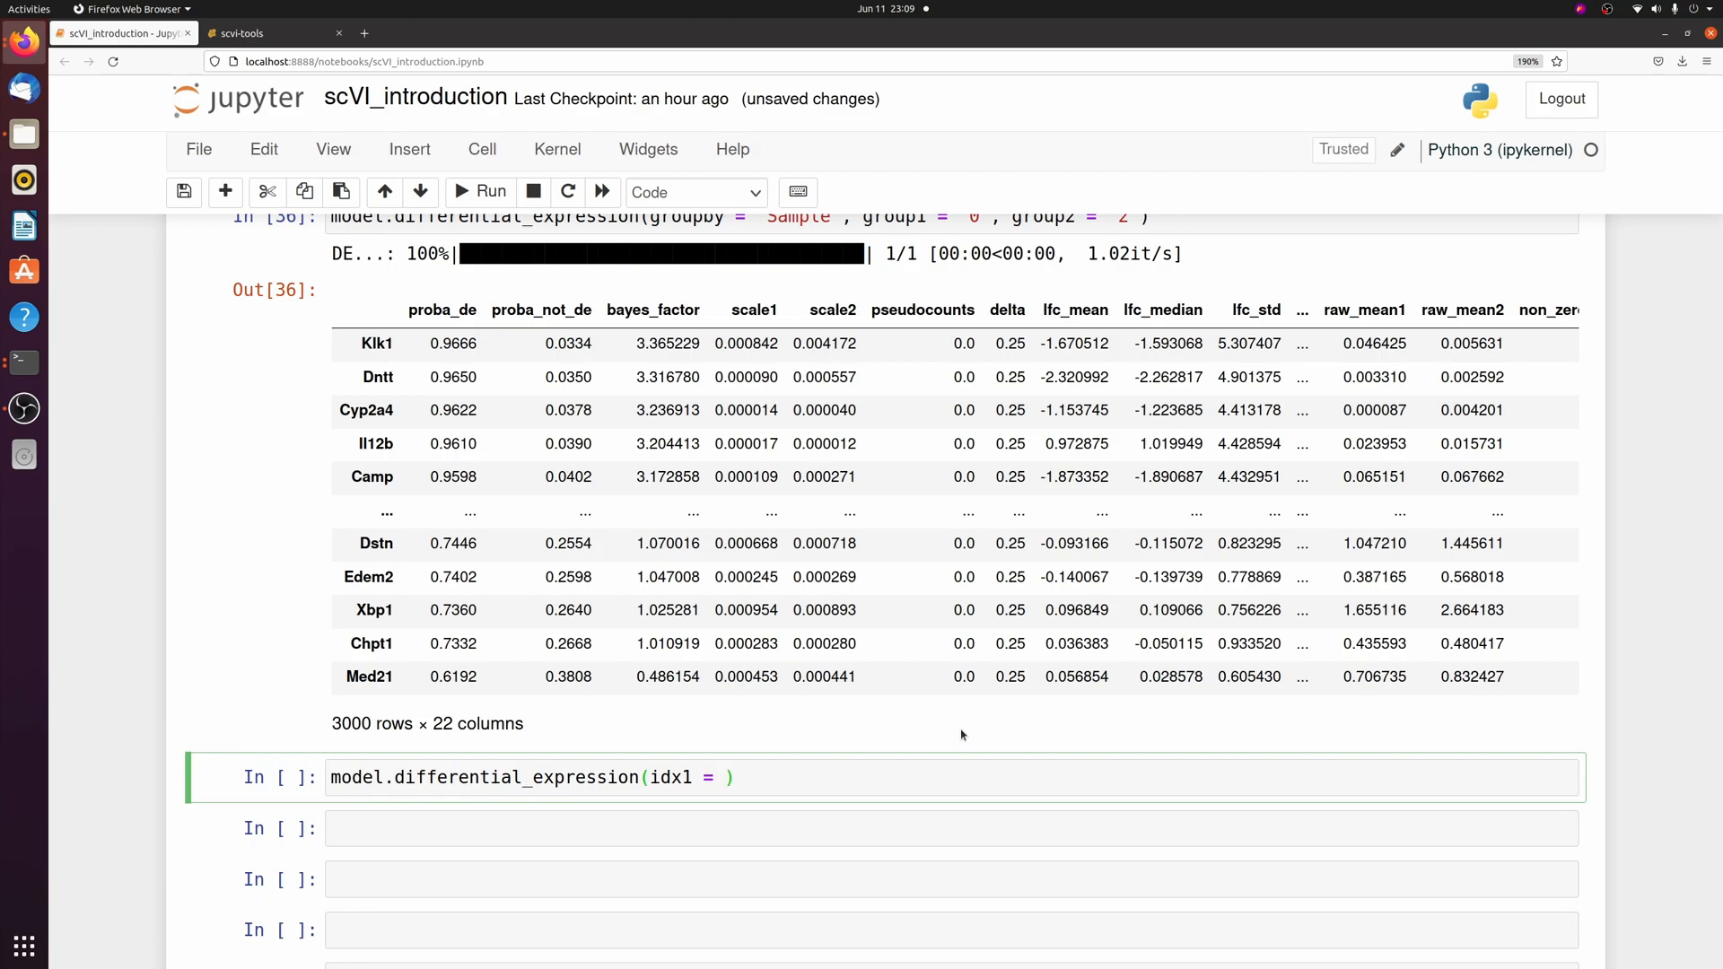
pyautogui.write('[]')
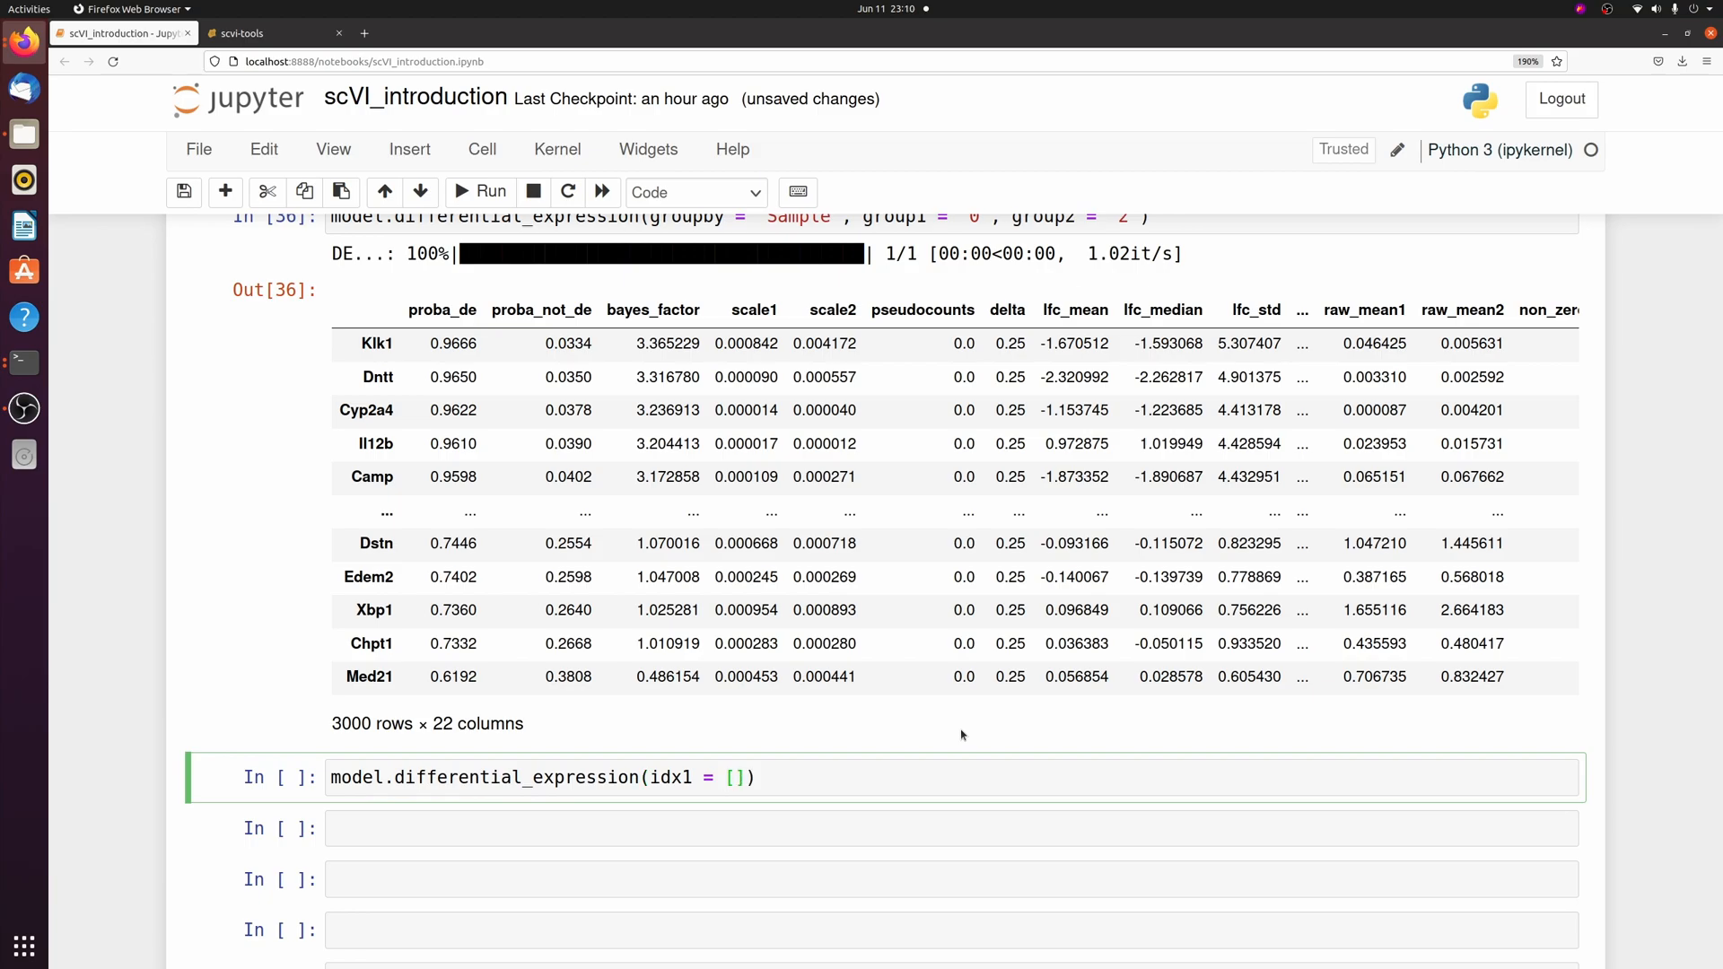
pyautogui.write('(a) & ()')
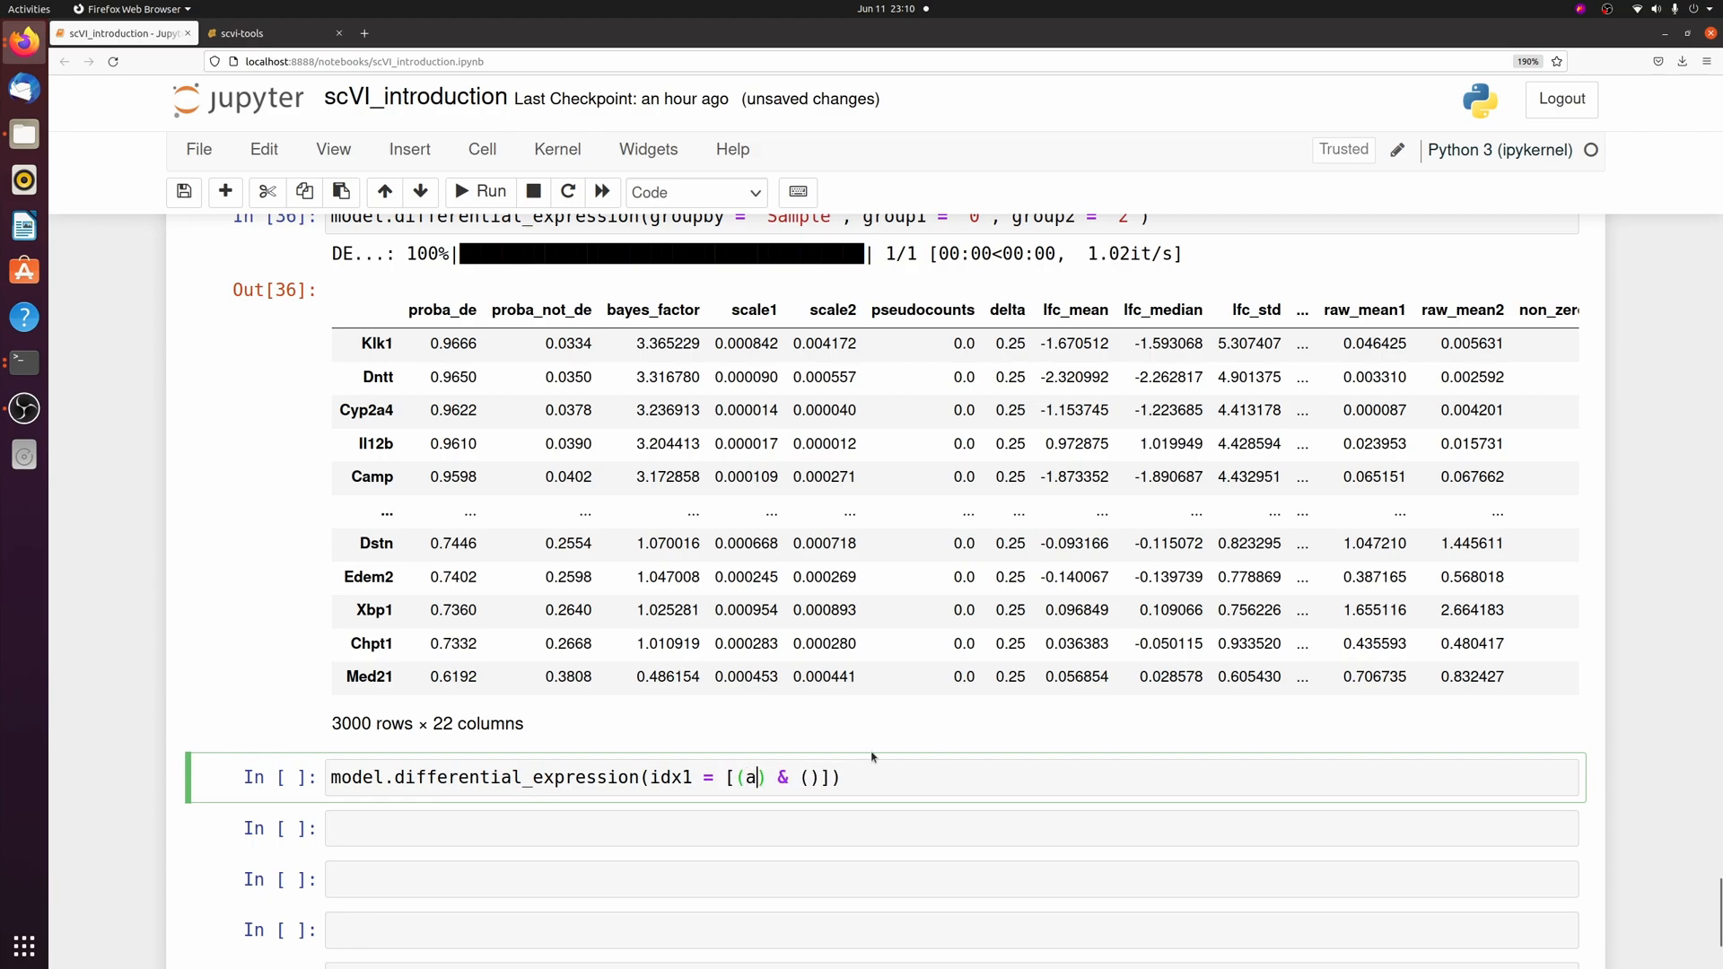
pyautogui.write("data.obs.Sample = '0'")
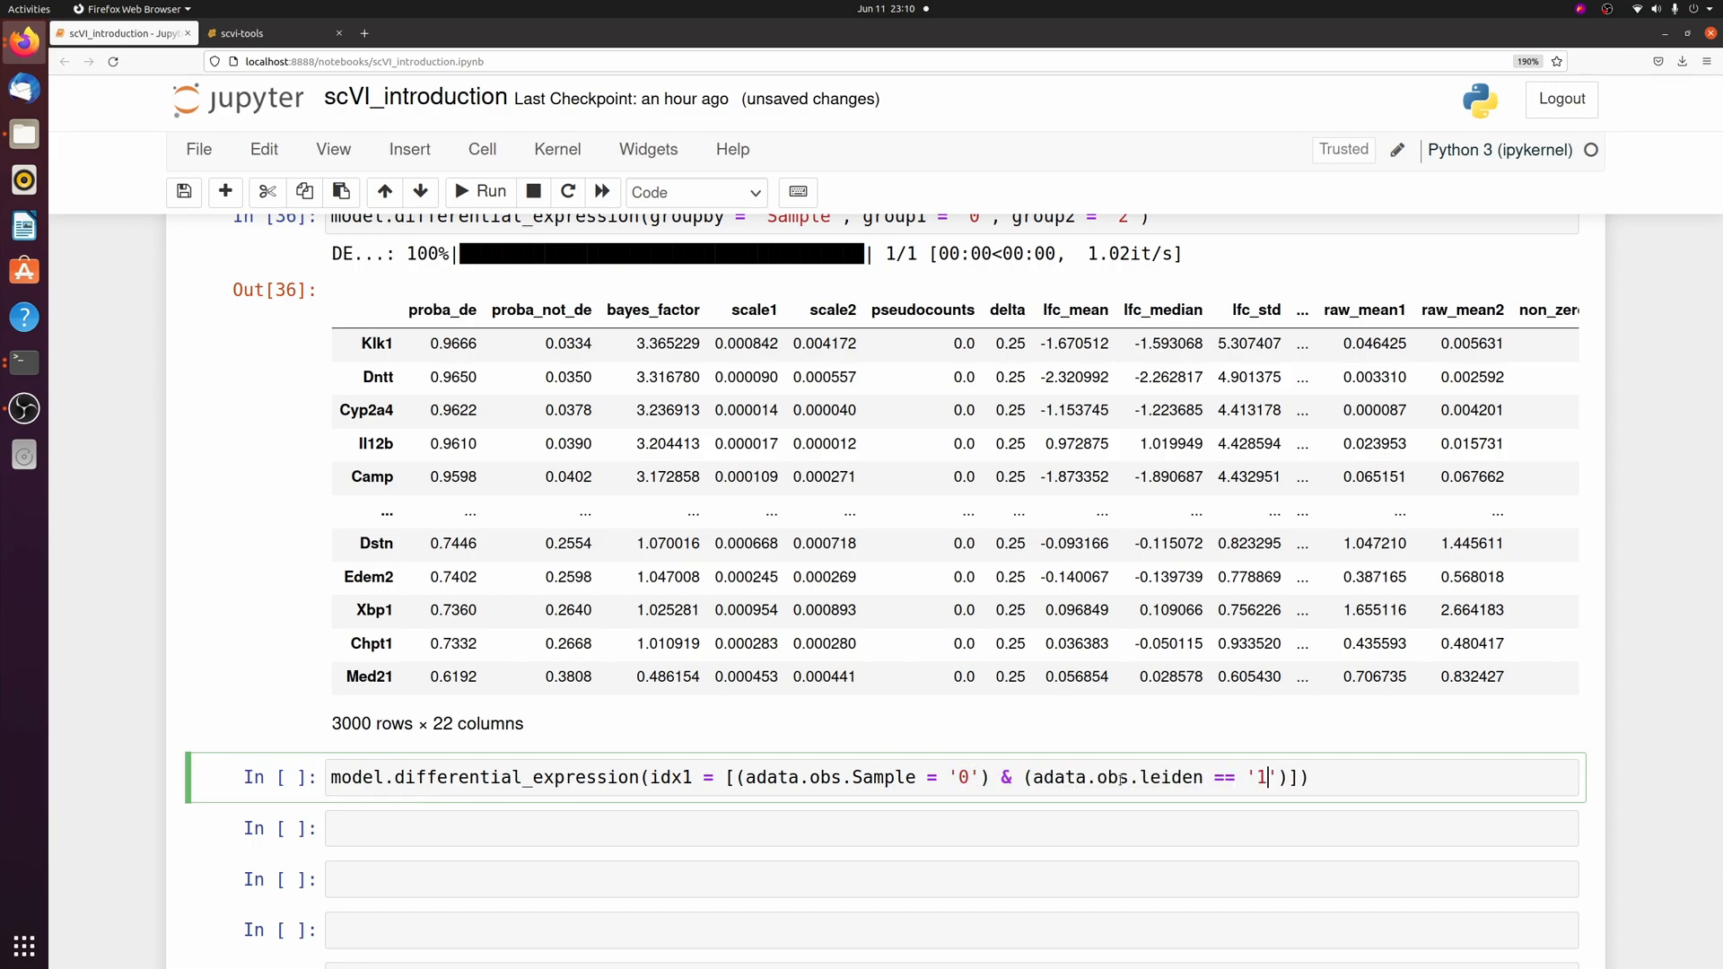
pyautogui.scroll(-3)
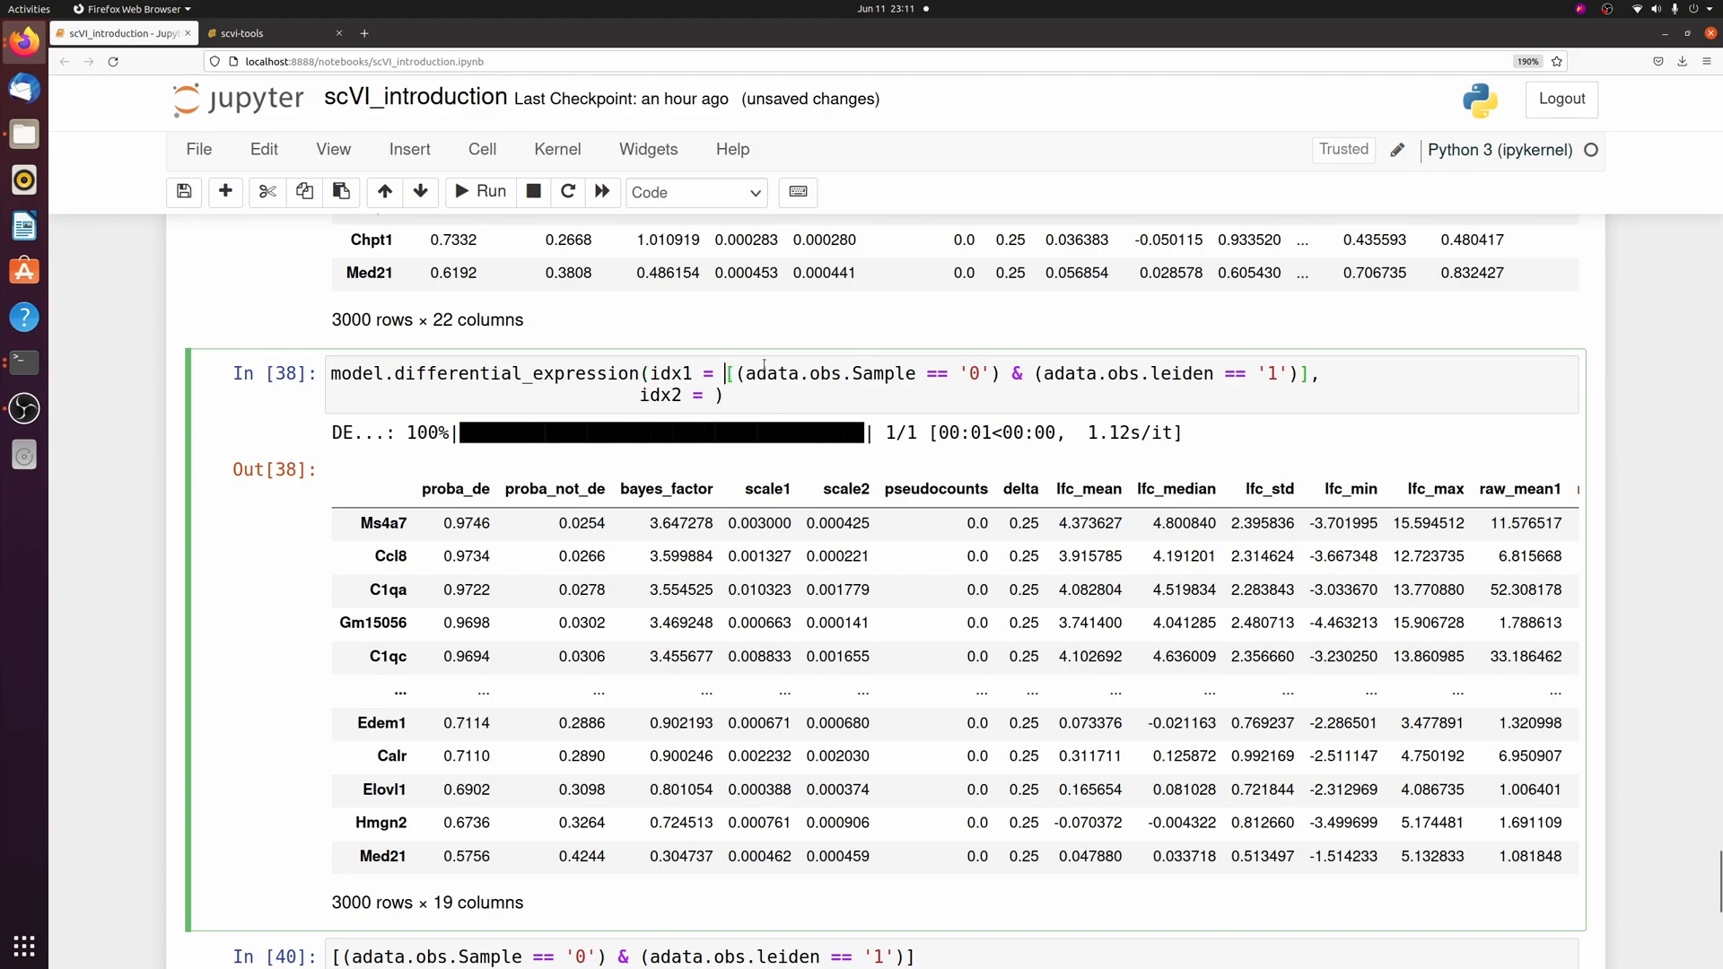
pyautogui.write("[(adata.obs.Sample == '0') & (adata.obs.leiden == '1')])")
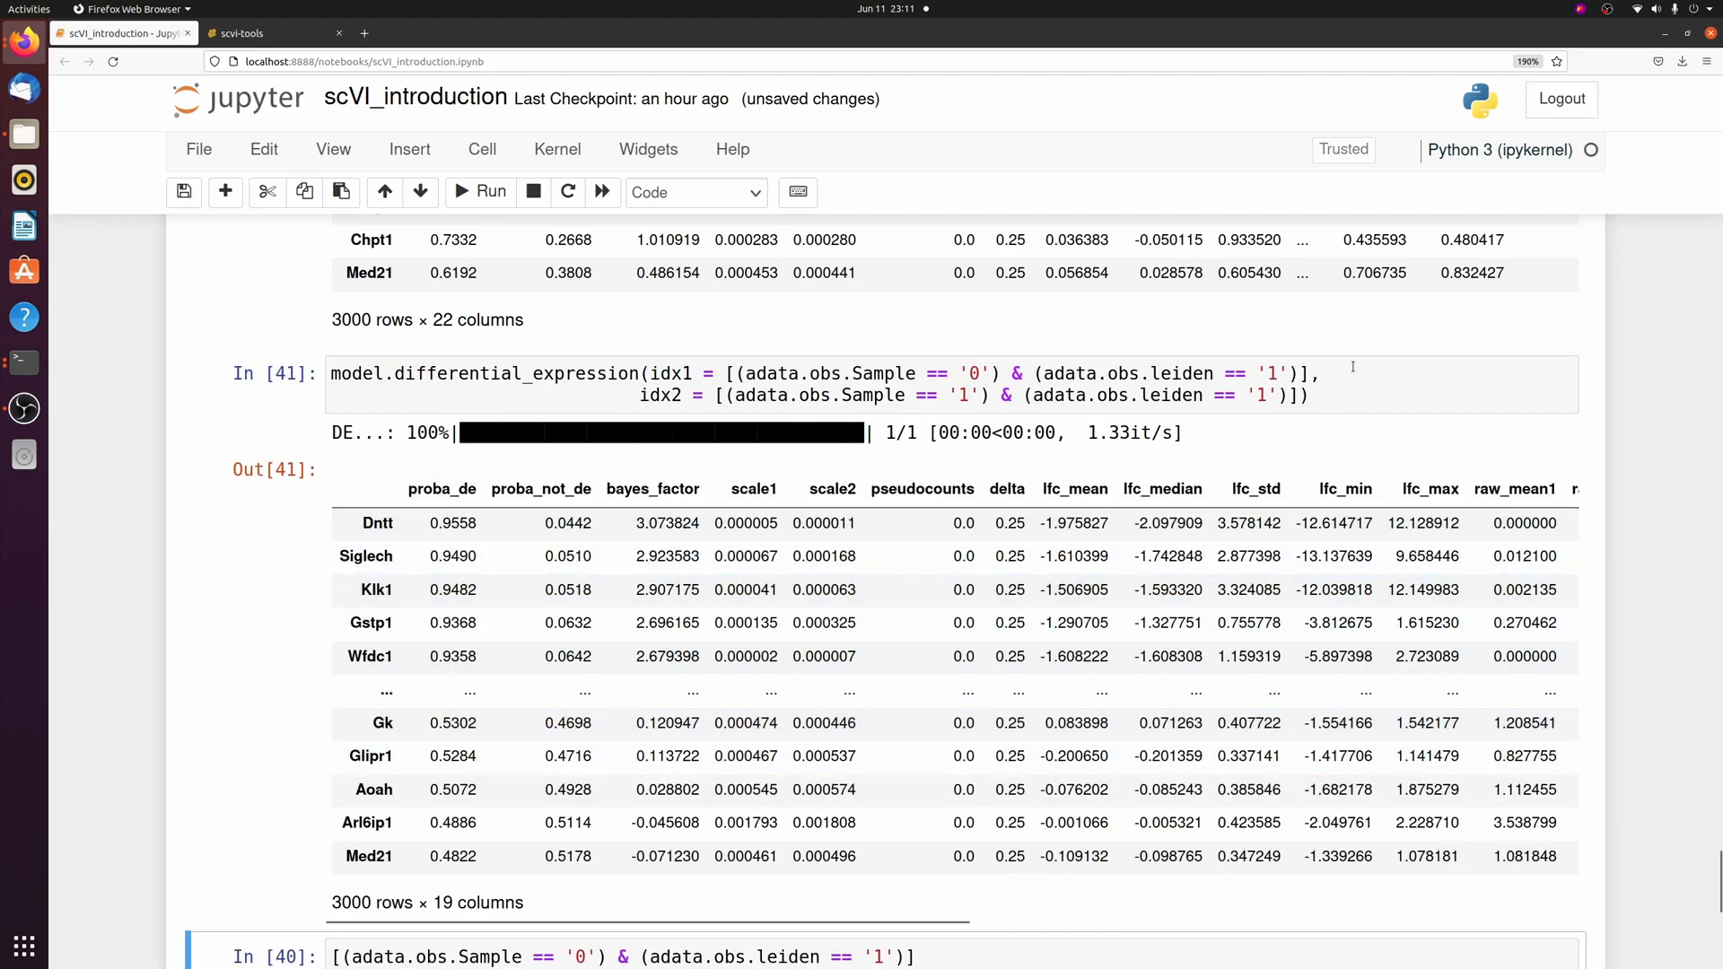
pyautogui.click(1271, 372)
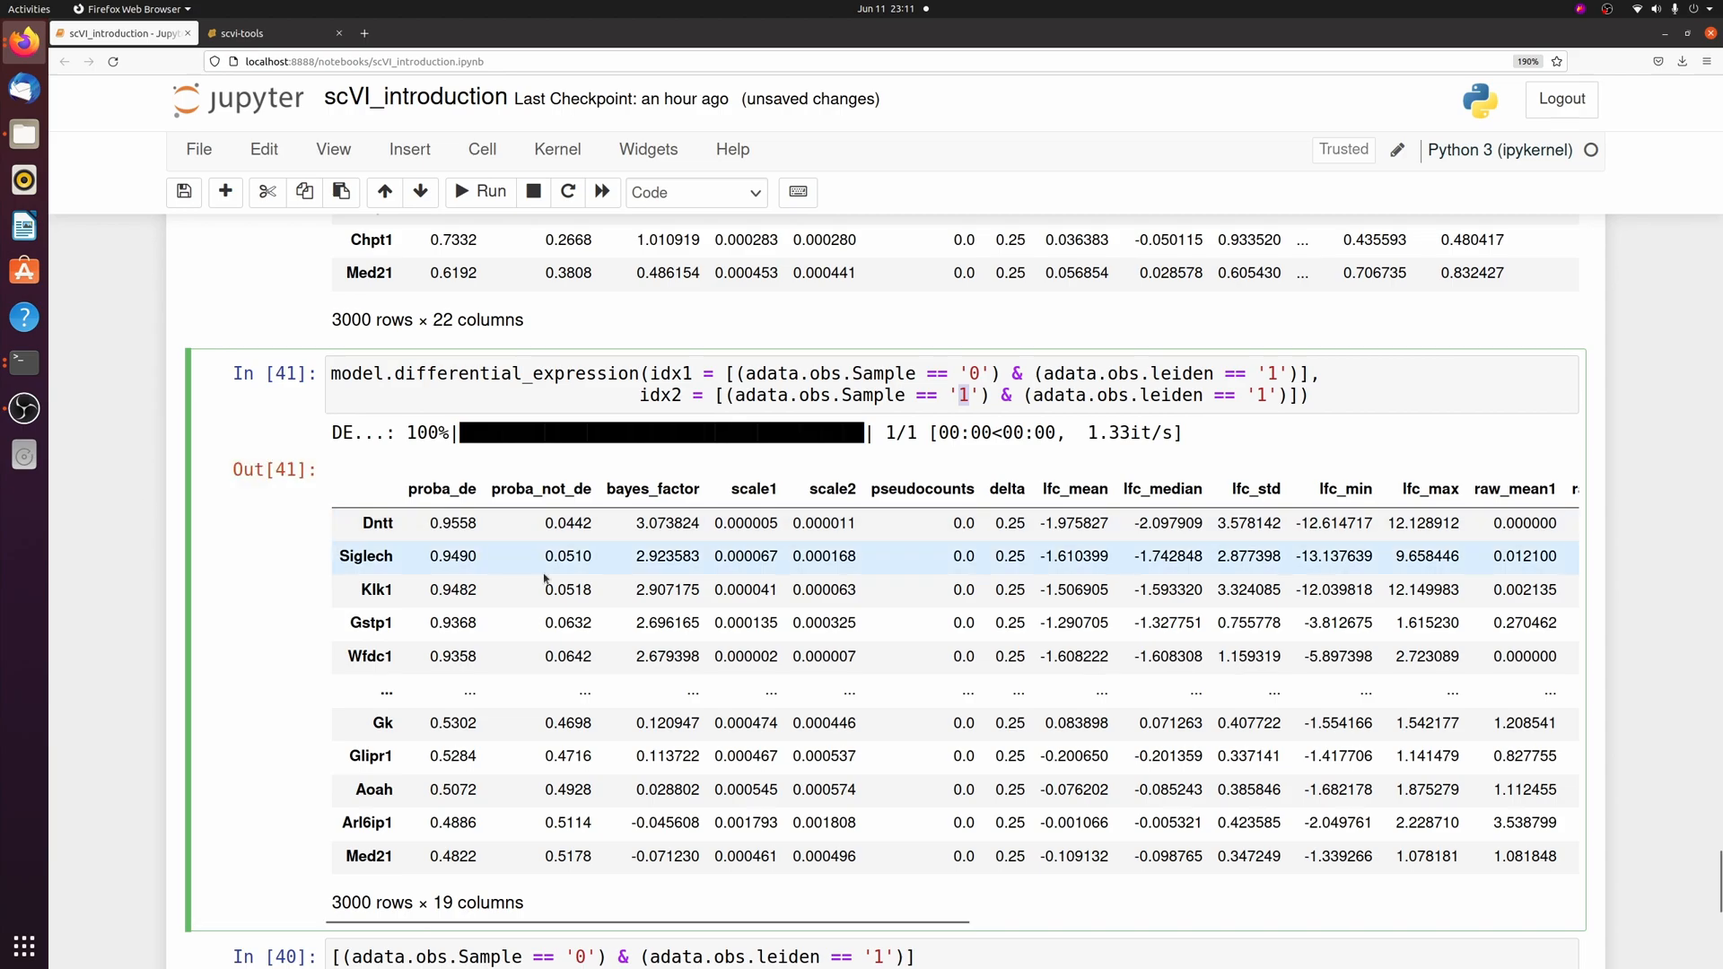
pyautogui.moveTo(6, 578)
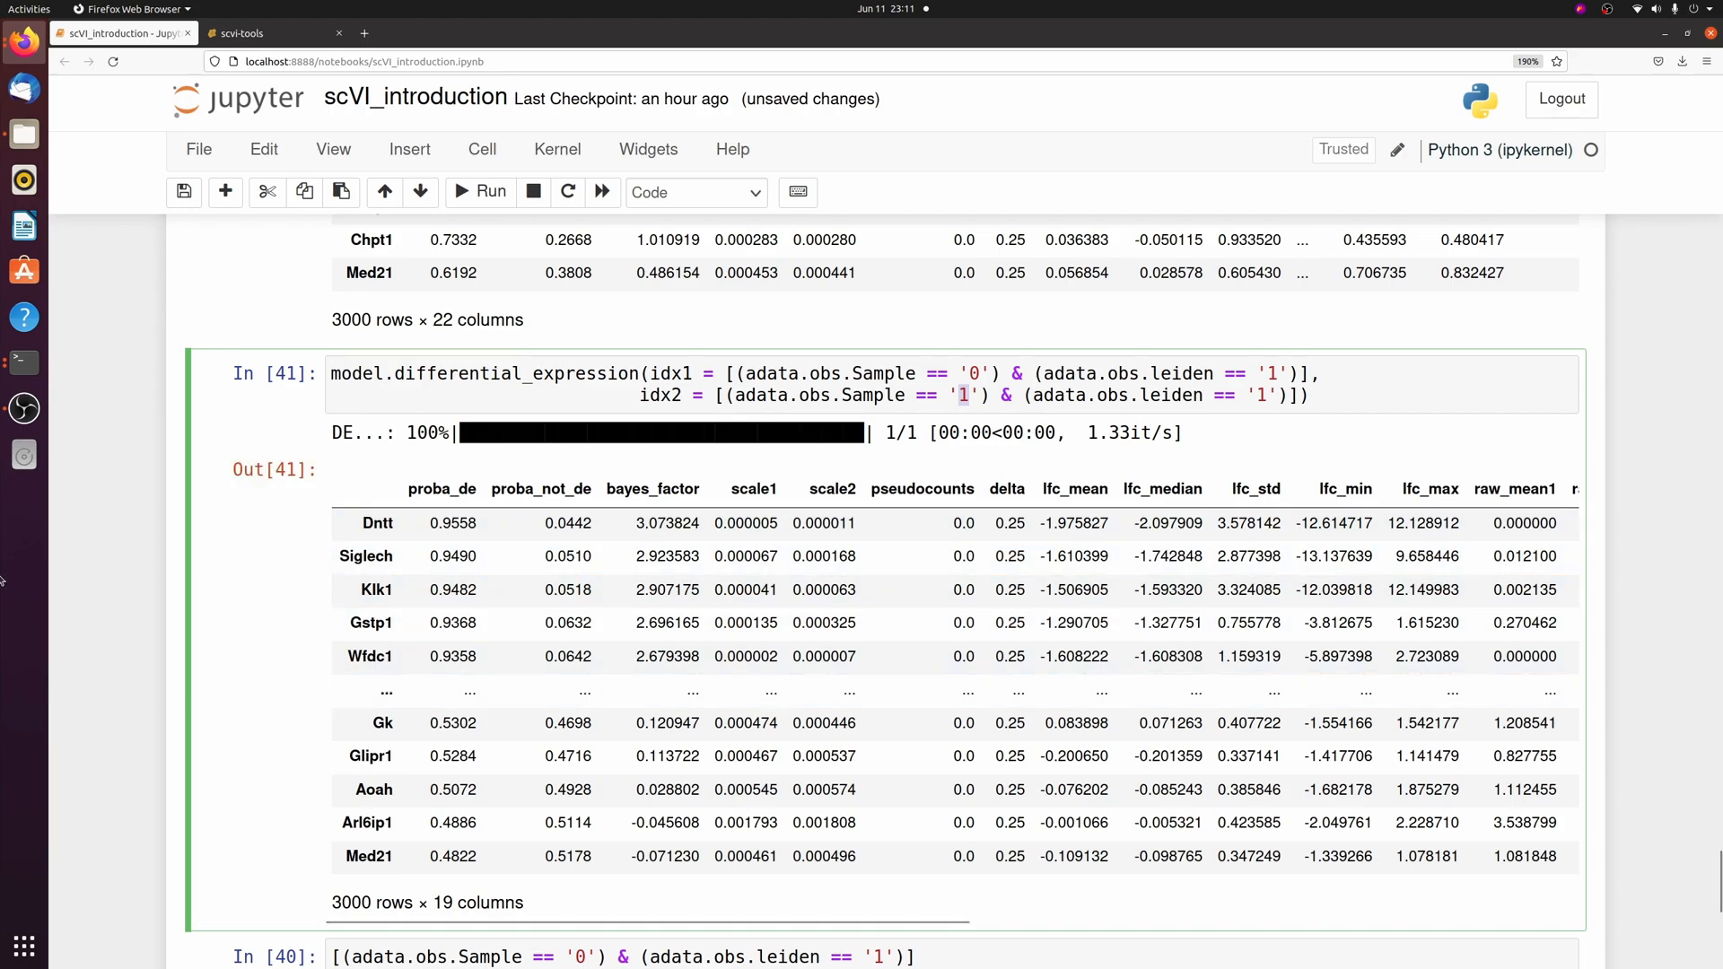